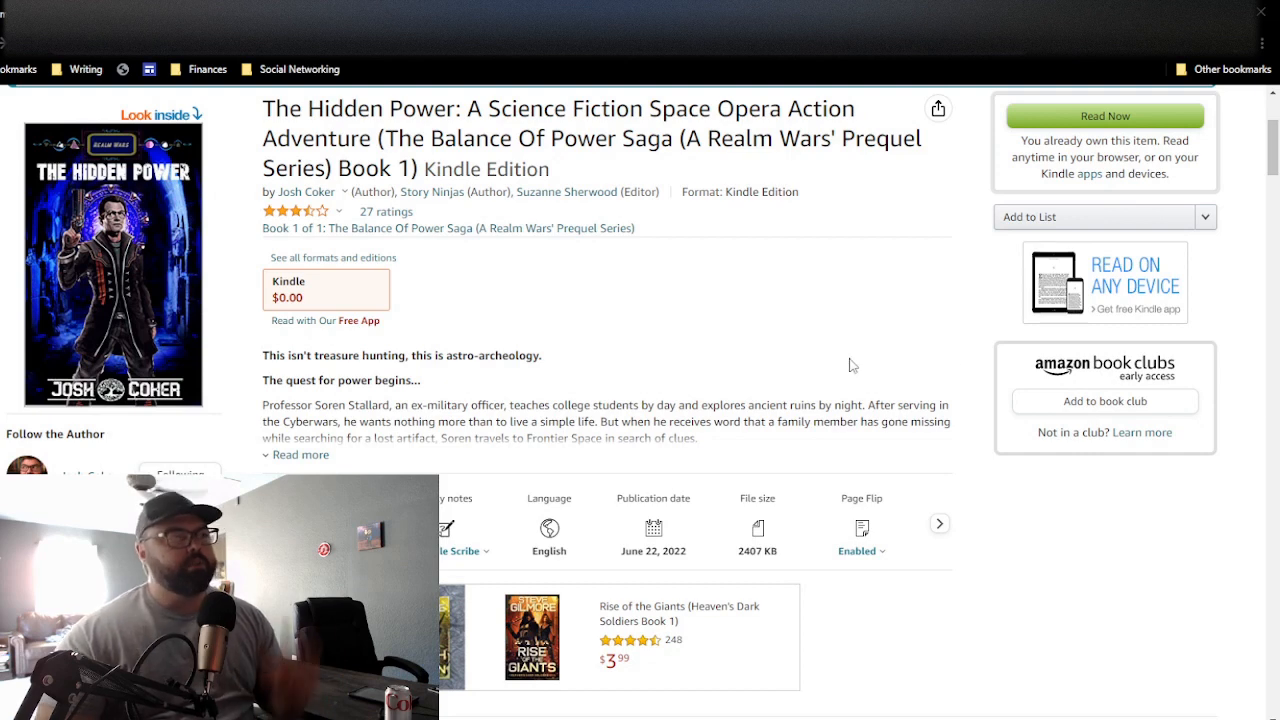
{"action": "mouse_move", "coordinate": [827, 317]}
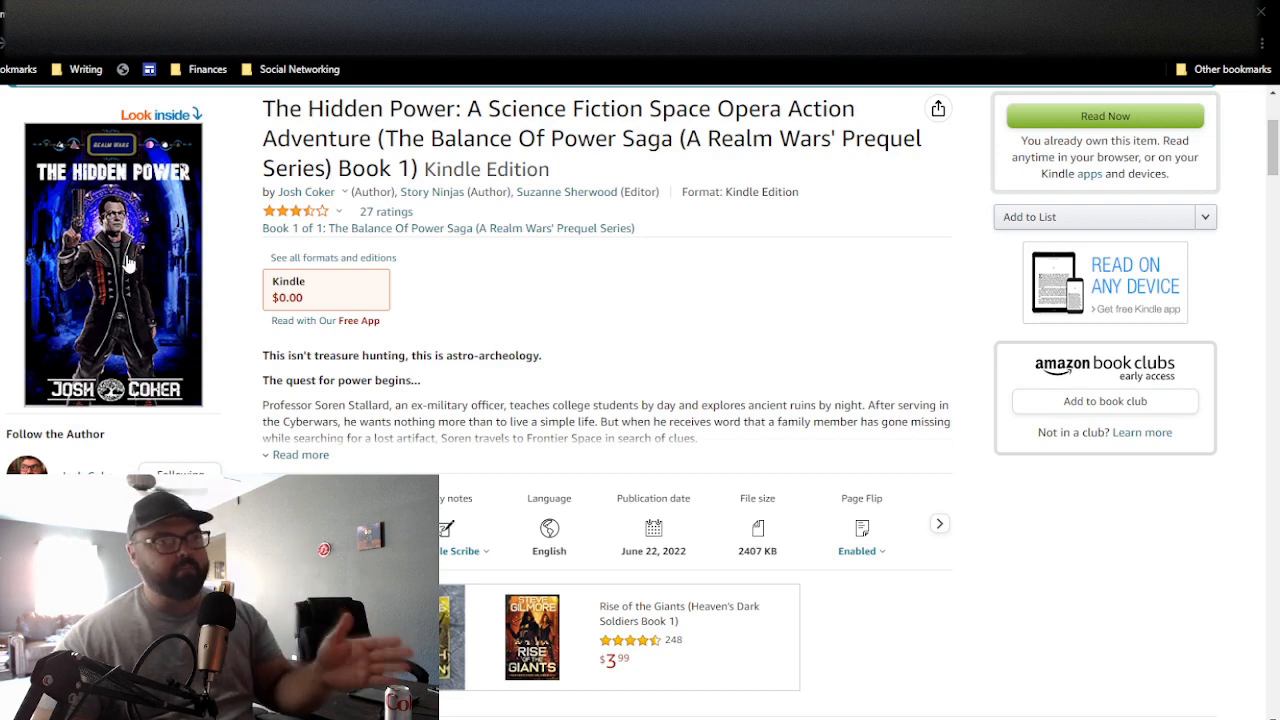
{"action": "mouse_move", "coordinate": [575, 322]}
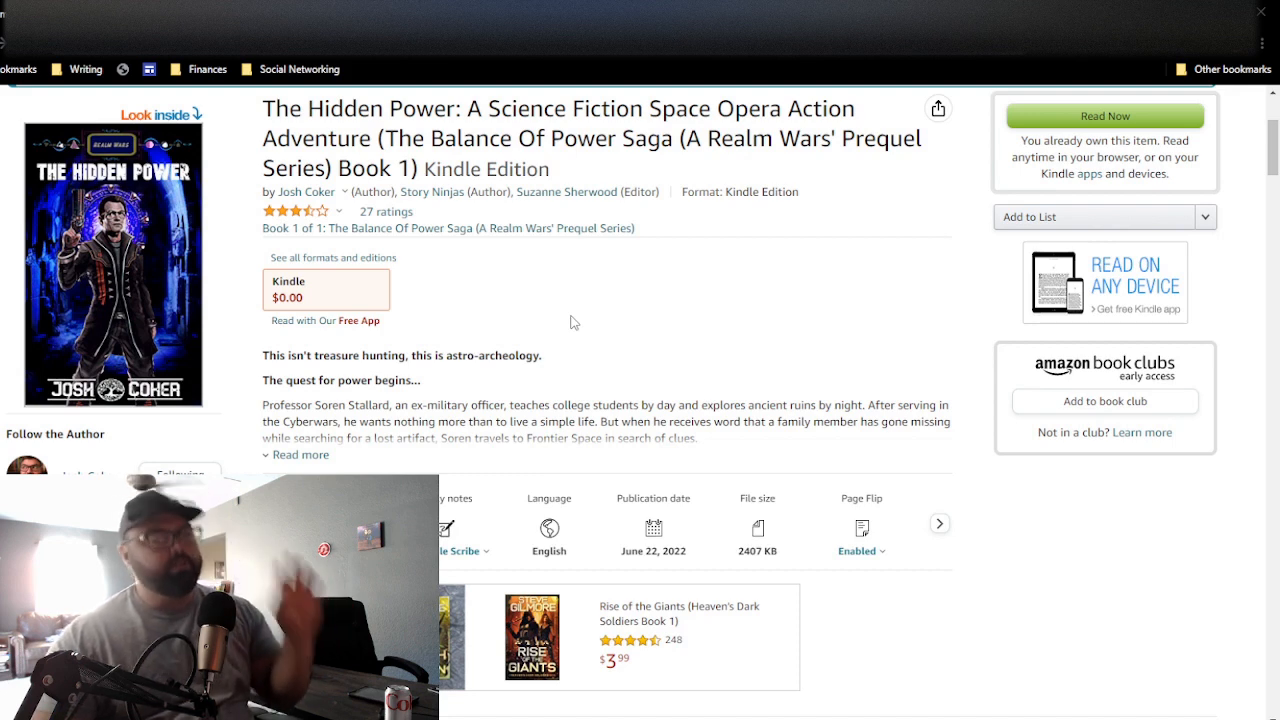
{"action": "mouse_move", "coordinate": [525, 326]}
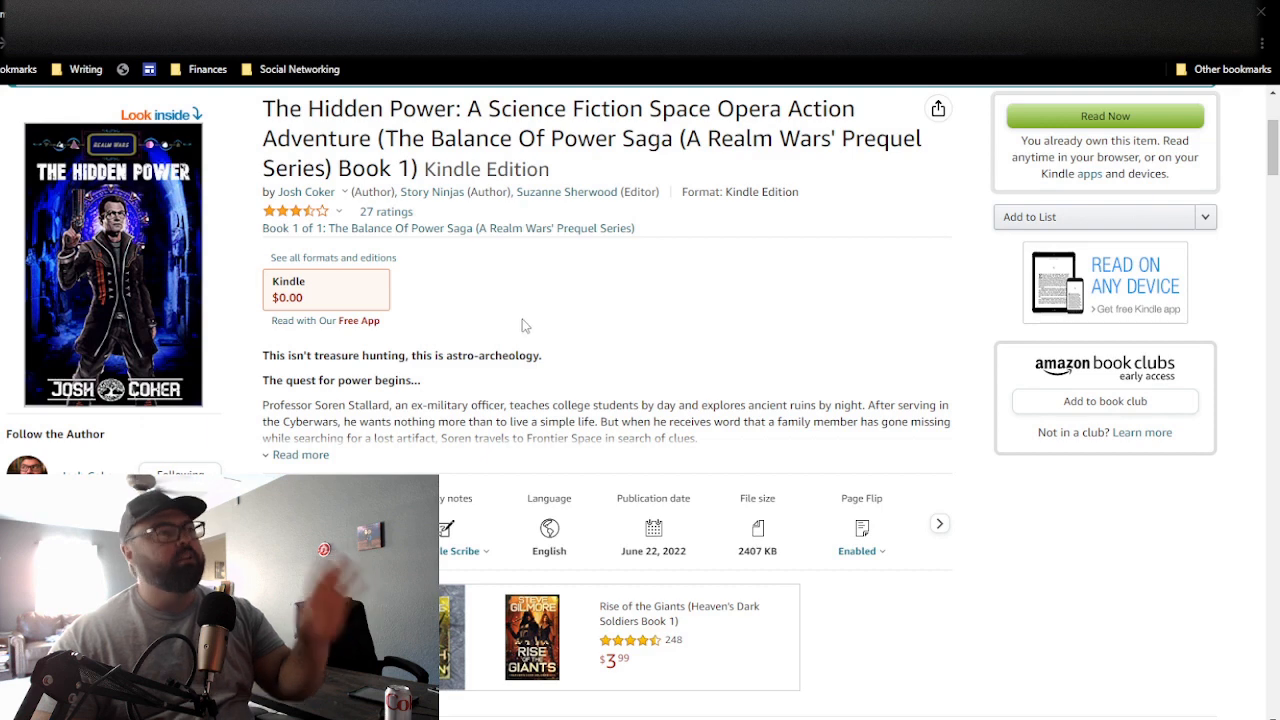
{"action": "mouse_move", "coordinate": [472, 332]}
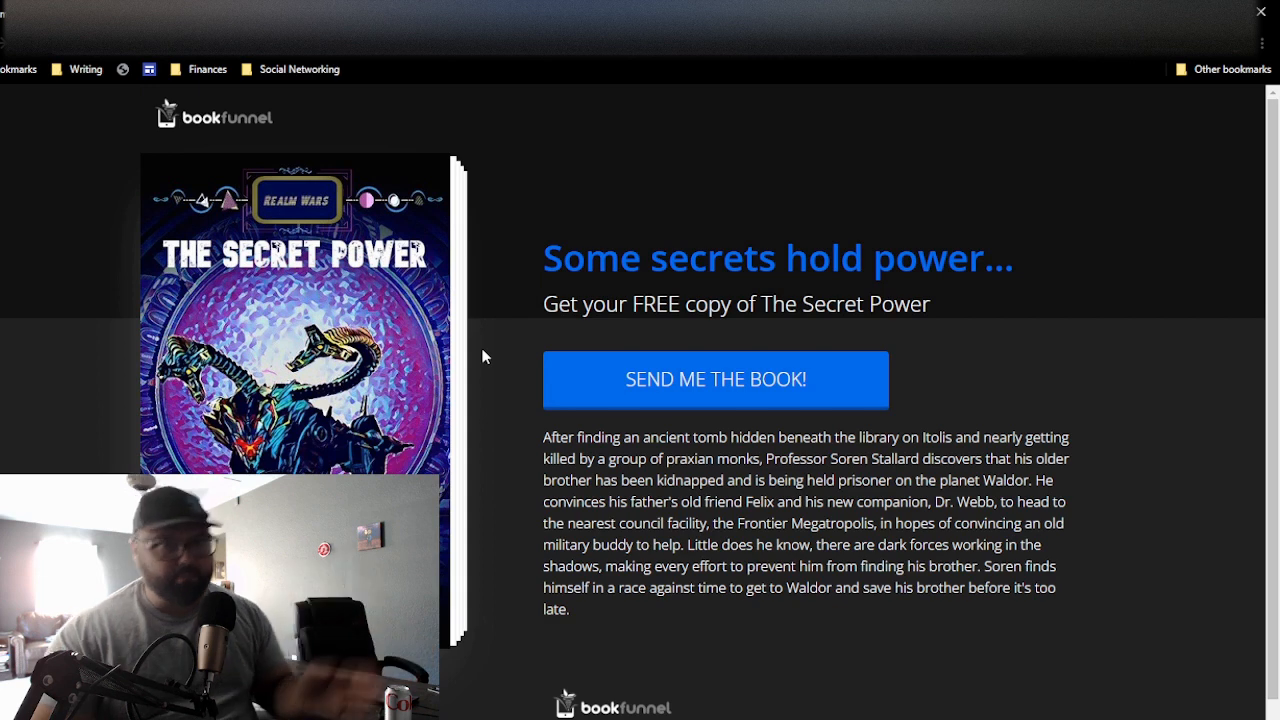
{"action": "mouse_move", "coordinate": [430, 303]}
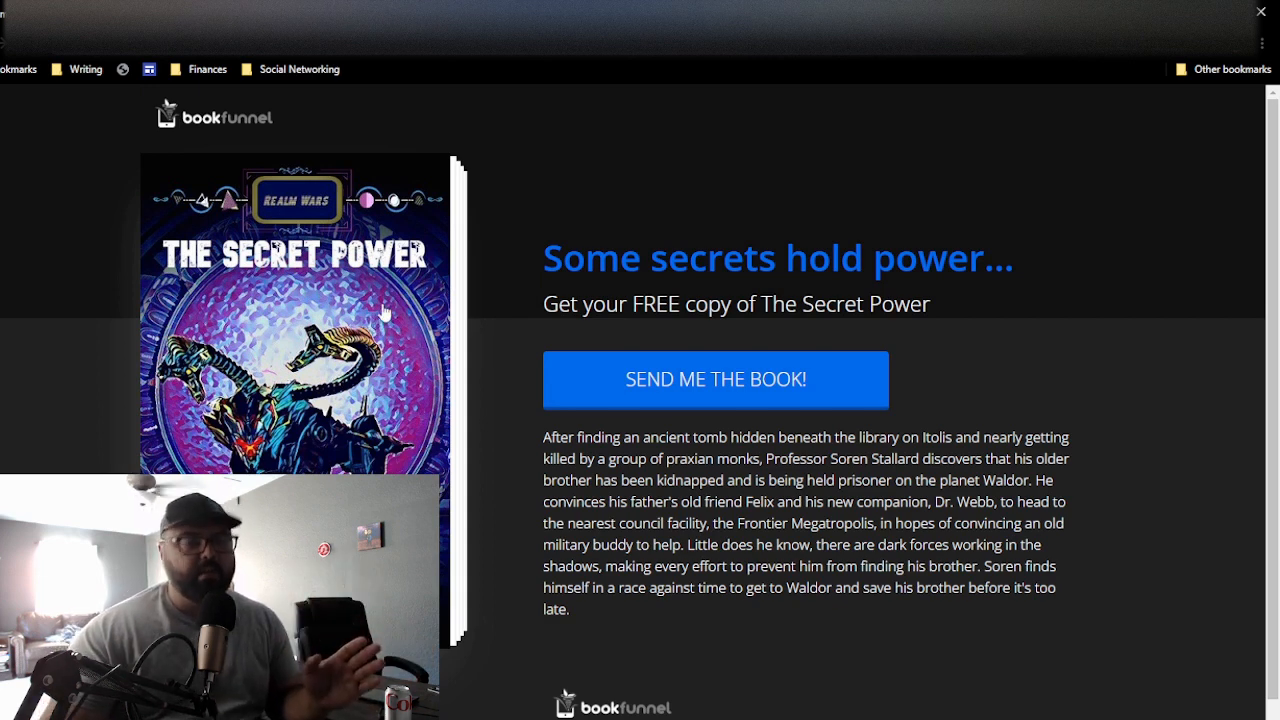
{"action": "mouse_move", "coordinate": [119, 107]}
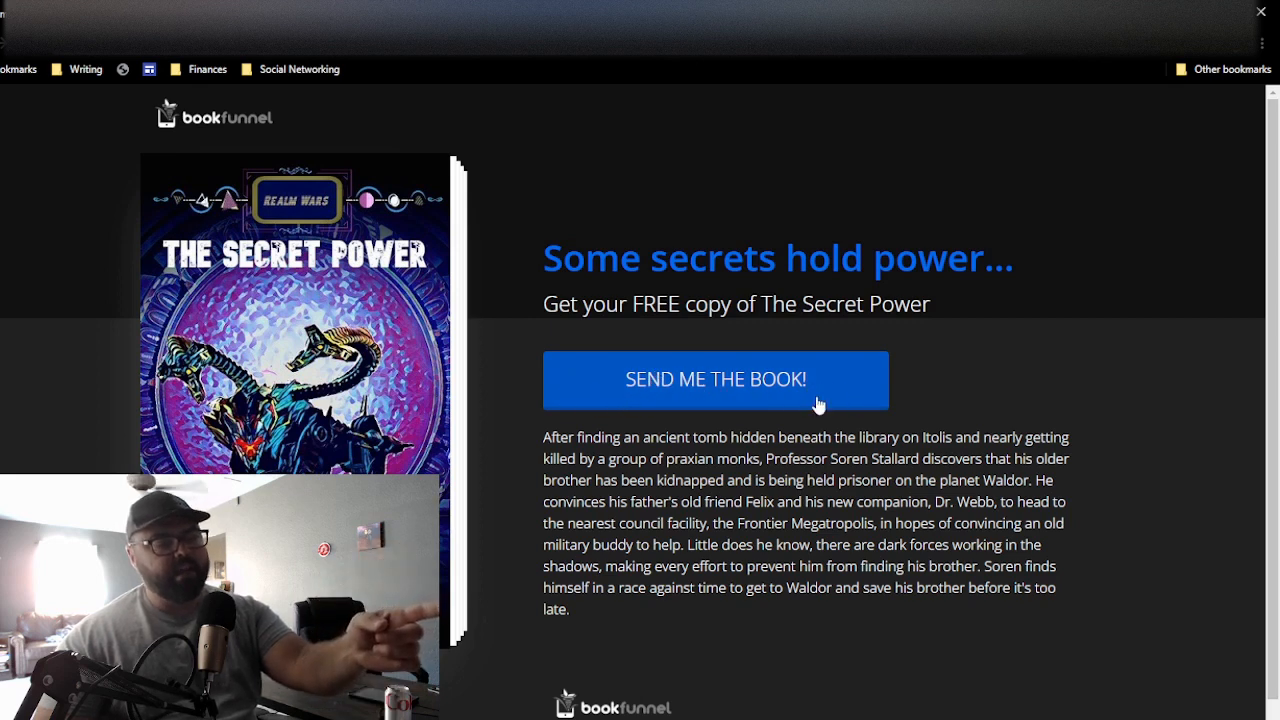
{"action": "mouse_move", "coordinate": [760, 413]}
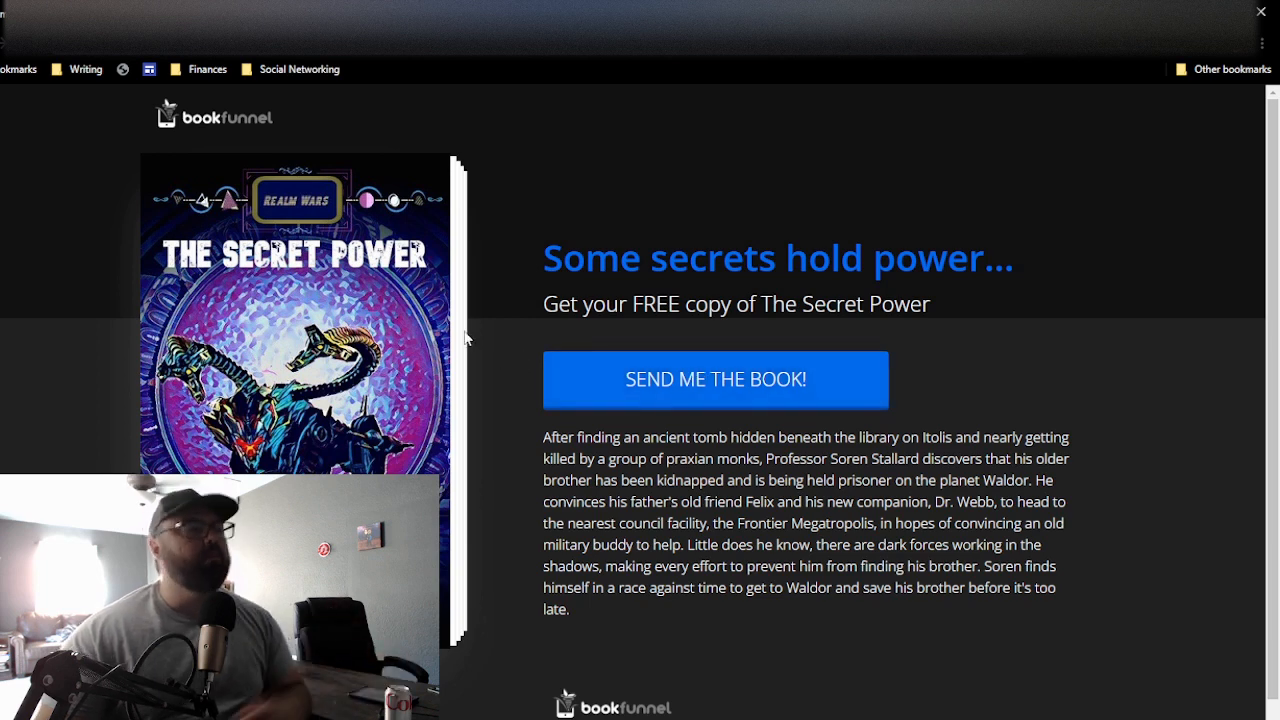
{"action": "mouse_move", "coordinate": [368, 322]}
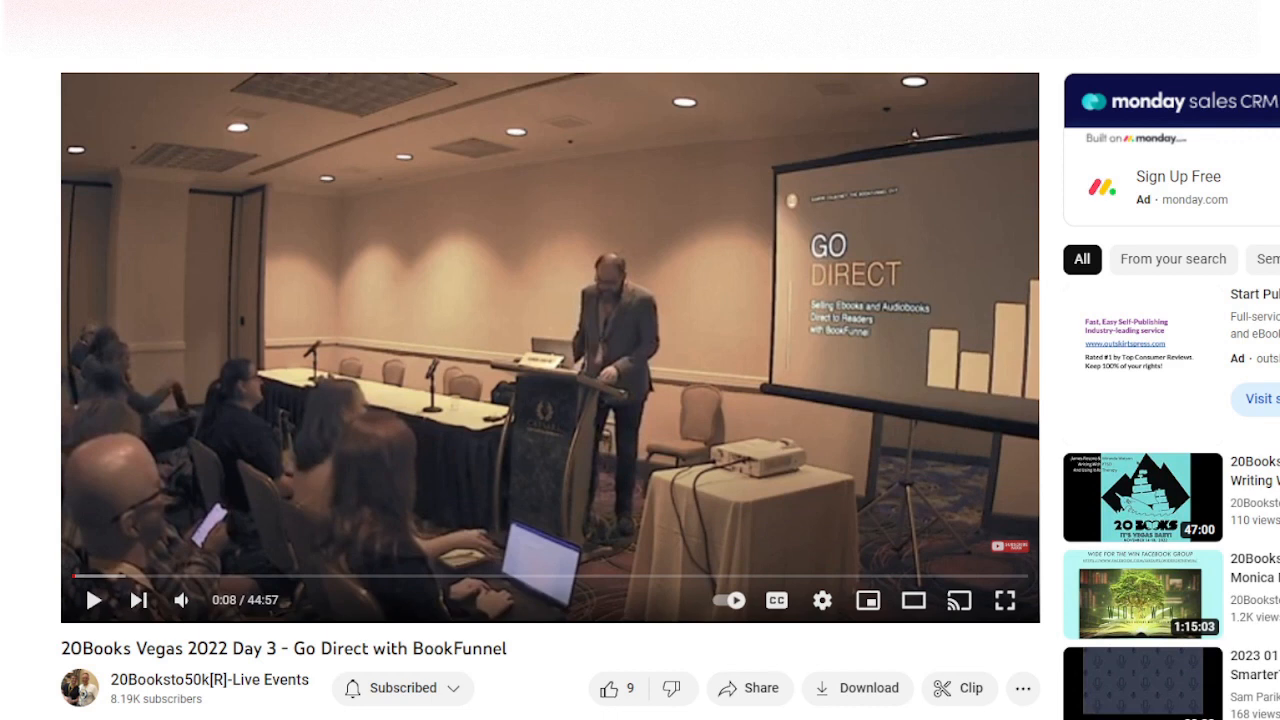
{"action": "mouse_move", "coordinate": [88, 221]}
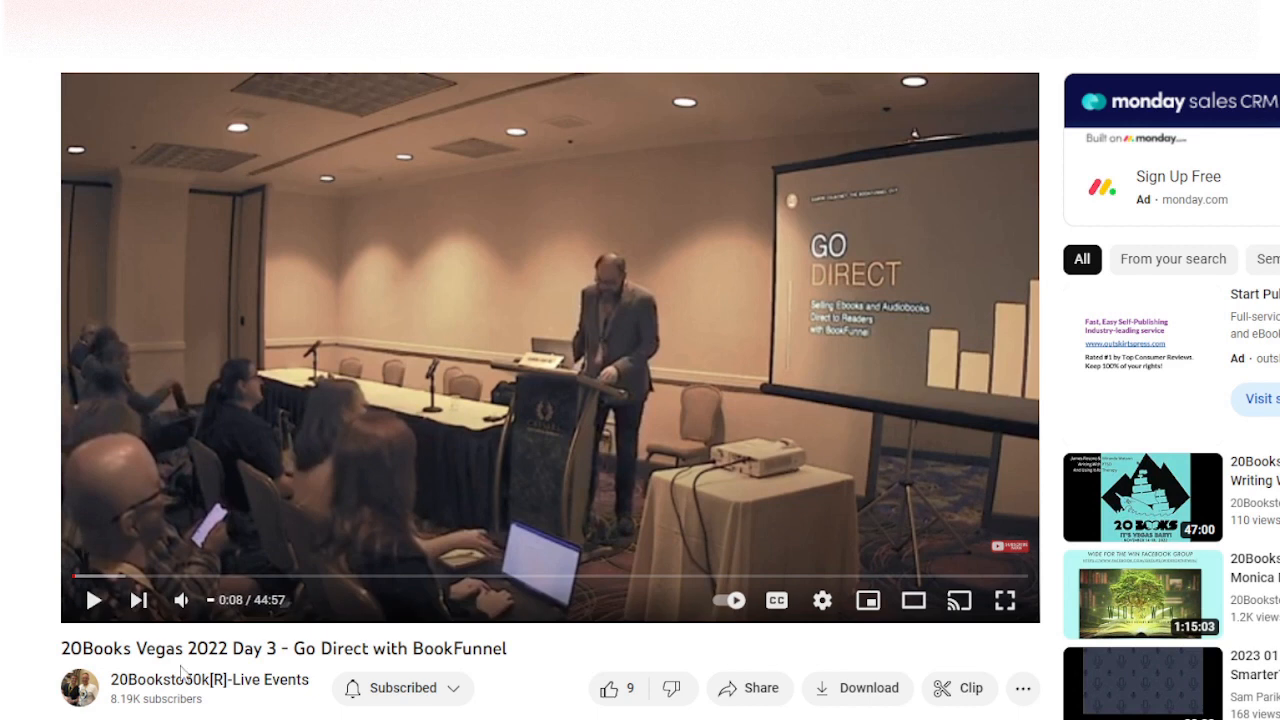
{"action": "mouse_move", "coordinate": [209, 687]}
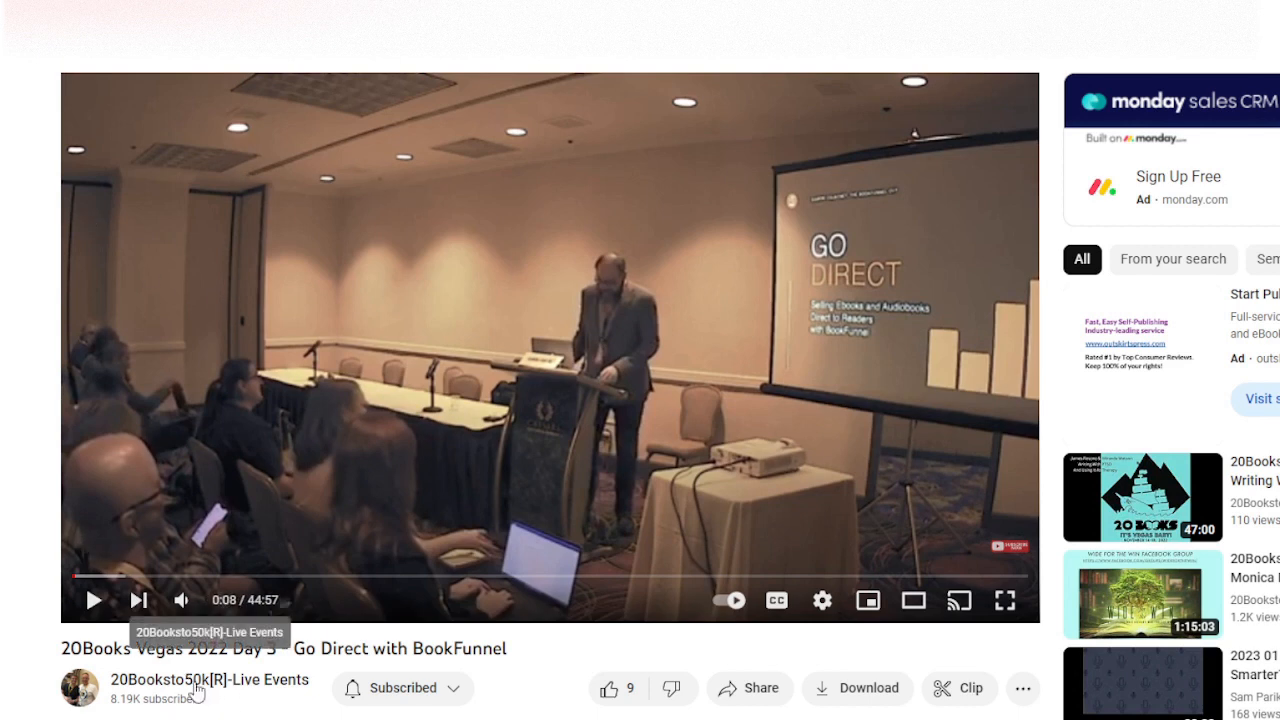
{"action": "mouse_move", "coordinate": [40, 430]}
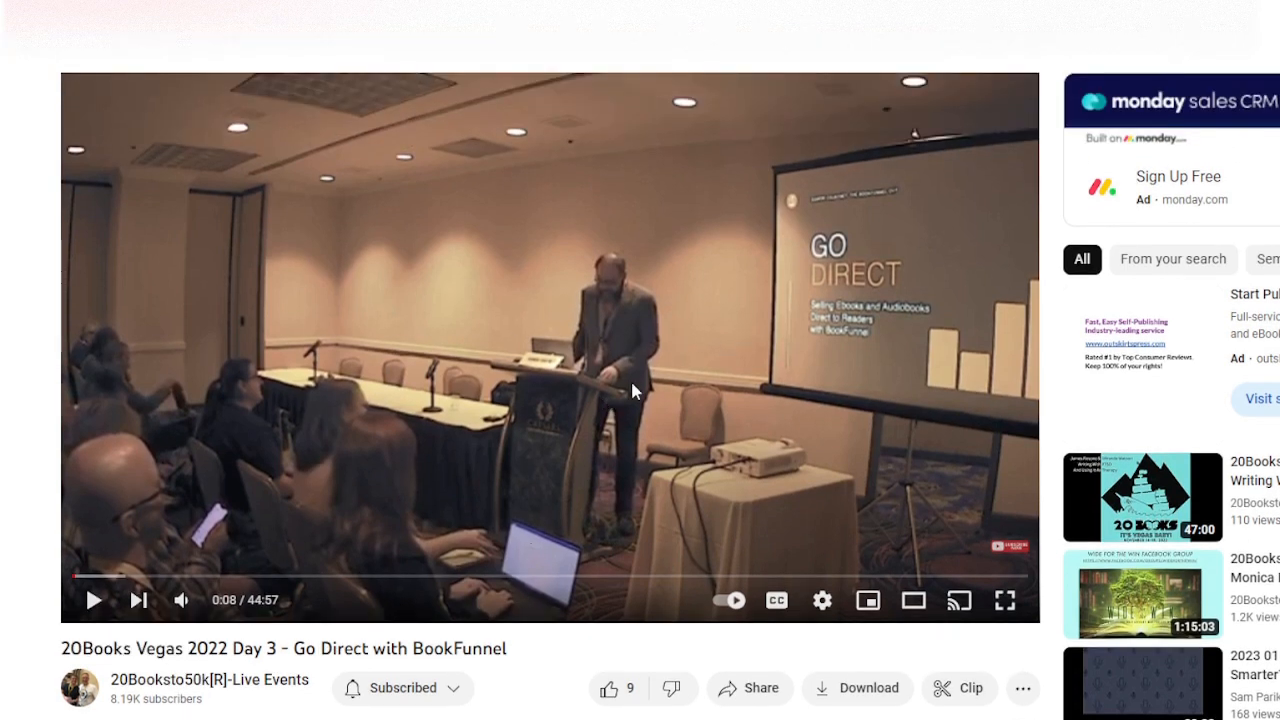
{"action": "mouse_move", "coordinate": [592, 489]}
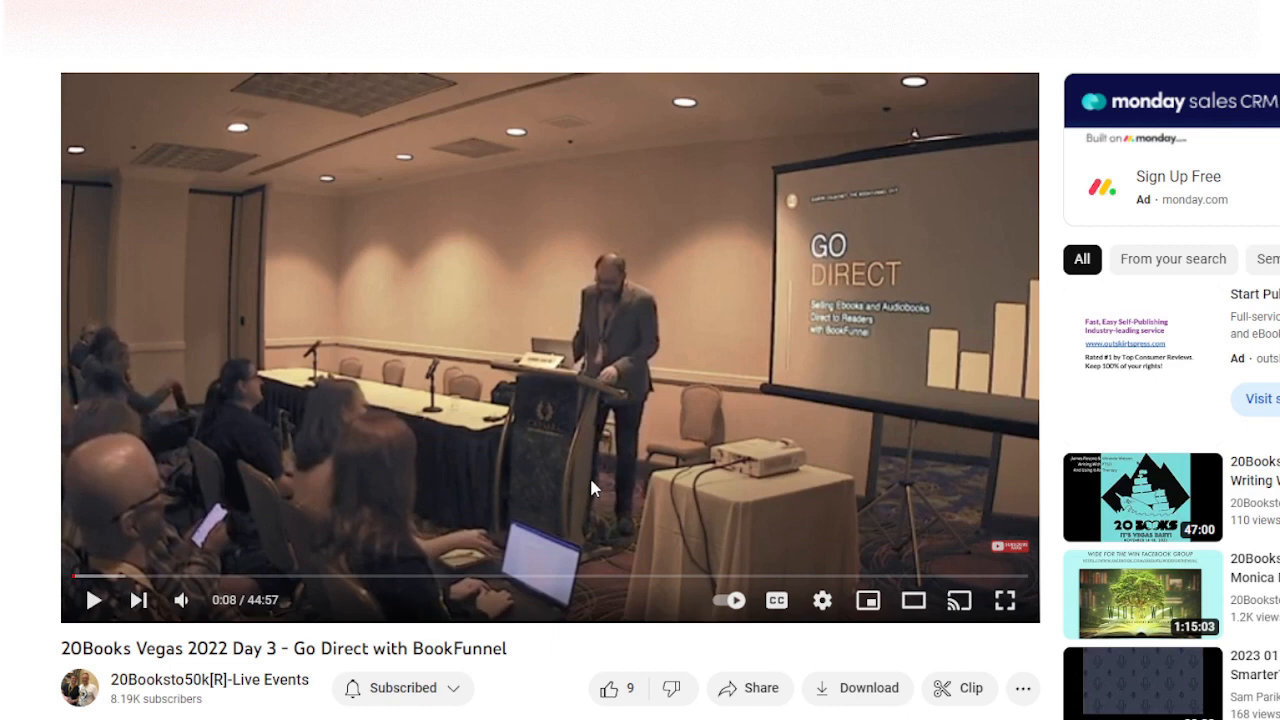
{"action": "mouse_move", "coordinate": [648, 462]}
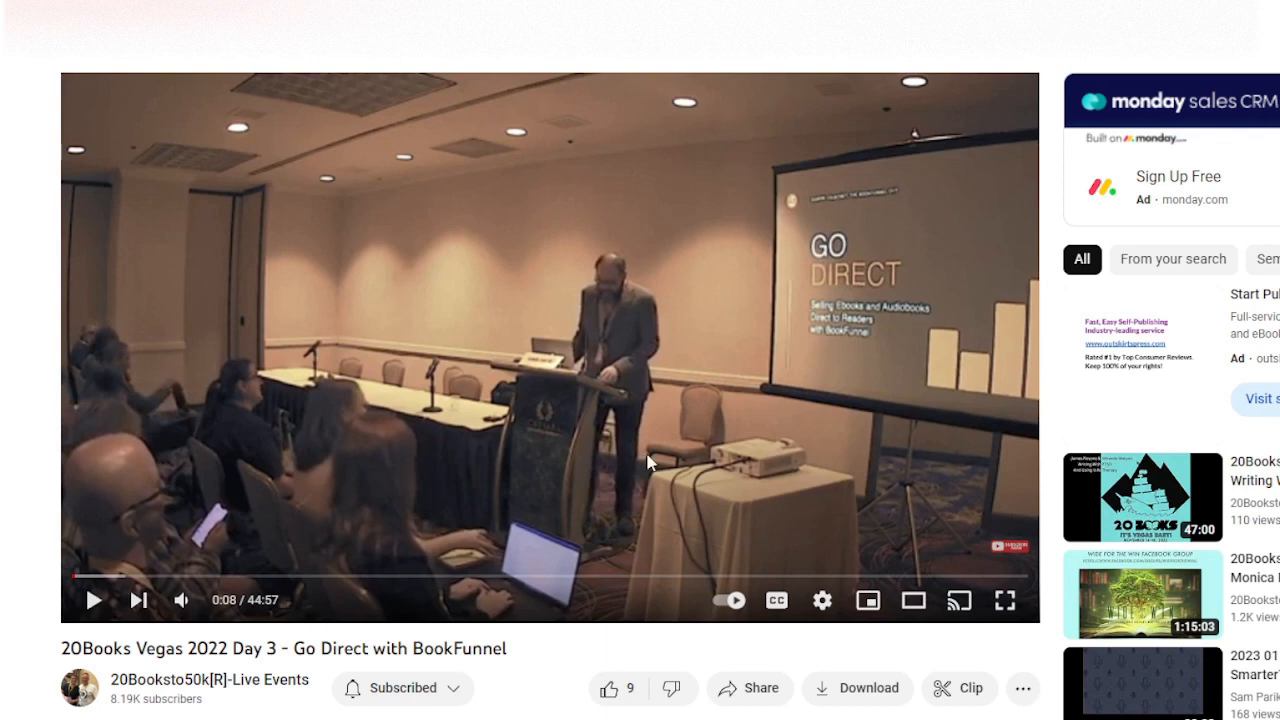
{"action": "mouse_move", "coordinate": [781, 390]}
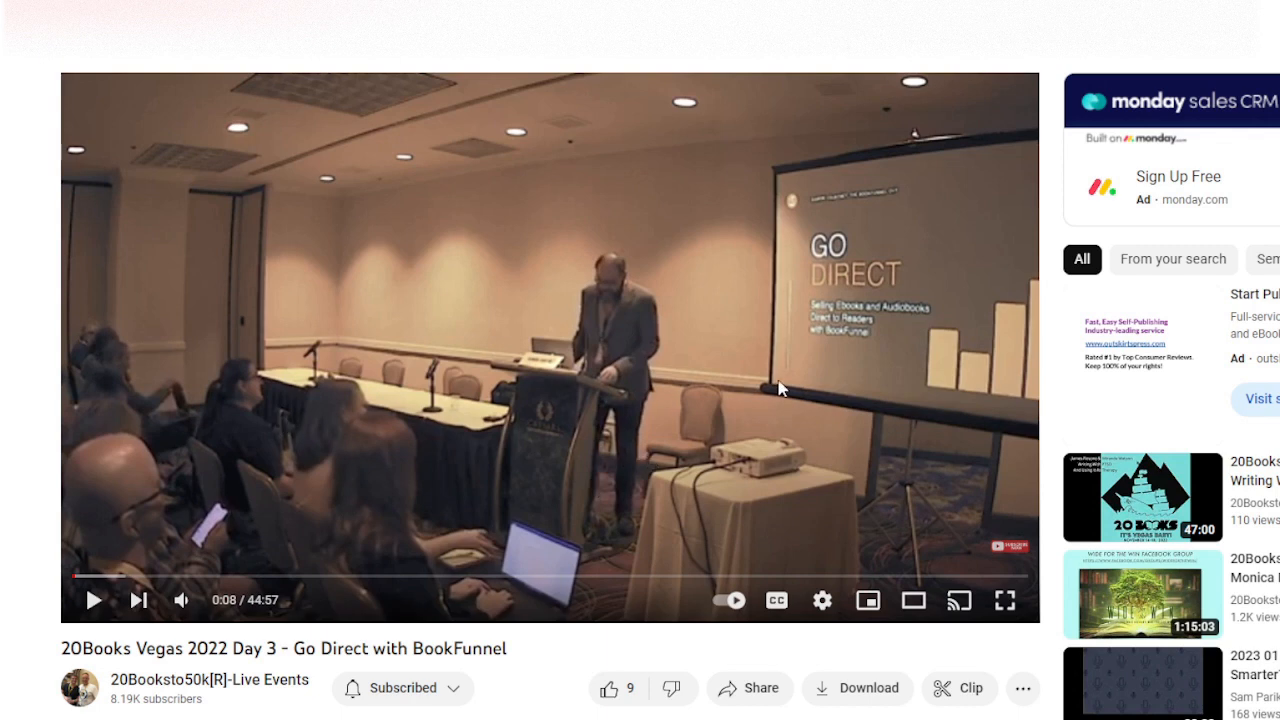
{"action": "mouse_move", "coordinate": [220, 680]}
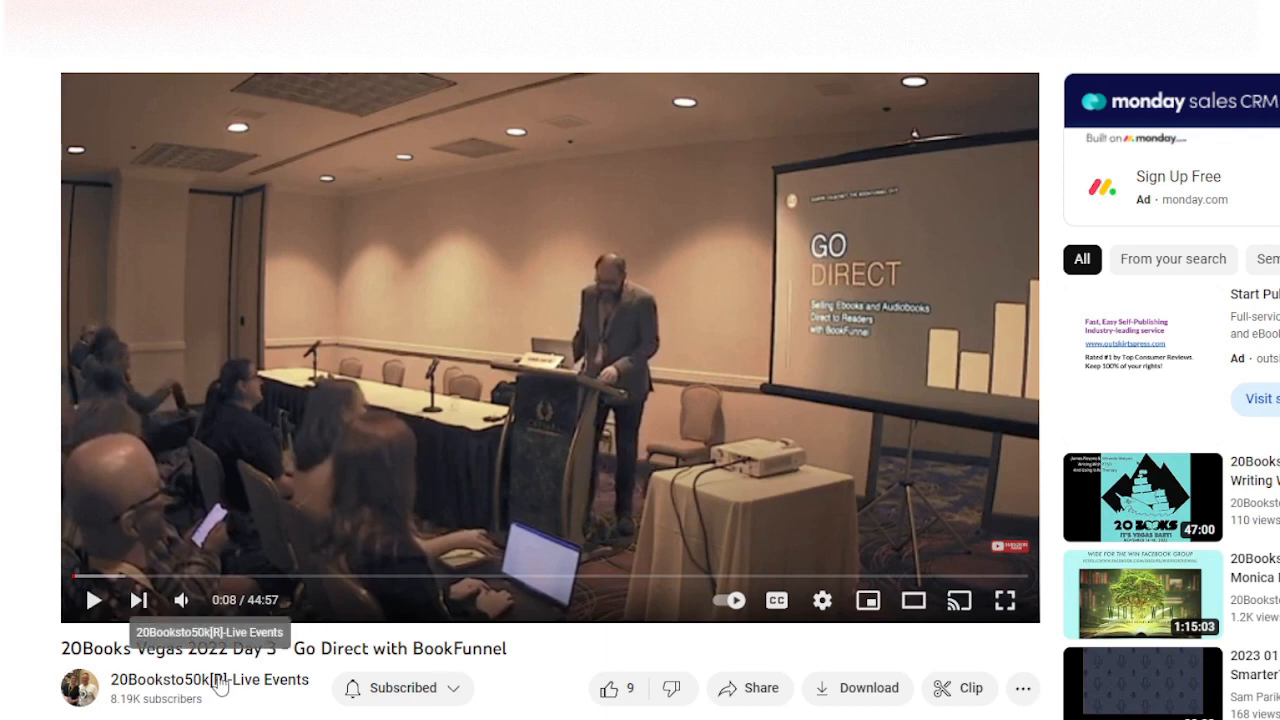
{"action": "mouse_move", "coordinate": [740, 364]}
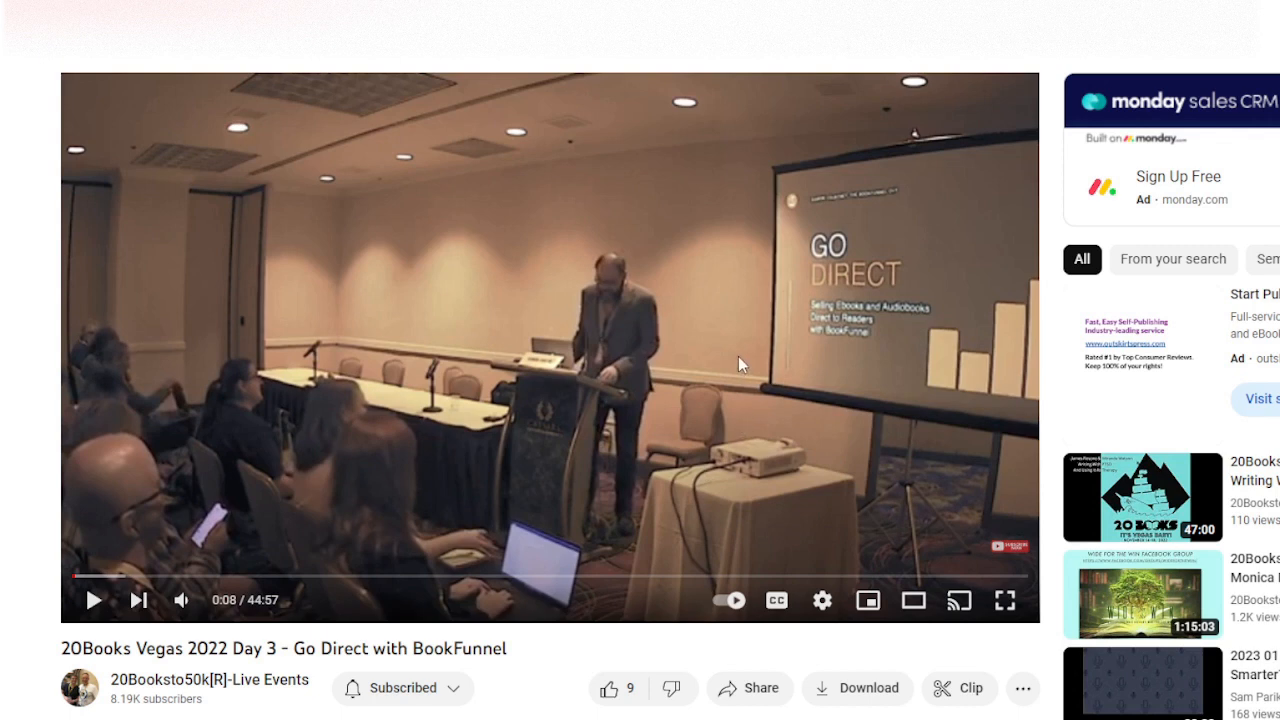
{"action": "mouse_move", "coordinate": [728, 388]}
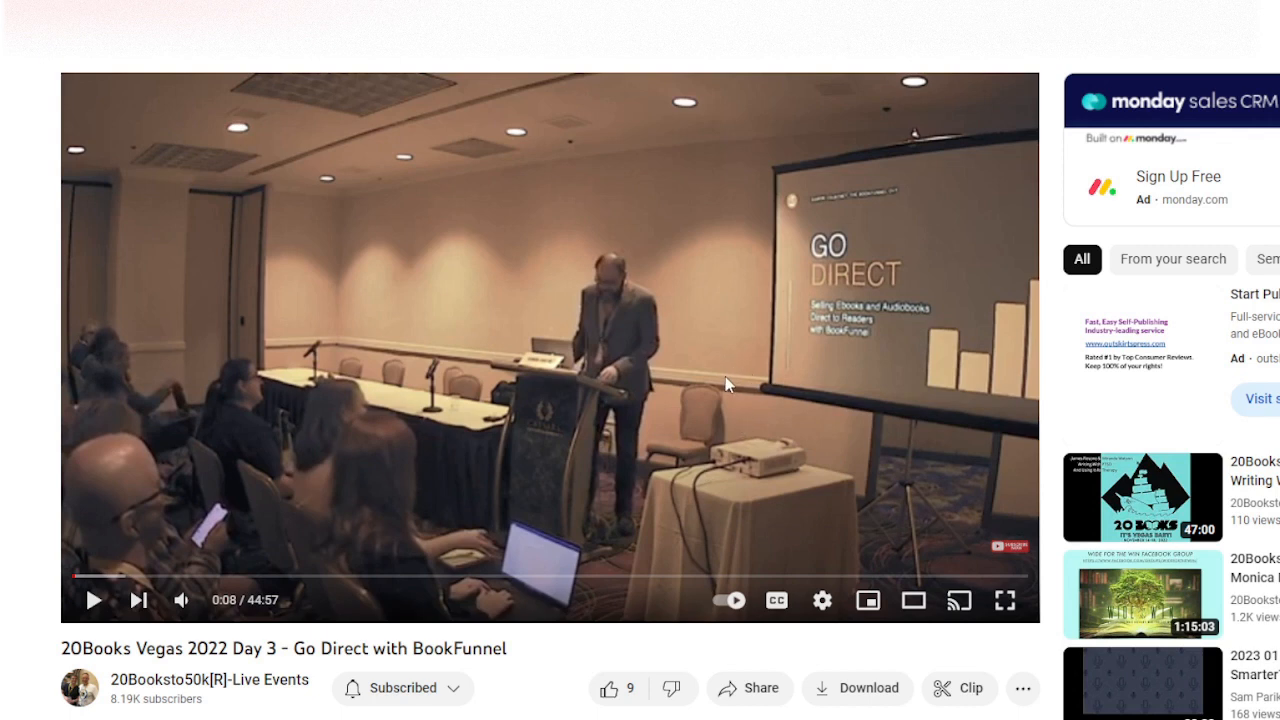
{"action": "mouse_move", "coordinate": [726, 395]}
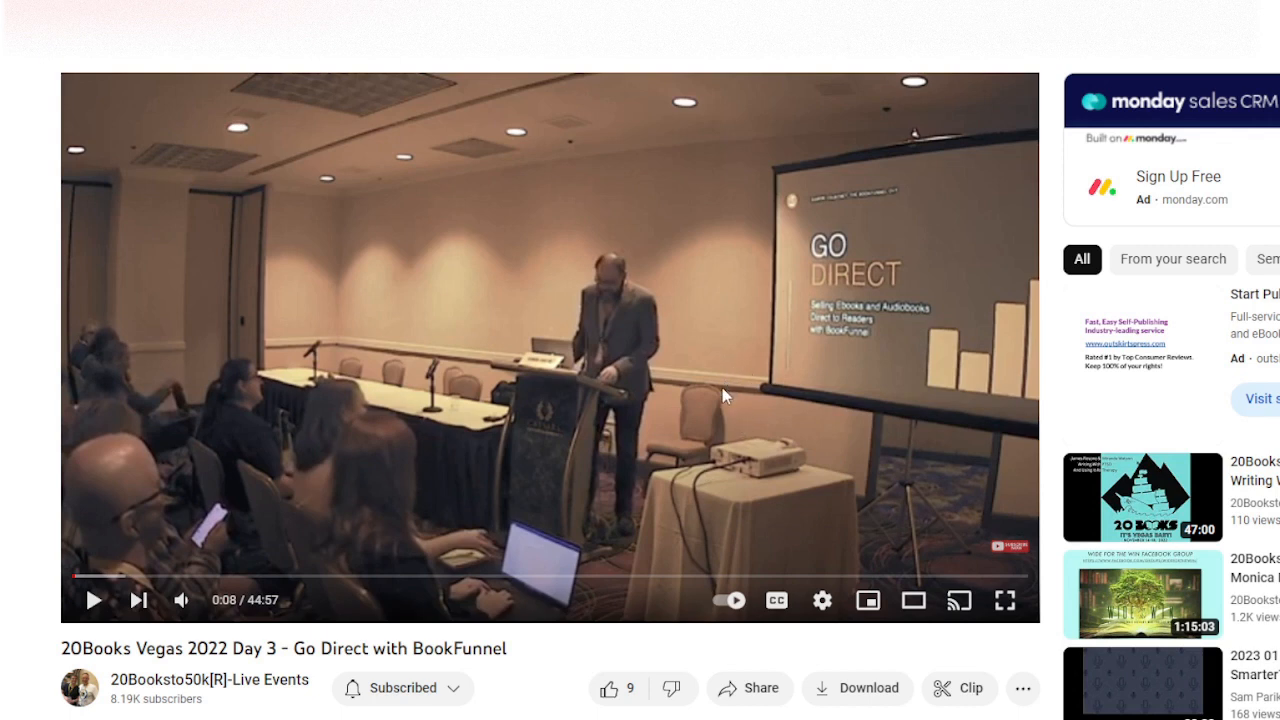
{"action": "mouse_move", "coordinate": [727, 402]}
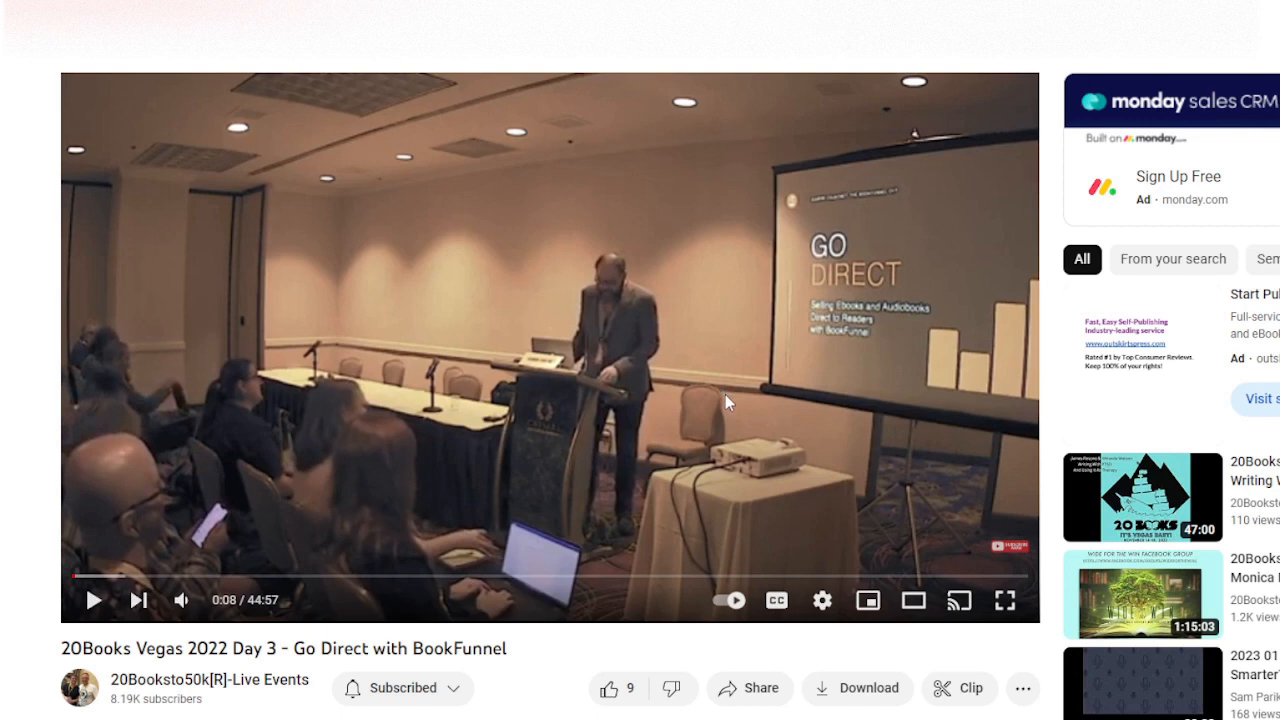
{"action": "mouse_move", "coordinate": [680, 422]}
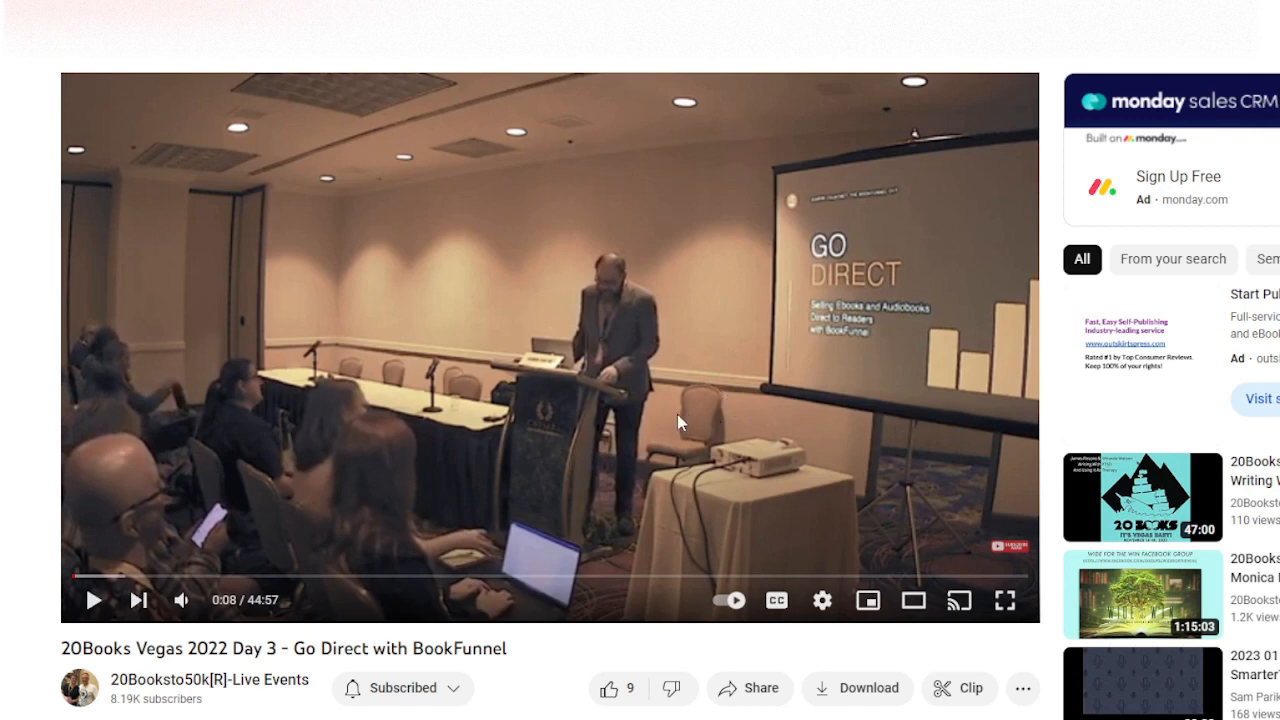
{"action": "mouse_move", "coordinate": [705, 430]}
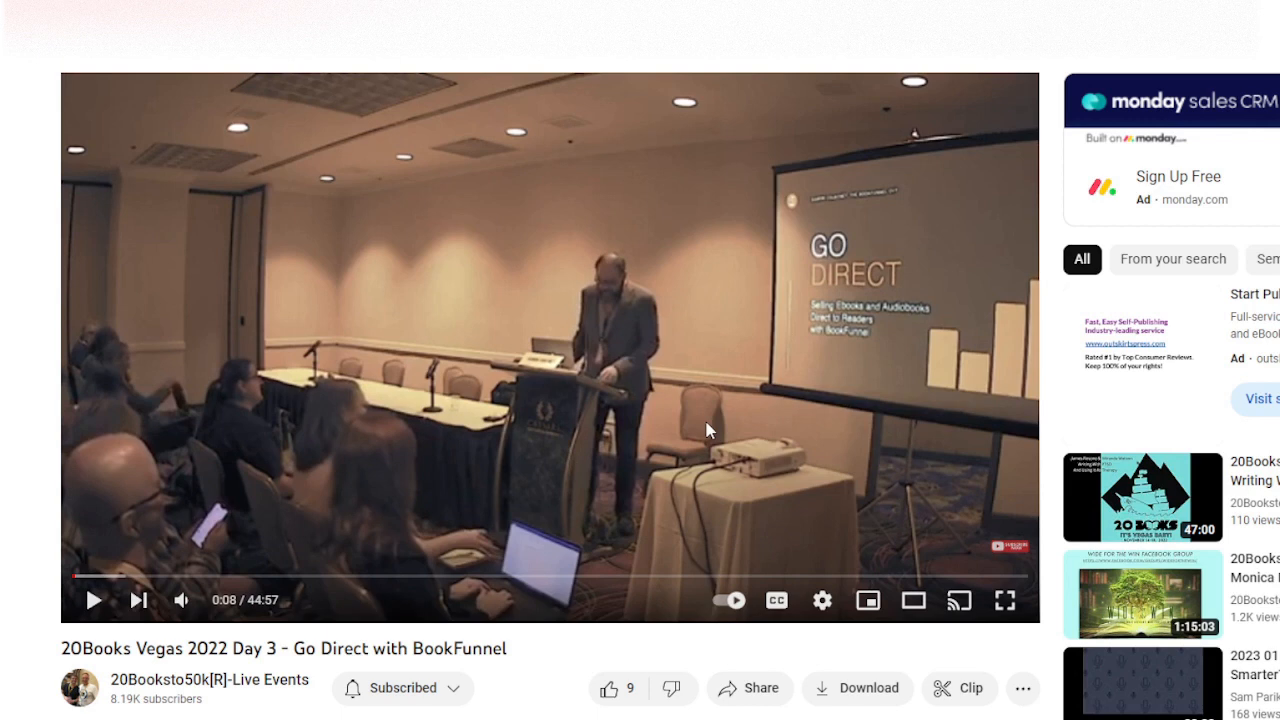
{"action": "mouse_move", "coordinate": [770, 430]}
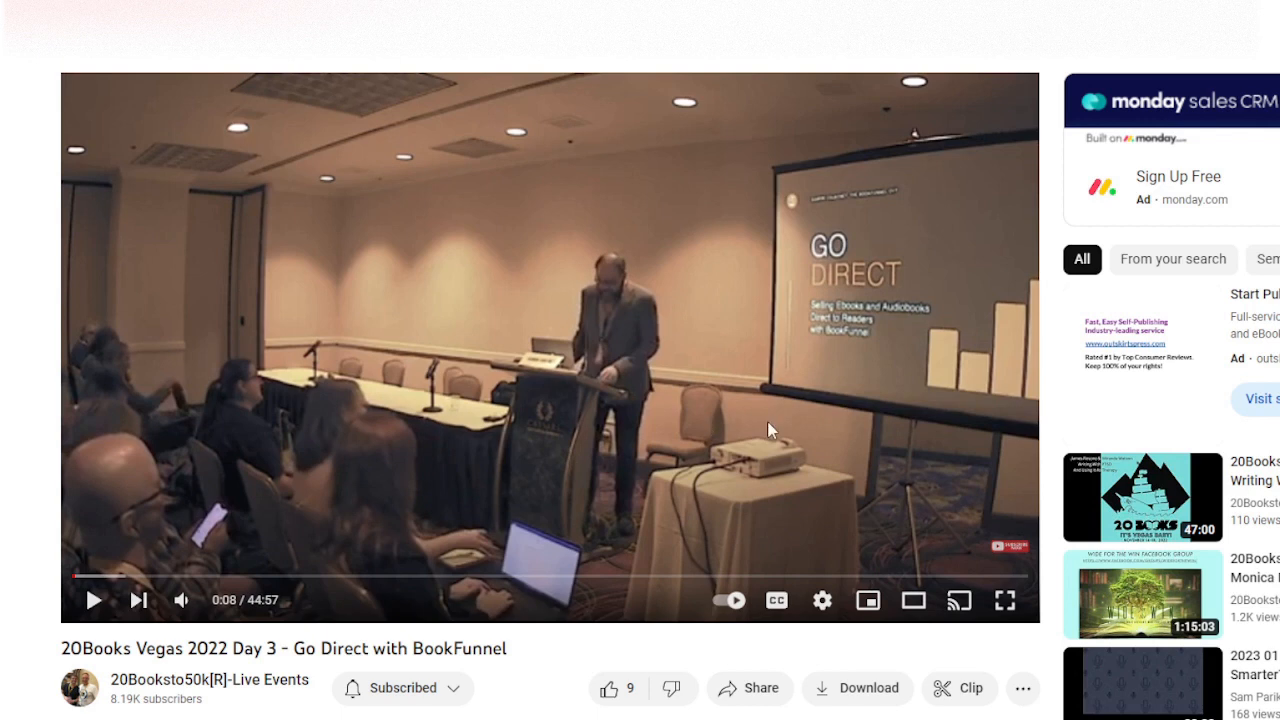
{"action": "mouse_move", "coordinate": [730, 460]}
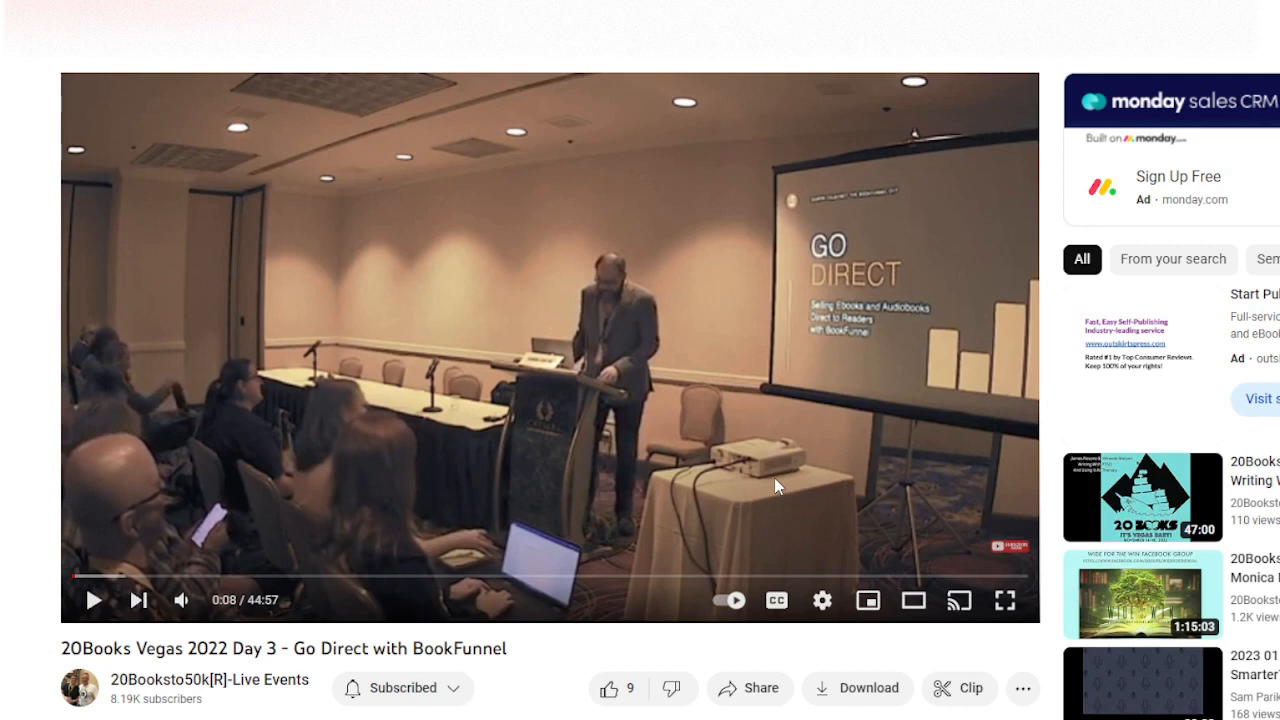
{"action": "mouse_move", "coordinate": [770, 490]}
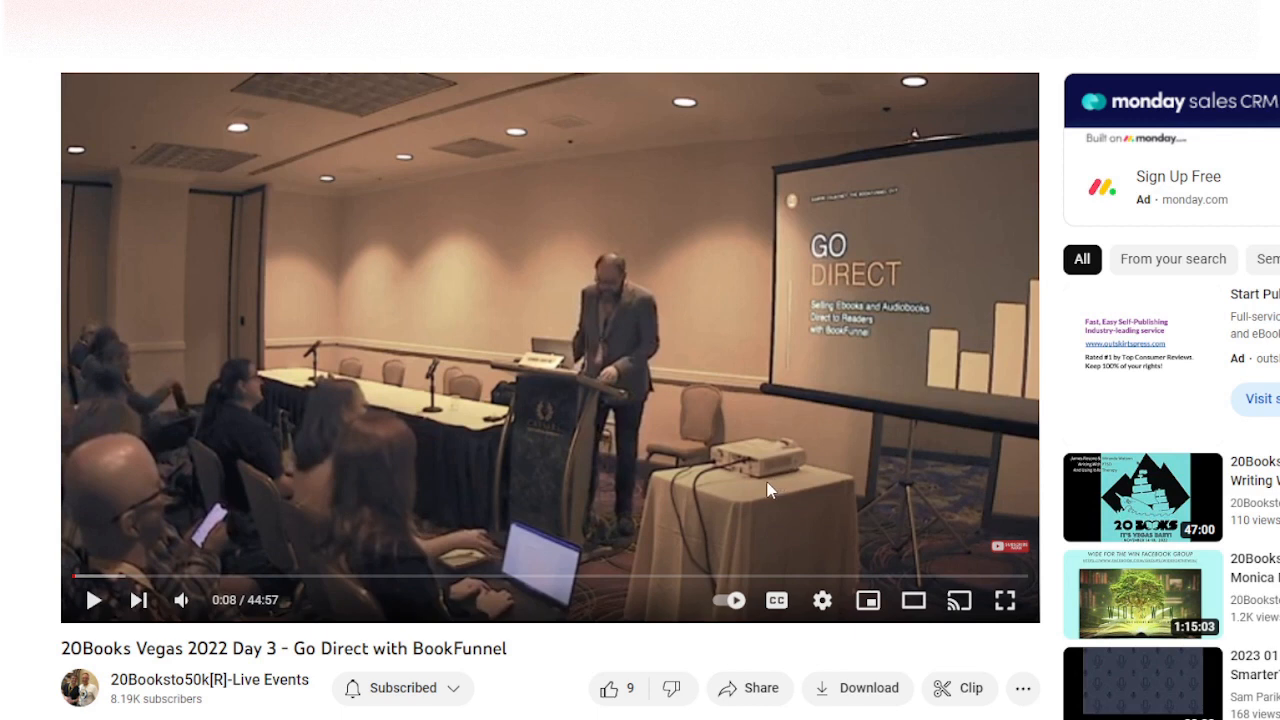
{"action": "mouse_move", "coordinate": [505, 172]}
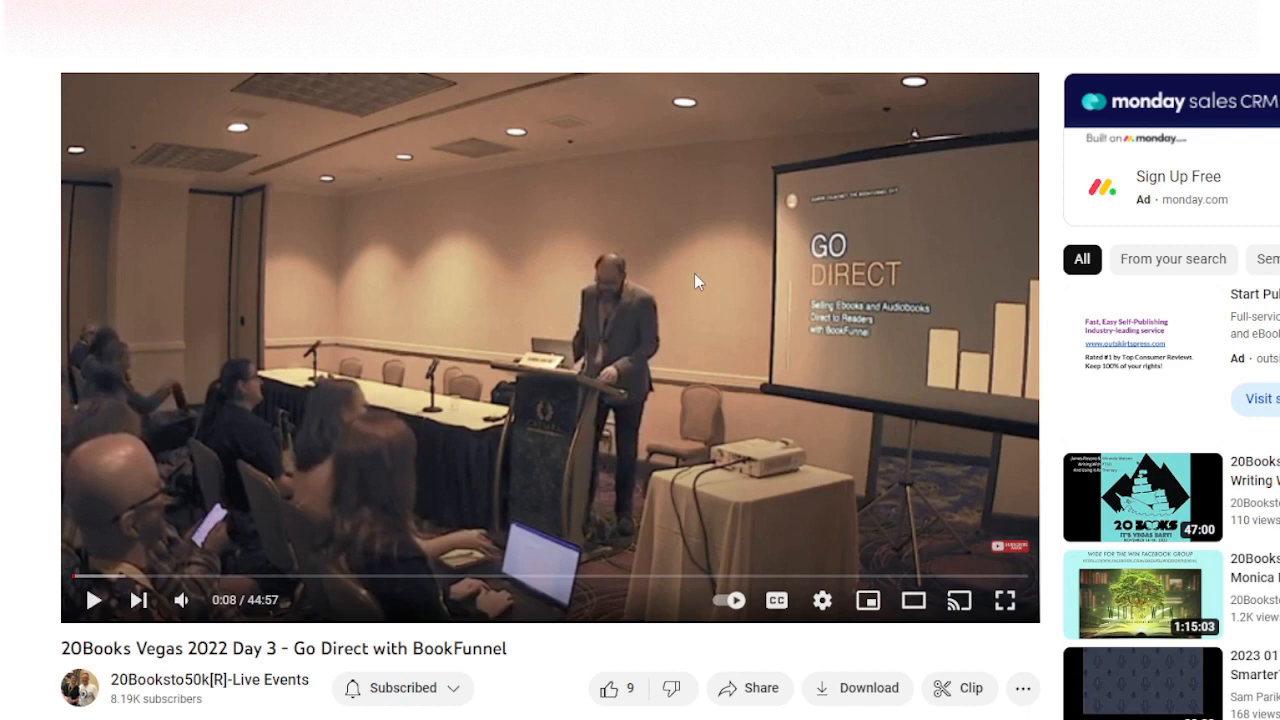
{"action": "mouse_move", "coordinate": [703, 290]}
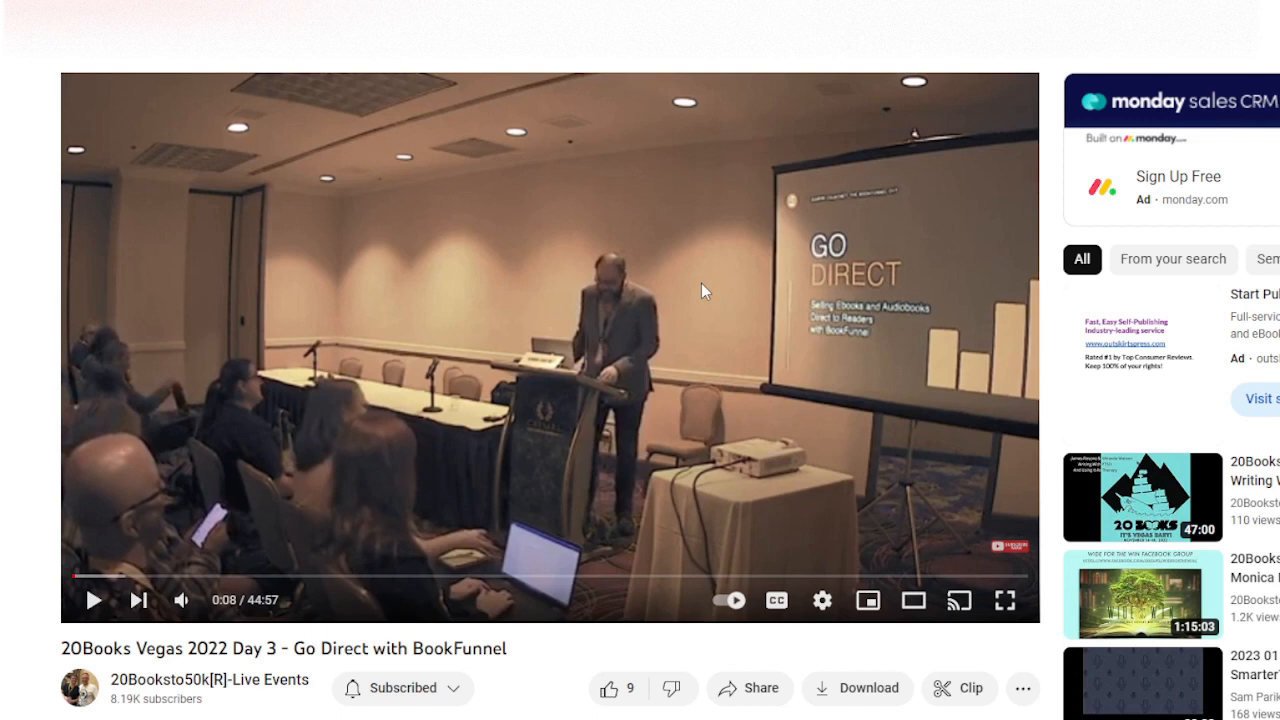
{"action": "mouse_move", "coordinate": [686, 291]}
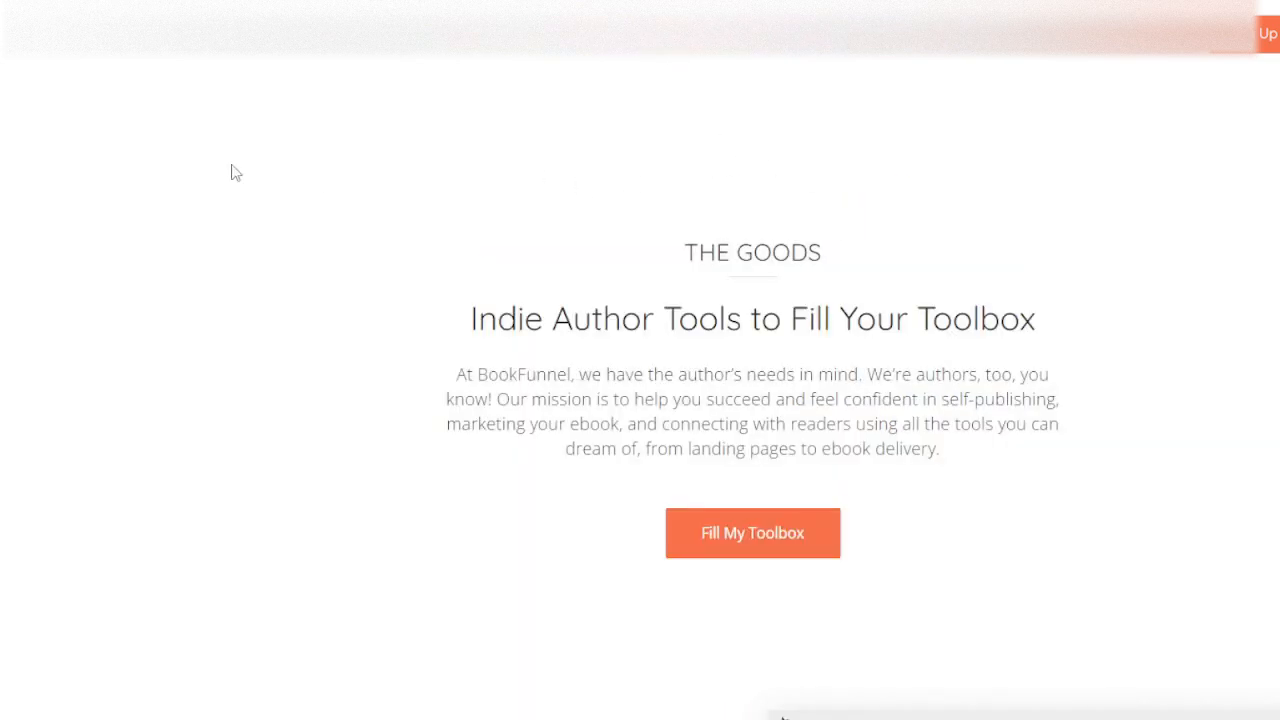
{"action": "mouse_move", "coordinate": [627, 256]}
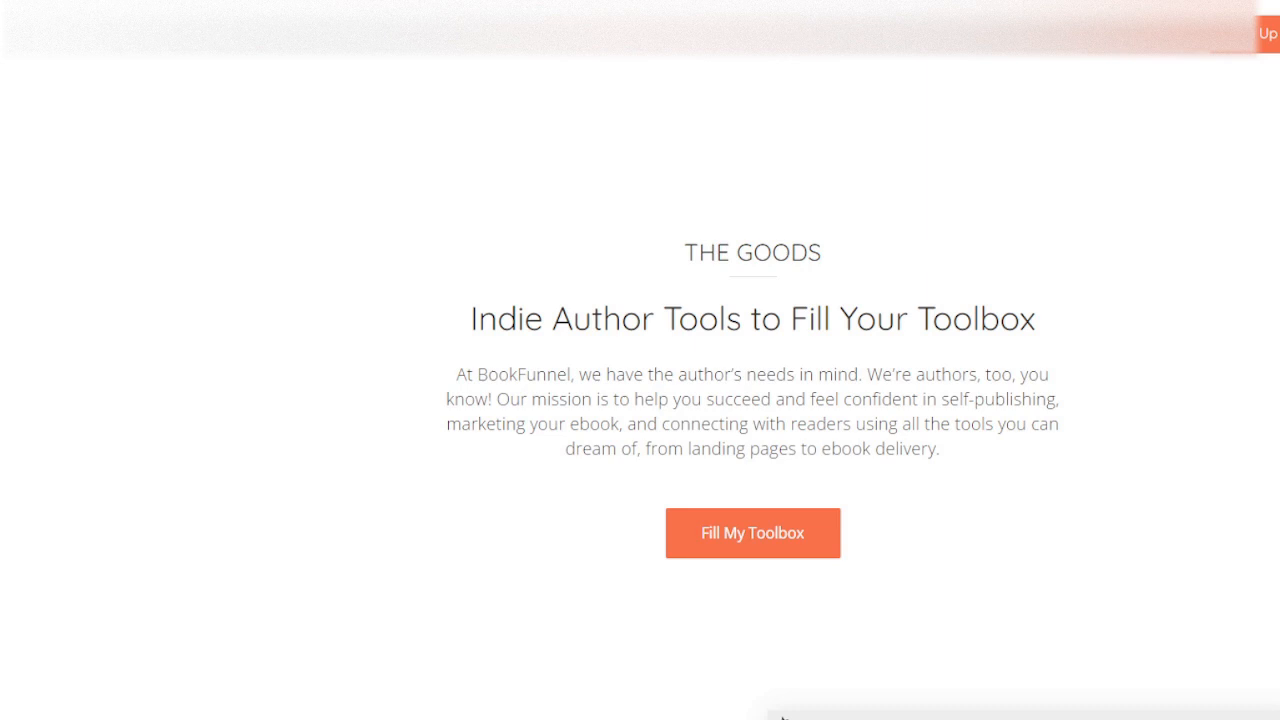
{"action": "mouse_move", "coordinate": [690, 177]}
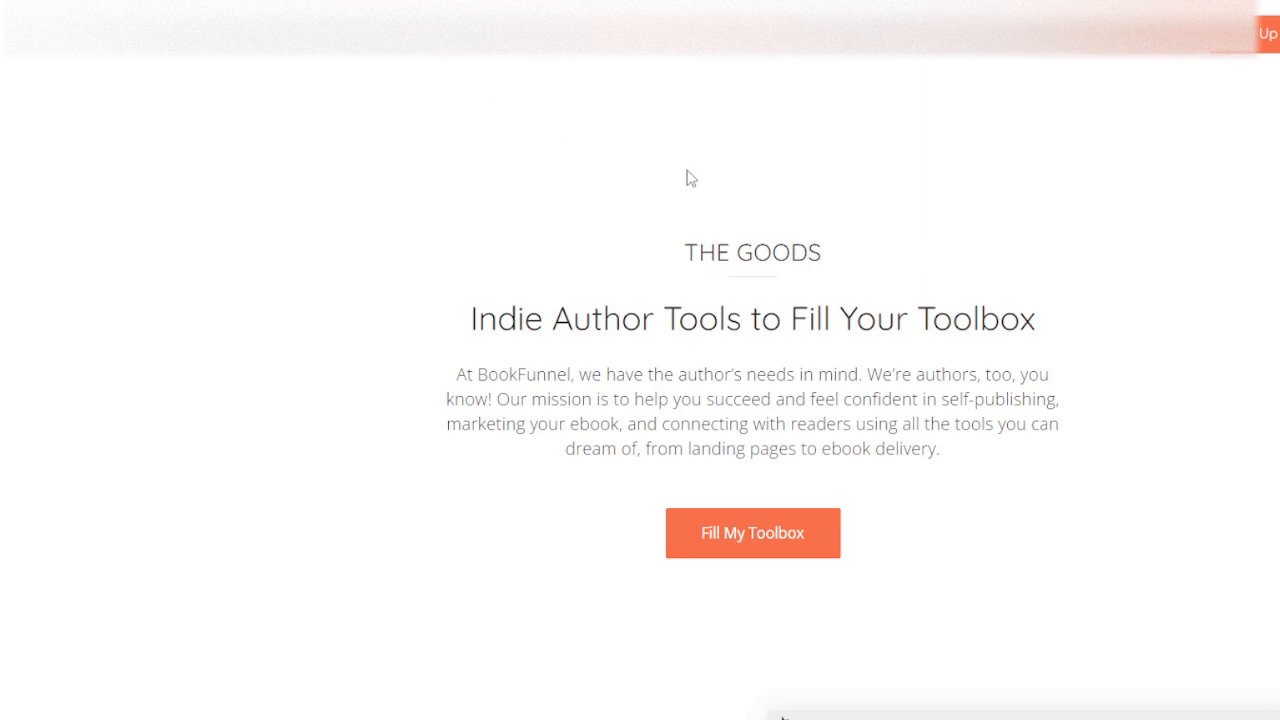
{"action": "mouse_move", "coordinate": [620, 195]}
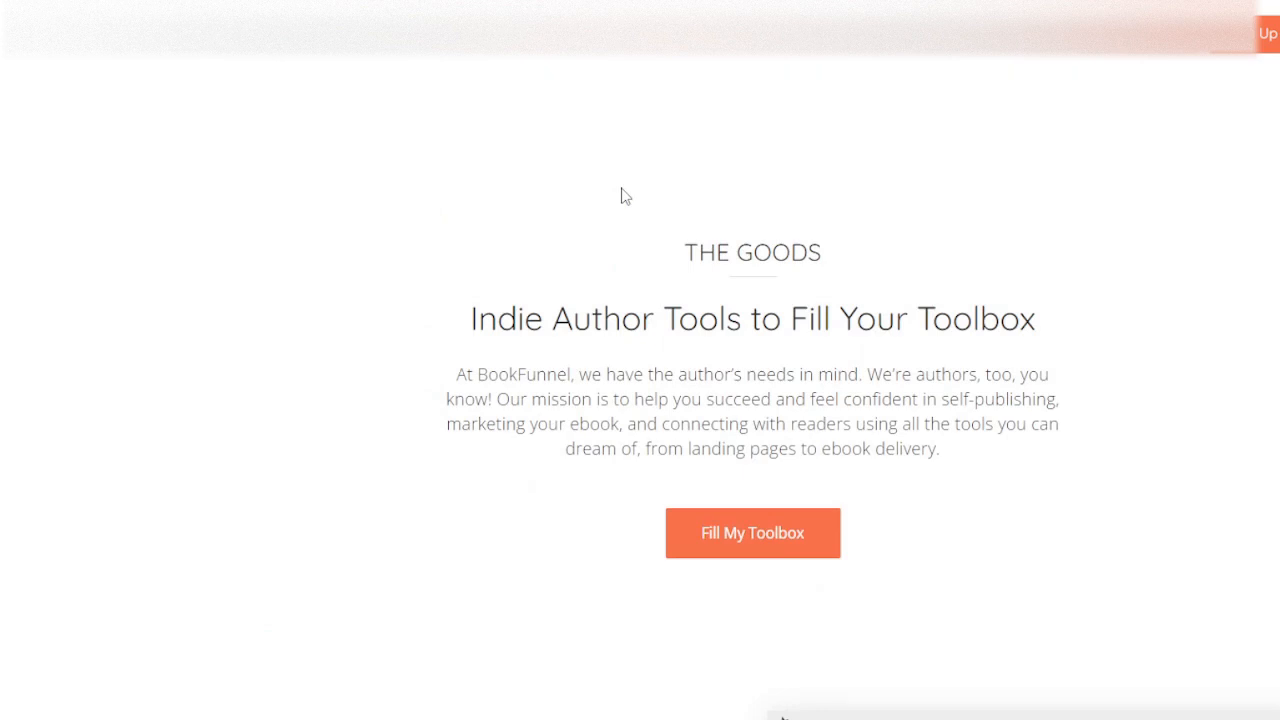
{"action": "mouse_move", "coordinate": [873, 159]}
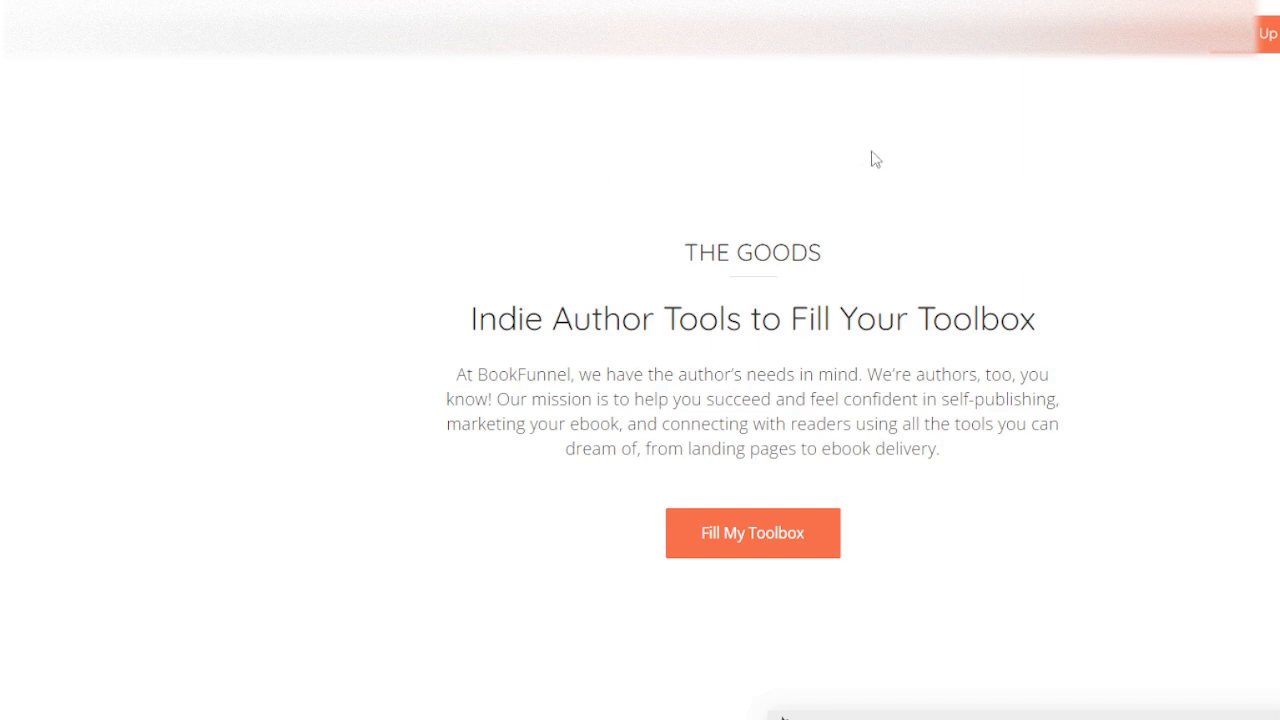
{"action": "mouse_move", "coordinate": [489, 194]}
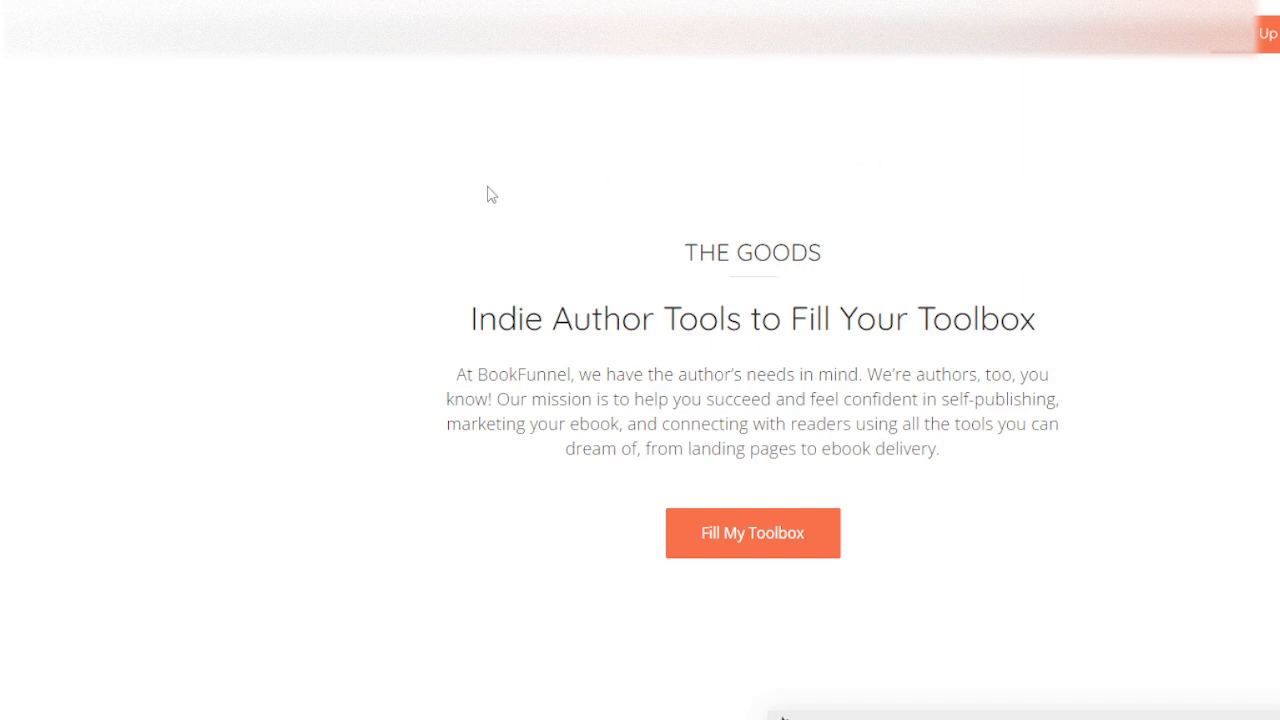
{"action": "mouse_move", "coordinate": [878, 262]}
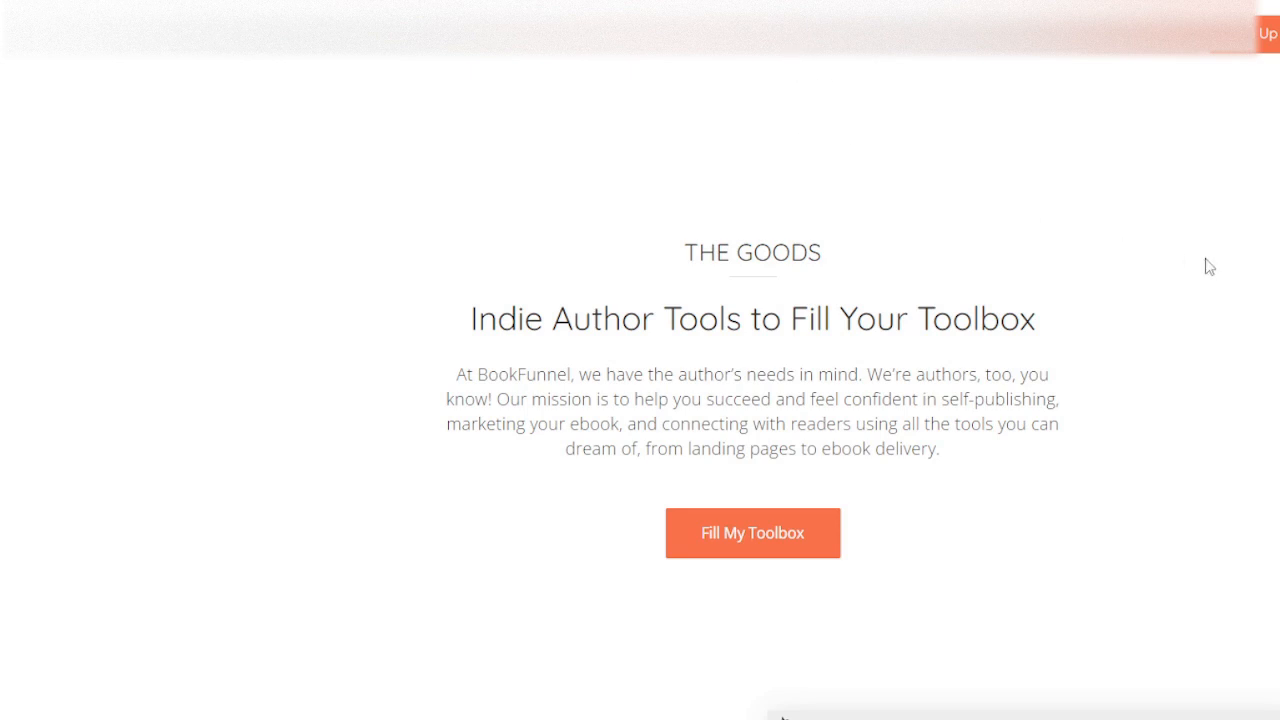
Step: Review the annual plans: First-Time Author $20, Mid-List Author $100, Bestseller $250
{"action": "scroll", "scroll_direction": "down", "scroll_amount": 3}
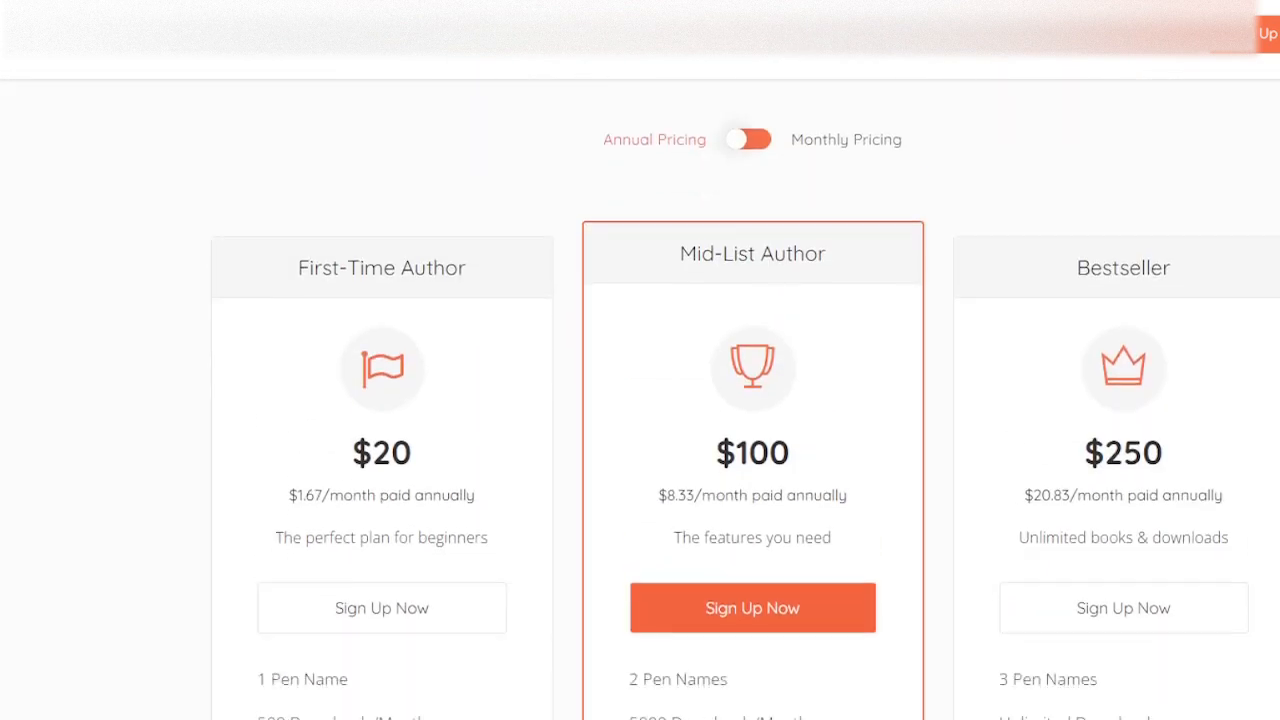
{"action": "scroll", "scroll_direction": "down", "scroll_amount": 3}
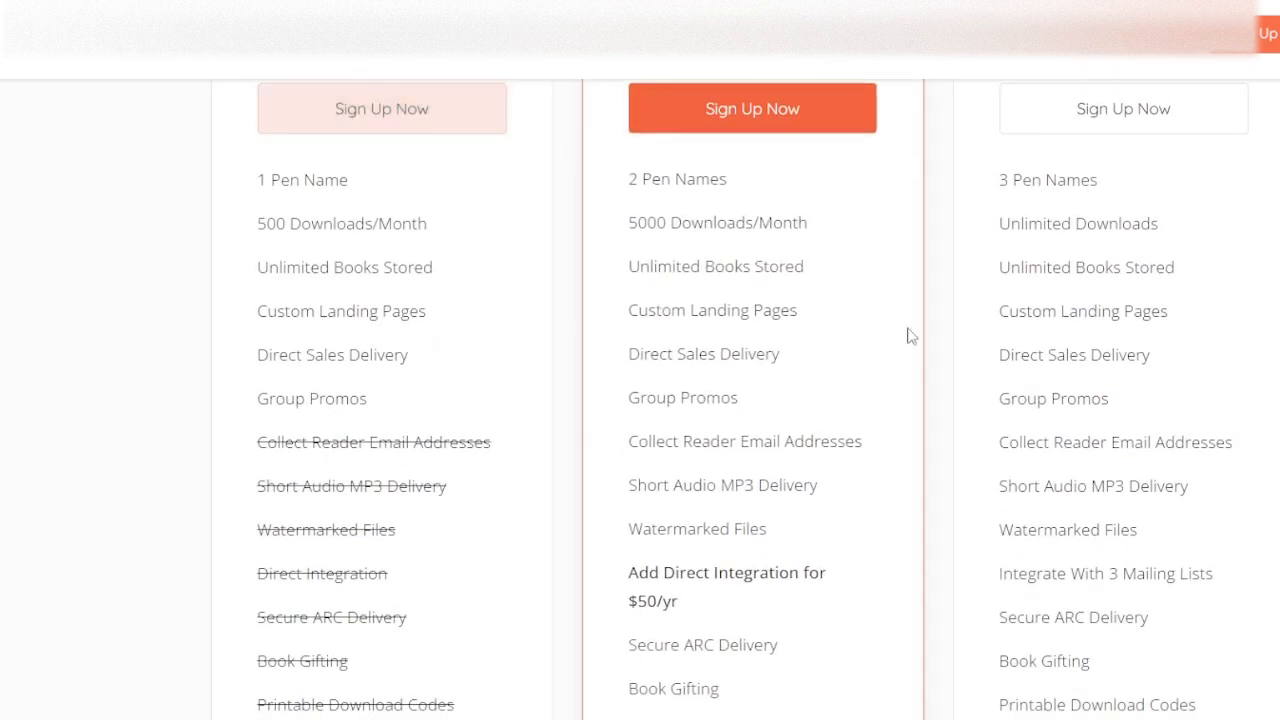
{"action": "scroll", "scroll_direction": "down", "scroll_amount": 3}
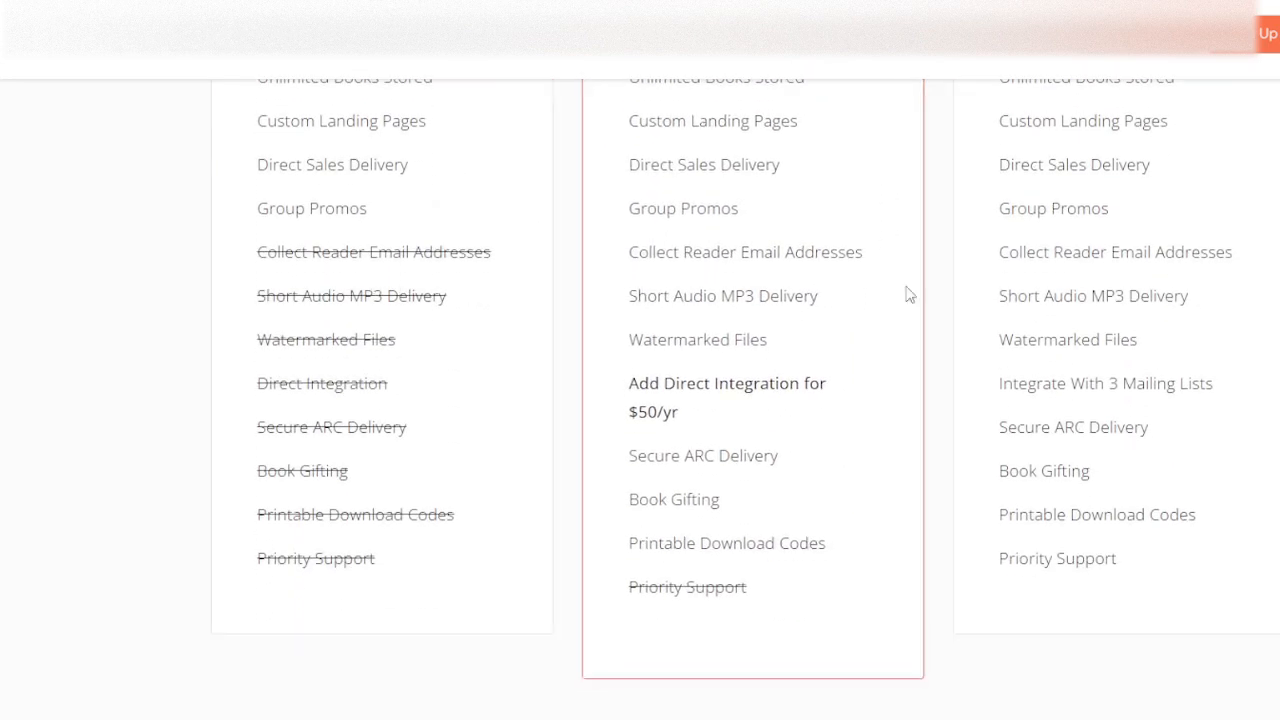
{"action": "scroll", "scroll_direction": "up", "scroll_amount": 3}
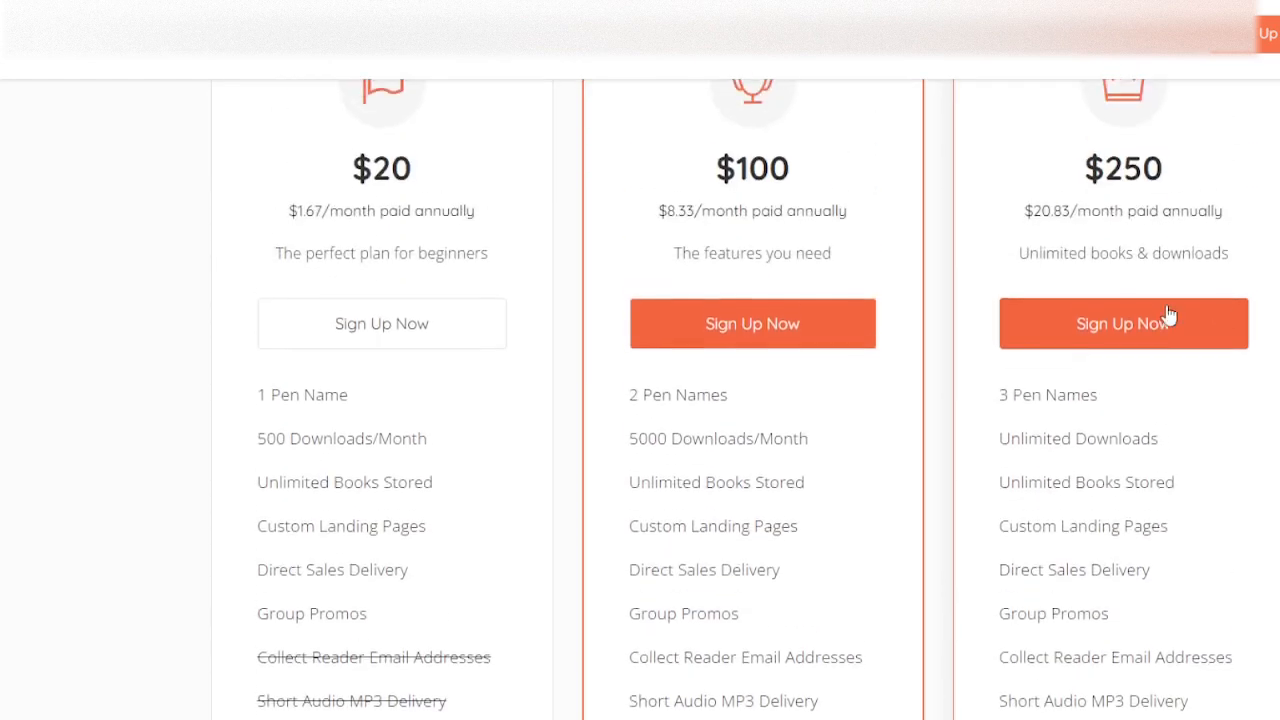
{"action": "scroll", "scroll_direction": "up", "scroll_amount": 3}
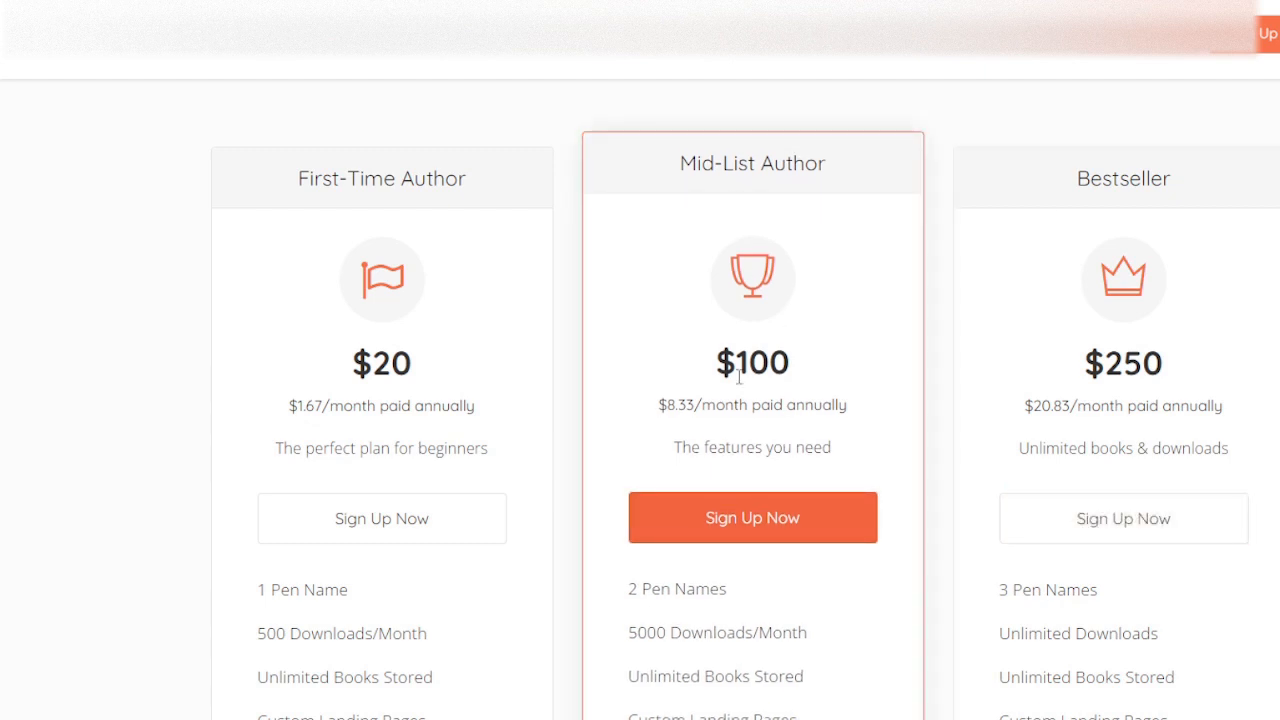
{"action": "scroll", "scroll_direction": "down", "scroll_amount": 3}
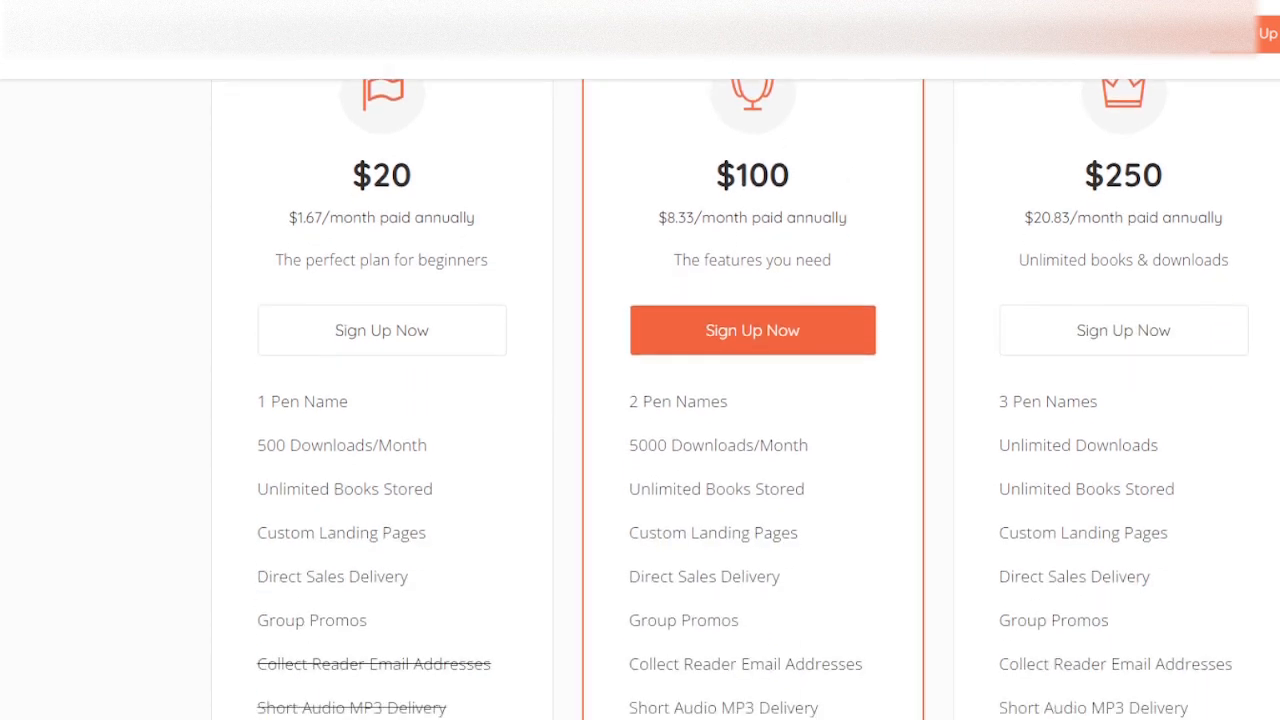
{"action": "scroll", "scroll_direction": "down", "scroll_amount": 3}
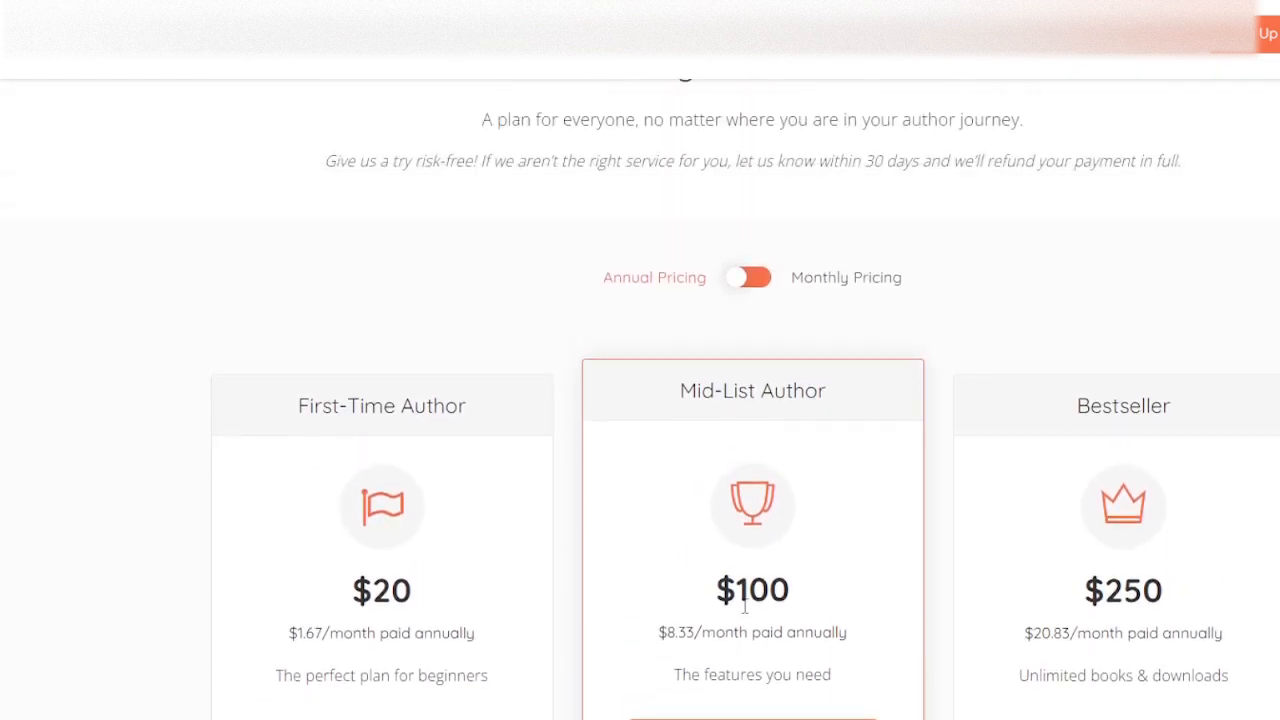
Step: Switch plan pricing to monthly billing to compare, then back to annual
{"action": "left_click", "coordinate": [747, 277]}
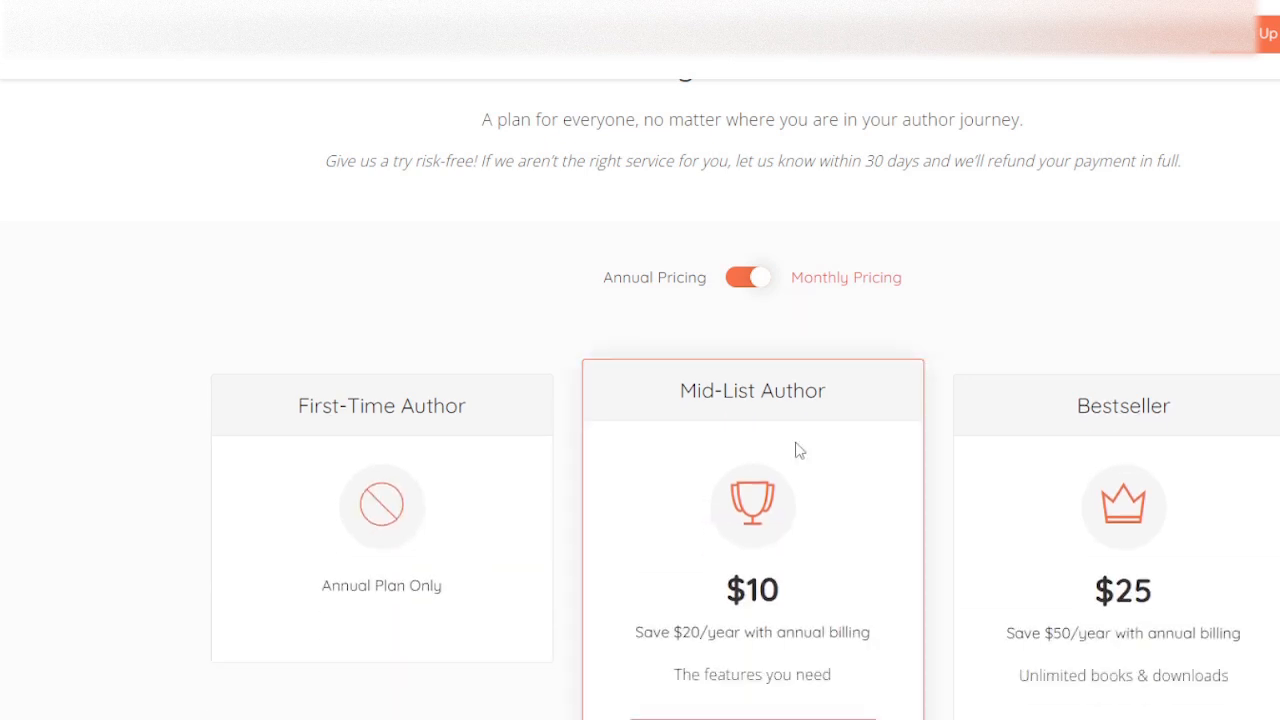
{"action": "scroll", "scroll_direction": "down", "scroll_amount": 3}
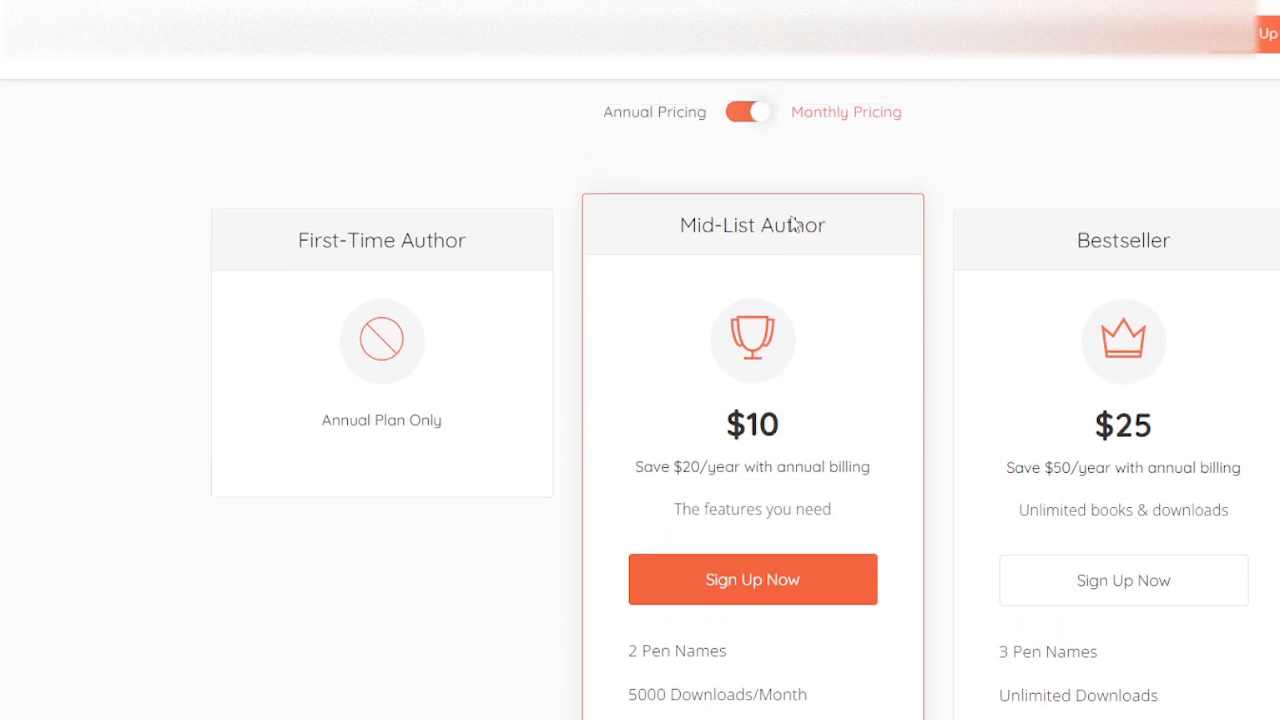
{"action": "left_click", "coordinate": [747, 111]}
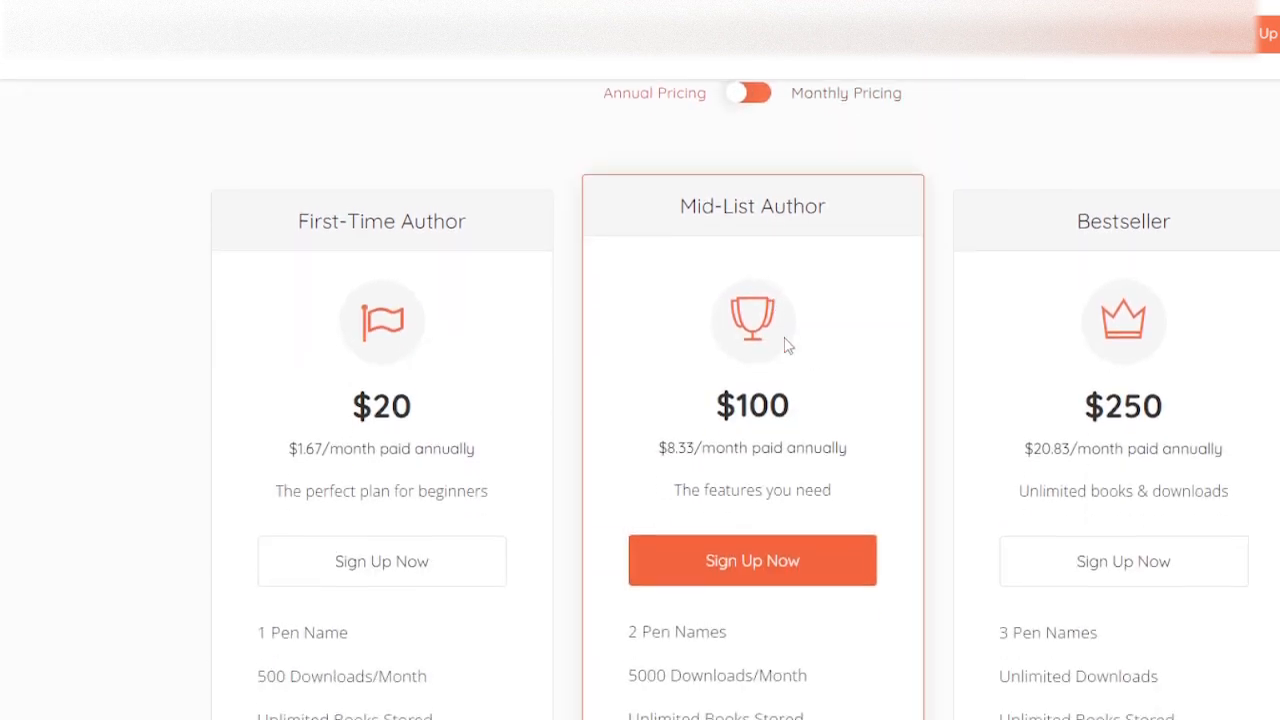
{"action": "scroll", "scroll_direction": "down", "scroll_amount": 3}
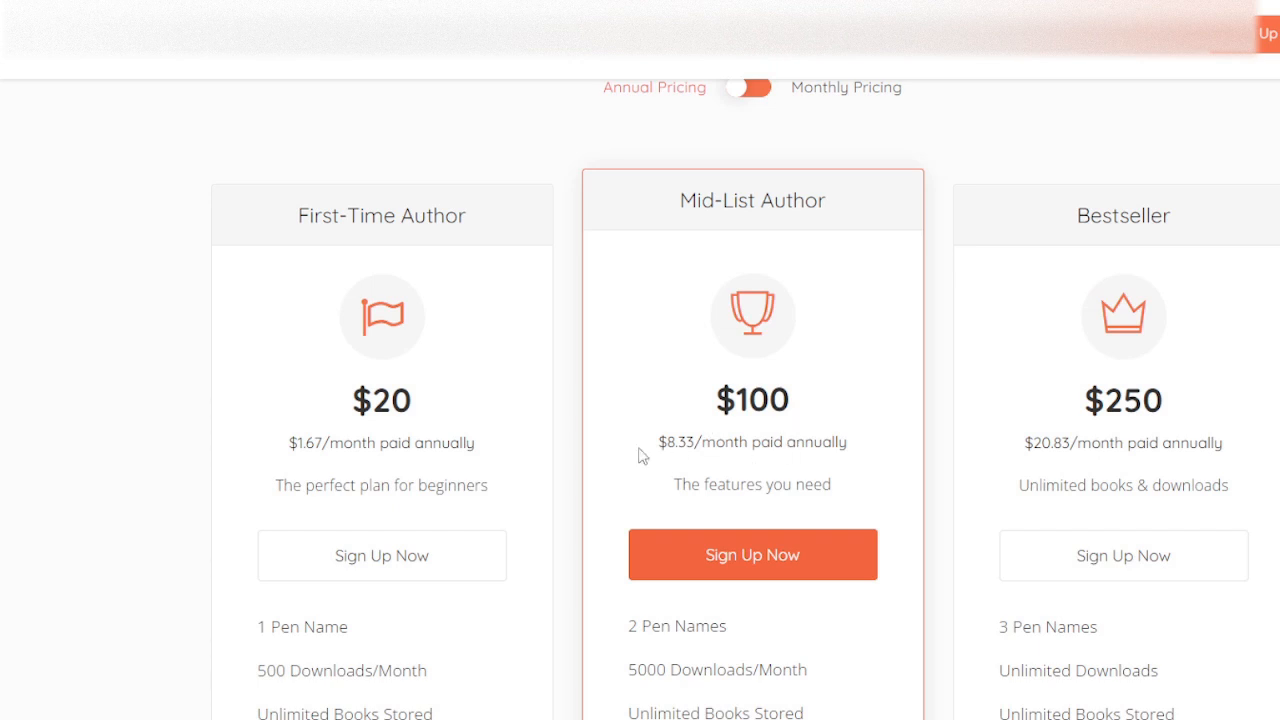
{"action": "mouse_move", "coordinate": [746, 433]}
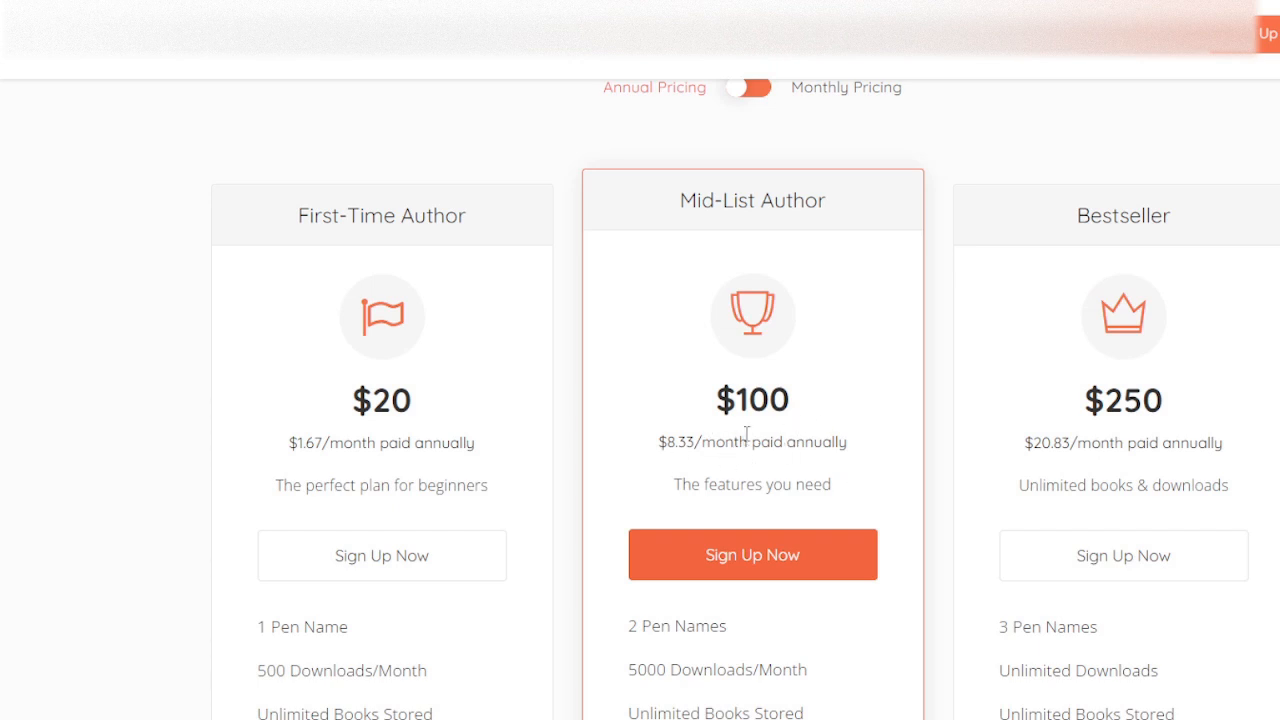
{"action": "scroll", "scroll_direction": "down", "scroll_amount": 3}
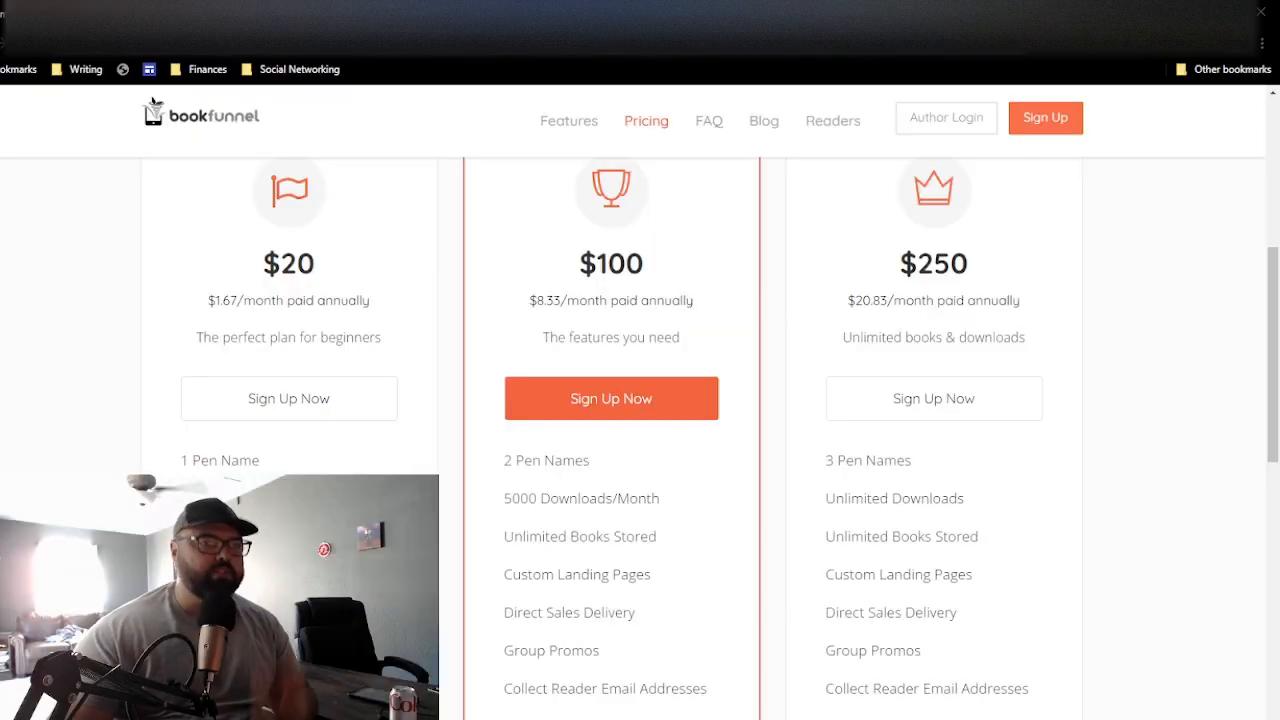
{"action": "scroll", "scroll_direction": "down", "scroll_amount": 3}
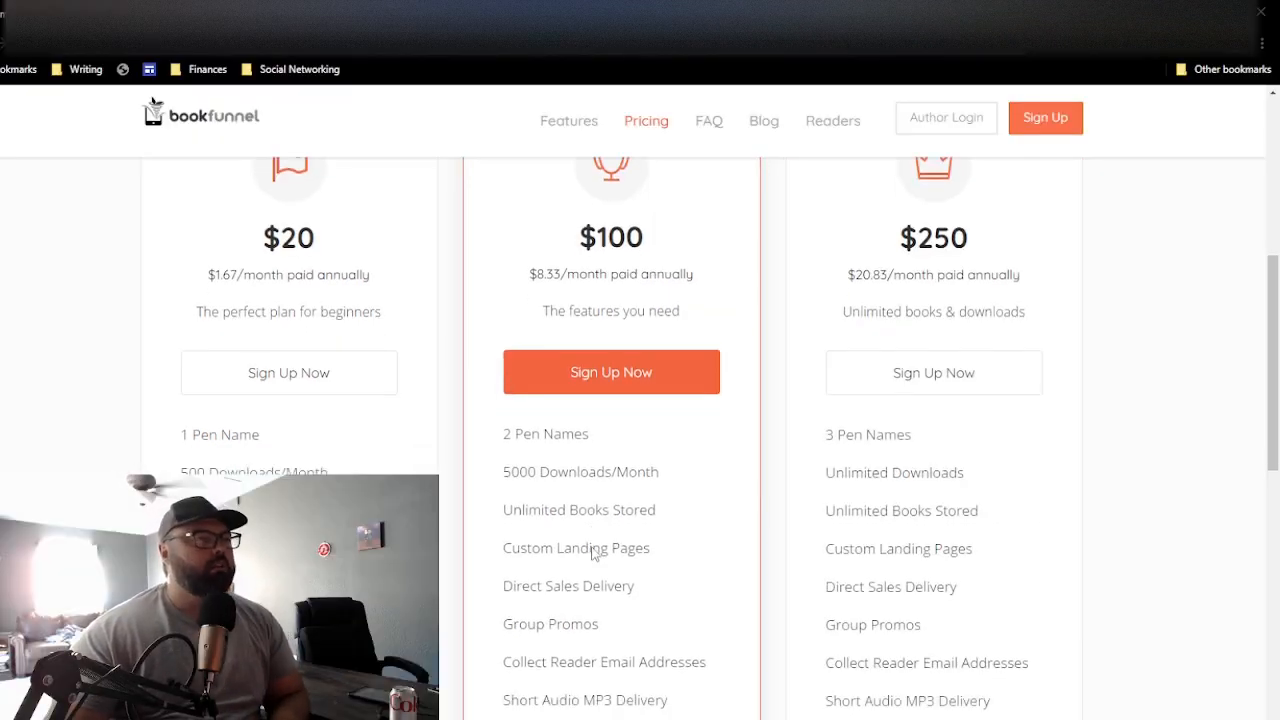
{"action": "scroll", "scroll_direction": "down", "scroll_amount": 3}
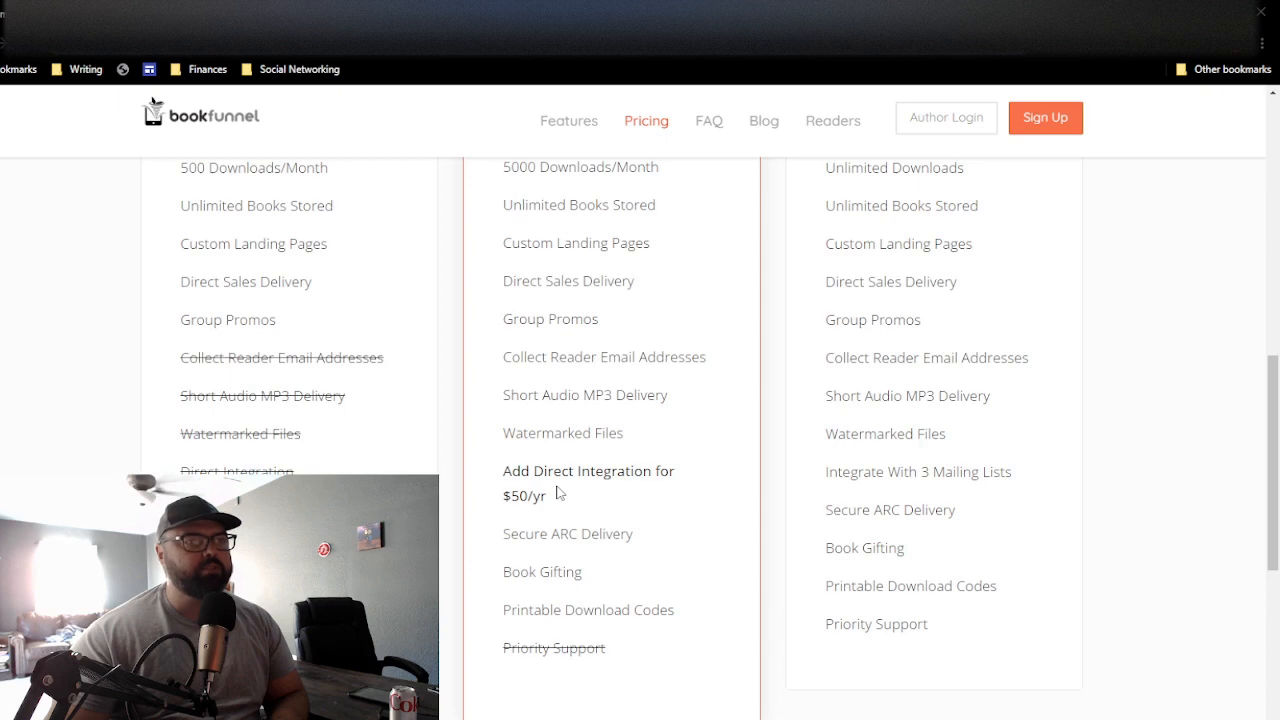
{"action": "mouse_move", "coordinate": [560, 490]}
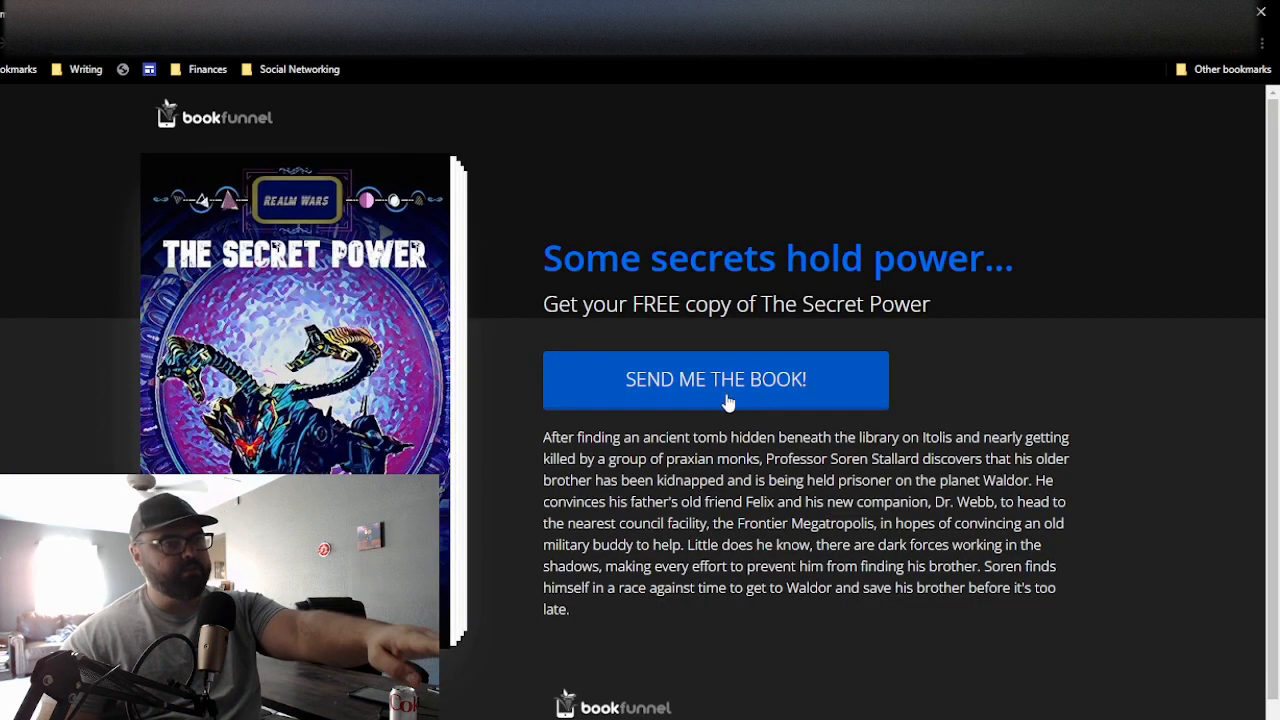
{"action": "mouse_move", "coordinate": [765, 397]}
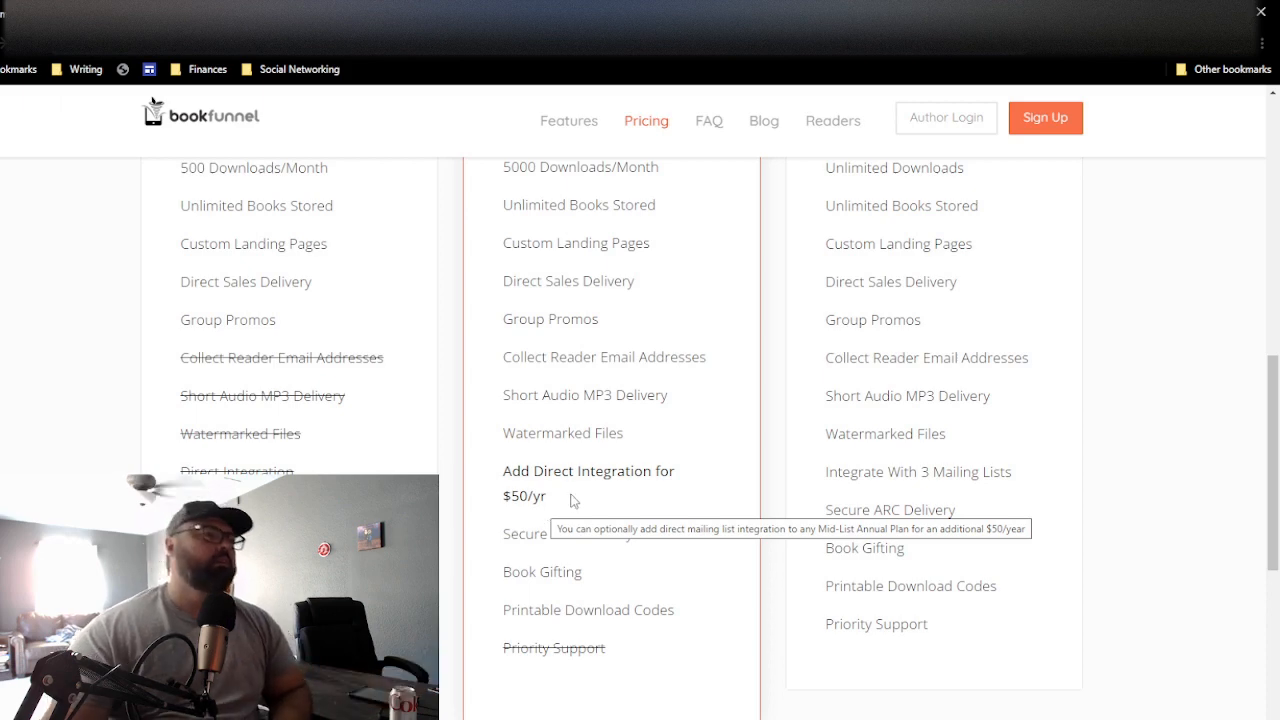
Step: Scroll the pricing cards to the plan headers showing $1.67, $8.33 and $20.83 monthly
{"action": "scroll", "scroll_direction": "up", "scroll_amount": 3}
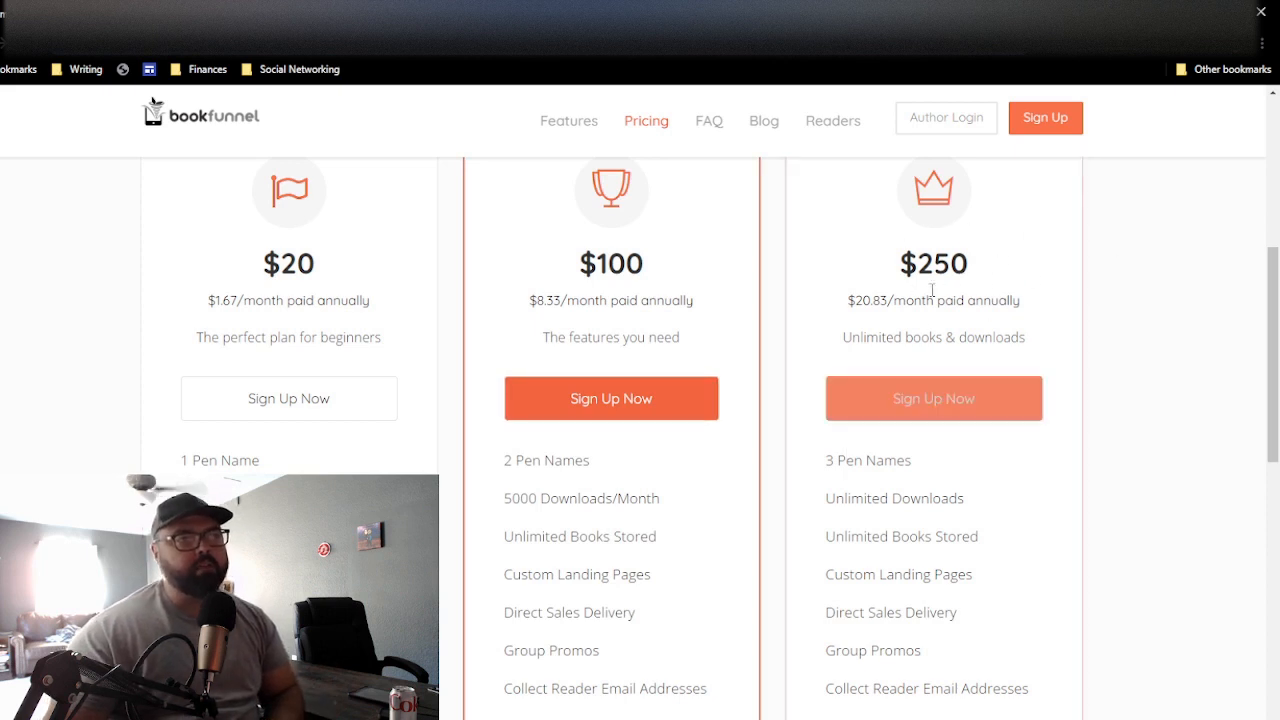
{"action": "mouse_move", "coordinate": [1203, 450]}
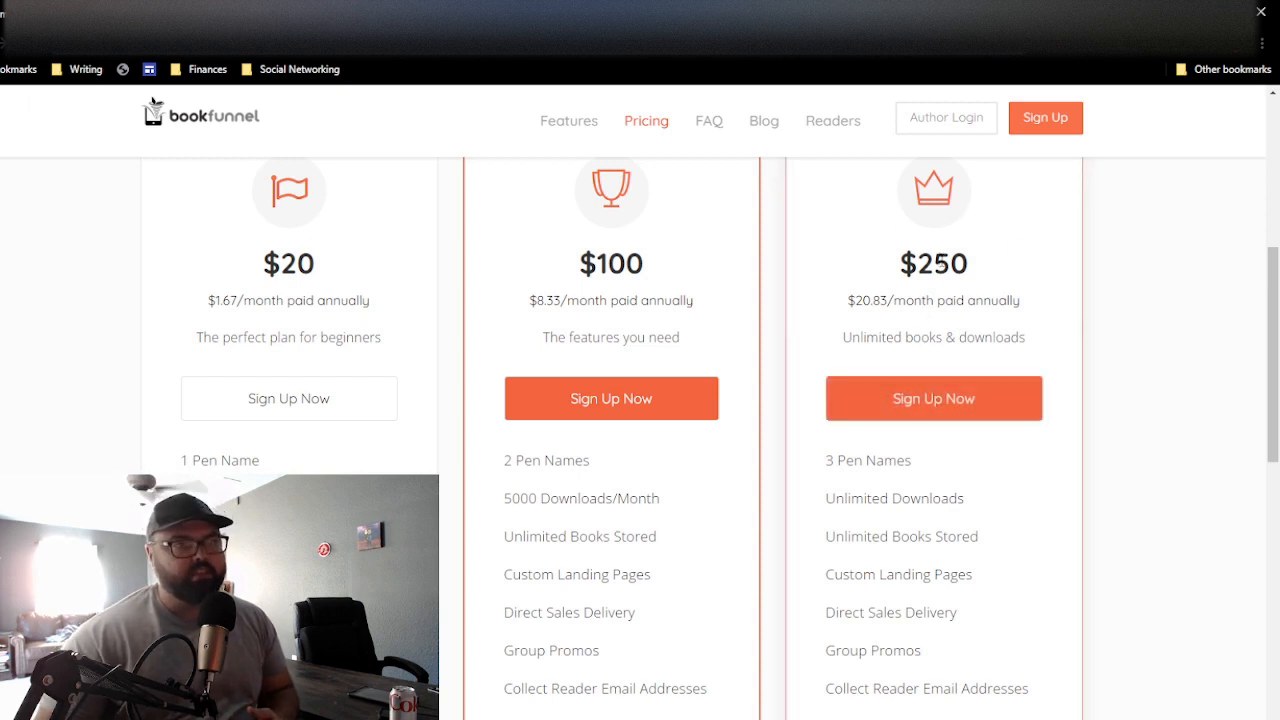
{"action": "mouse_move", "coordinate": [1153, 419]}
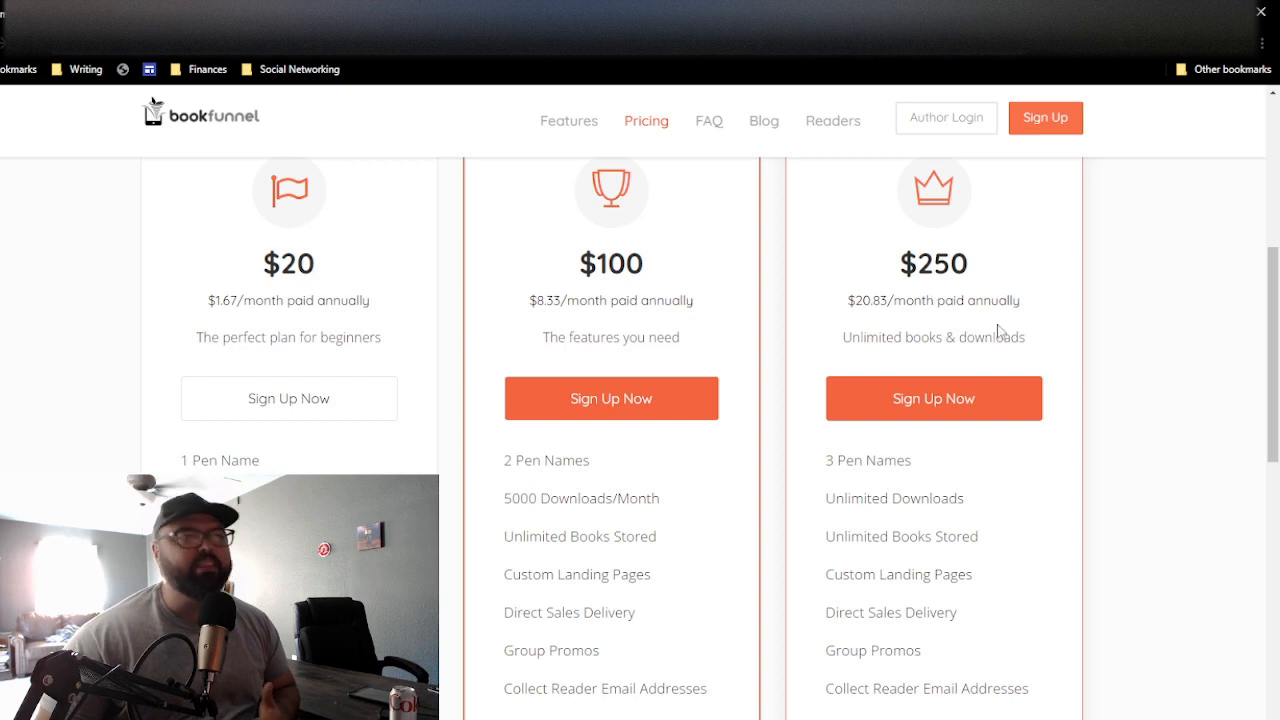
{"action": "mouse_move", "coordinate": [1013, 377]}
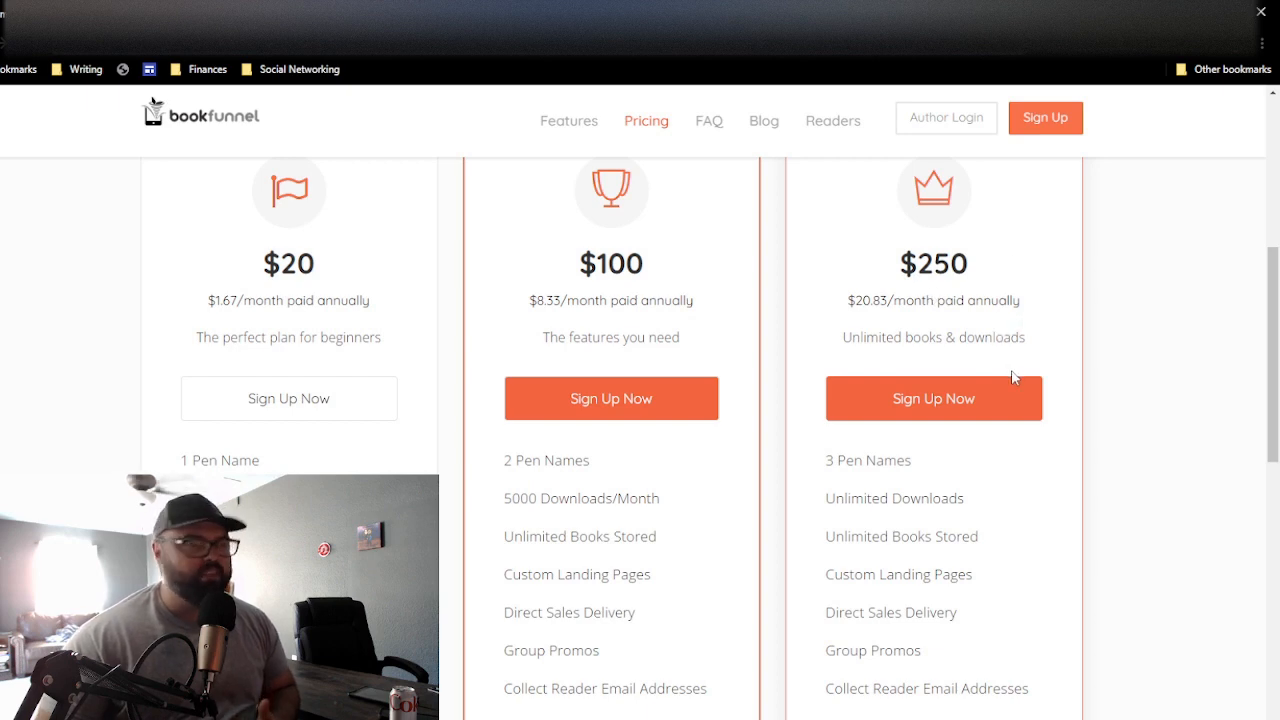
{"action": "scroll", "scroll_direction": "down", "scroll_amount": 3}
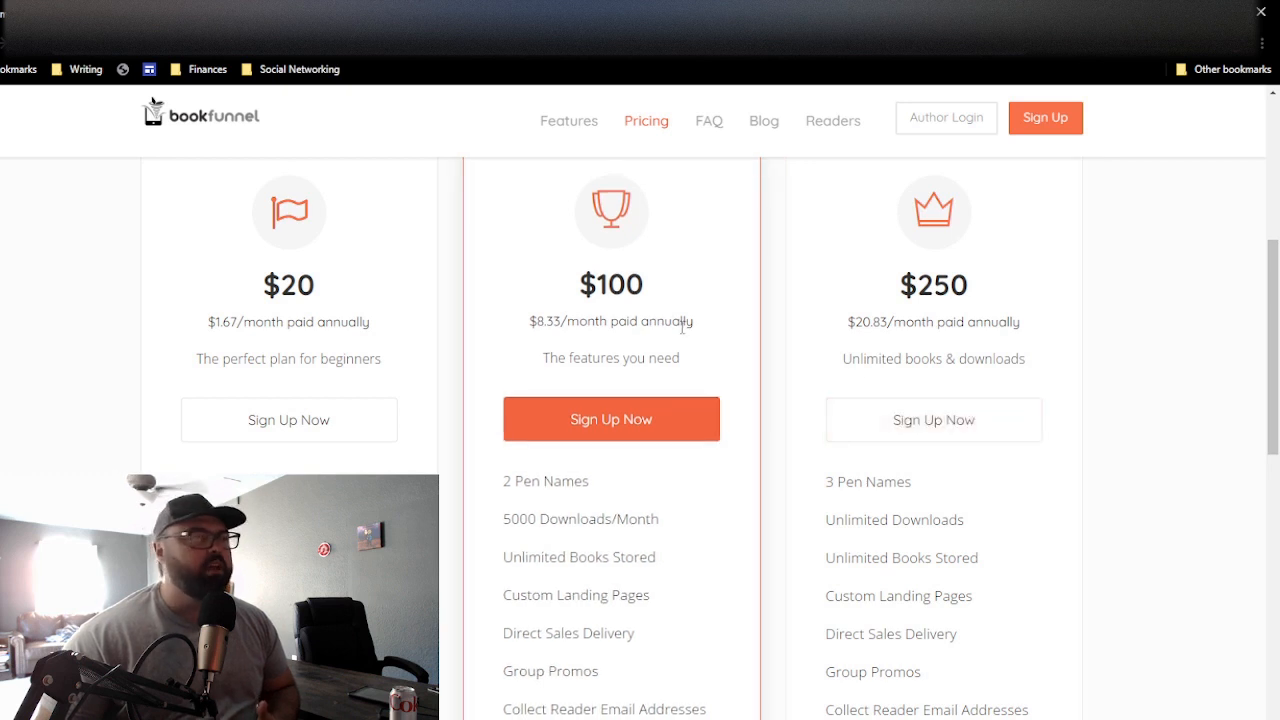
{"action": "mouse_move", "coordinate": [1144, 337]}
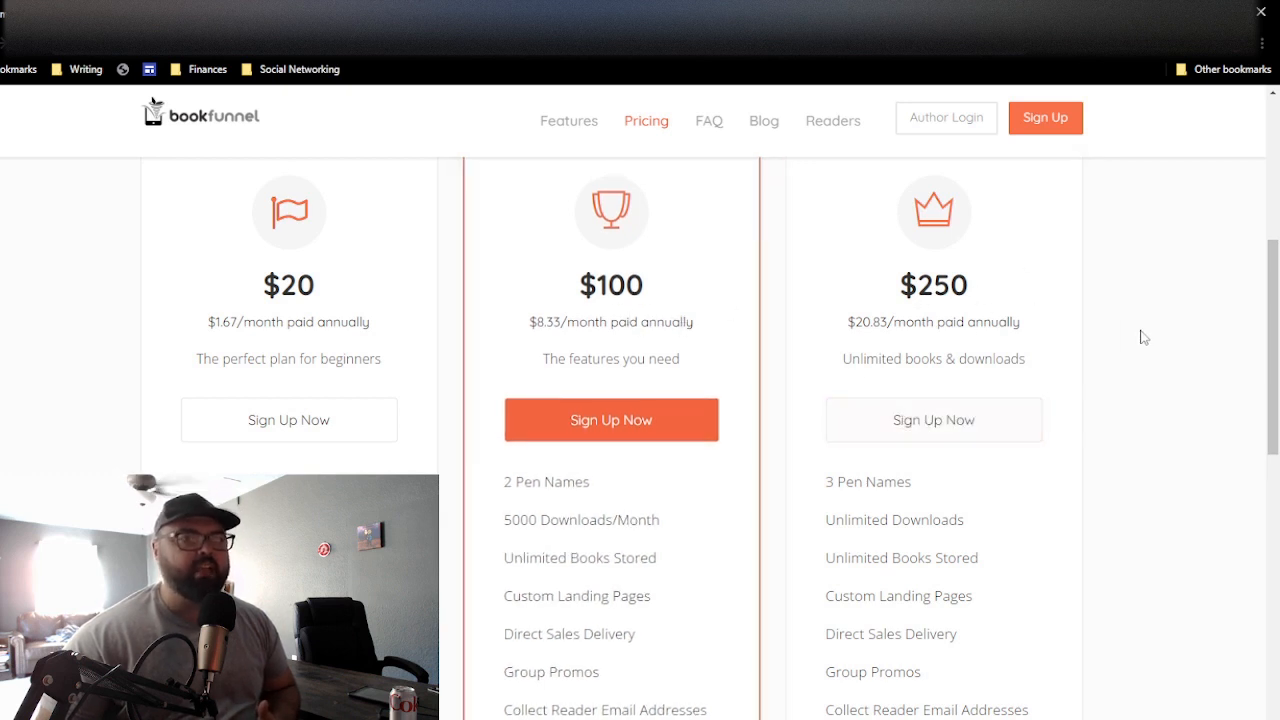
{"action": "mouse_move", "coordinate": [1167, 314]}
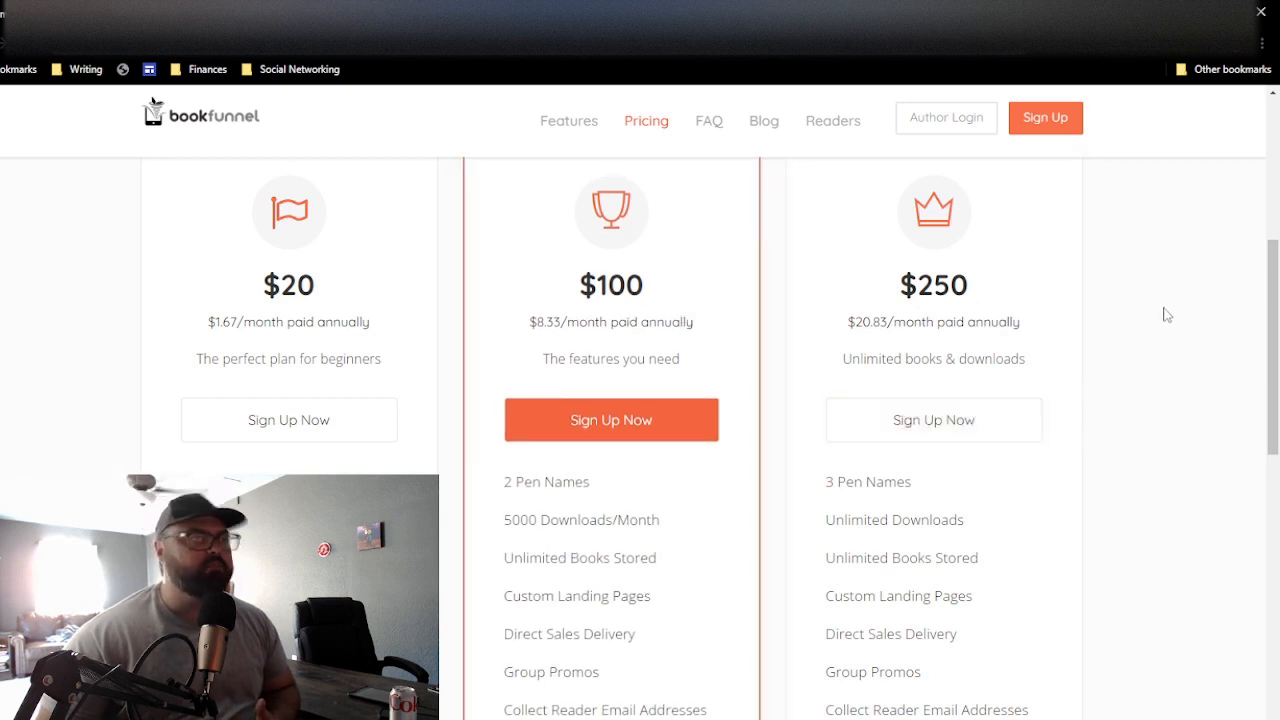
{"action": "mouse_move", "coordinate": [1101, 299]}
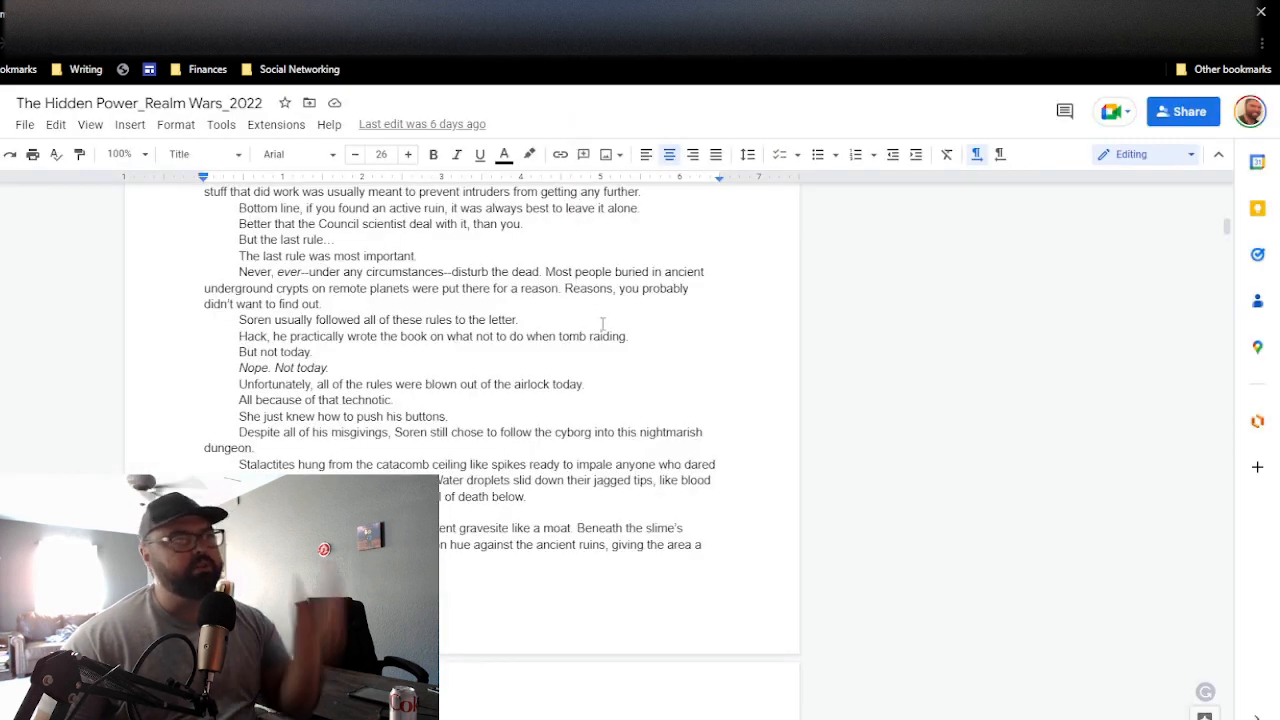
Step: Open The Hidden Power_Realm Wars_2022 doc and scroll from the copyright page into Chapter 1
{"action": "left_click", "coordinate": [125, 153]}
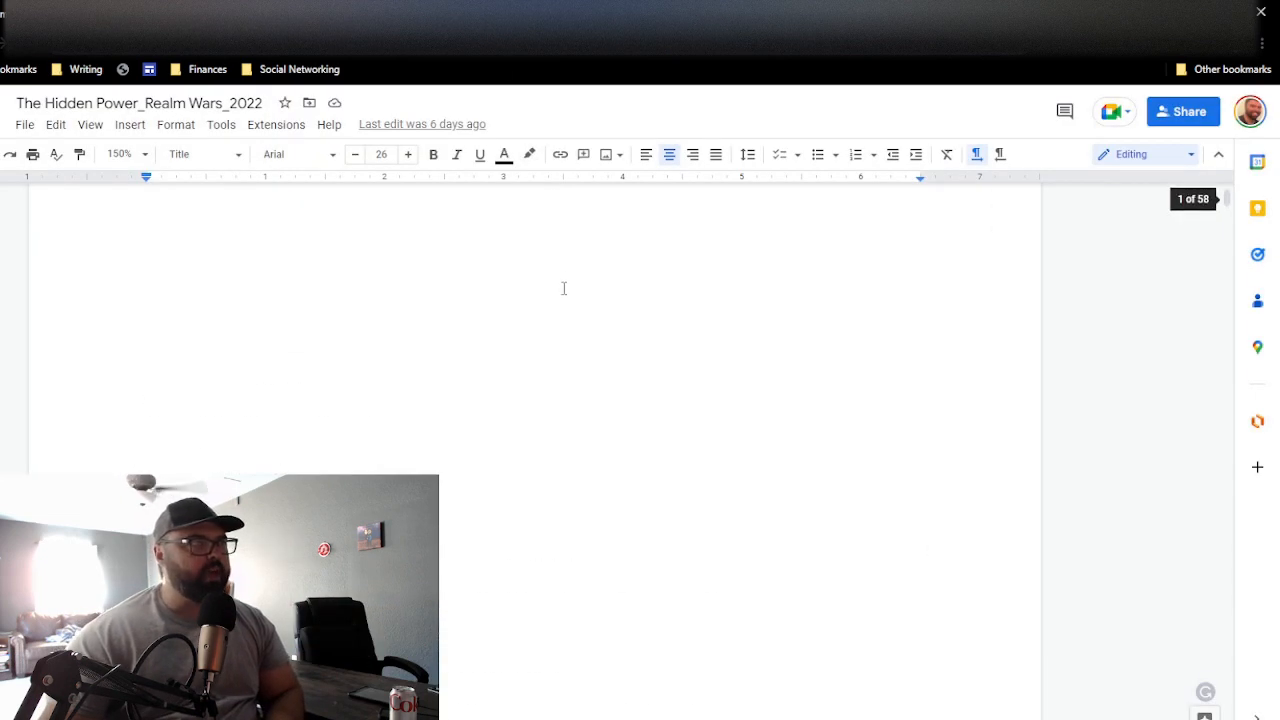
{"action": "scroll", "scroll_direction": "down", "scroll_amount": 3}
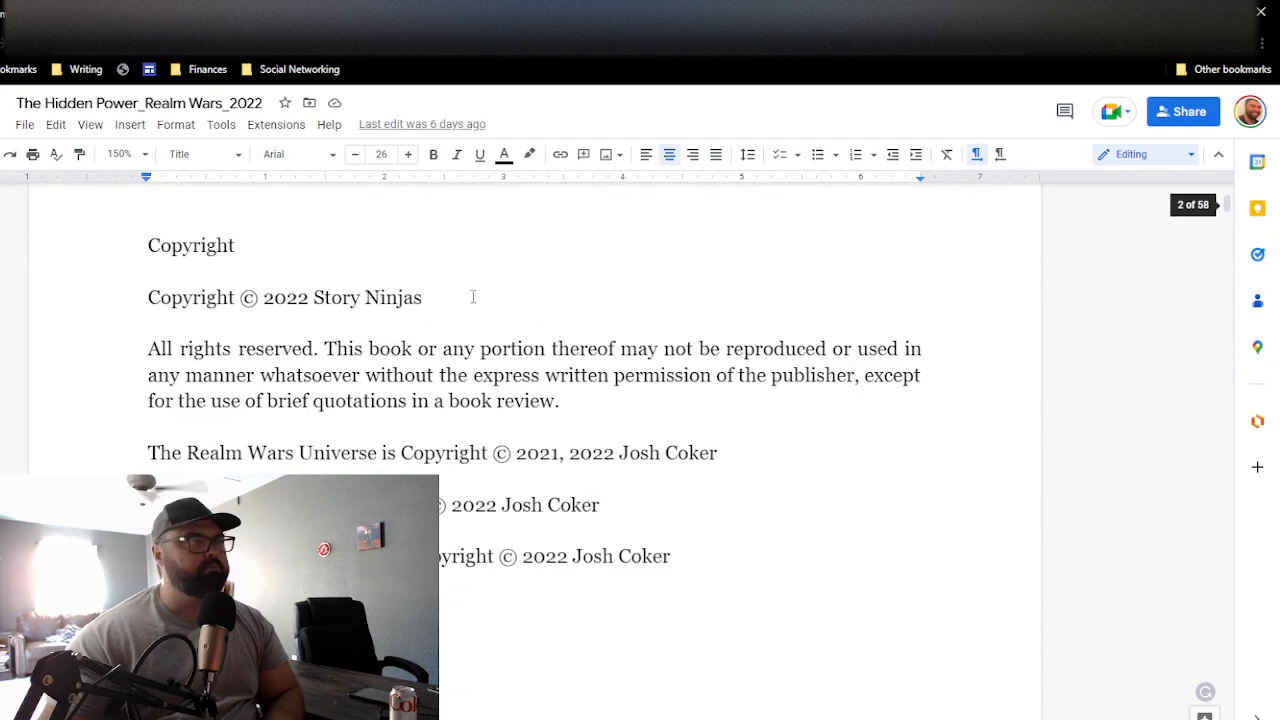
{"action": "scroll", "scroll_direction": "down", "scroll_amount": 3}
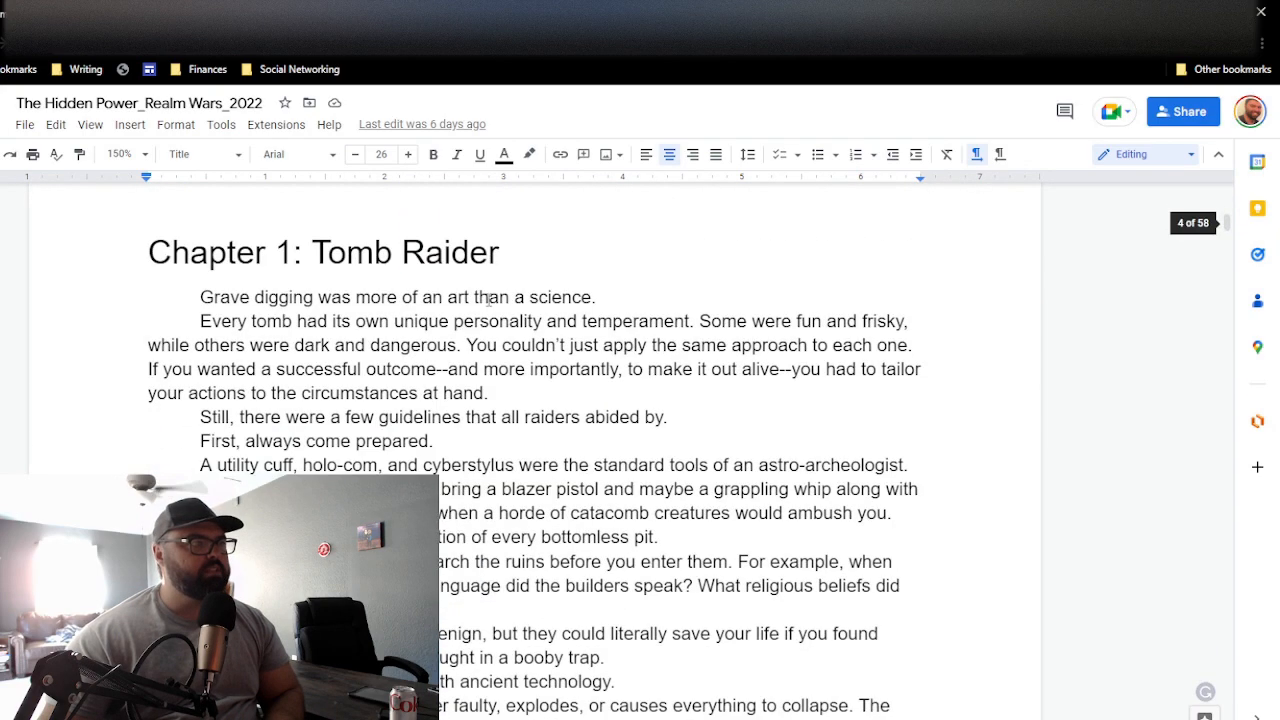
{"action": "scroll", "scroll_direction": "down", "scroll_amount": 3}
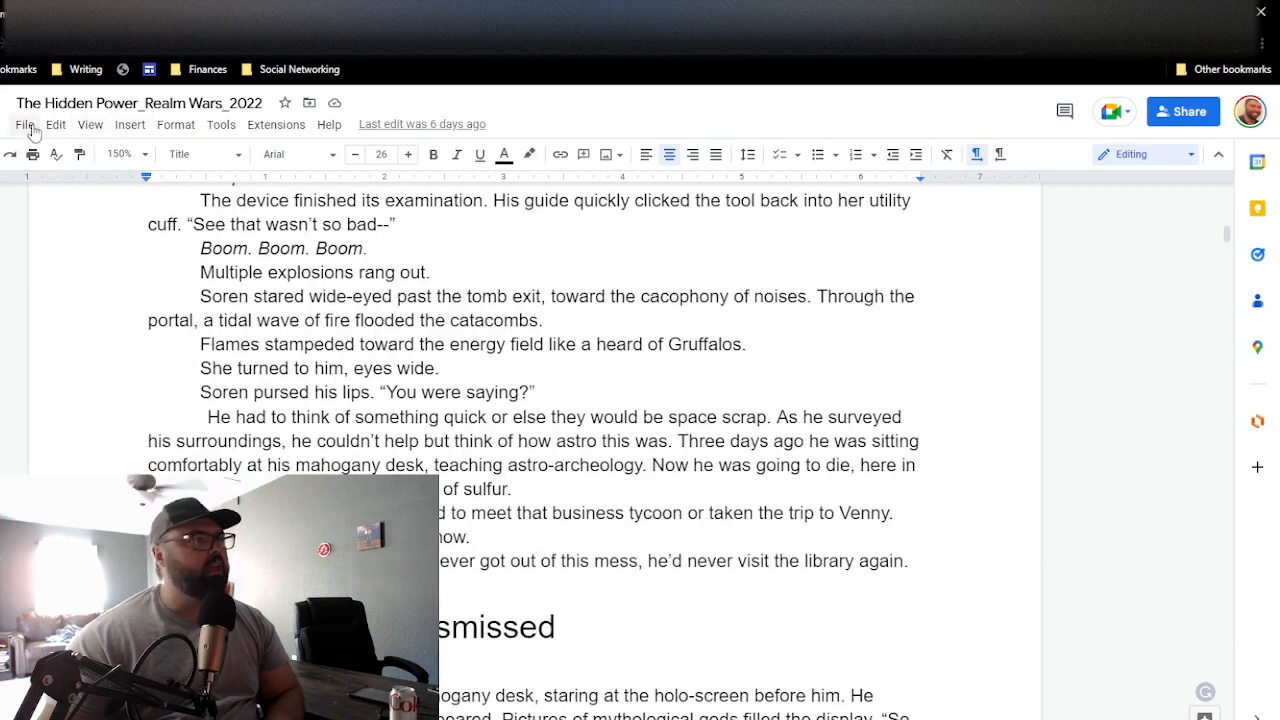
Step: Download The Hidden Power_Realm Wars_2022 manuscript as a PDF Document (.pdf)
{"action": "left_click", "coordinate": [25, 124]}
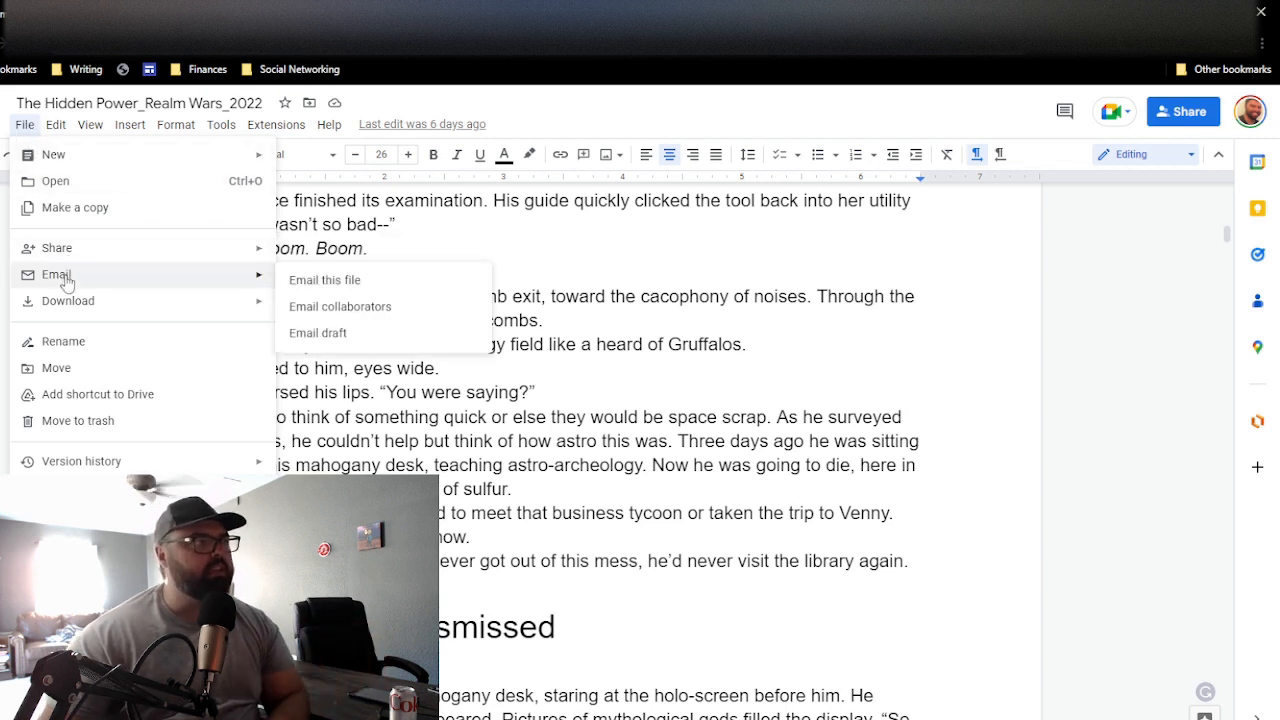
{"action": "left_click", "coordinate": [67, 301]}
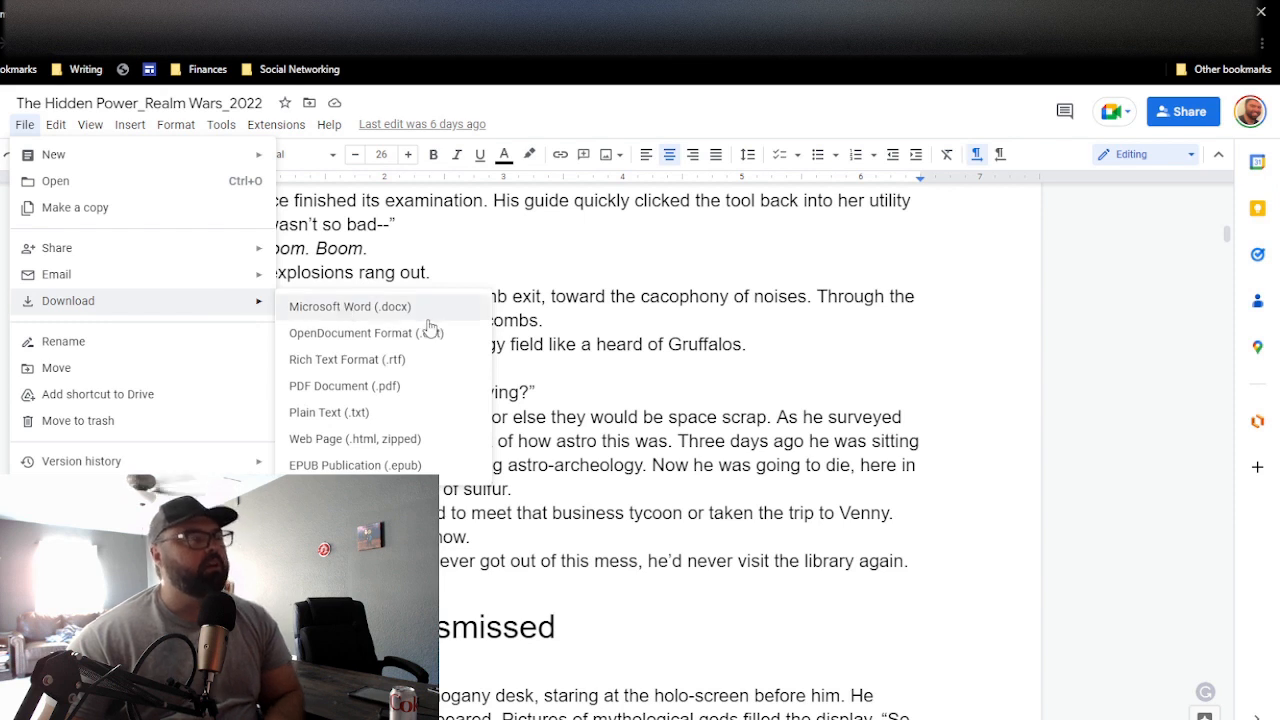
{"action": "mouse_move", "coordinate": [435, 315]}
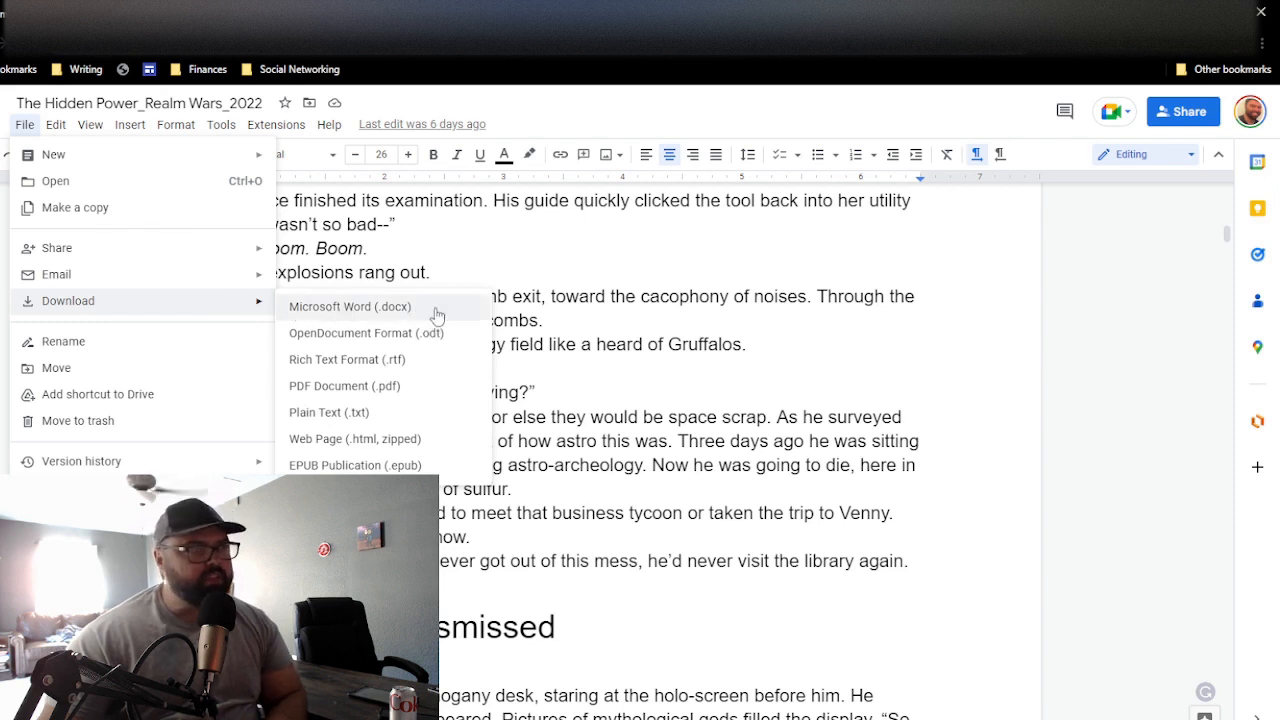
{"action": "mouse_move", "coordinate": [400, 391]}
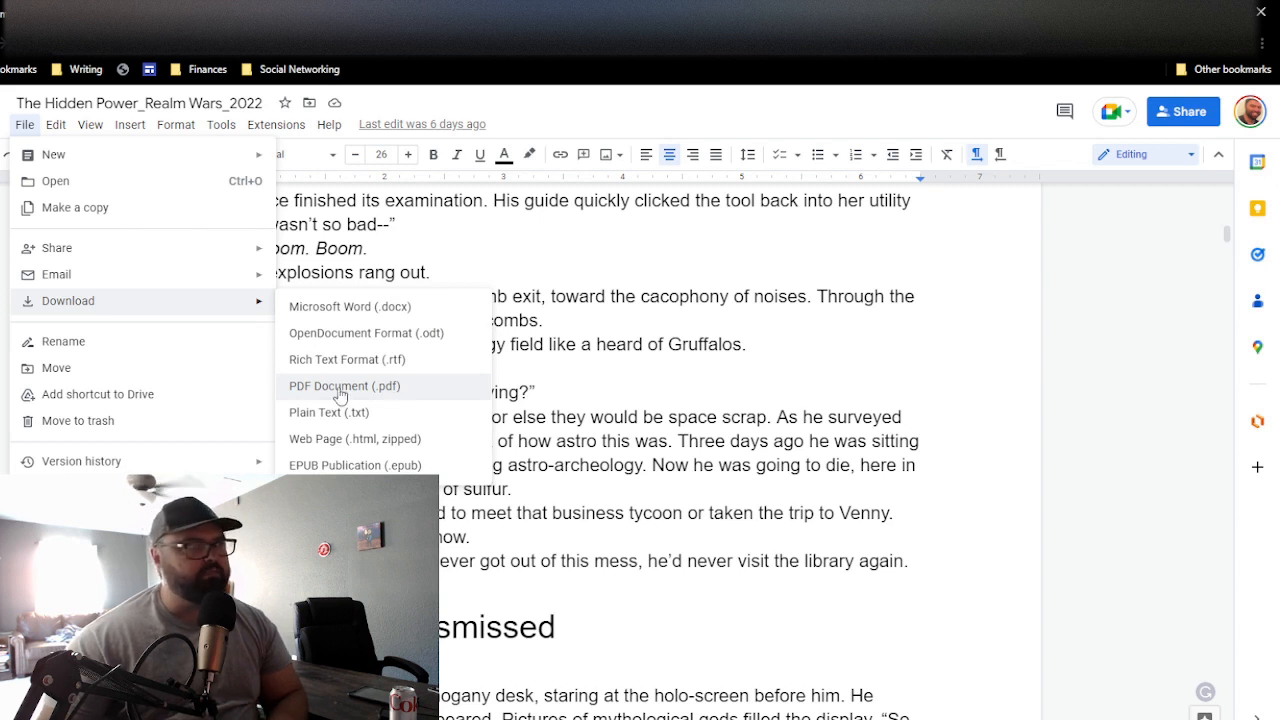
{"action": "left_click", "coordinate": [545, 390]}
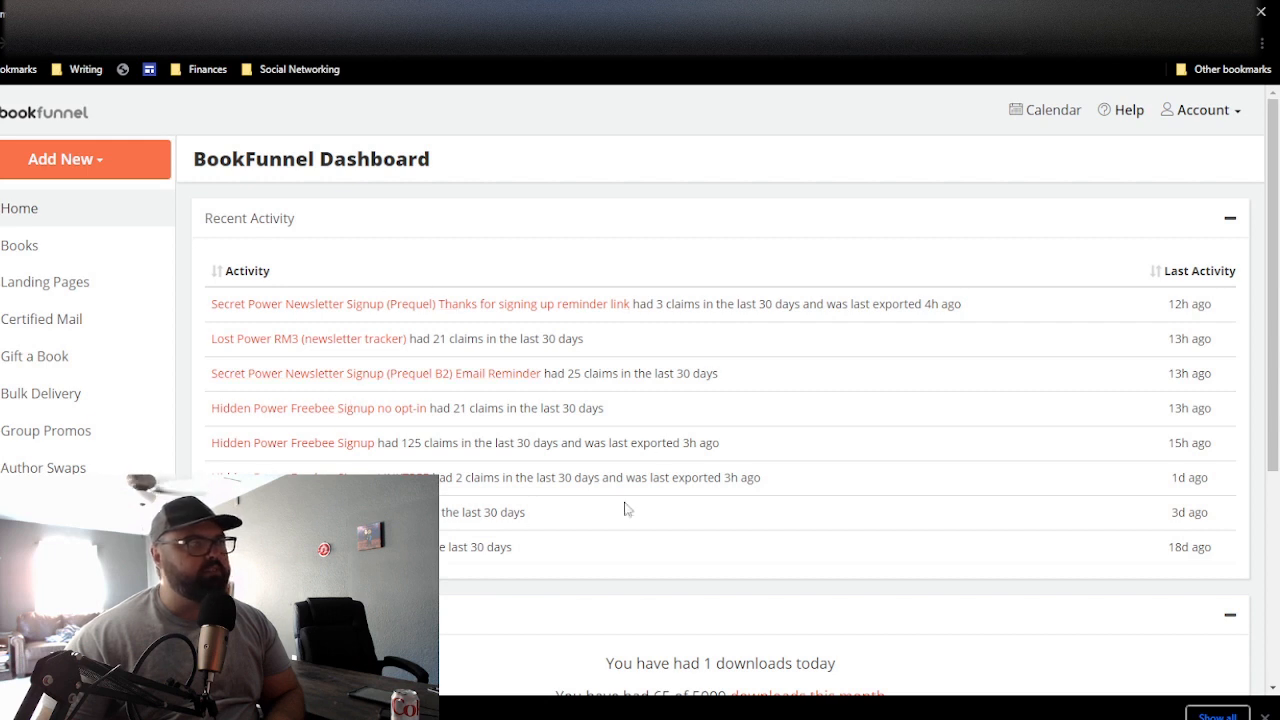
{"action": "mouse_move", "coordinate": [953, 513]}
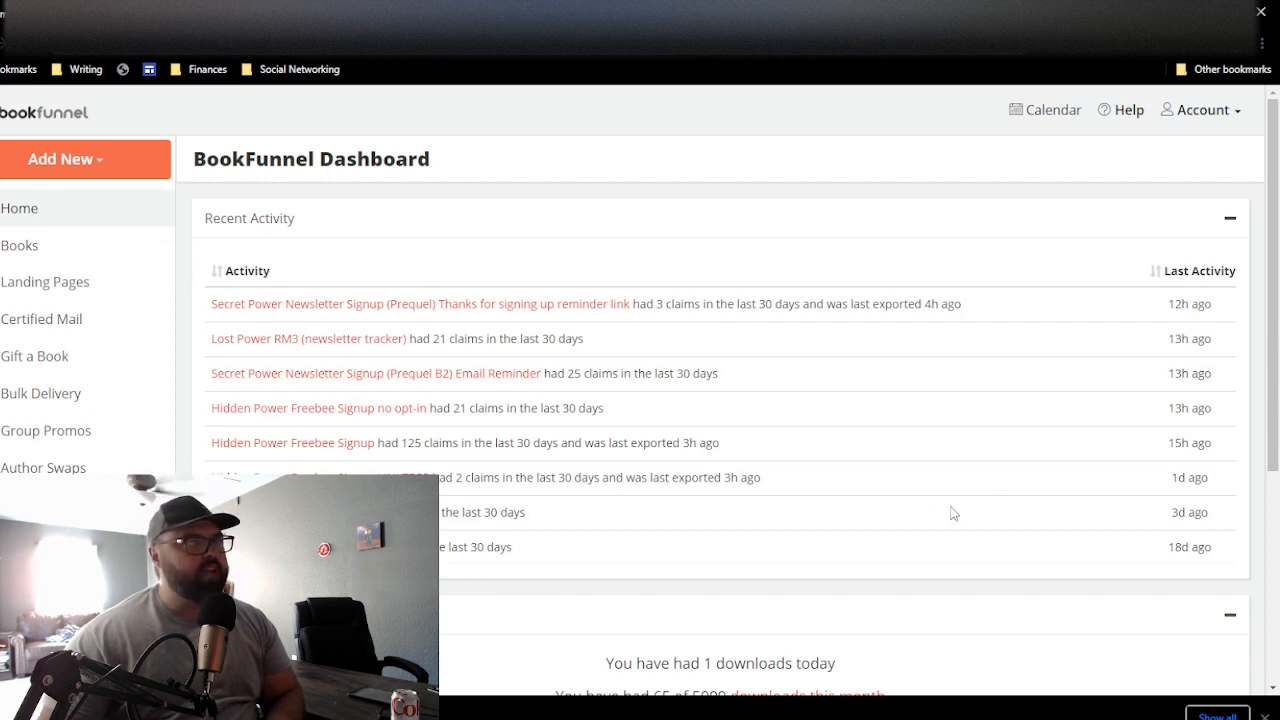
{"action": "mouse_move", "coordinate": [605, 368]}
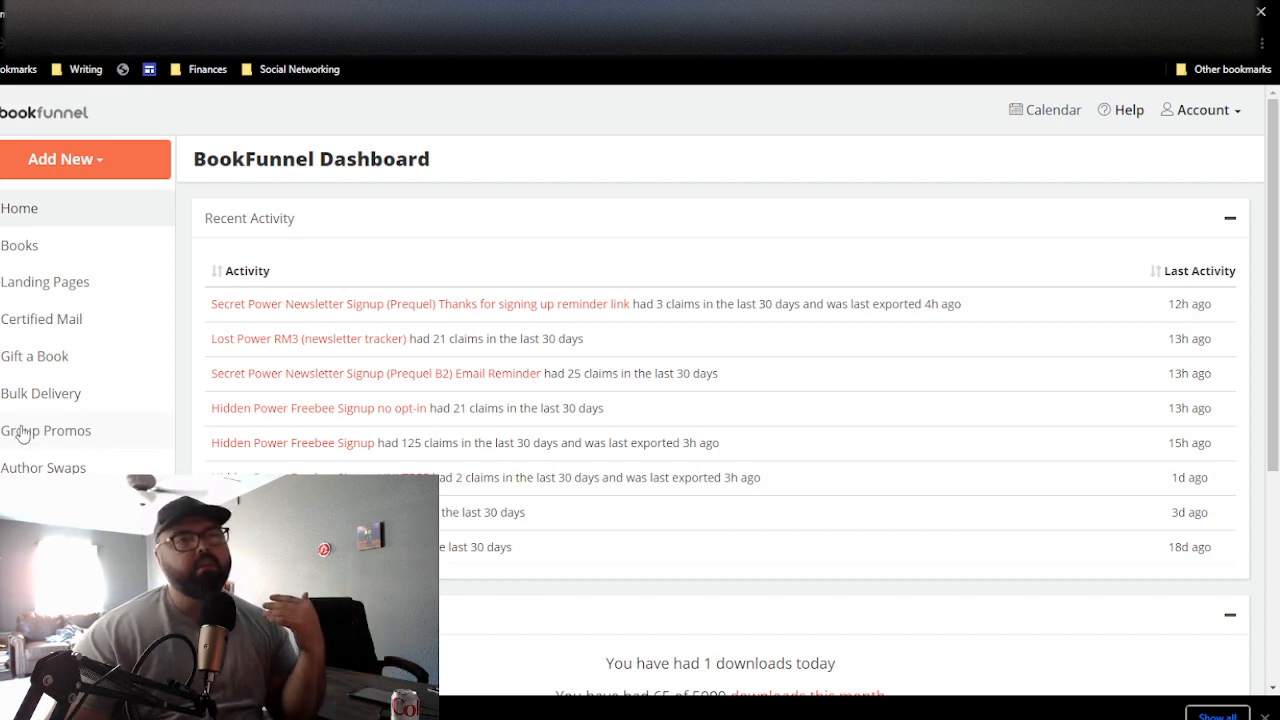
{"action": "mouse_move", "coordinate": [18, 393]}
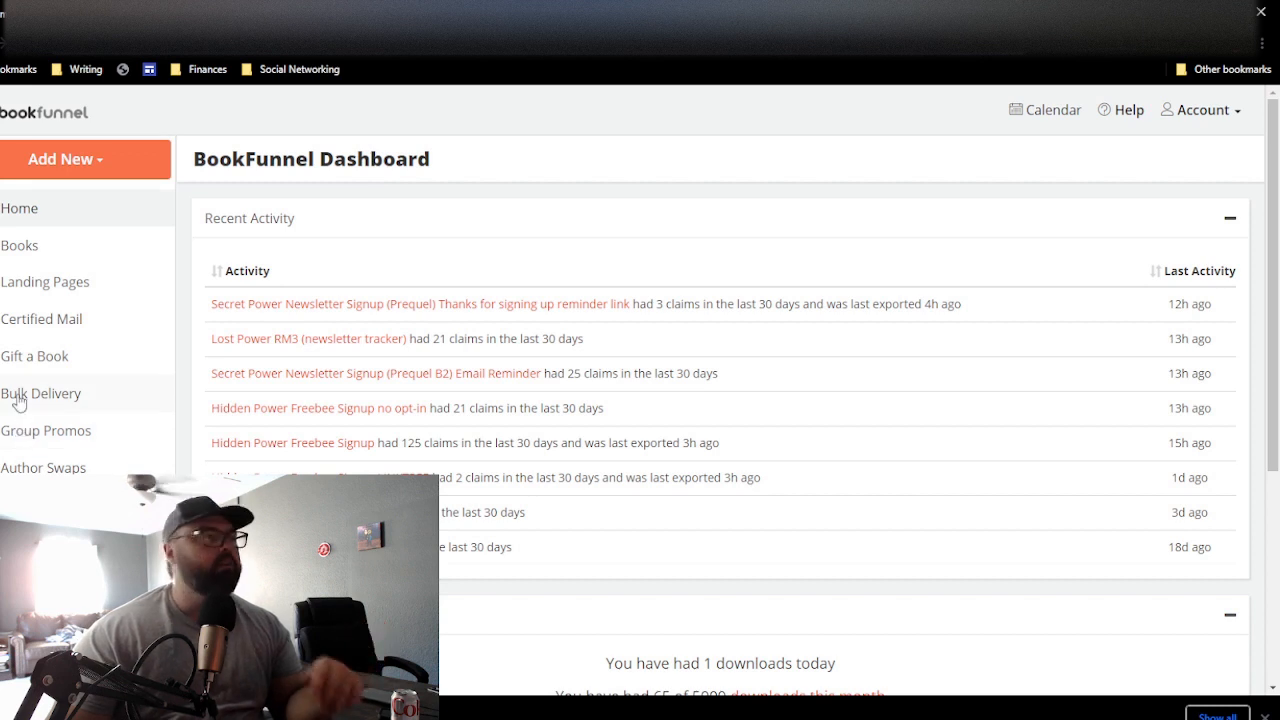
Step: Go to the Books list and open the book Action dropdown
{"action": "left_click", "coordinate": [20, 245]}
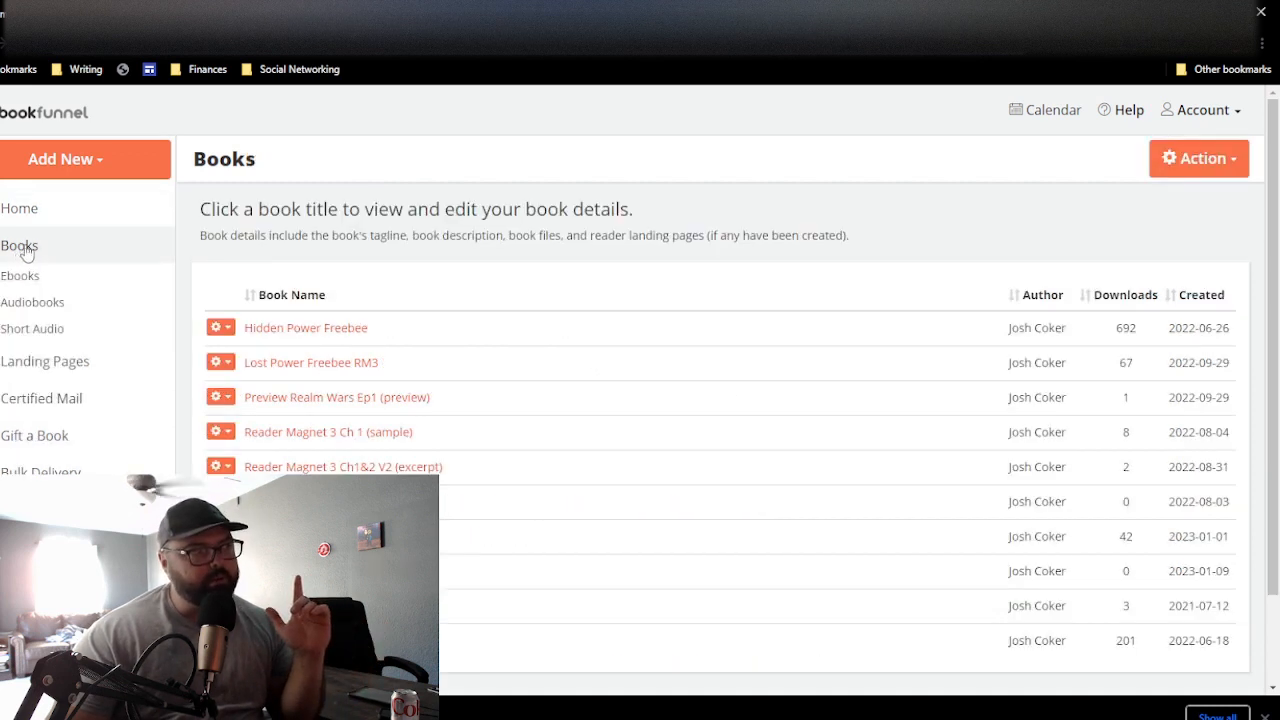
{"action": "mouse_move", "coordinate": [555, 254]}
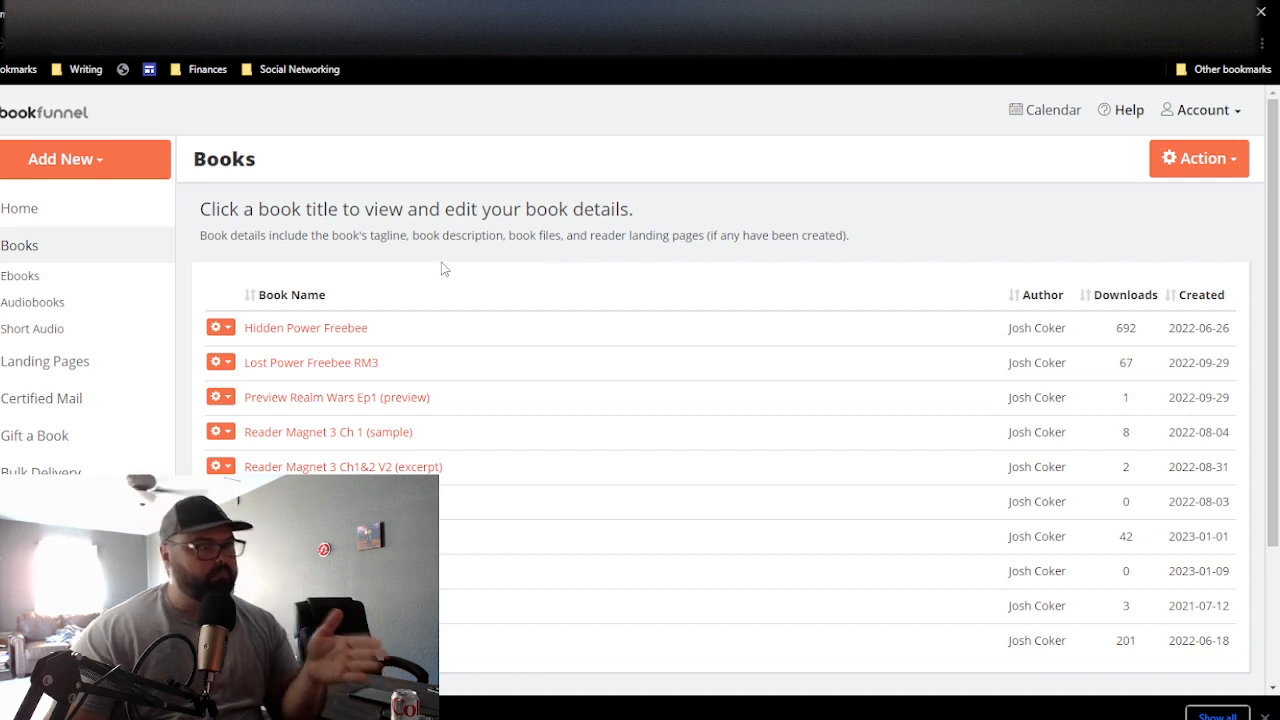
{"action": "mouse_move", "coordinate": [347, 239]}
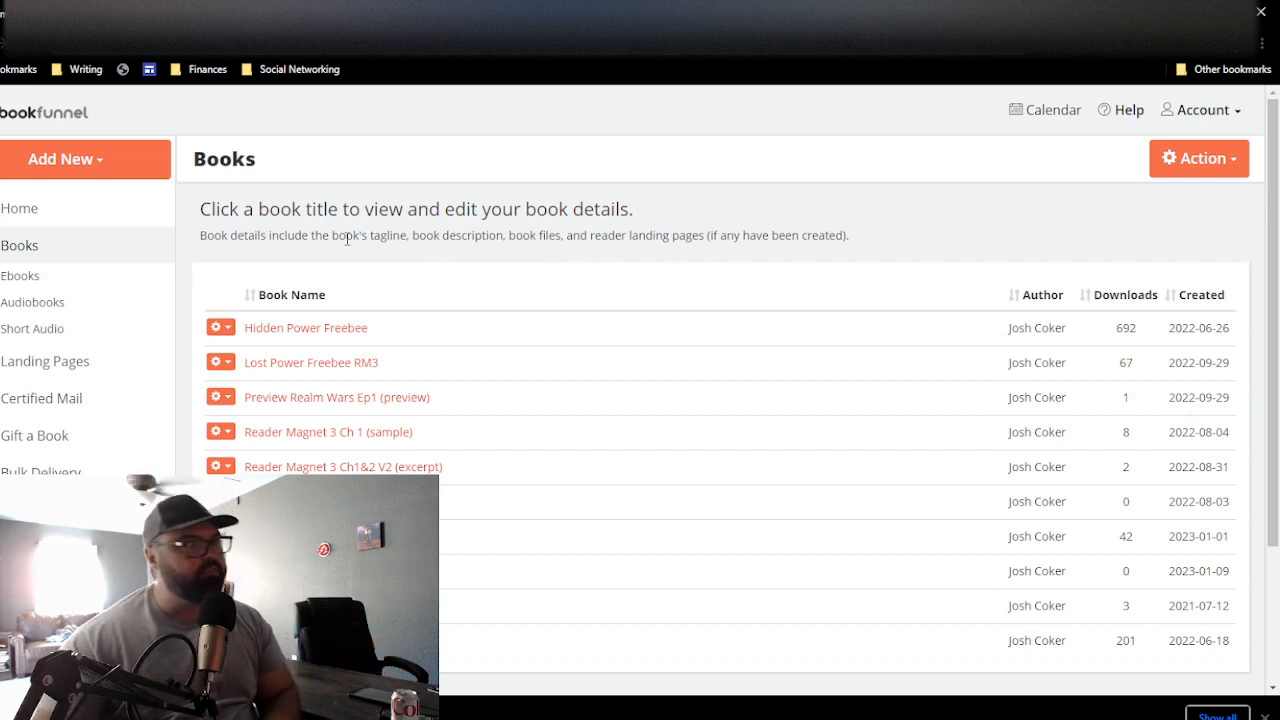
{"action": "mouse_move", "coordinate": [490, 248]}
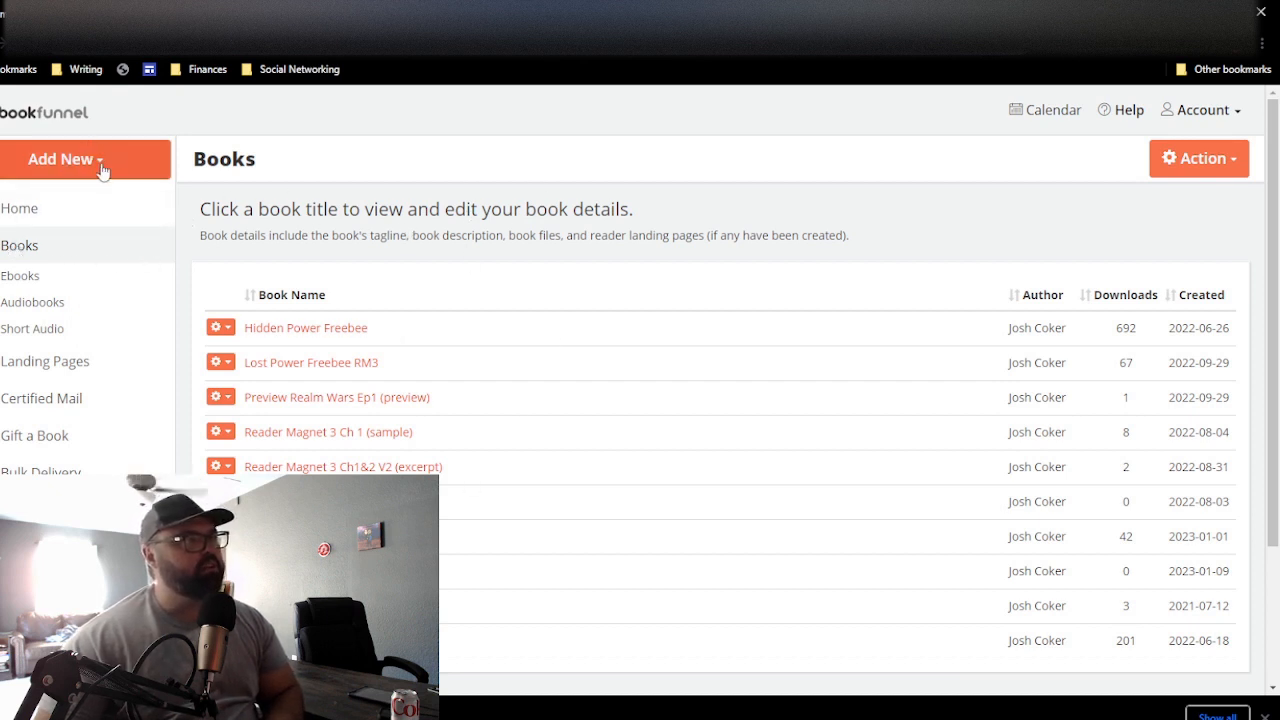
{"action": "left_click", "coordinate": [85, 159]}
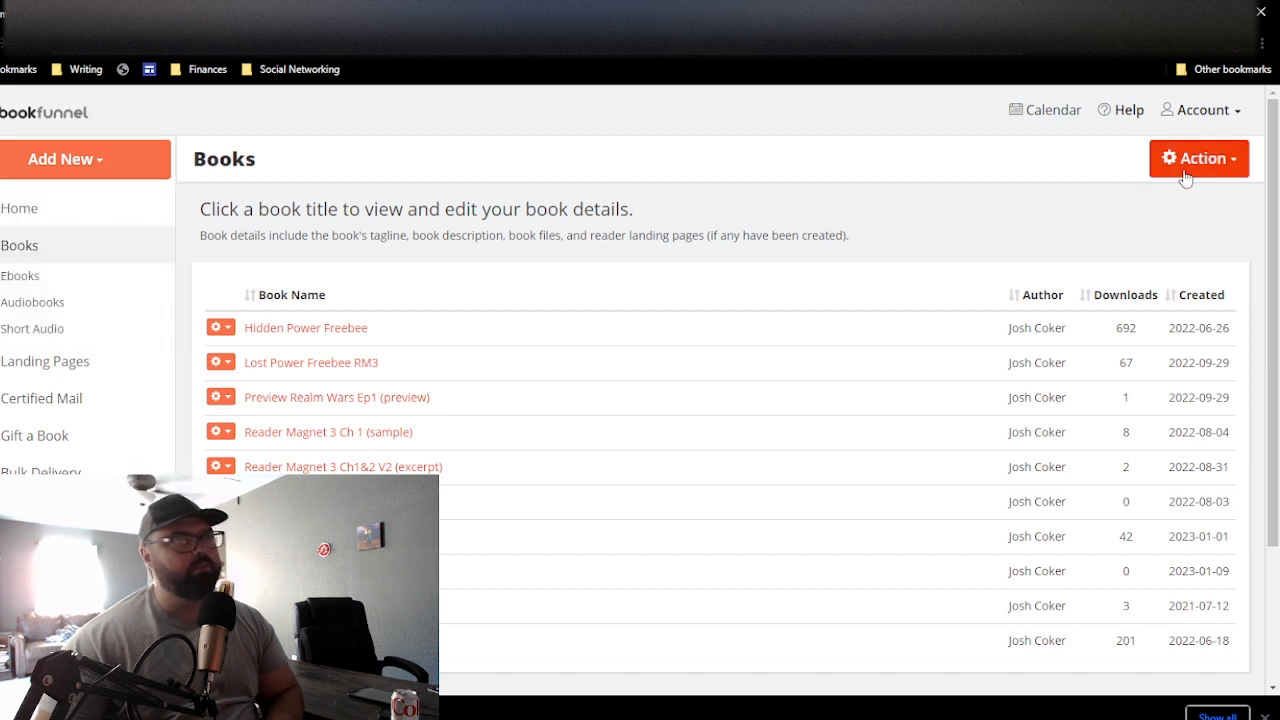
{"action": "left_click", "coordinate": [1198, 158]}
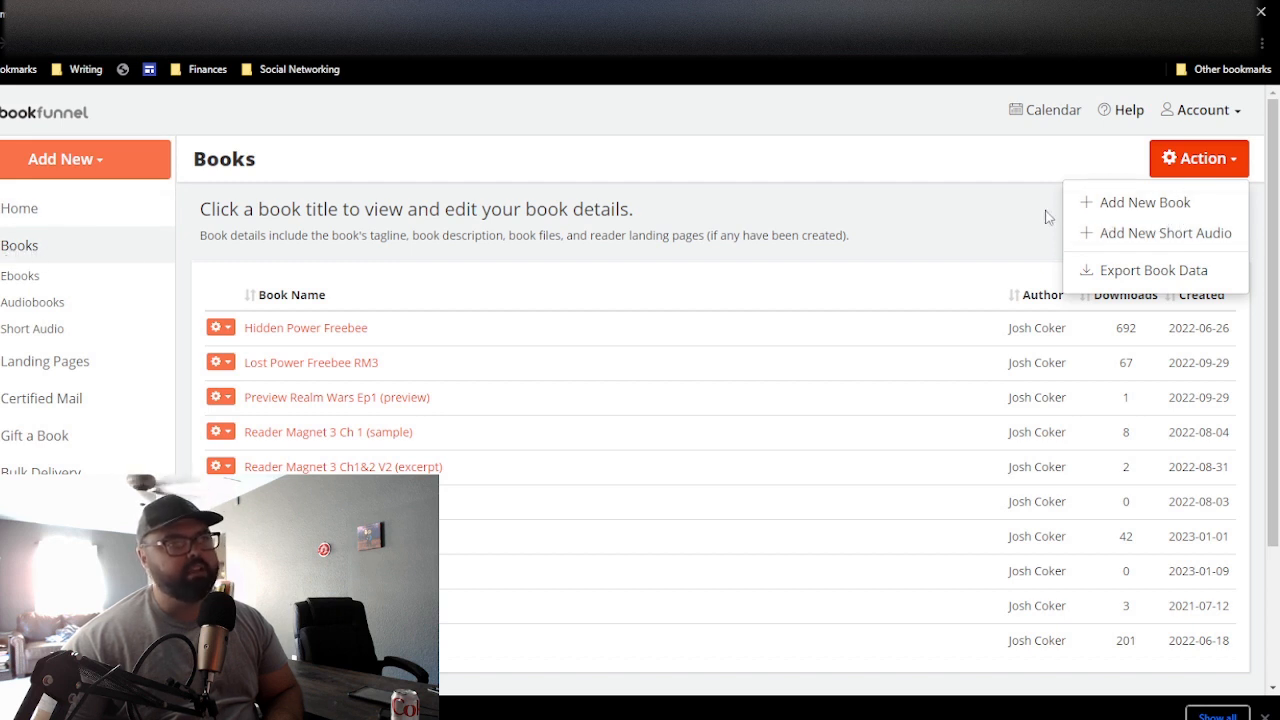
Step: Start a new book titled Test 3 with label Whatever and book type Novella
{"action": "left_click", "coordinate": [1143, 201]}
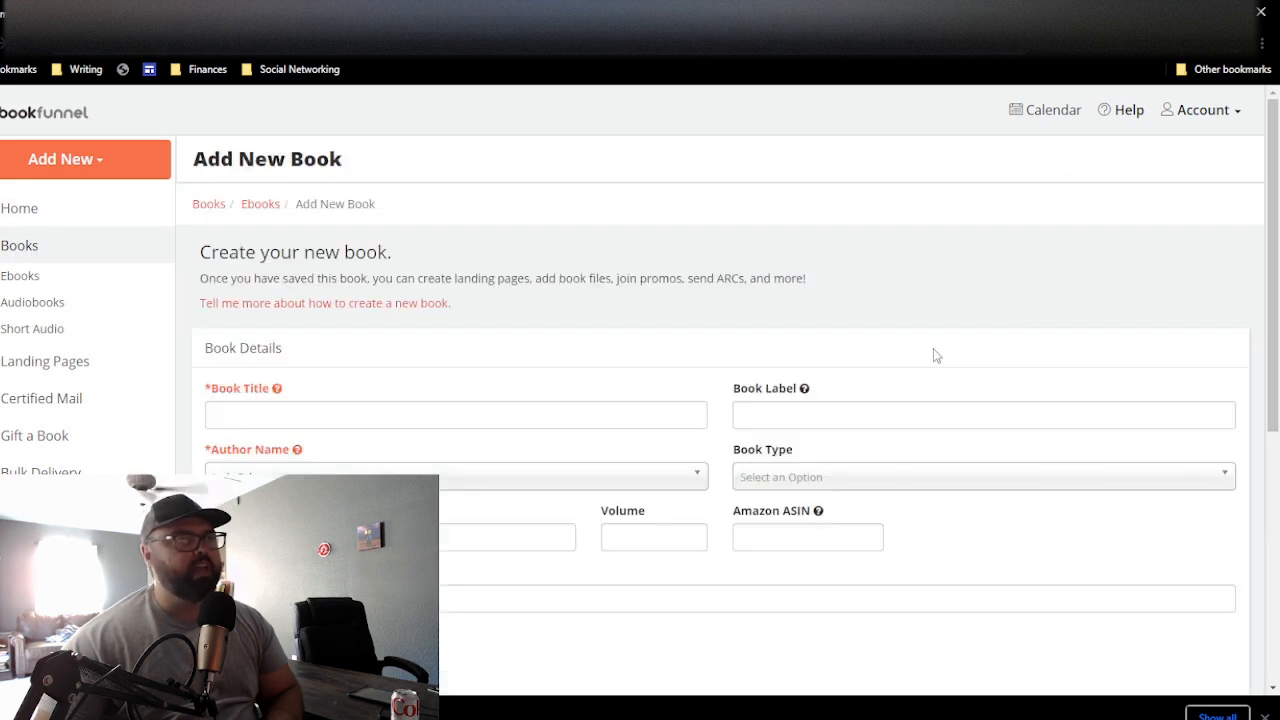
{"action": "left_click", "coordinate": [455, 414]}
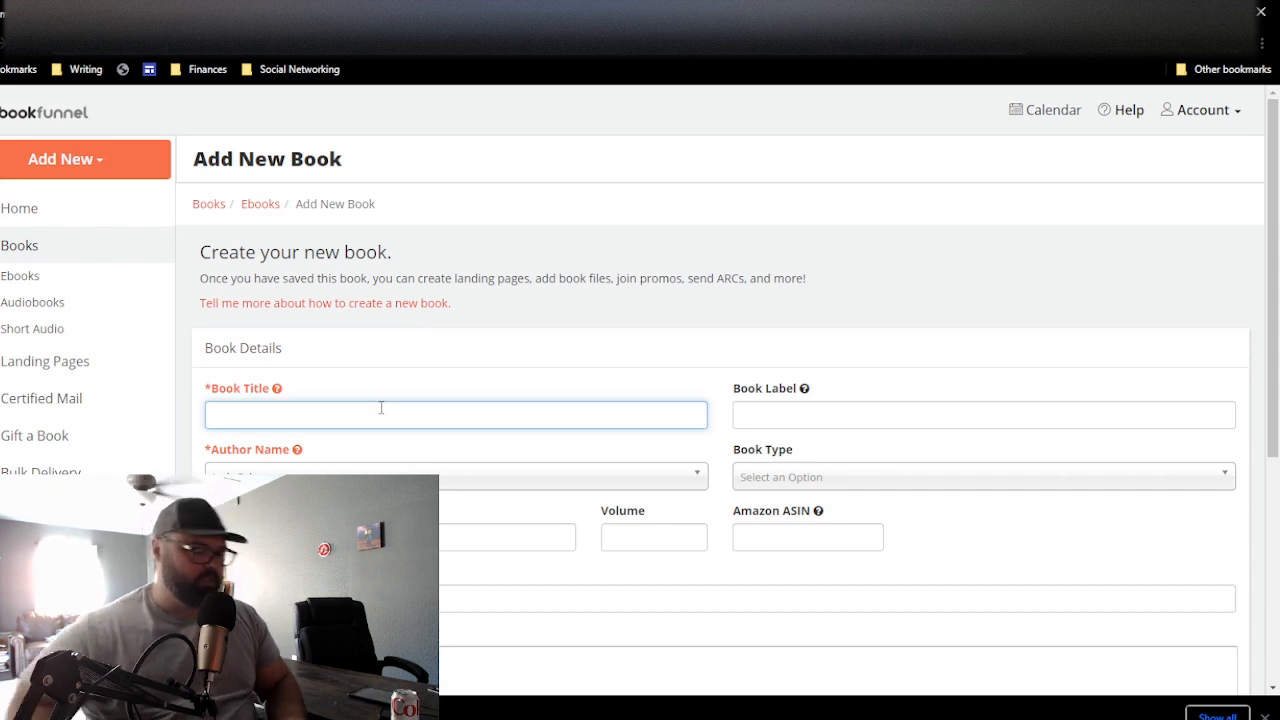
{"action": "type", "text": "Test 3"}
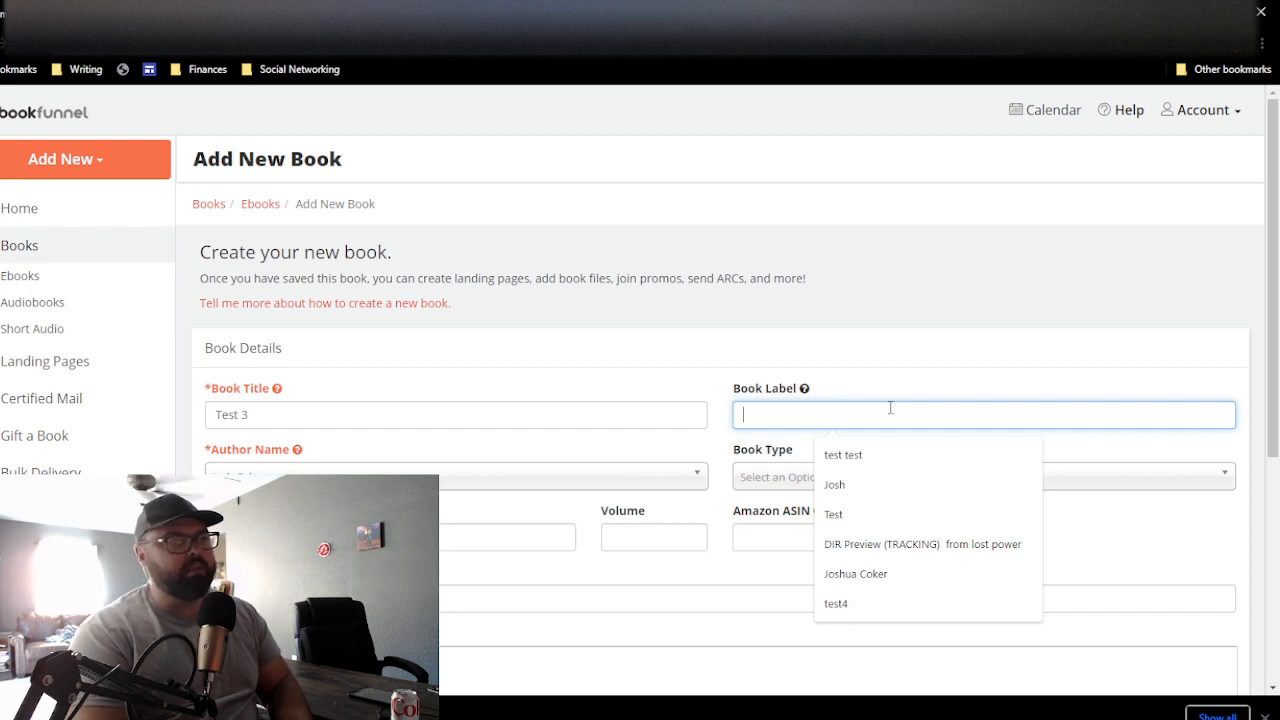
{"action": "type", "text": "Whatever"}
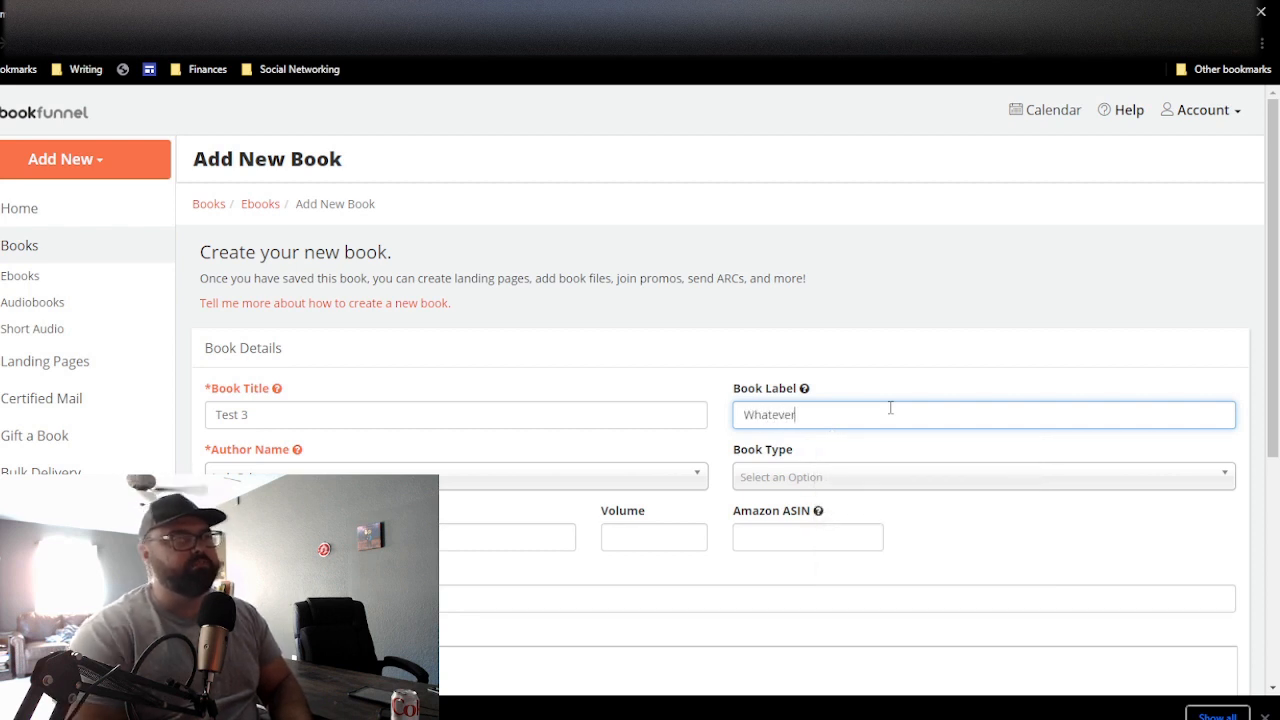
{"action": "left_click", "coordinate": [510, 537]}
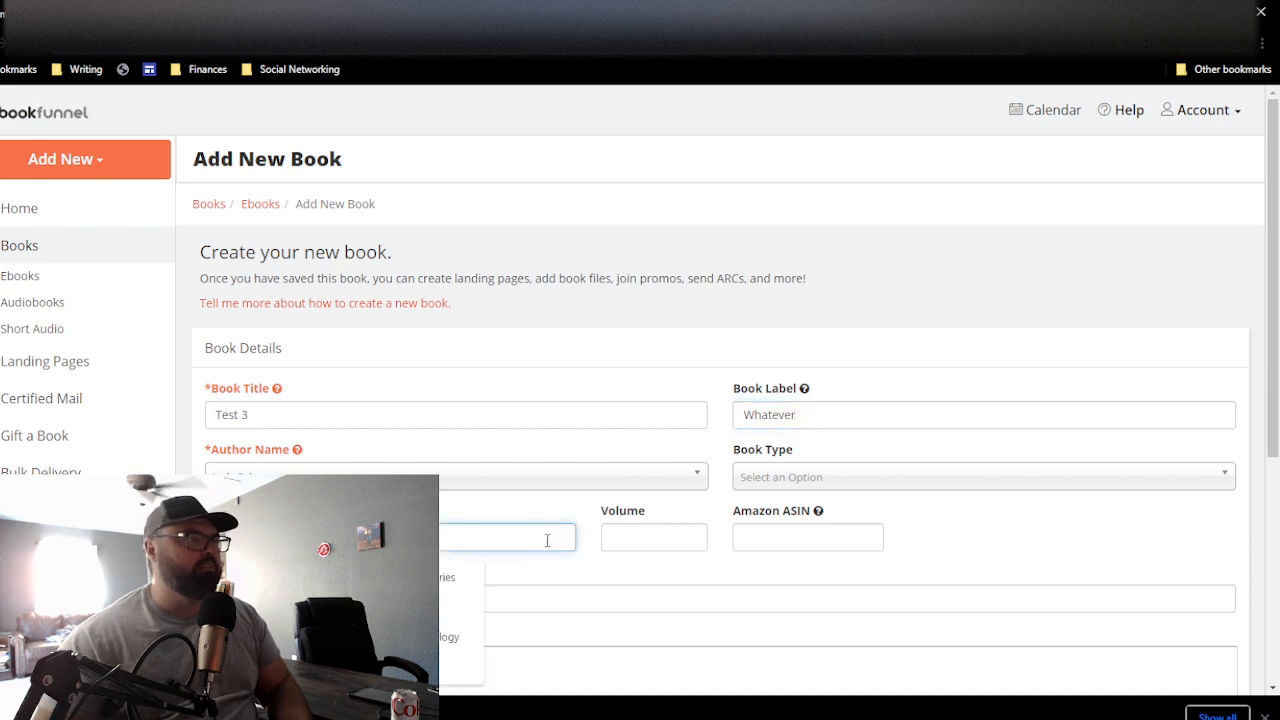
{"action": "left_click", "coordinate": [982, 476]}
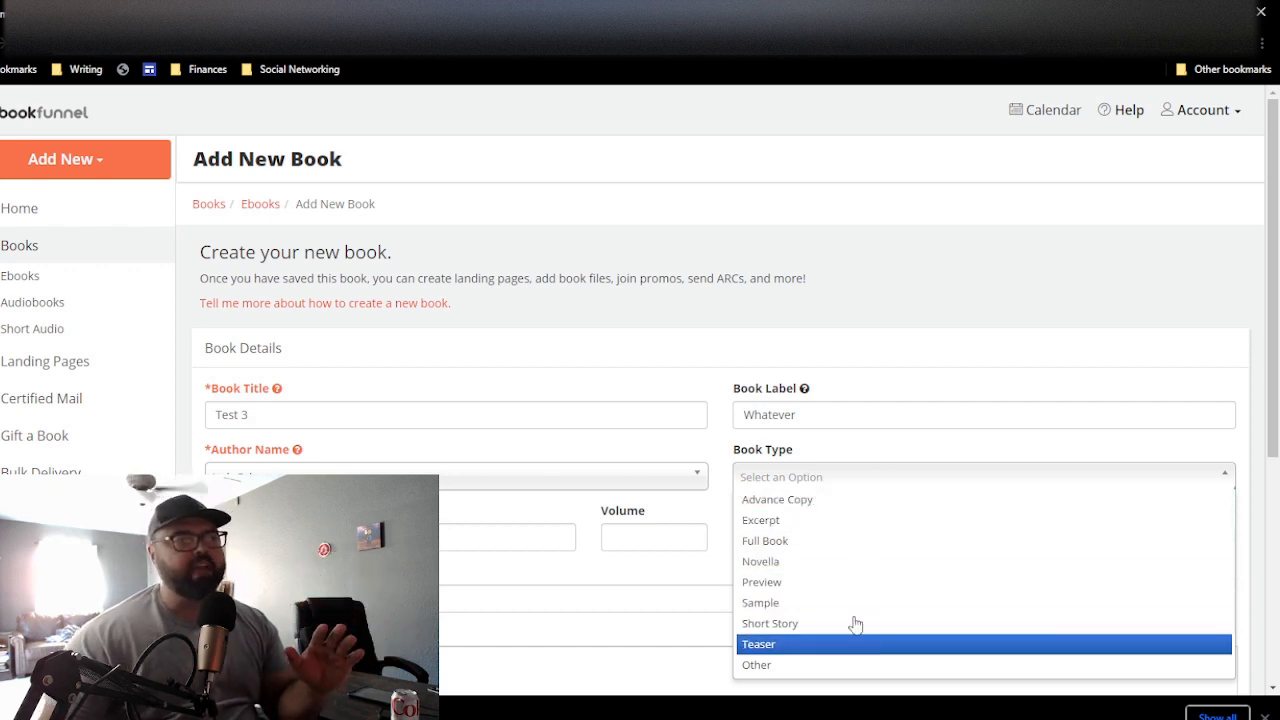
{"action": "mouse_move", "coordinate": [855, 561]}
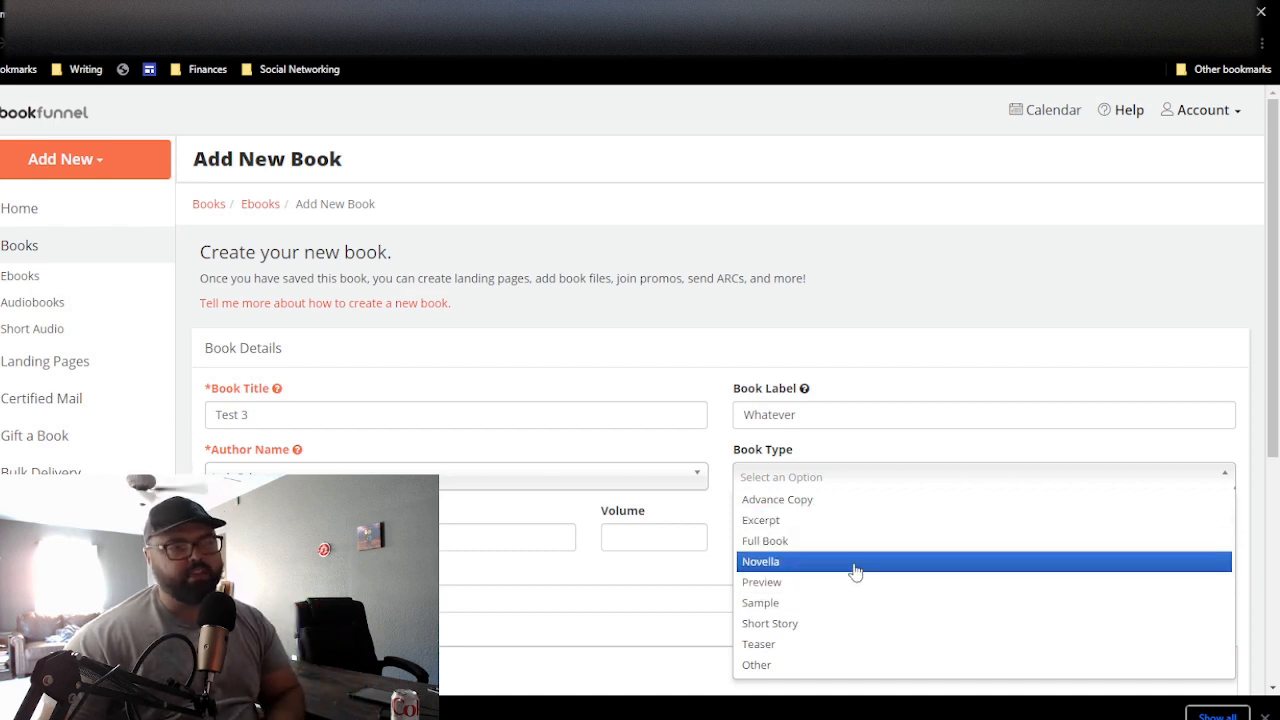
{"action": "mouse_move", "coordinate": [860, 640]}
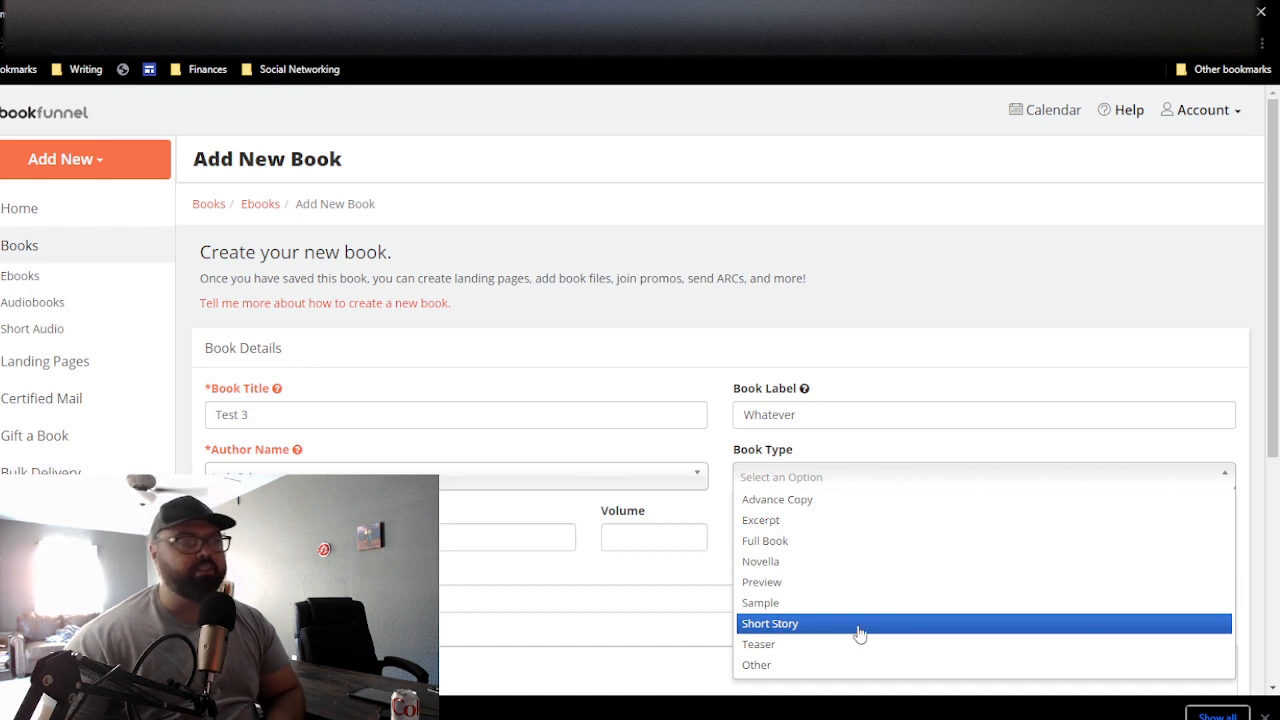
{"action": "left_click", "coordinate": [760, 561]}
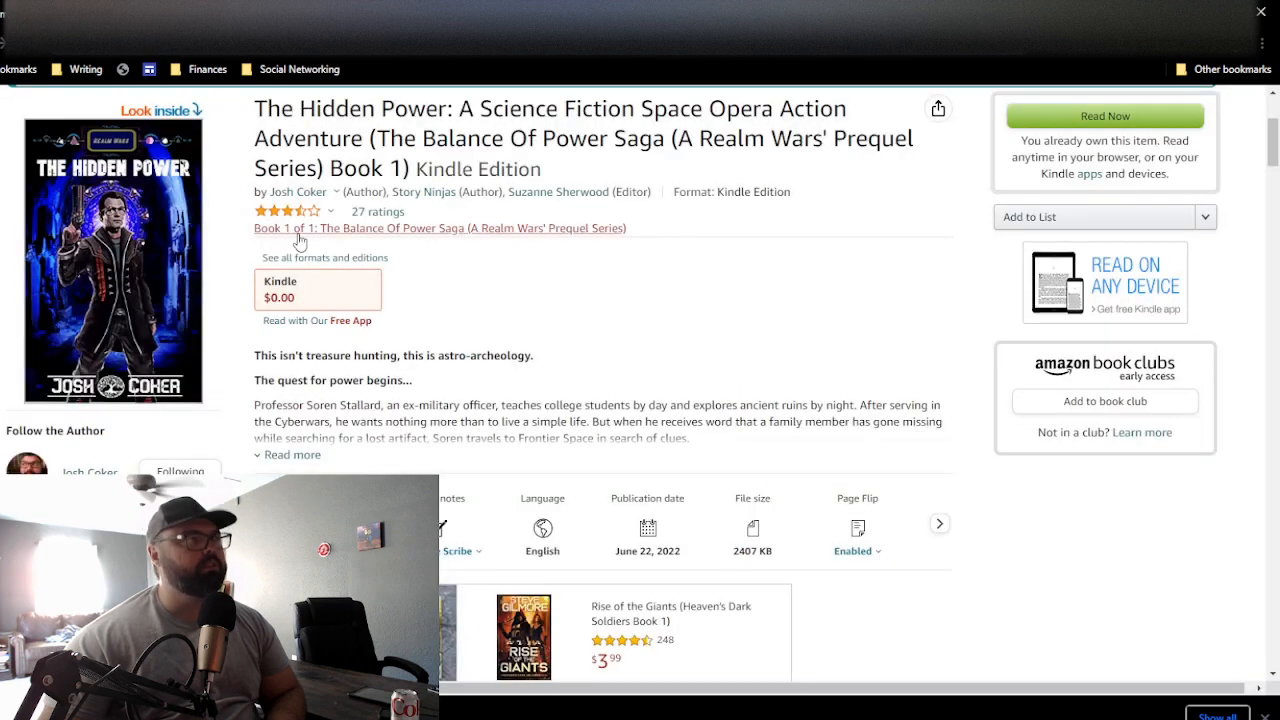
Step: View the author's profile summary on the Amazon listing, then close it
{"action": "left_click", "coordinate": [297, 191]}
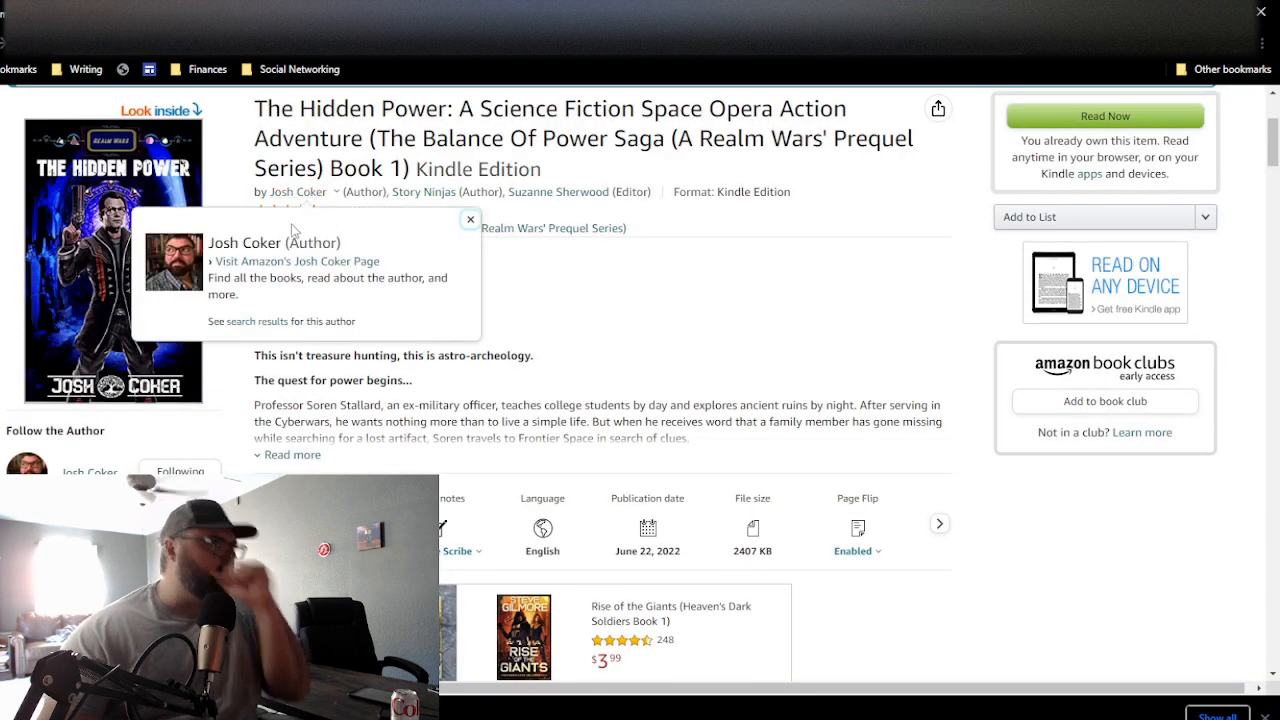
{"action": "left_click", "coordinate": [296, 261]}
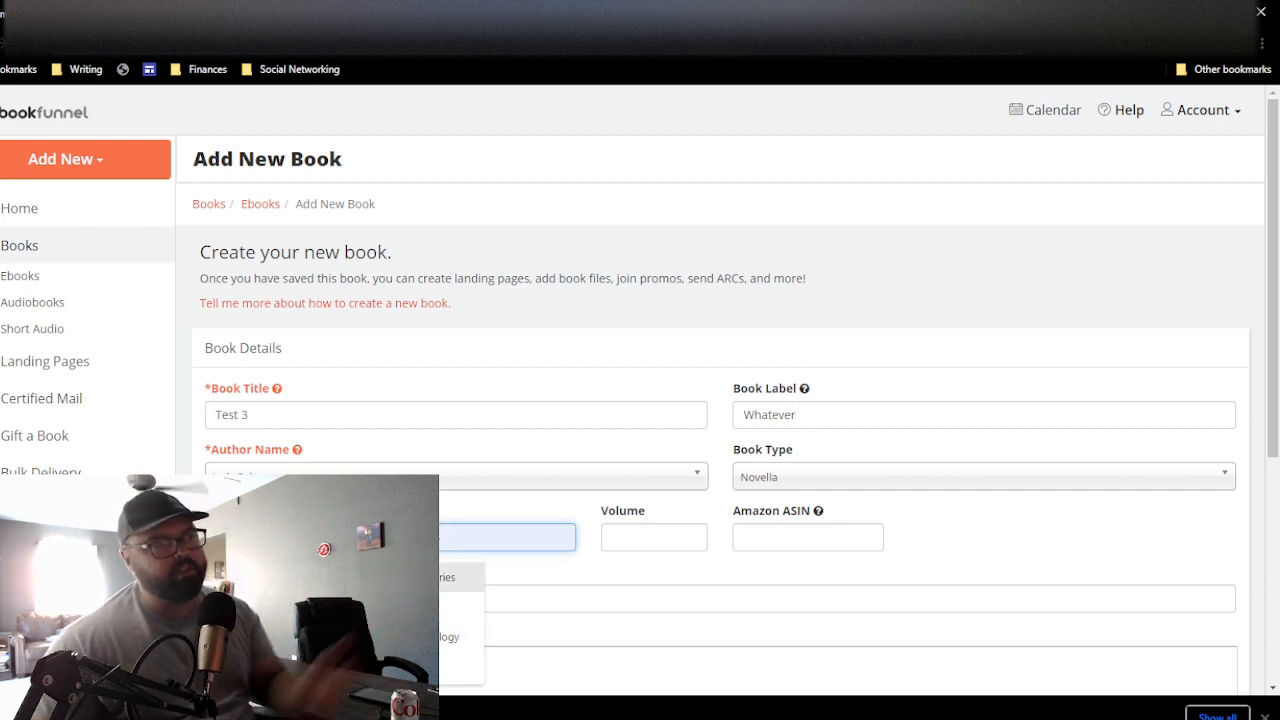
Step: Fill Test 3's volume details and astro-archeology tagline, then save the book
{"action": "left_click", "coordinate": [653, 537]}
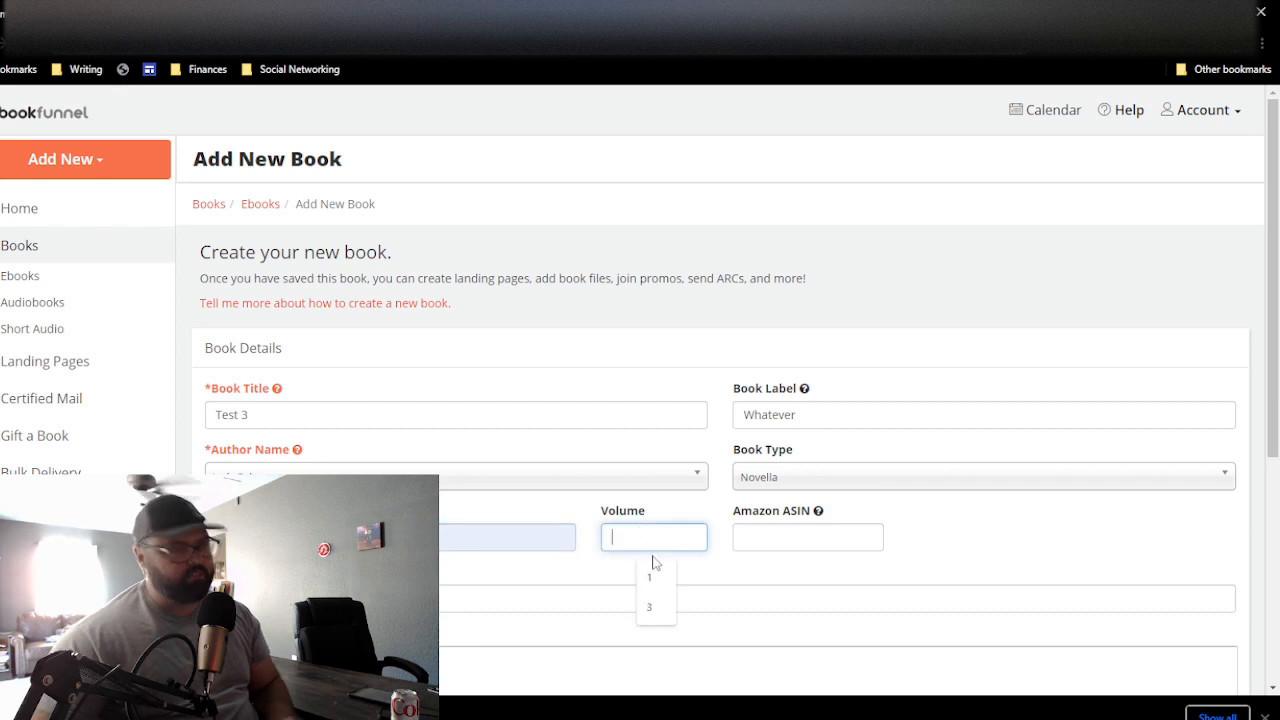
{"action": "left_click", "coordinate": [649, 607]}
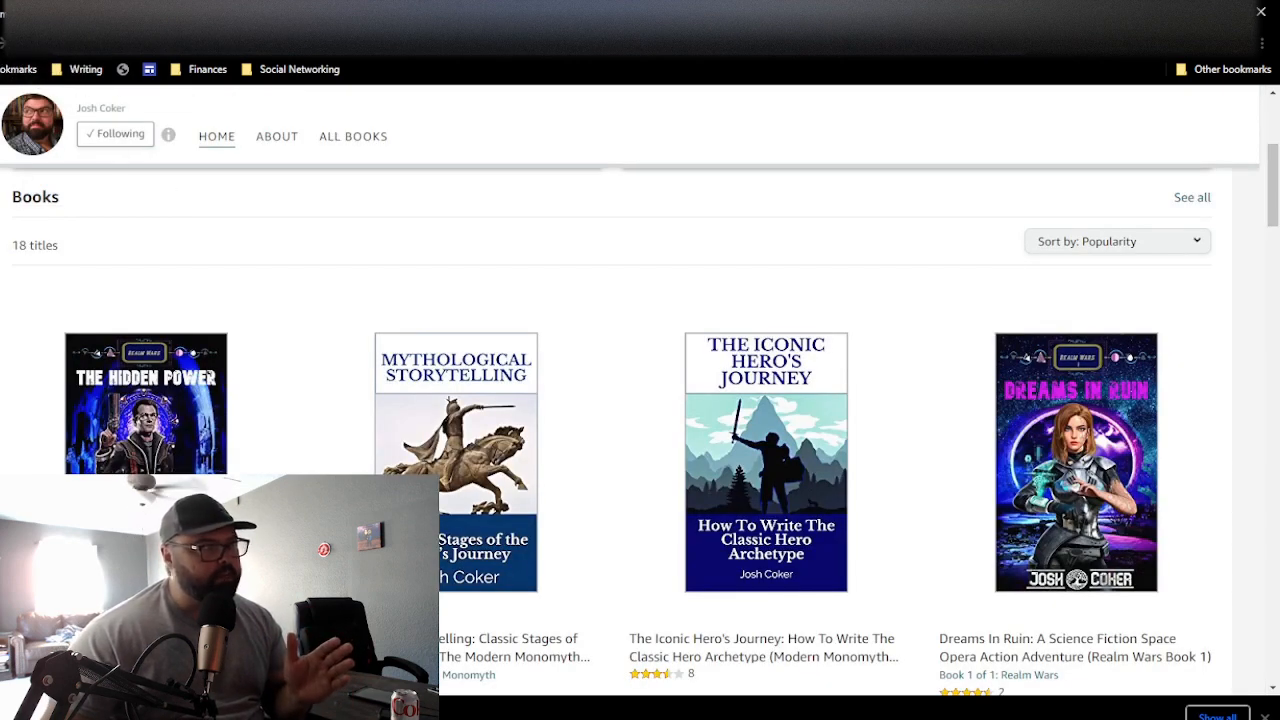
{"action": "left_click", "coordinate": [145, 403]}
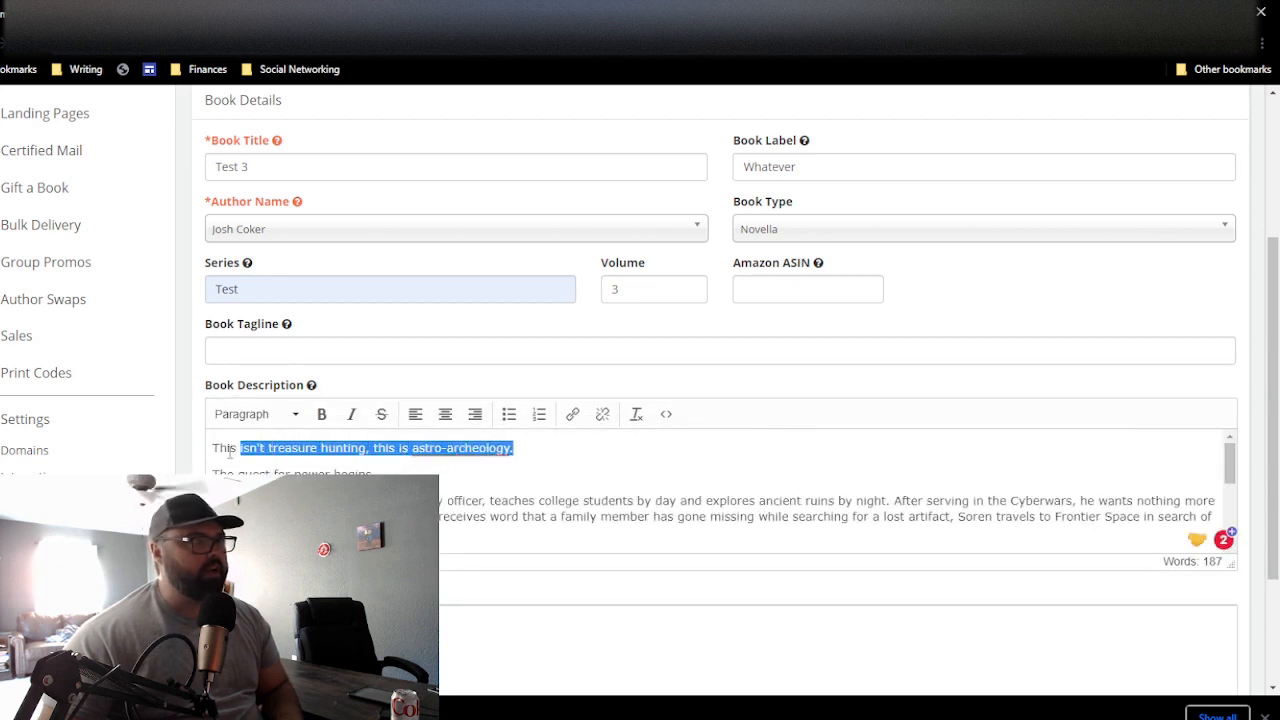
{"action": "left_click", "coordinate": [719, 350]}
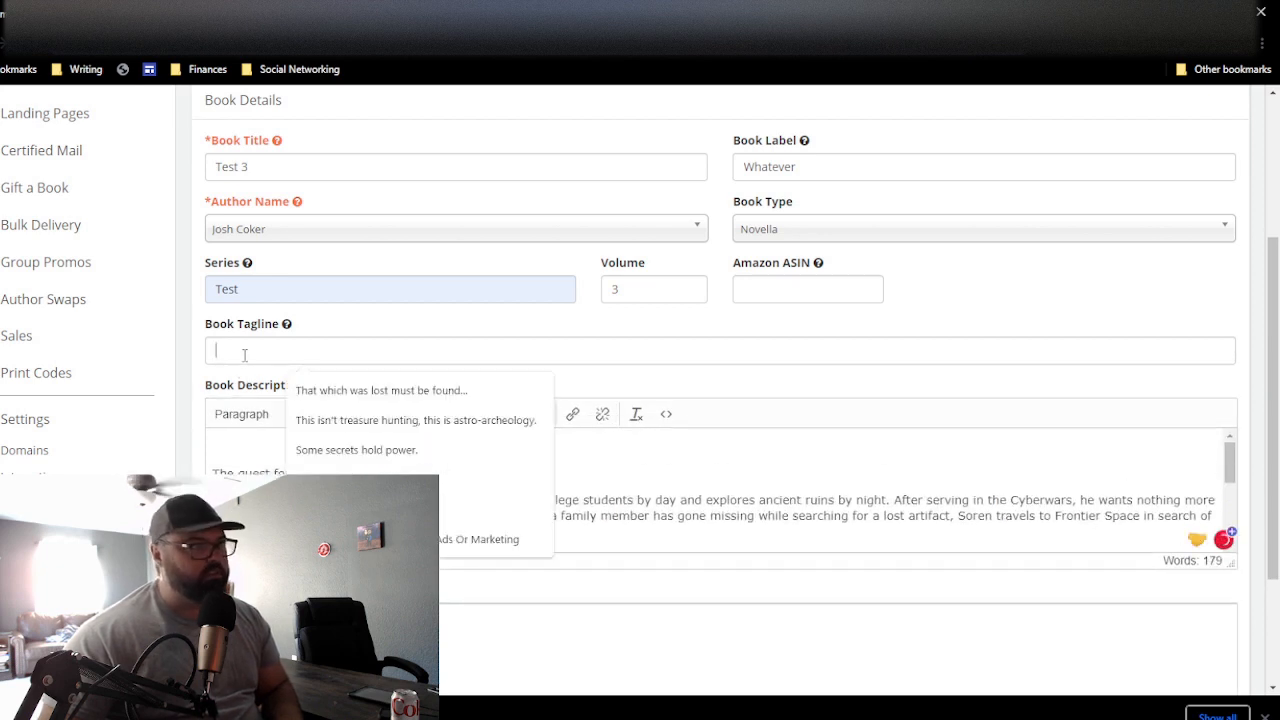
{"action": "left_click", "coordinate": [414, 419]}
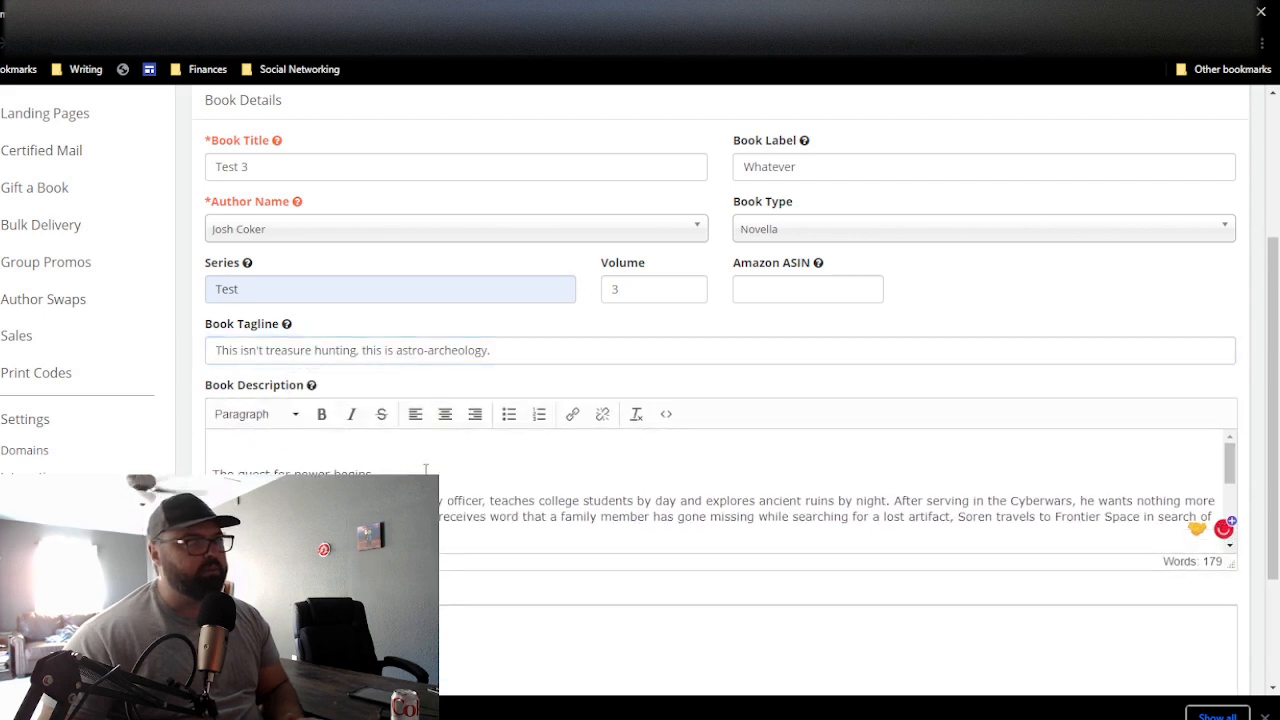
{"action": "scroll", "scroll_direction": "down", "scroll_amount": 3}
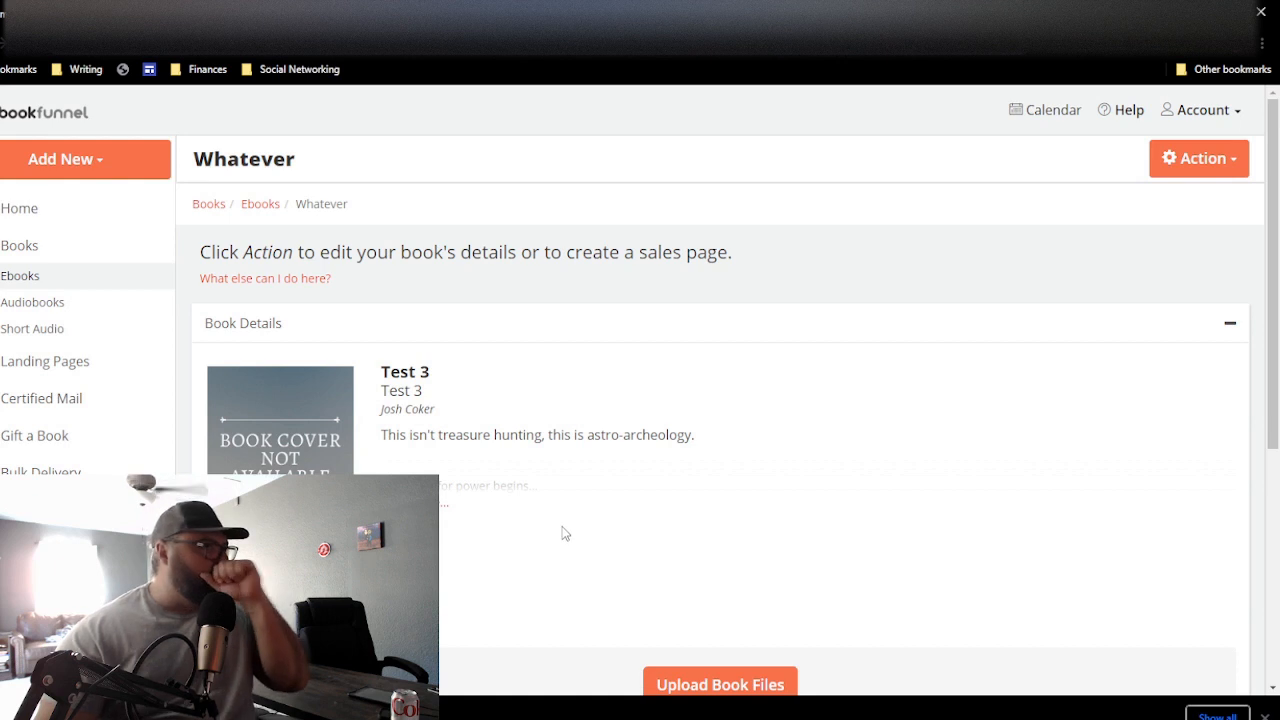
Step: Upload the Resolutions JPEG as Test 3's cover image
{"action": "scroll", "scroll_direction": "down", "scroll_amount": 3}
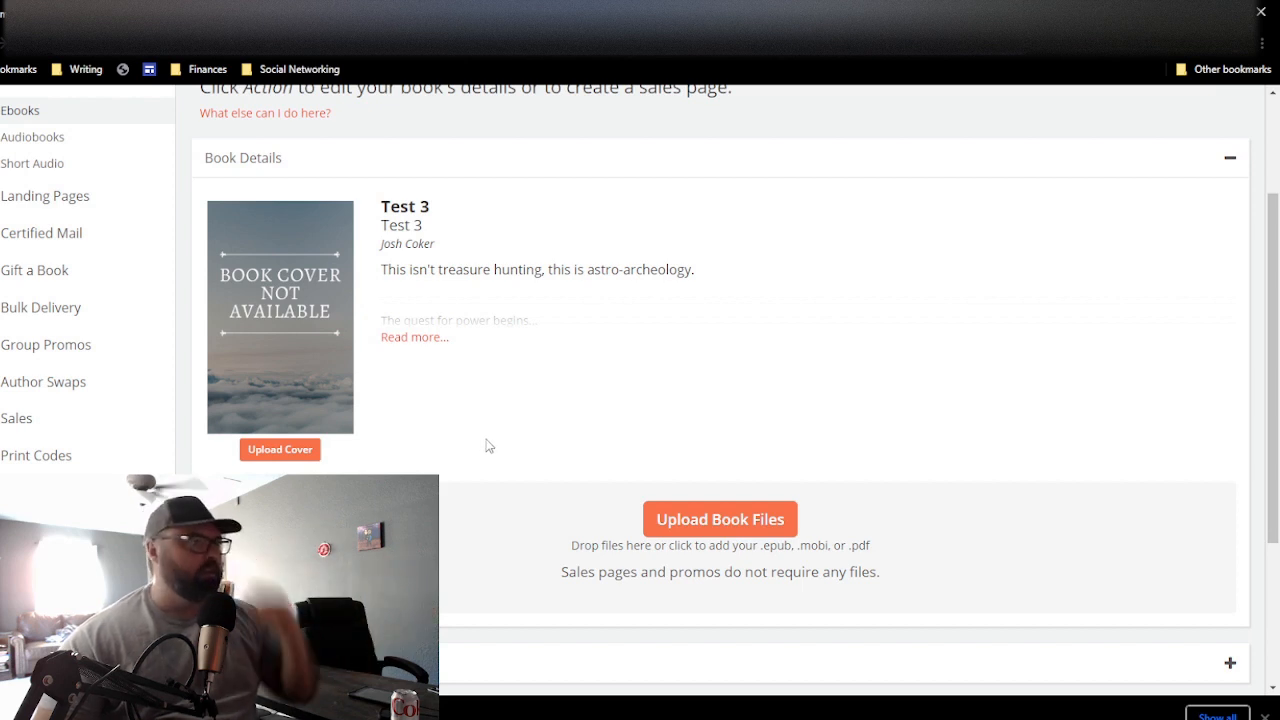
{"action": "left_click", "coordinate": [719, 518]}
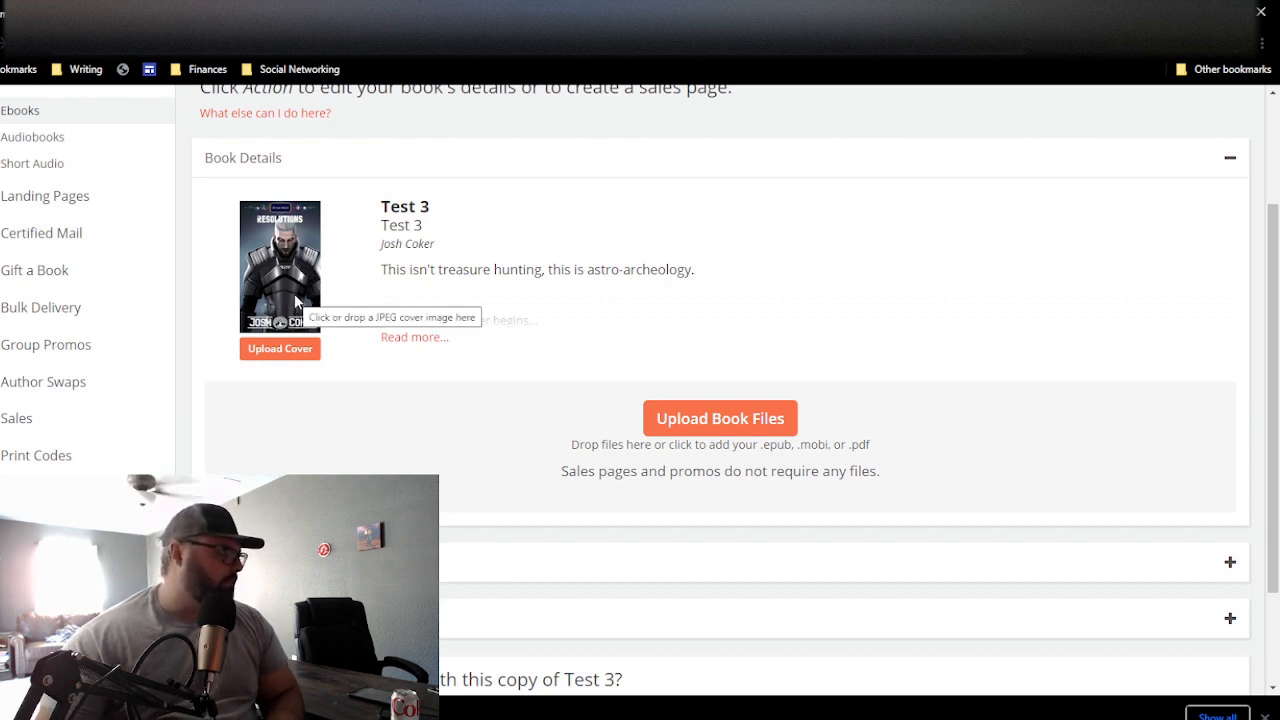
{"action": "mouse_move", "coordinate": [401, 362]}
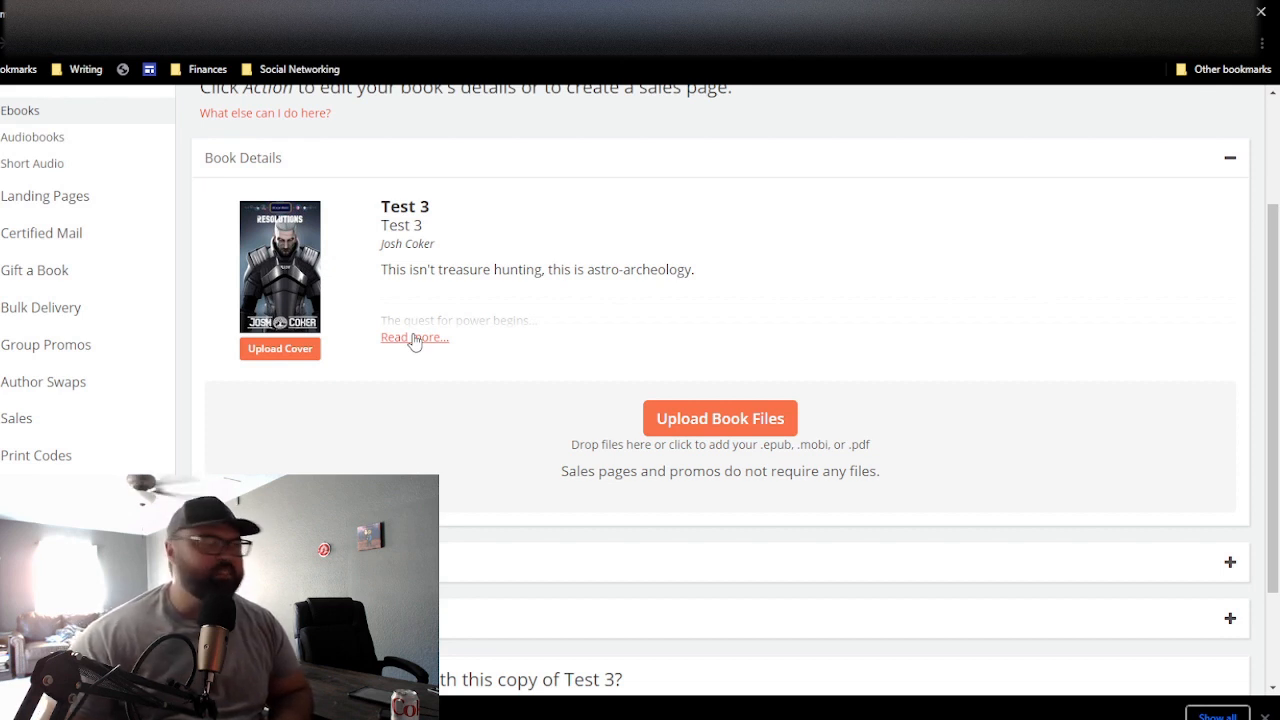
{"action": "mouse_move", "coordinate": [740, 417]}
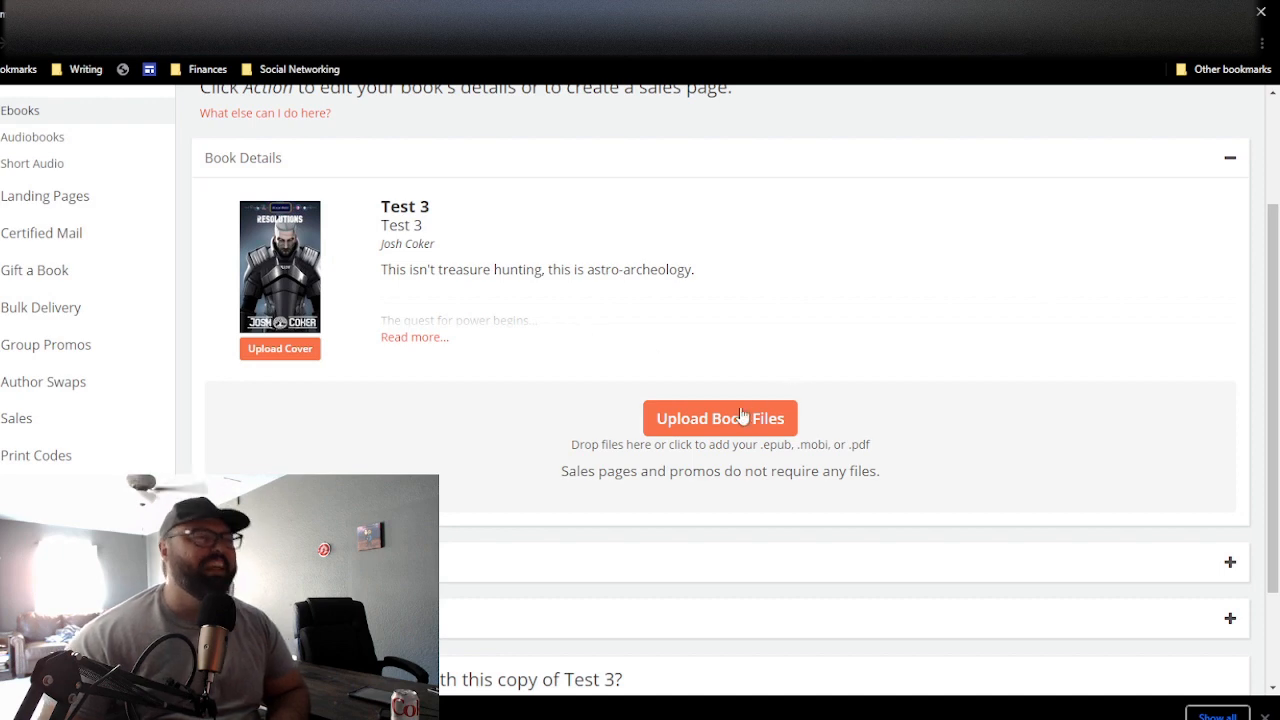
{"action": "mouse_move", "coordinate": [740, 425]}
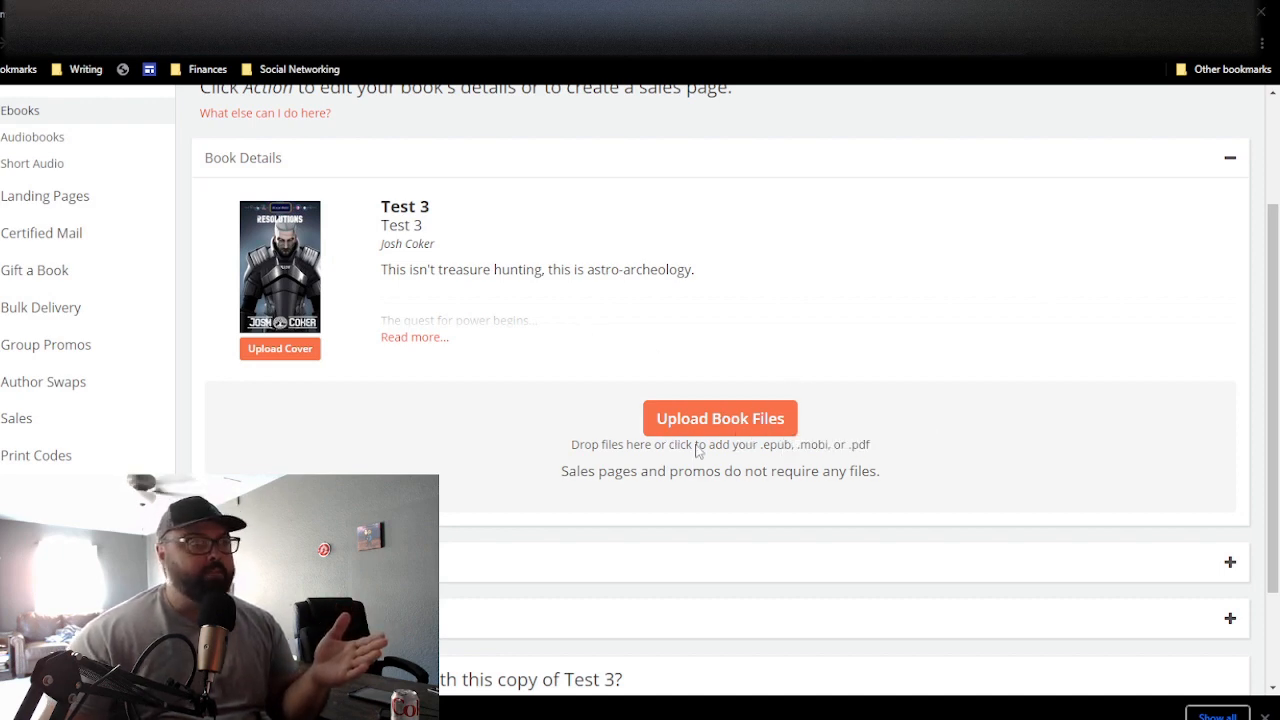
Step: Upload The Hidden Power_Realm Wars_2022 (1) PDF as Test 3's book file
{"action": "left_click", "coordinate": [719, 418]}
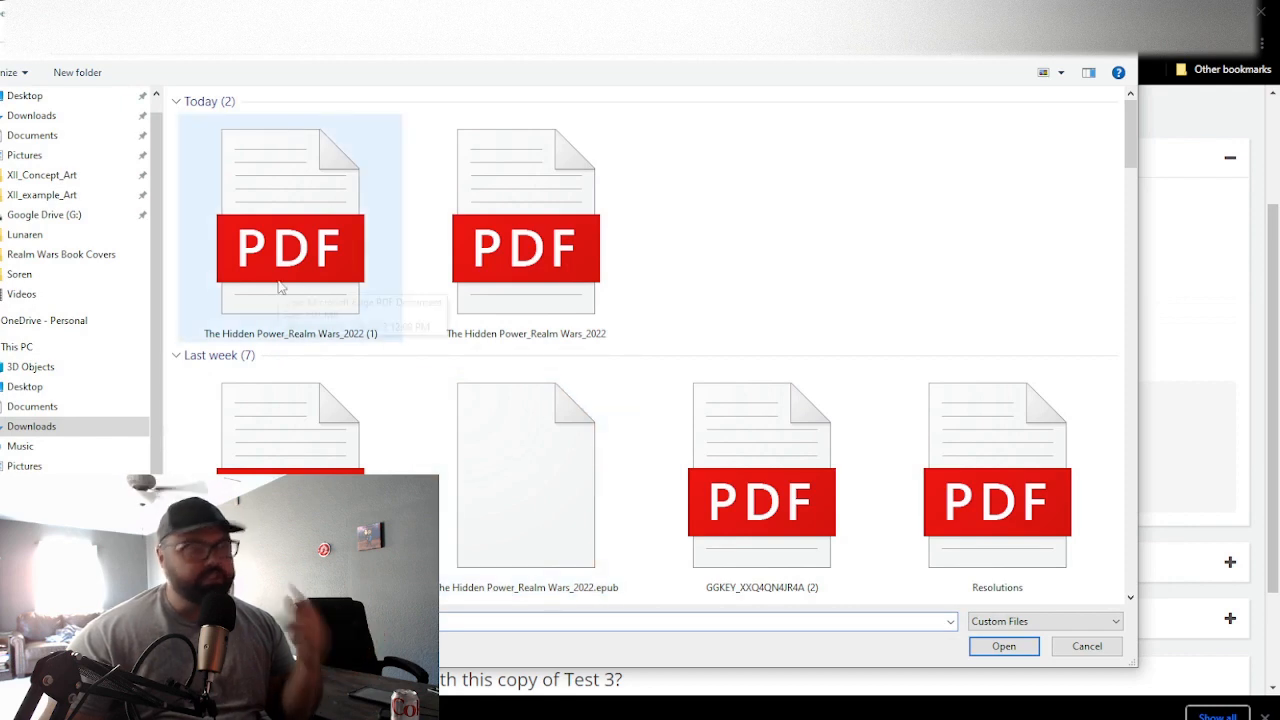
{"action": "left_click", "coordinate": [761, 480]}
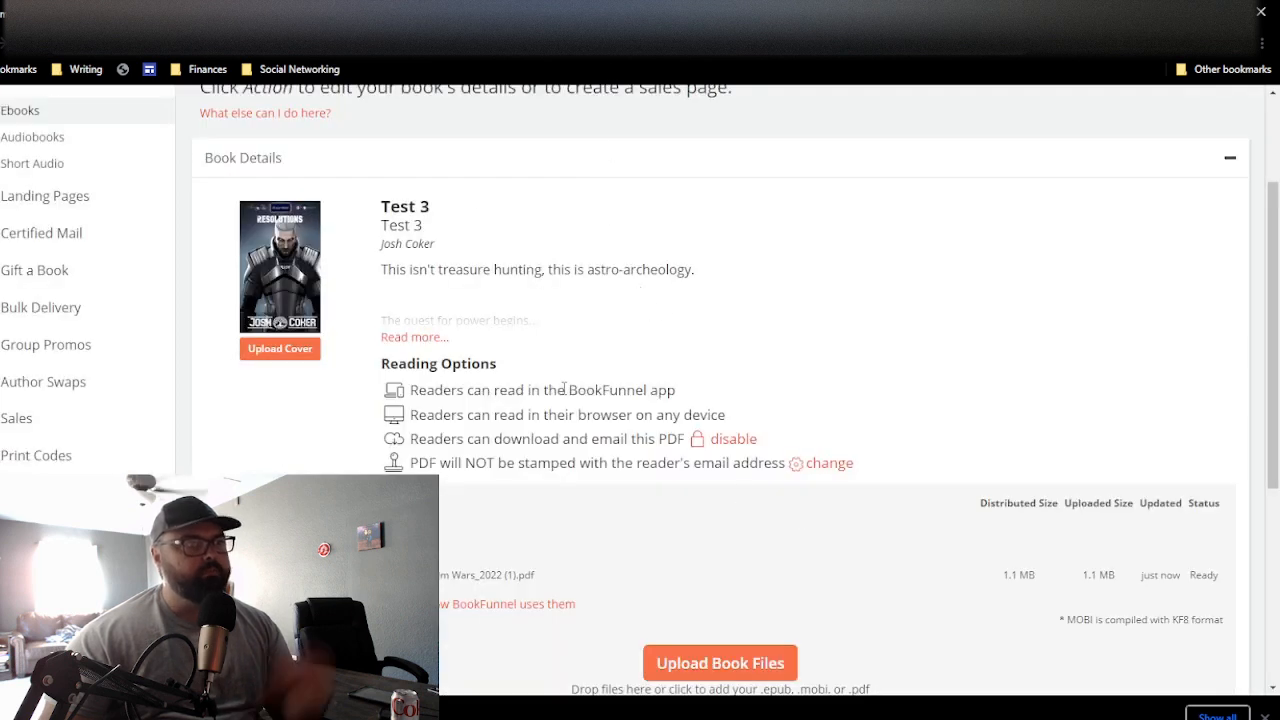
Step: Scroll through Test 3's uploaded Ready Hidden Power PDF and its reading options
{"action": "scroll", "scroll_direction": "down", "scroll_amount": 3}
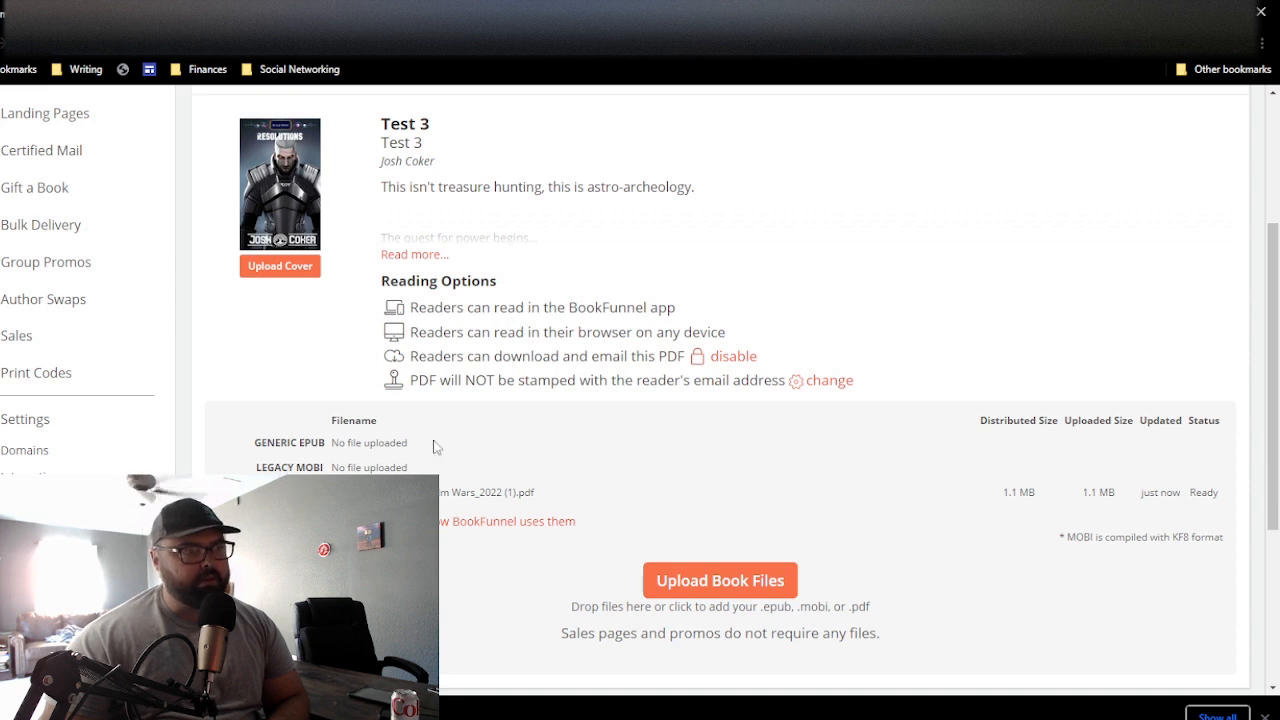
{"action": "mouse_move", "coordinate": [491, 449]}
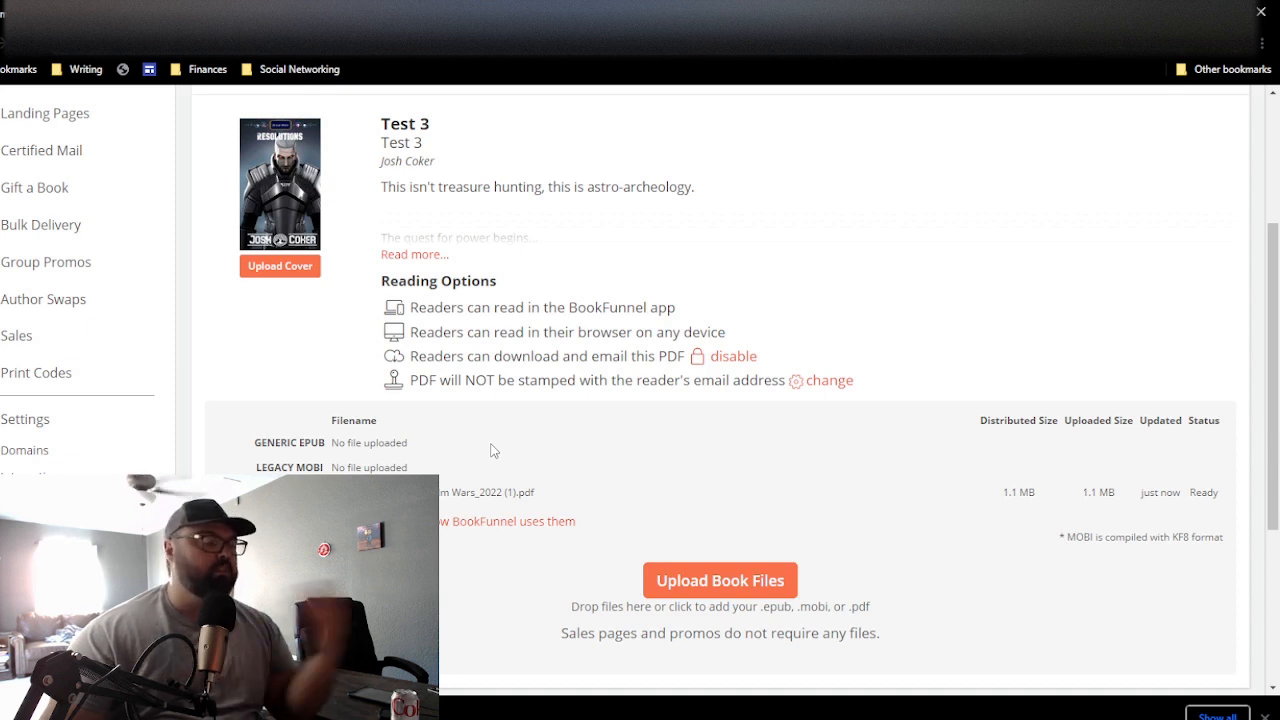
{"action": "mouse_move", "coordinate": [476, 475]}
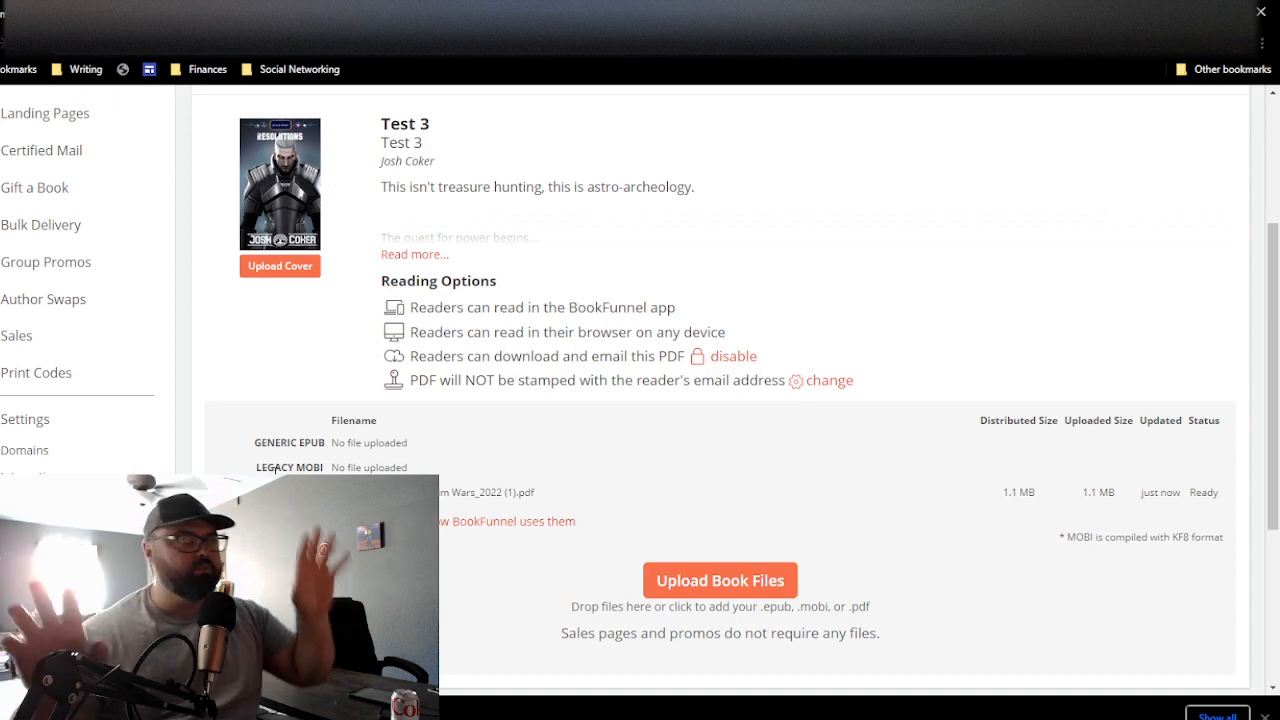
{"action": "scroll", "scroll_direction": "down", "scroll_amount": 3}
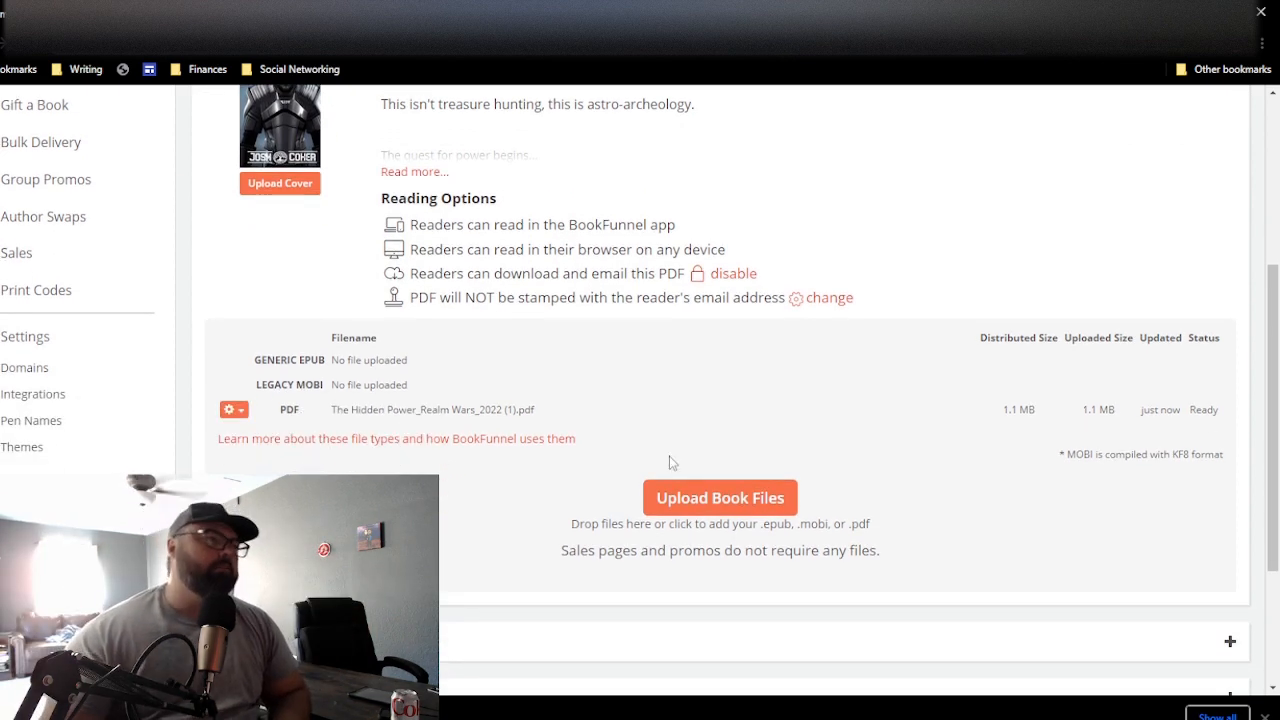
{"action": "scroll", "scroll_direction": "down", "scroll_amount": 3}
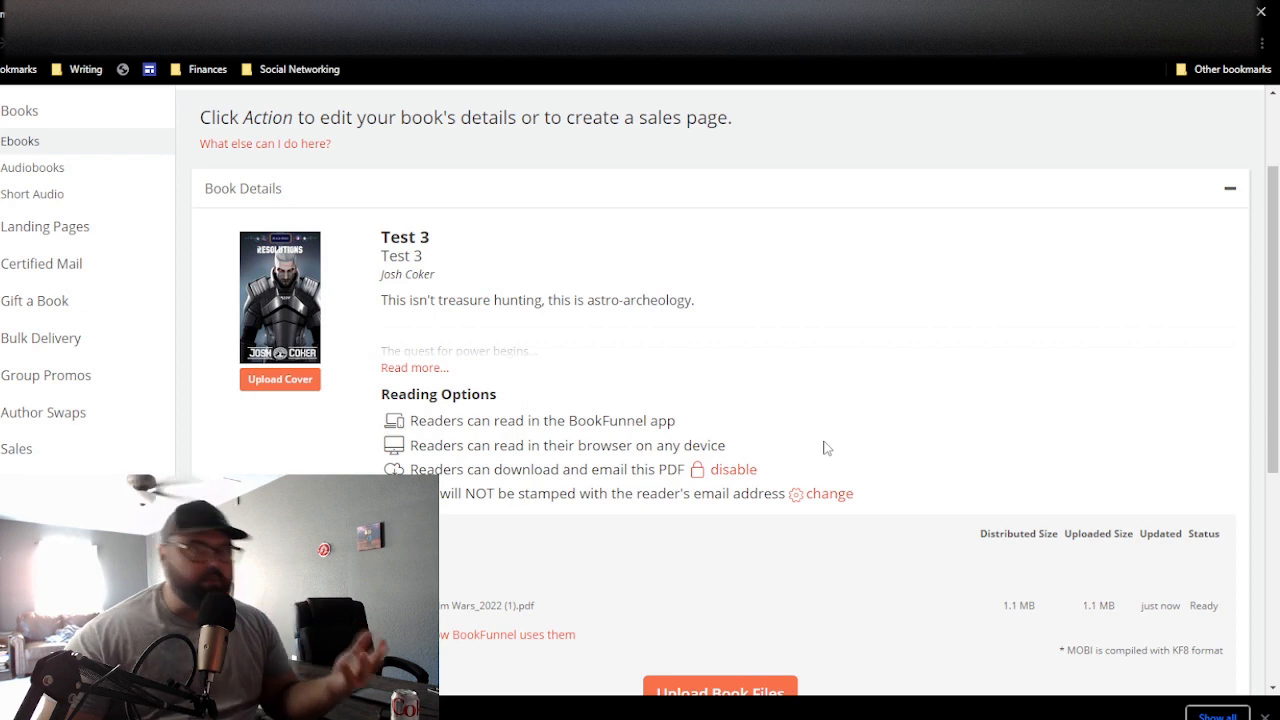
{"action": "mouse_move", "coordinate": [890, 345]}
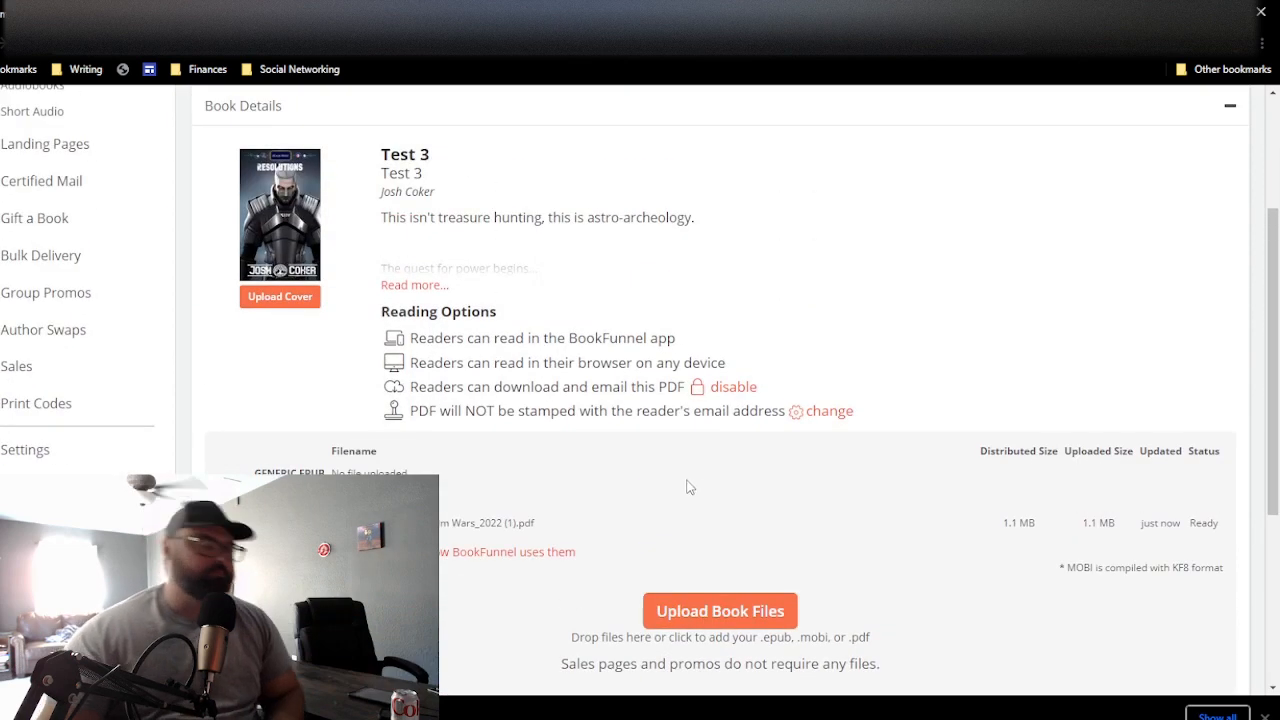
{"action": "scroll", "scroll_direction": "down", "scroll_amount": 3}
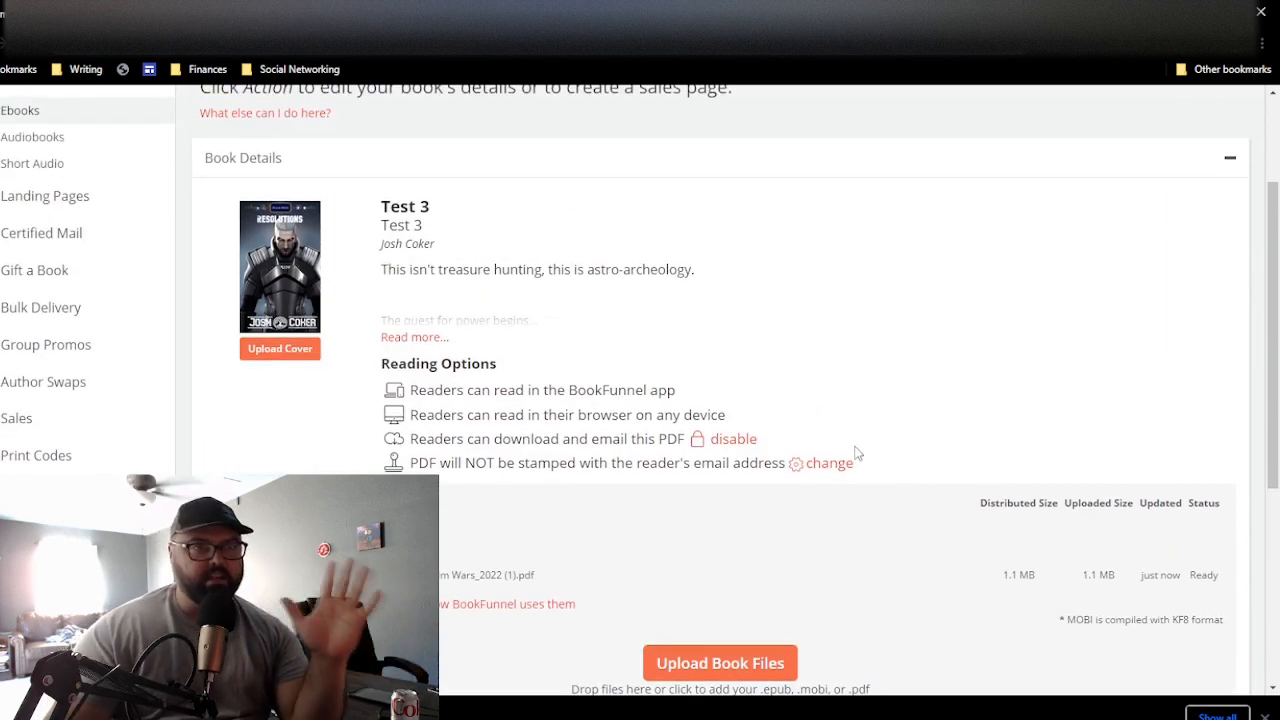
{"action": "mouse_move", "coordinate": [878, 450]}
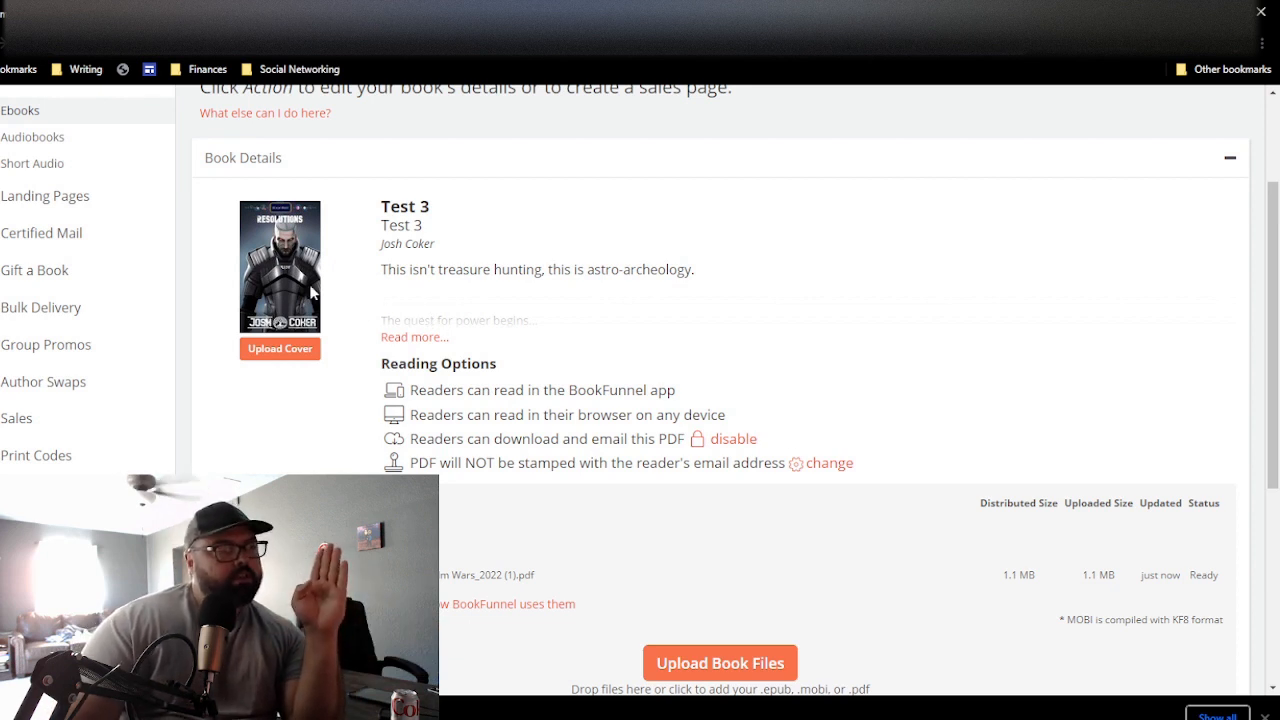
{"action": "mouse_move", "coordinate": [310, 290]}
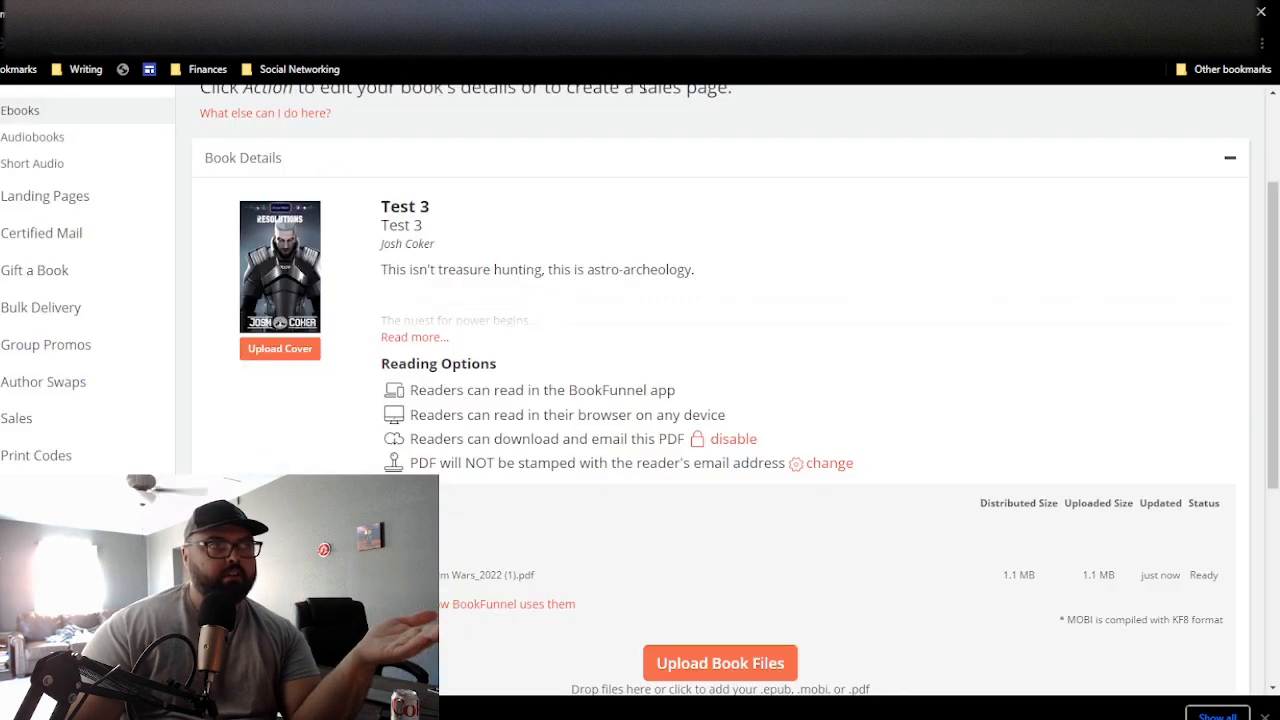
{"action": "mouse_move", "coordinate": [620, 329]}
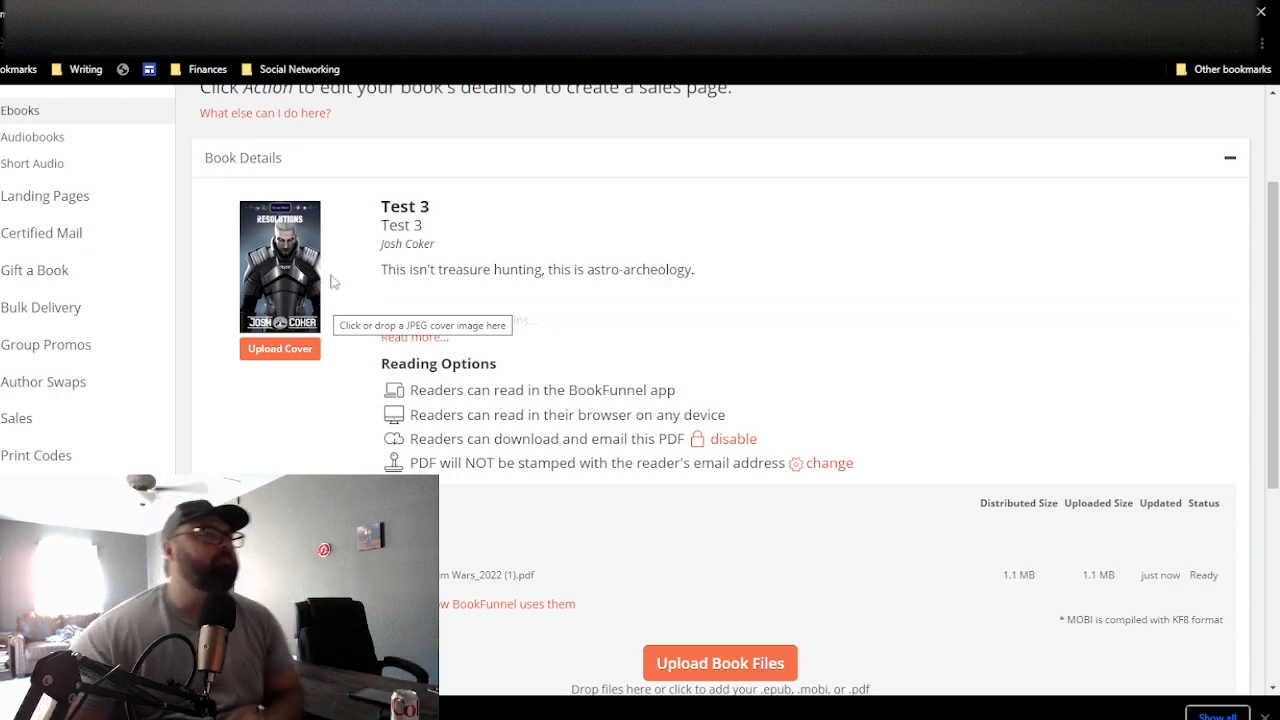
{"action": "mouse_move", "coordinate": [750, 343]}
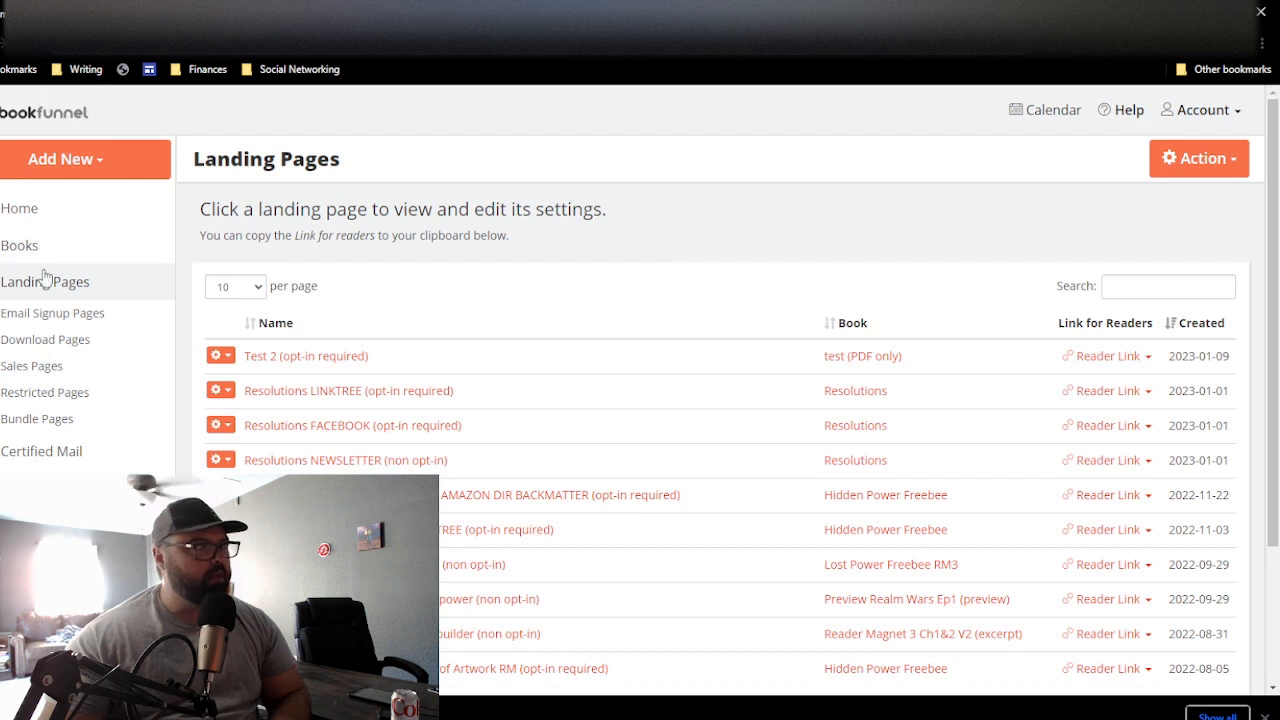
Step: Create a new landing page for Whatever (PDF only) as a required email signup page
{"action": "left_click", "coordinate": [63, 159]}
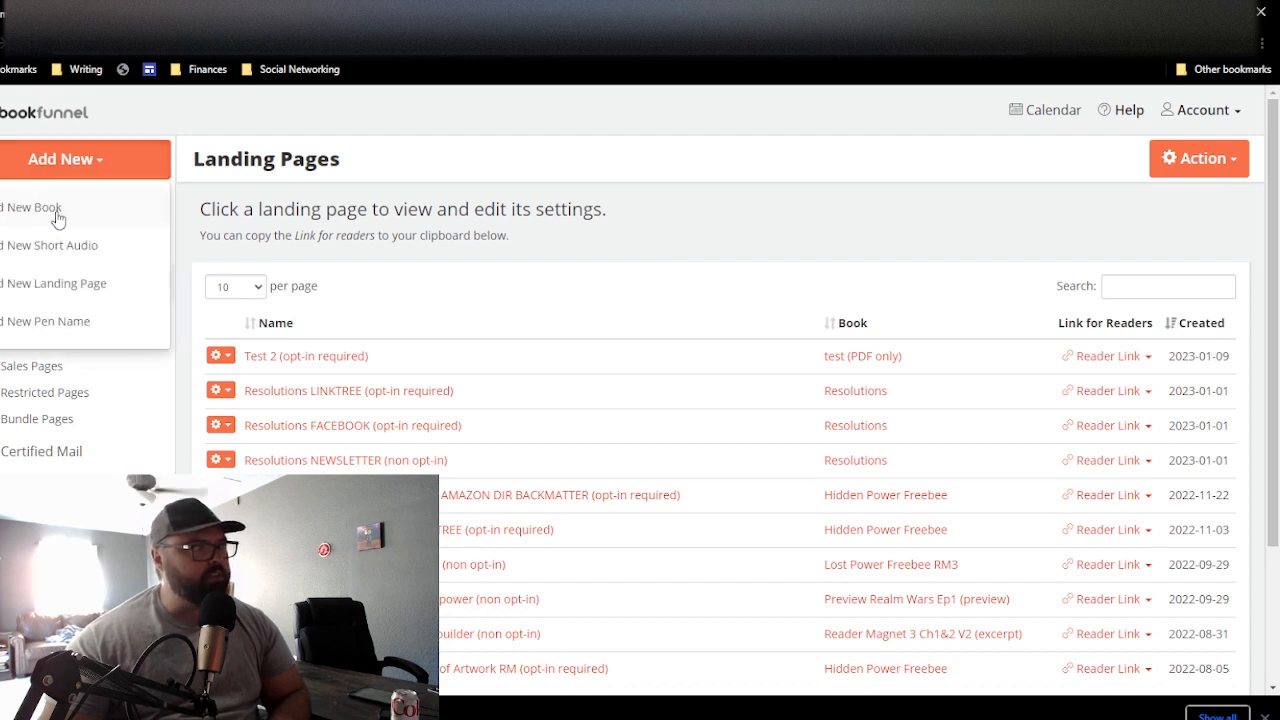
{"action": "mouse_move", "coordinate": [72, 290]}
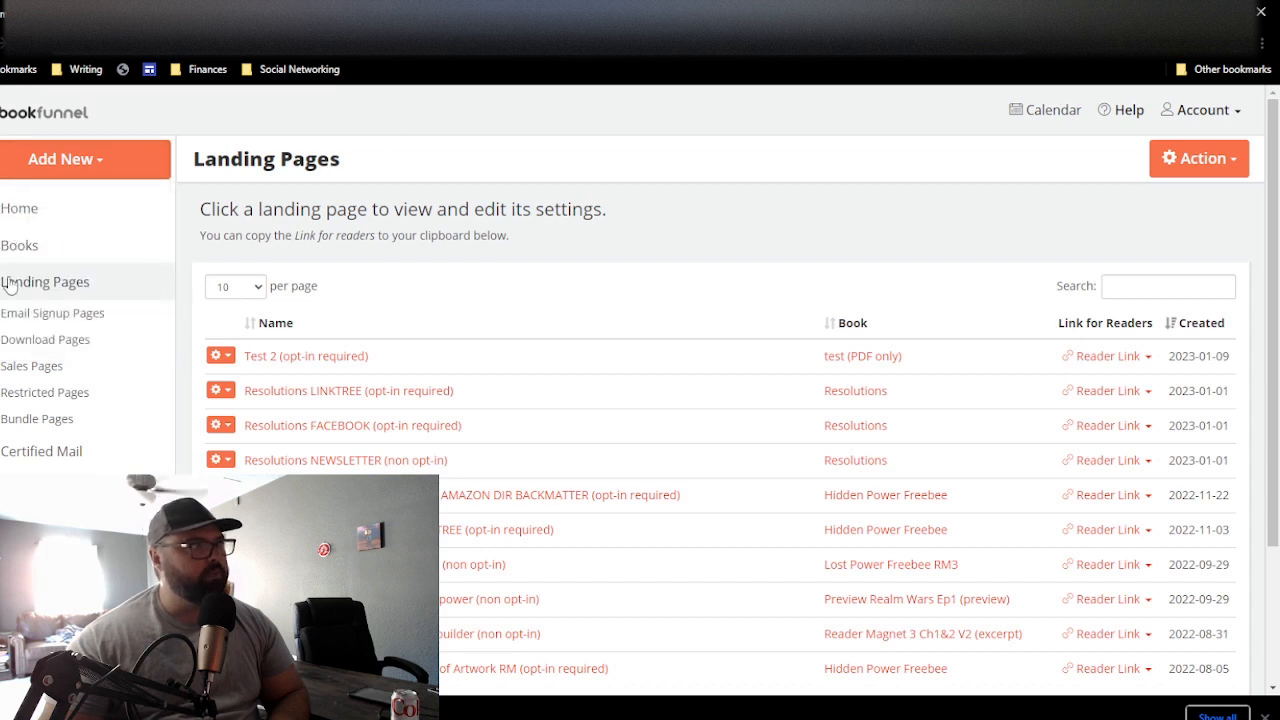
{"action": "left_click", "coordinate": [1199, 158]}
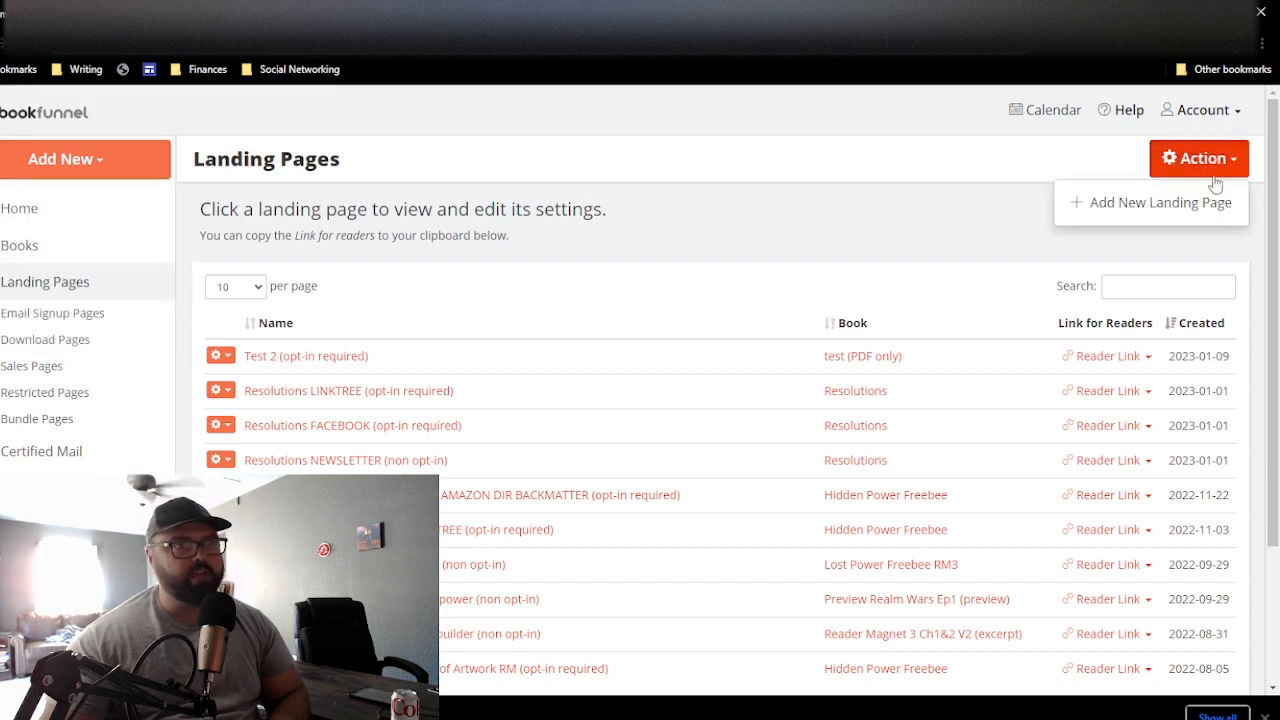
{"action": "left_click", "coordinate": [1159, 202]}
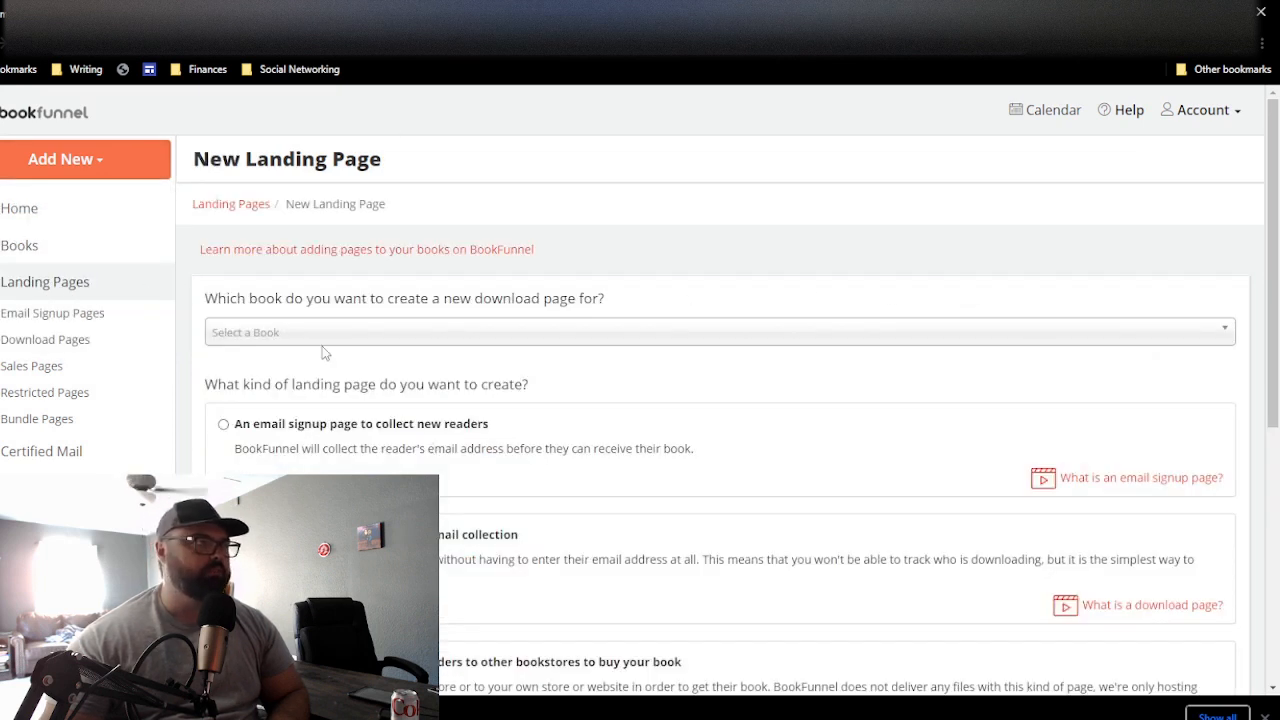
{"action": "left_click", "coordinate": [717, 332]}
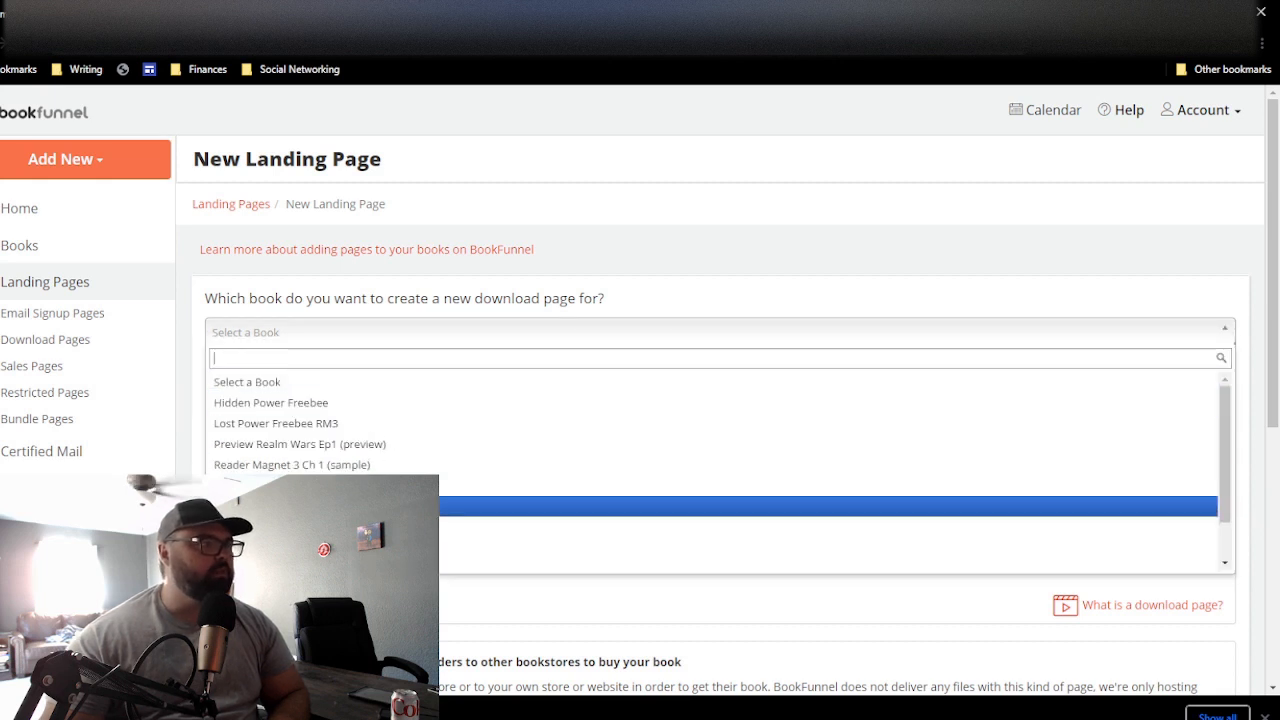
{"action": "scroll", "scroll_direction": "down", "scroll_amount": 3}
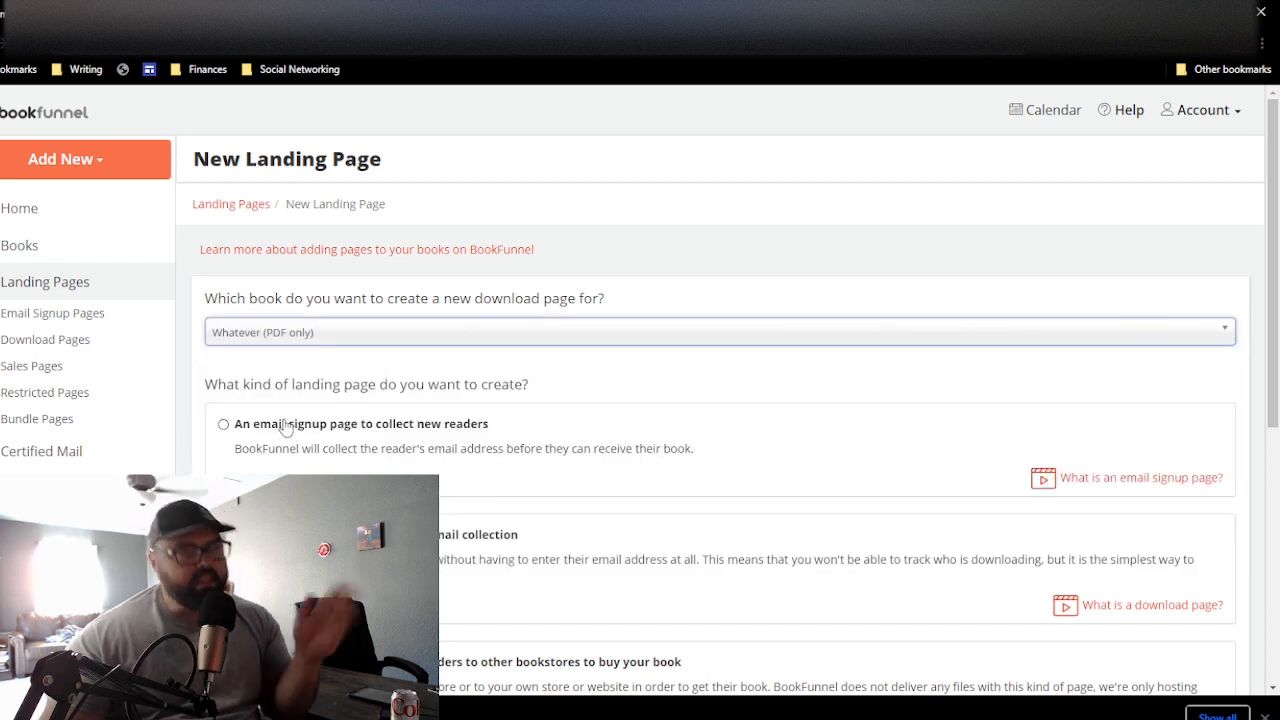
{"action": "scroll", "scroll_direction": "down", "scroll_amount": 3}
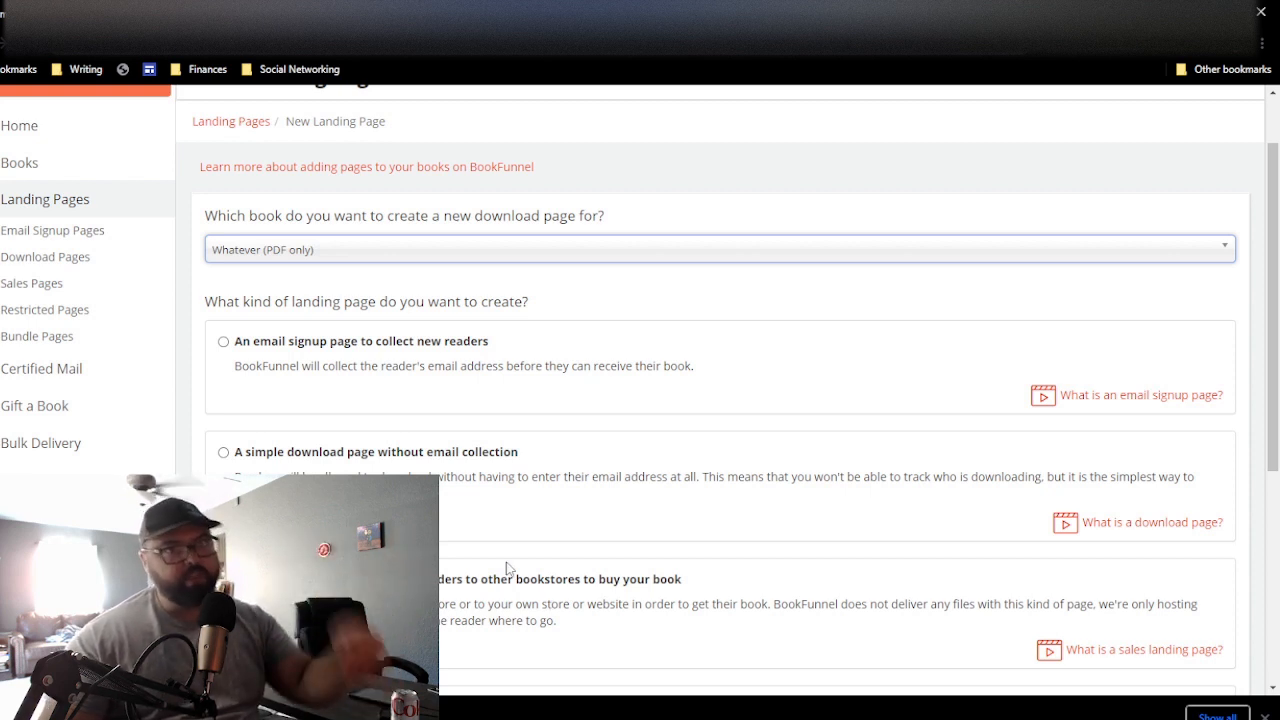
{"action": "left_click", "coordinate": [223, 341]}
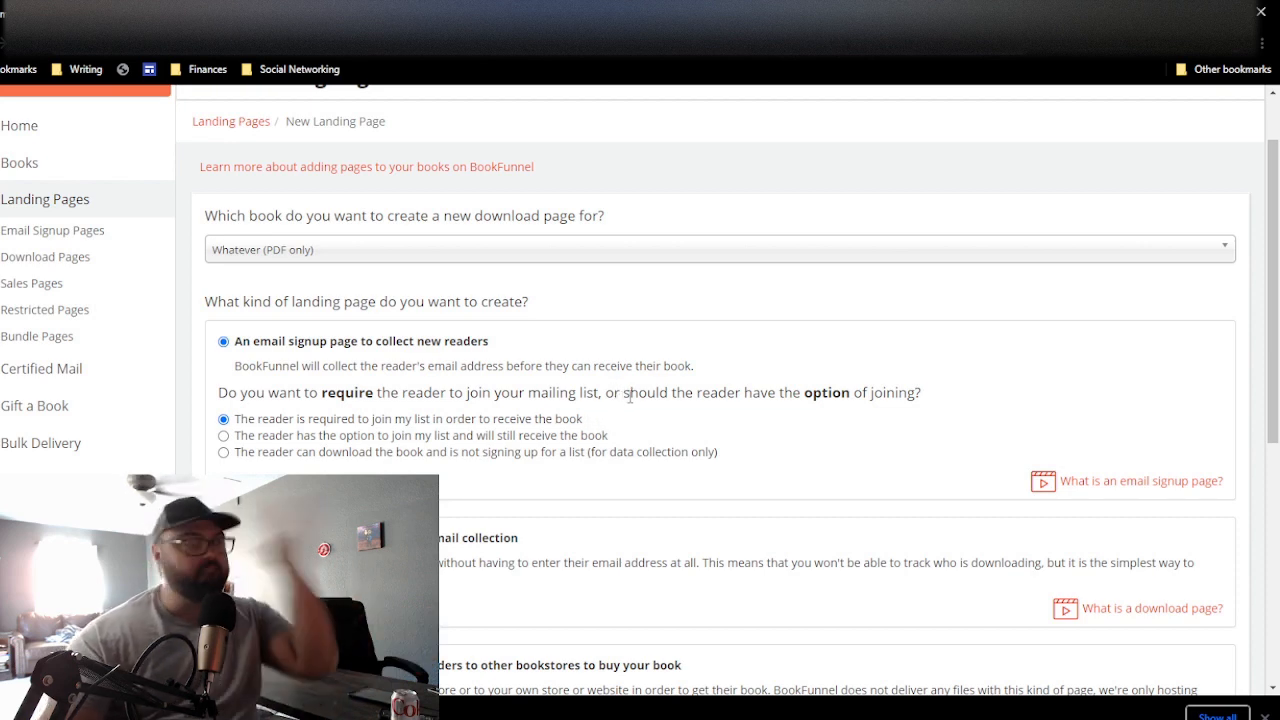
{"action": "scroll", "scroll_direction": "down", "scroll_amount": 3}
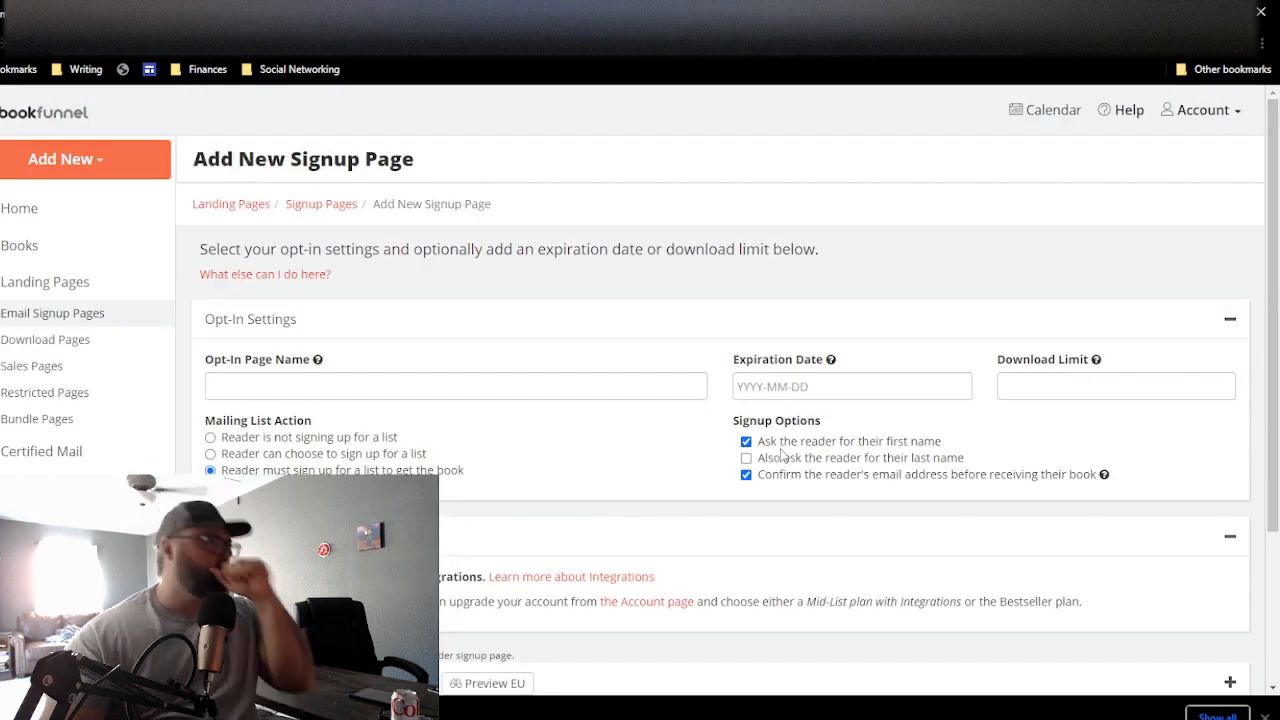
Step: Name the opt-in page 'Test 3 Website' after trying 'Test 2' and 'Test 3 Social'
{"action": "left_click", "coordinate": [456, 386]}
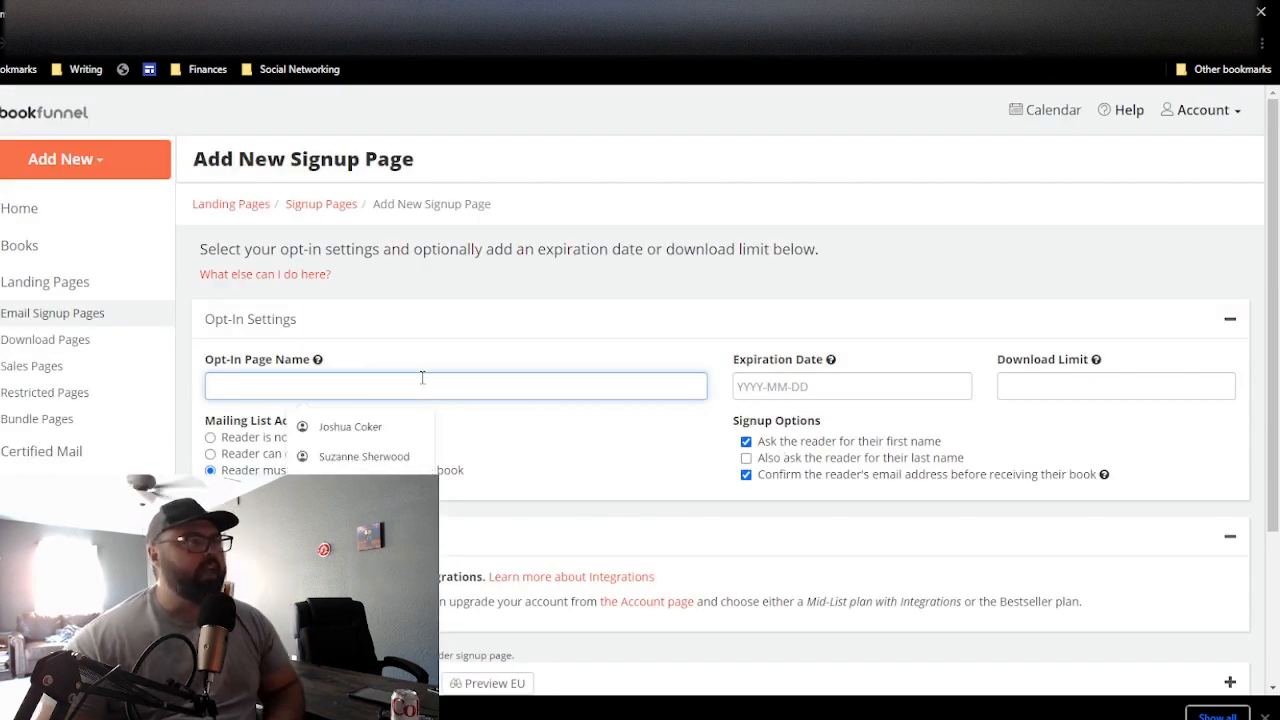
{"action": "left_click", "coordinate": [456, 386]}
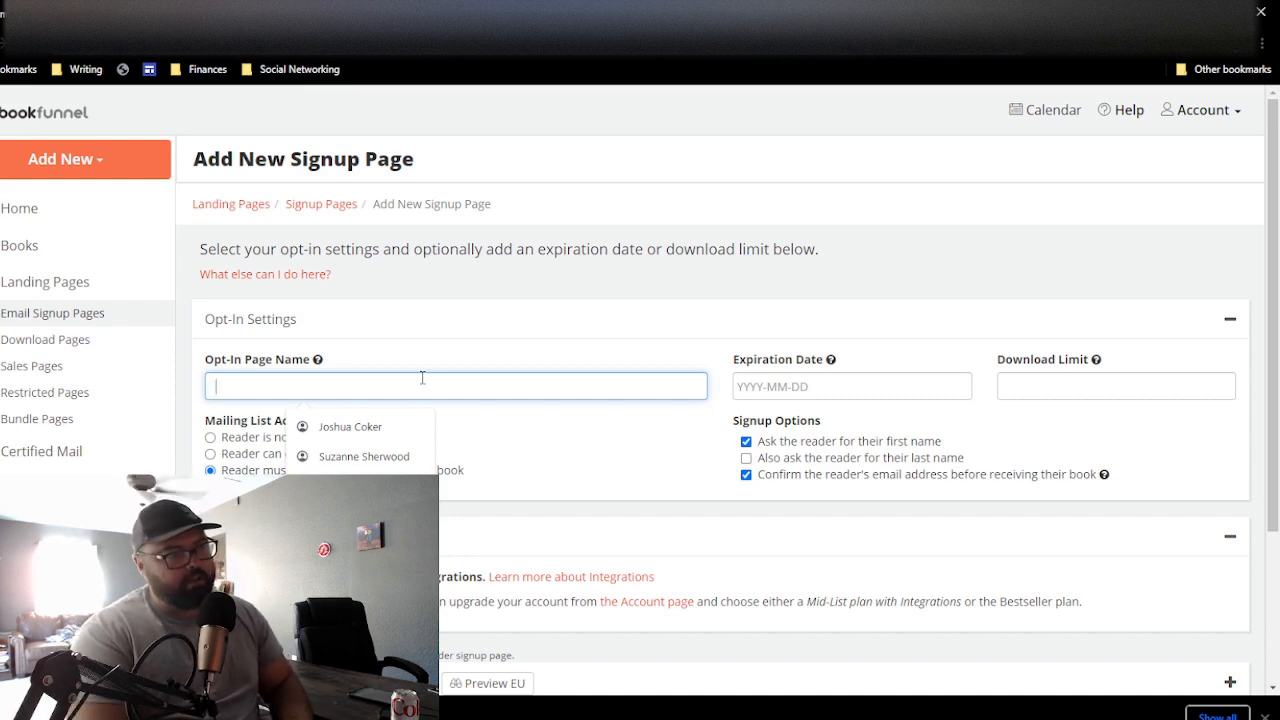
{"action": "type", "text": "Test 2"}
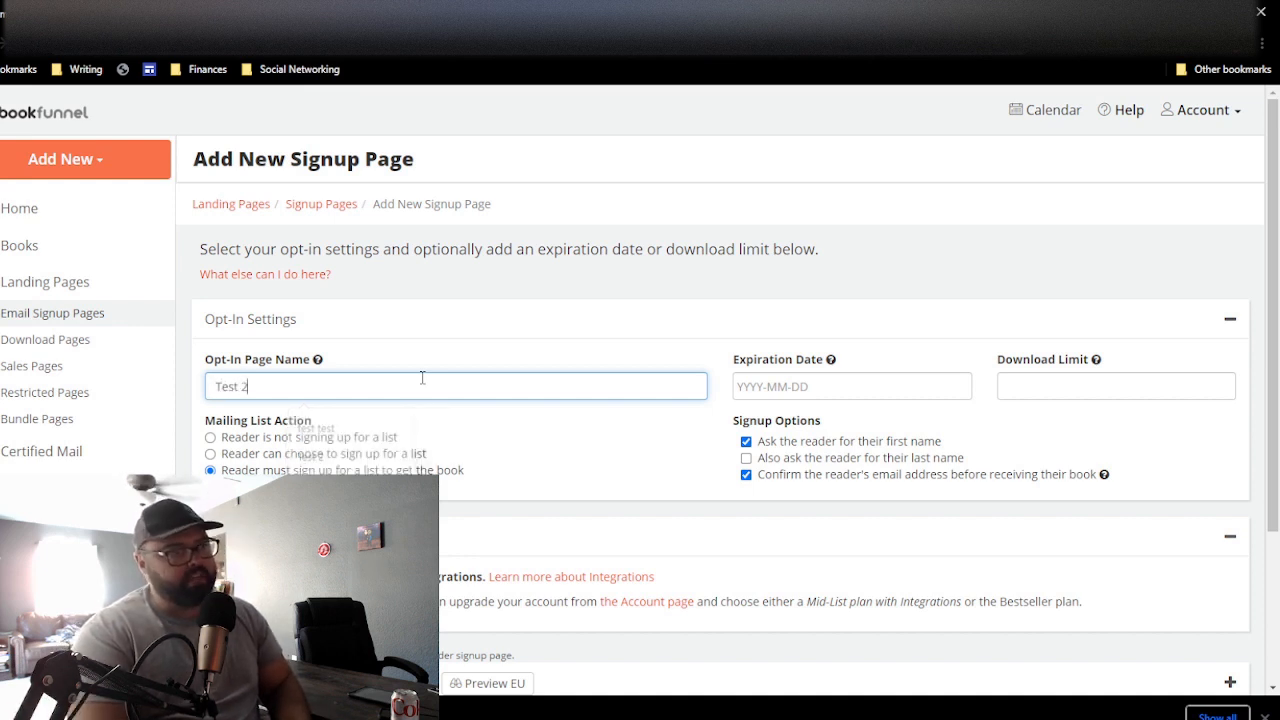
{"action": "type", "text": "Test 3 S"}
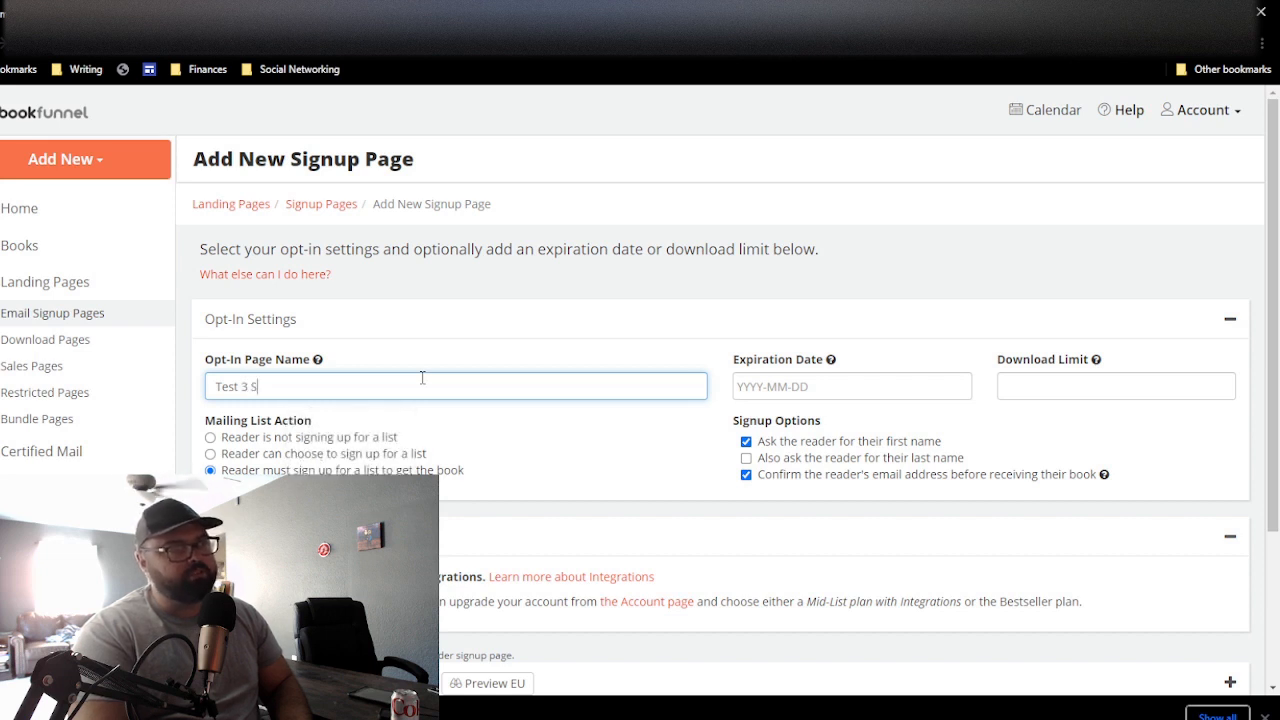
{"action": "type", "text": "ocial"}
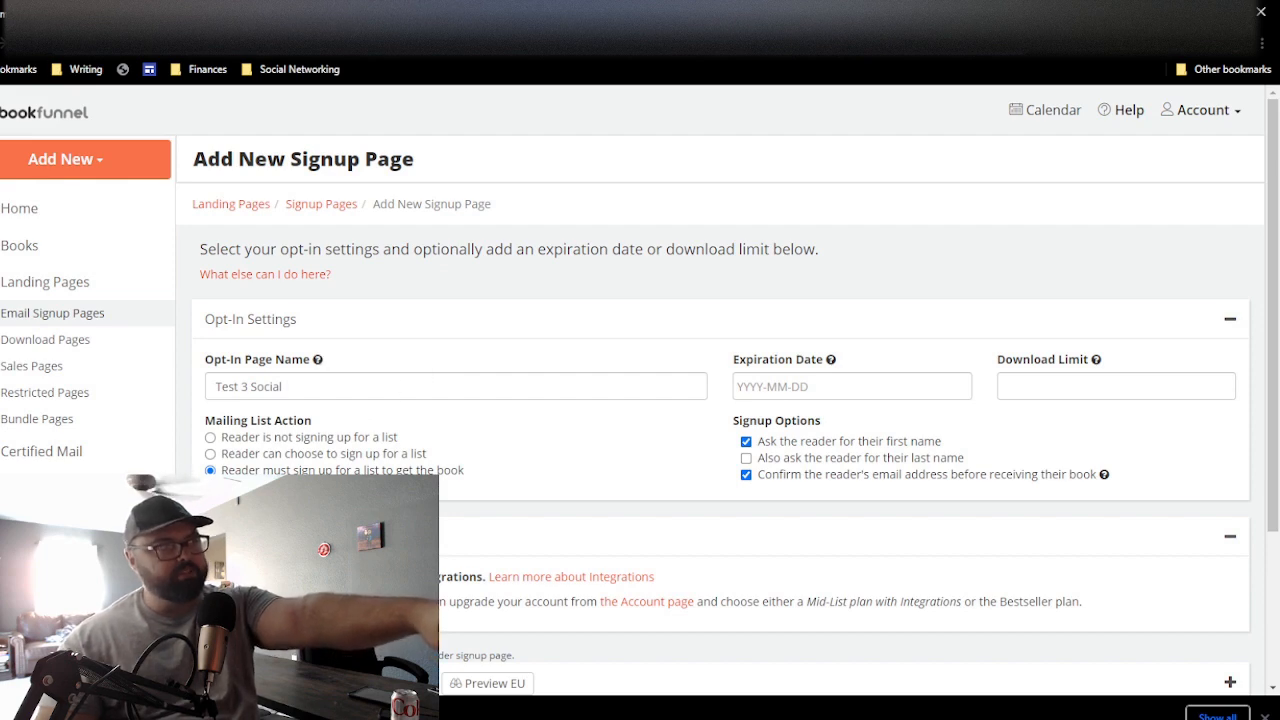
{"action": "left_click", "coordinate": [487, 682]}
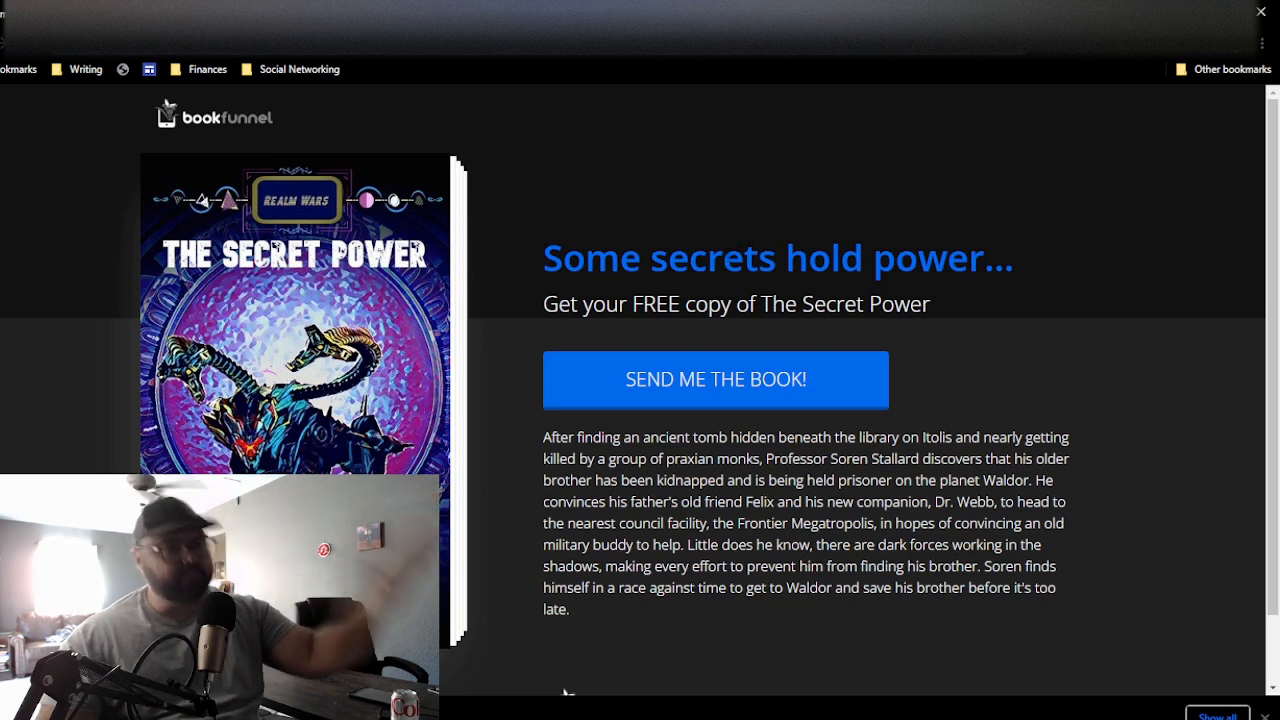
{"action": "mouse_move", "coordinate": [706, 112]}
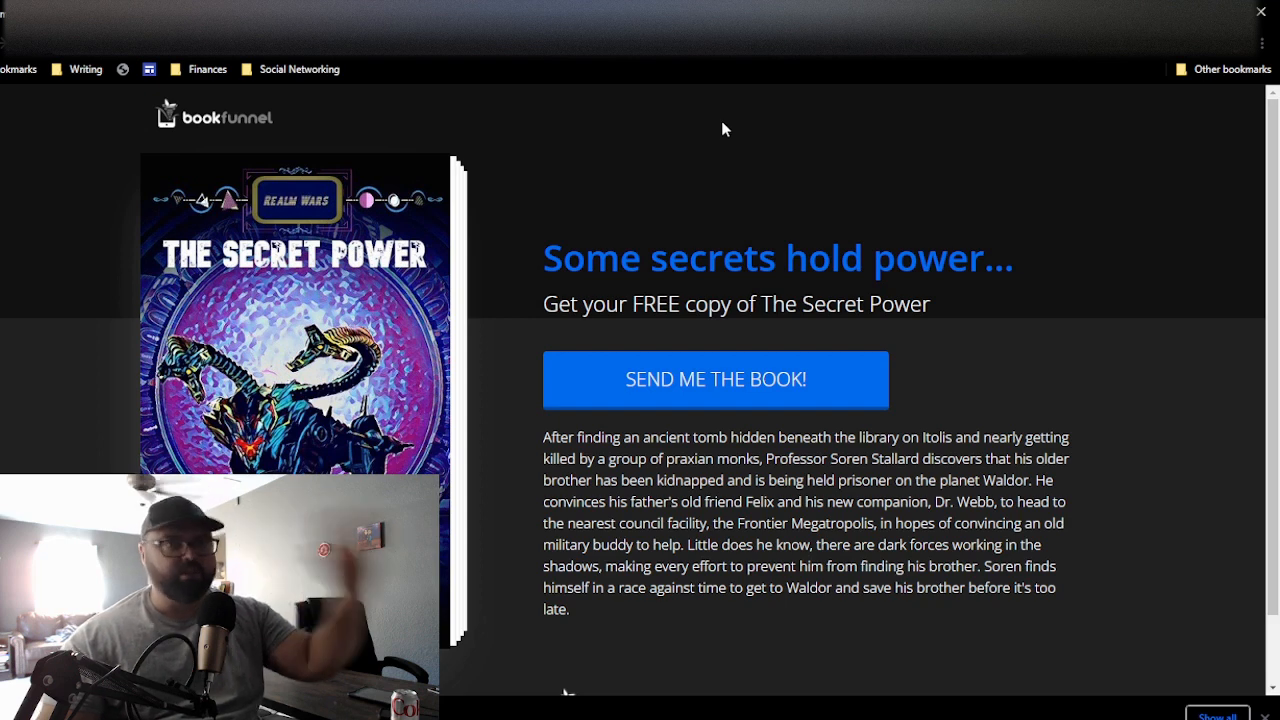
{"action": "mouse_move", "coordinate": [683, 86]}
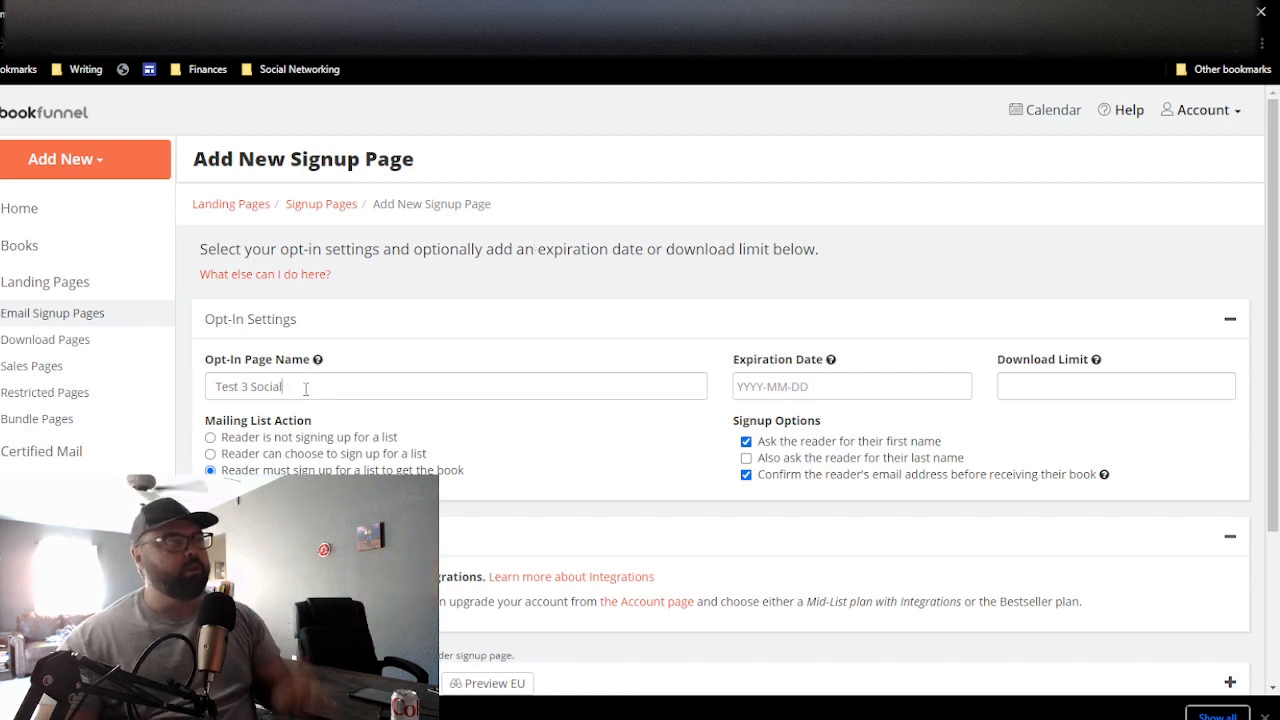
{"action": "key", "text": "Backspace"}
{"action": "type", "text": "A"}
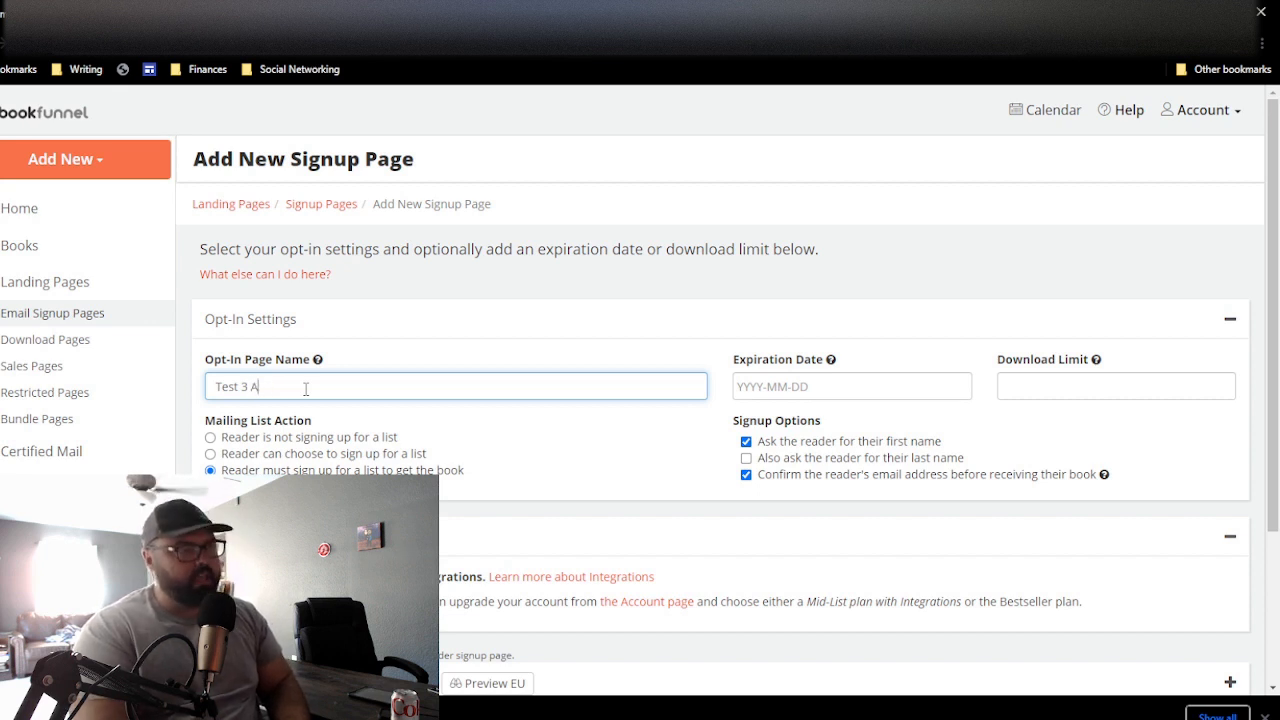
{"action": "type", "text": "mazon"}
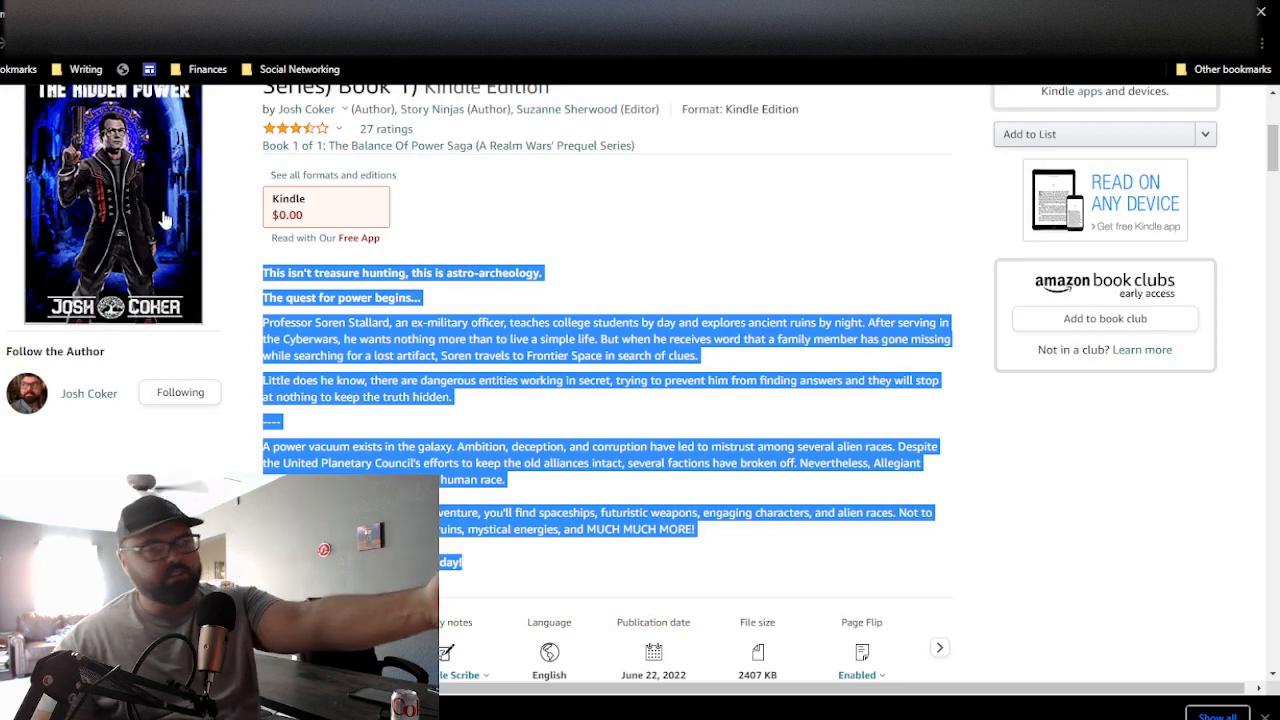
{"action": "mouse_move", "coordinate": [490, 250]}
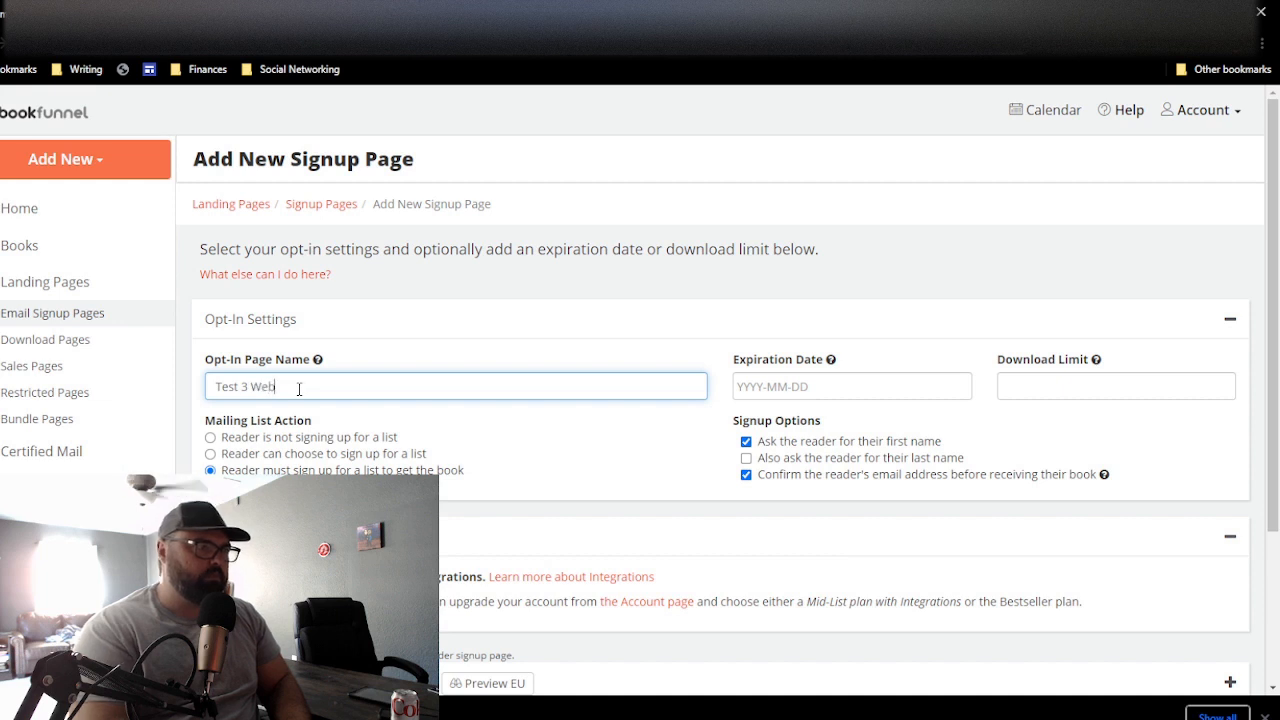
{"action": "type", "text": "site"}
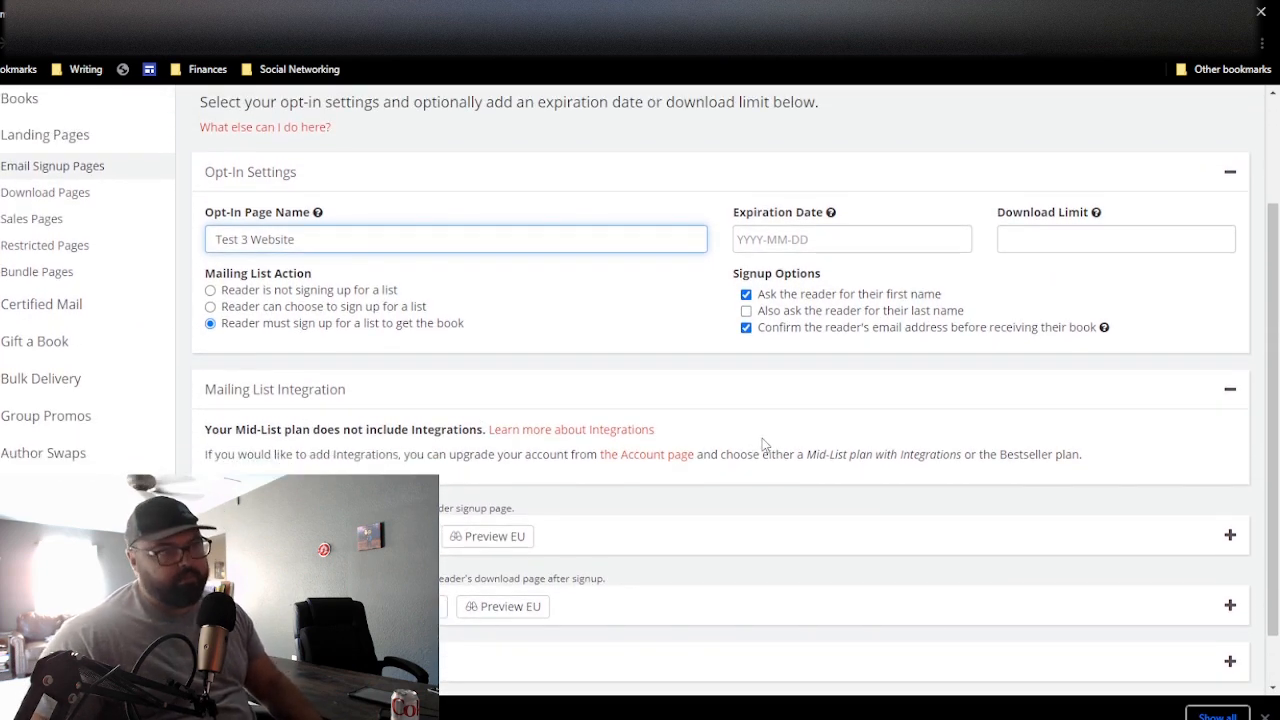
Step: Expand Landing Page Settings and preview the light design with the Resolutions cover
{"action": "scroll", "scroll_direction": "down", "scroll_amount": 3}
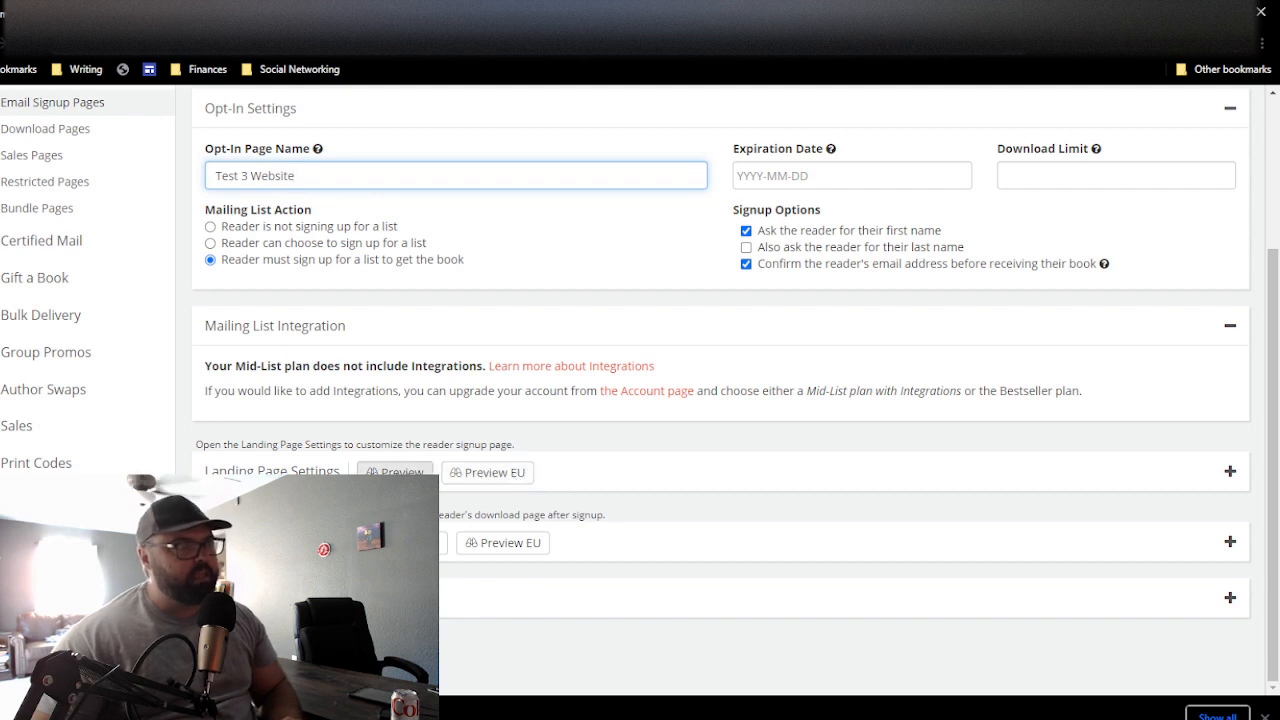
{"action": "left_click", "coordinate": [1229, 470]}
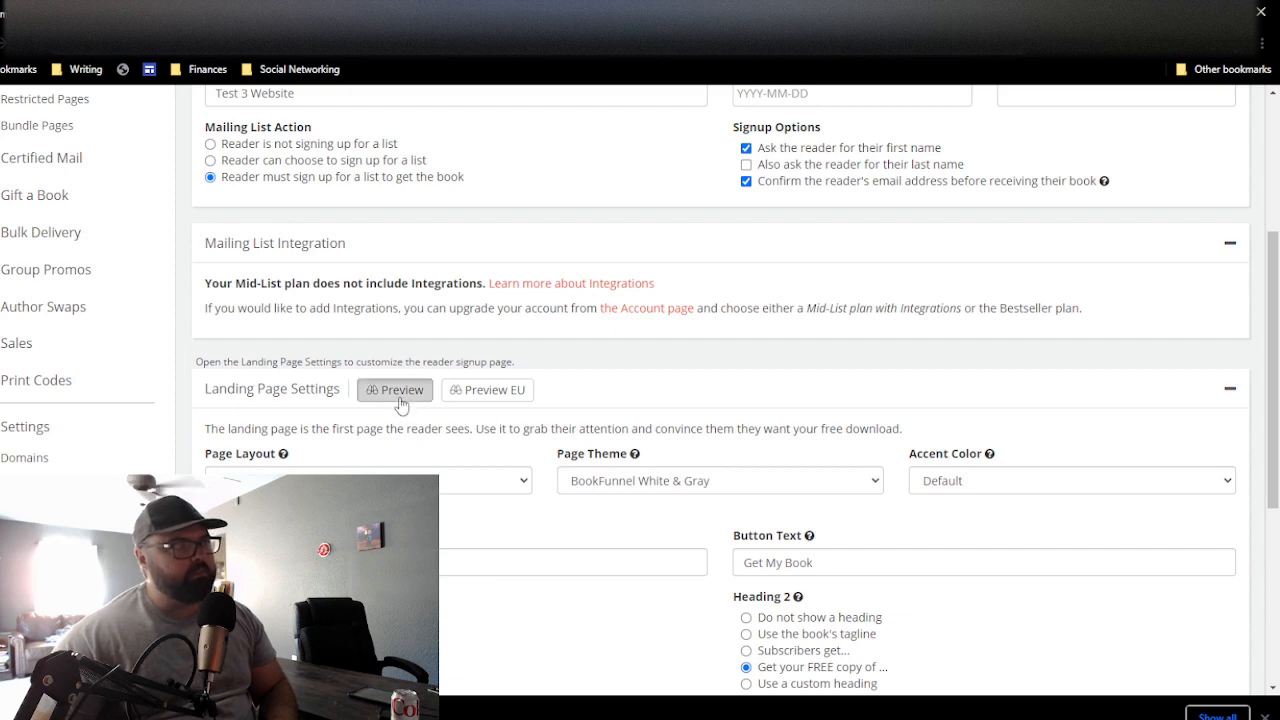
{"action": "left_click", "coordinate": [394, 389]}
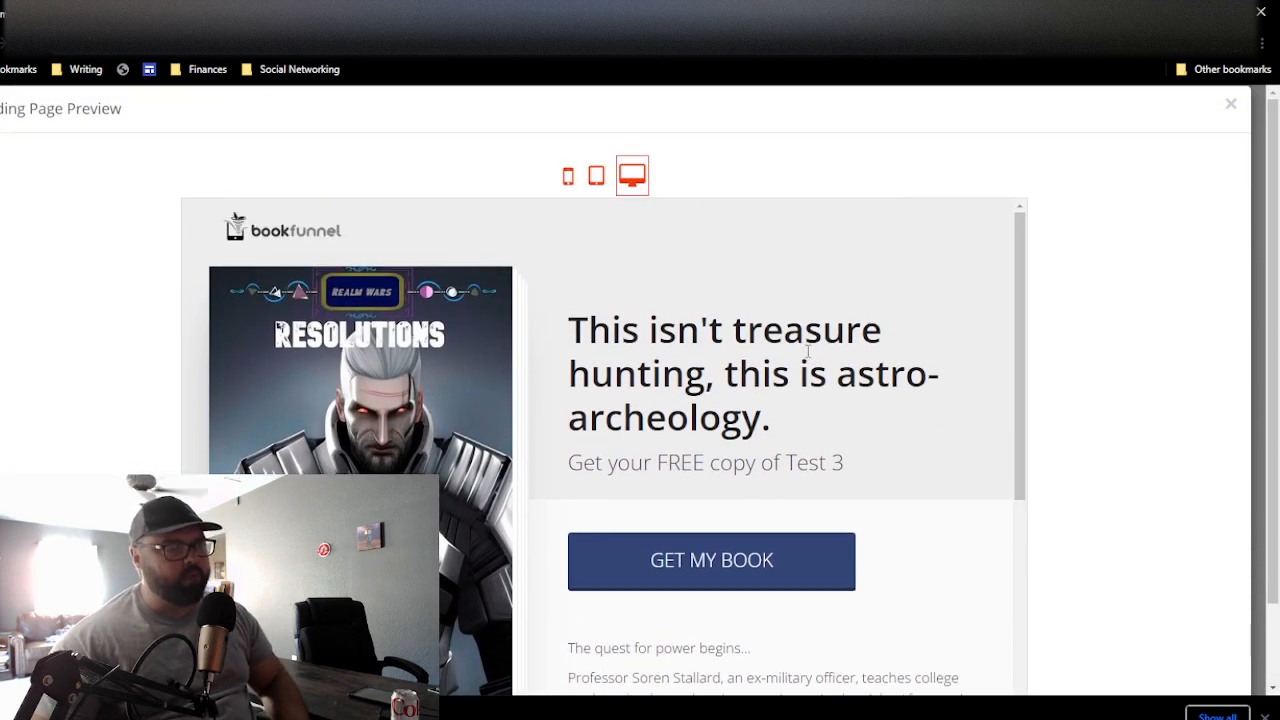
{"action": "mouse_move", "coordinate": [1043, 405]}
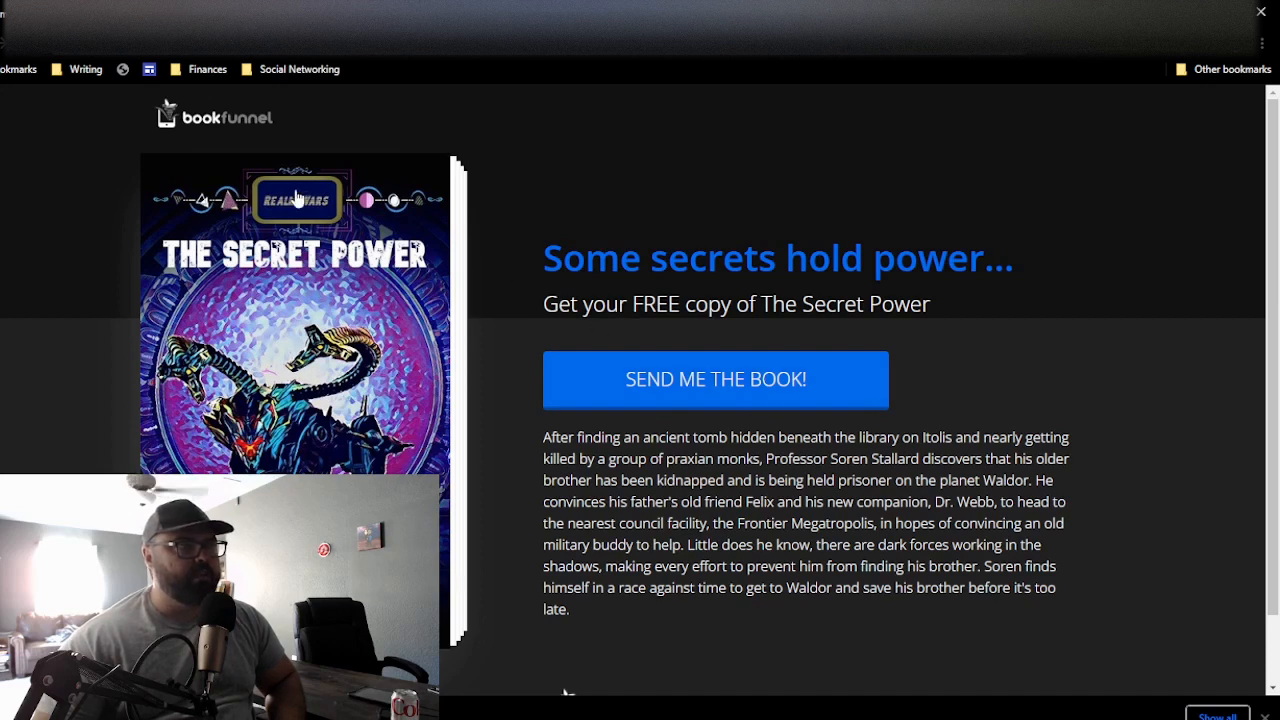
{"action": "mouse_move", "coordinate": [275, 360]}
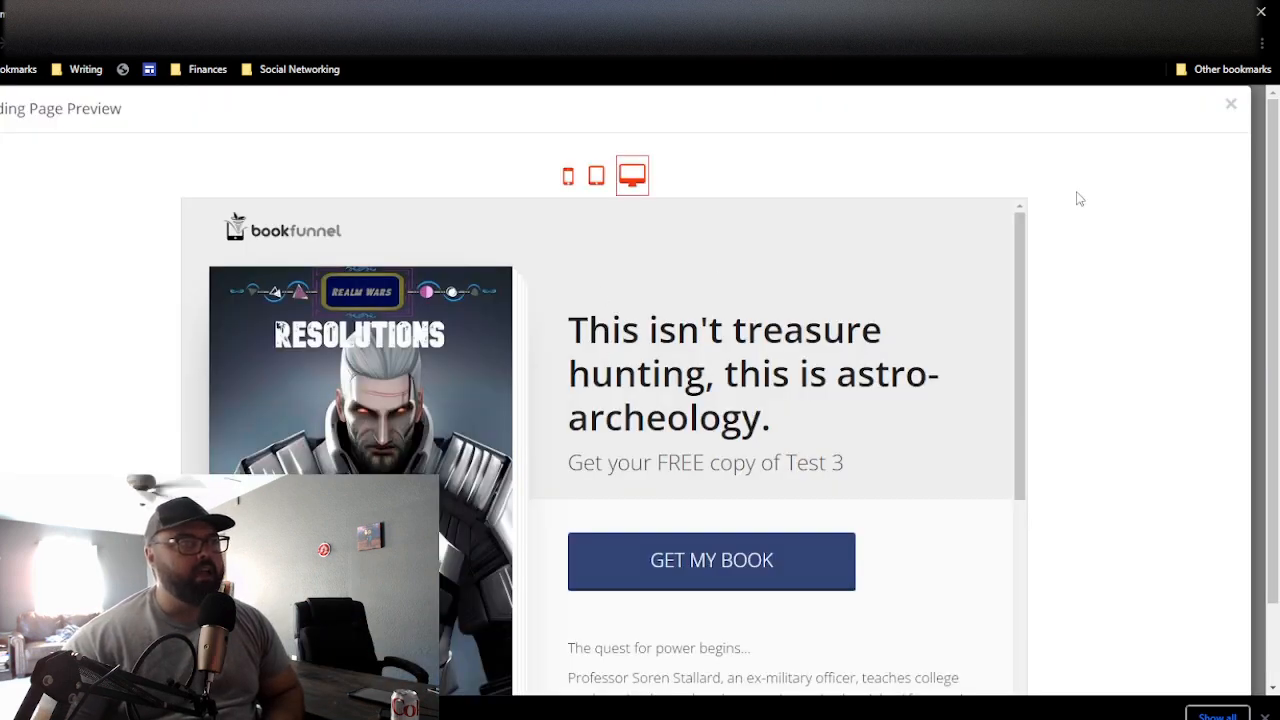
Step: Set the page theme to BookFunnel Solid Black with a Blue accent and preview it
{"action": "left_click", "coordinate": [1231, 104]}
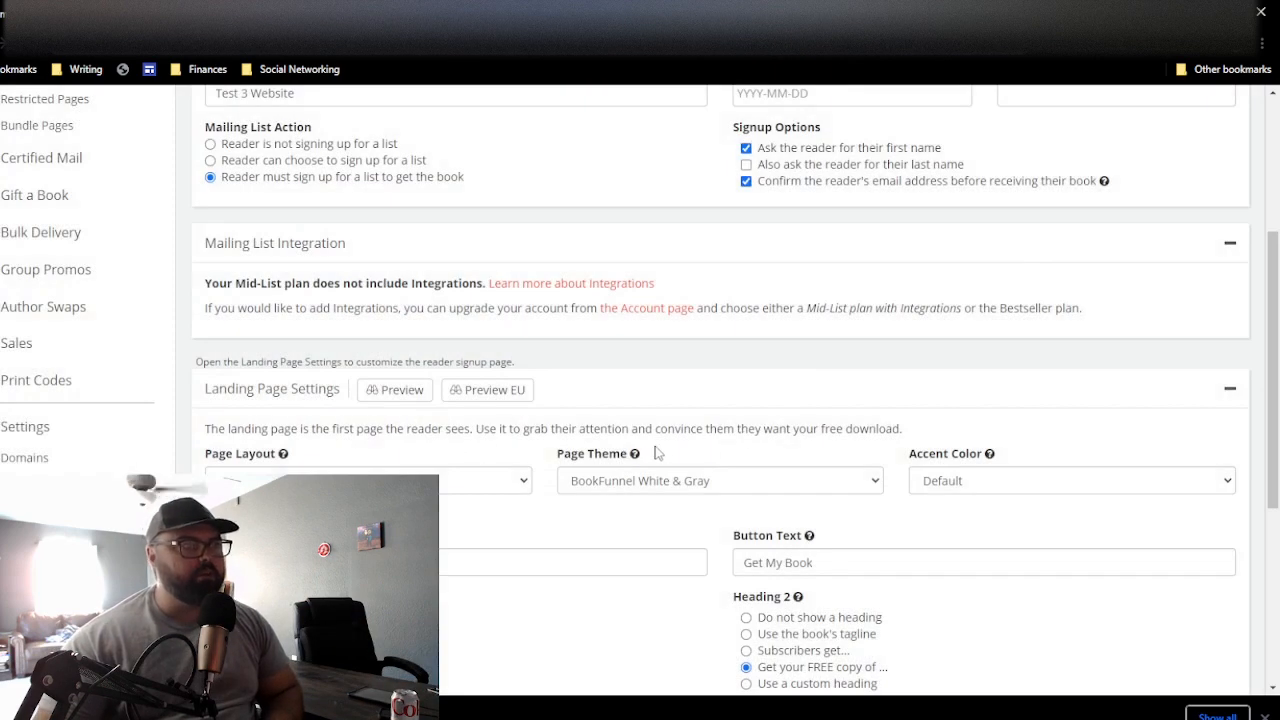
{"action": "left_click", "coordinate": [719, 397]}
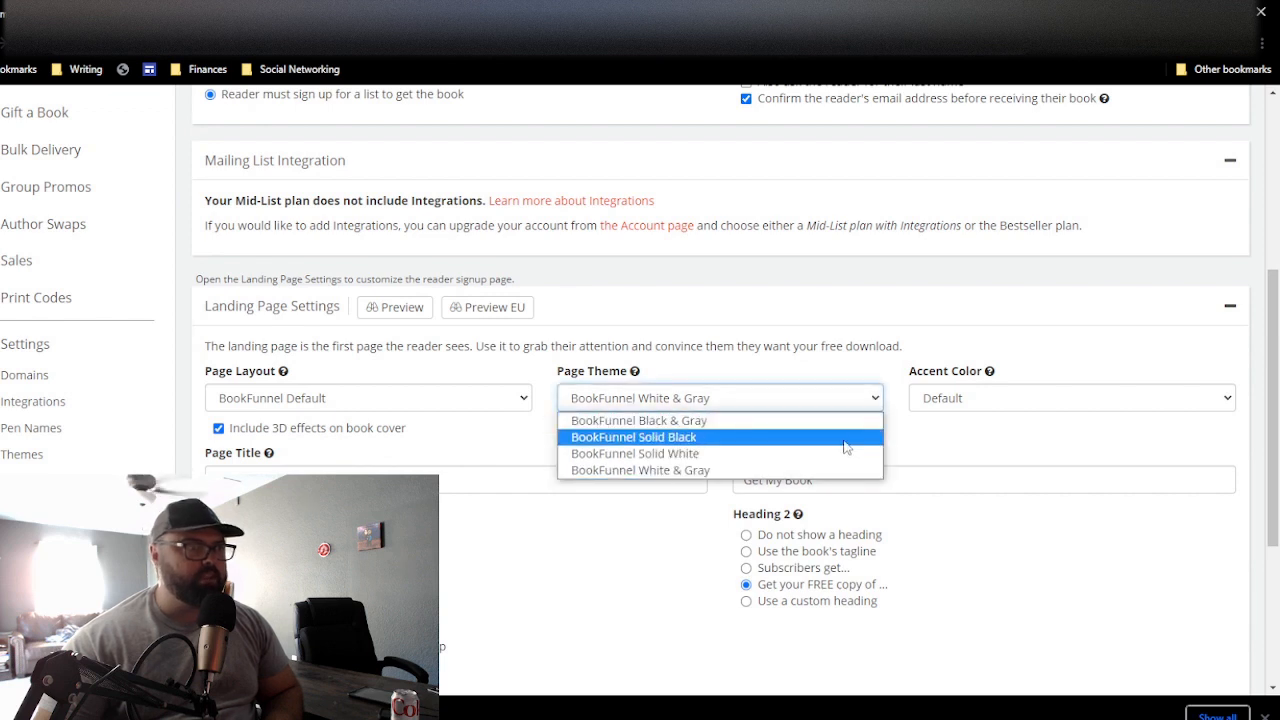
{"action": "left_click", "coordinate": [633, 437]}
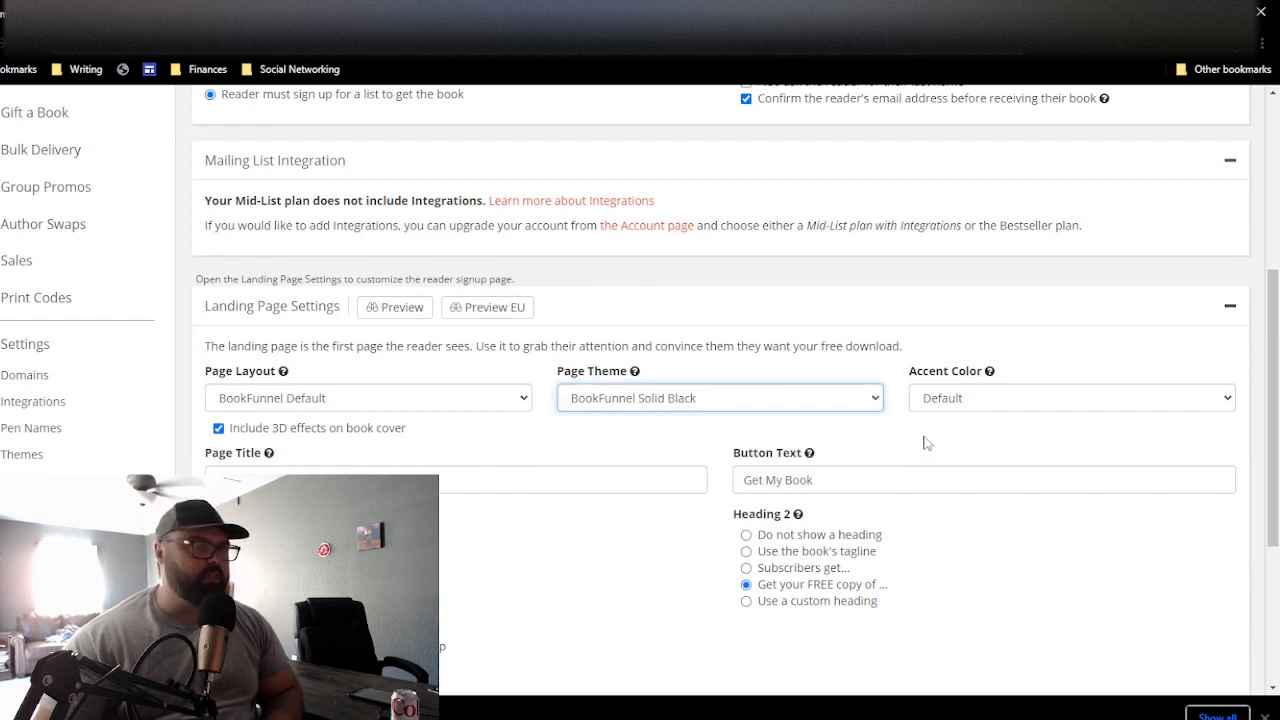
{"action": "left_click", "coordinate": [1070, 397]}
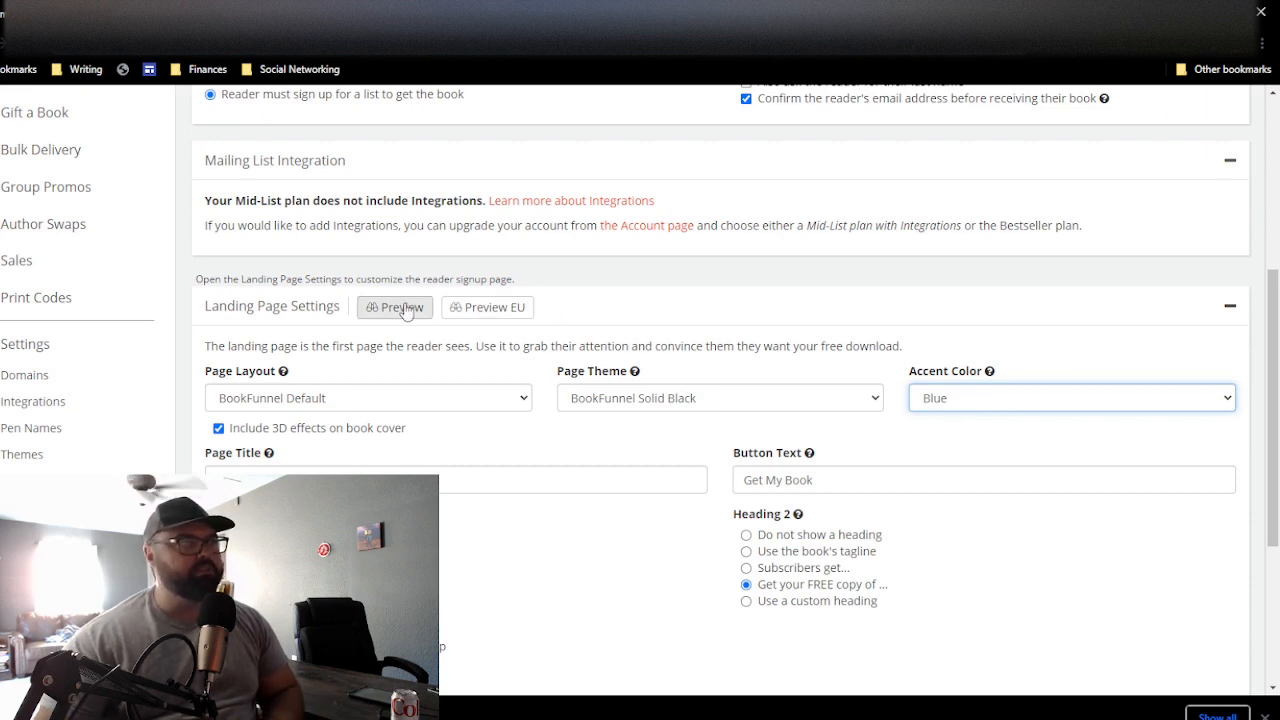
{"action": "left_click", "coordinate": [394, 307]}
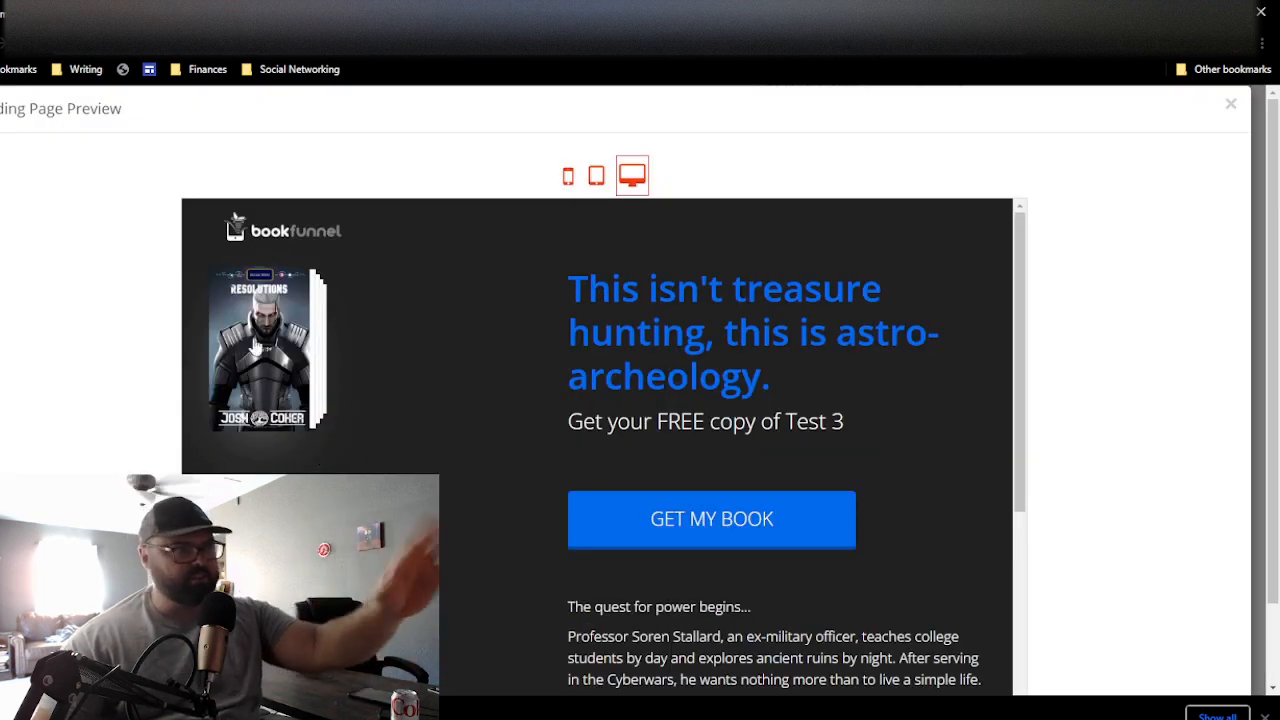
{"action": "mouse_move", "coordinate": [428, 364]}
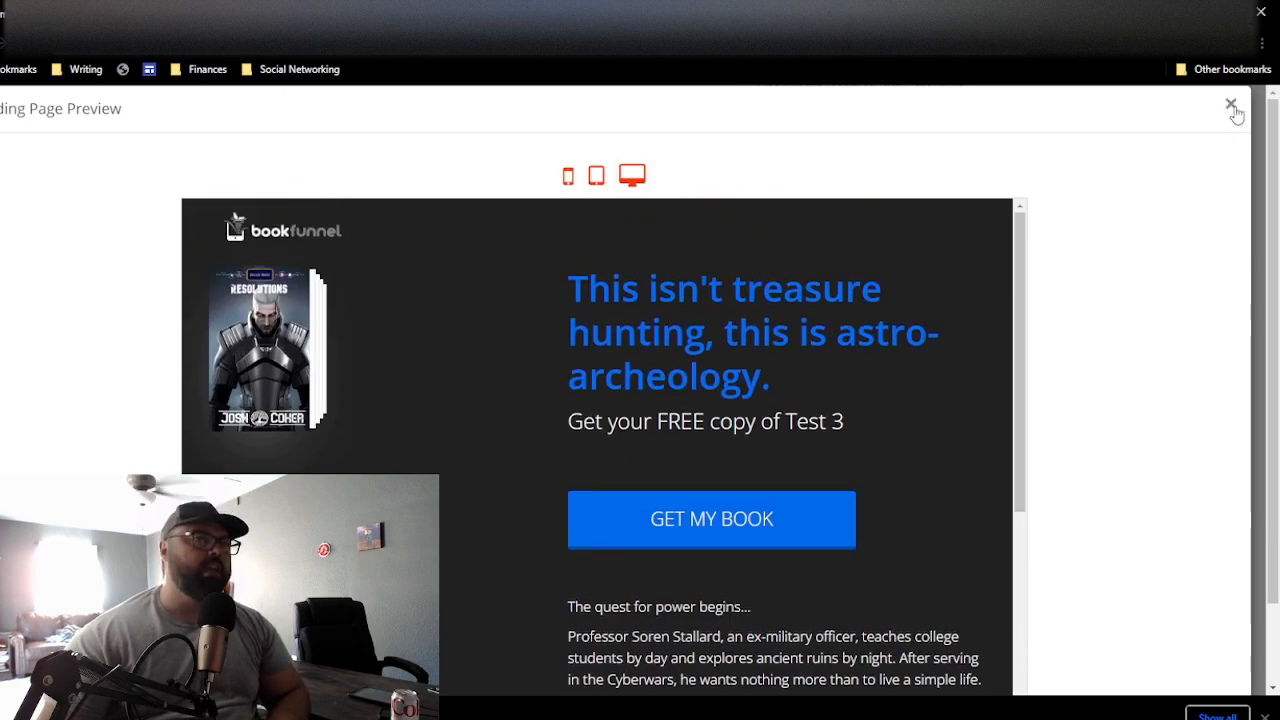
Step: Save the Test 3 Website signup page, bringing up its details and BookHip short link
{"action": "left_click", "coordinate": [1231, 104]}
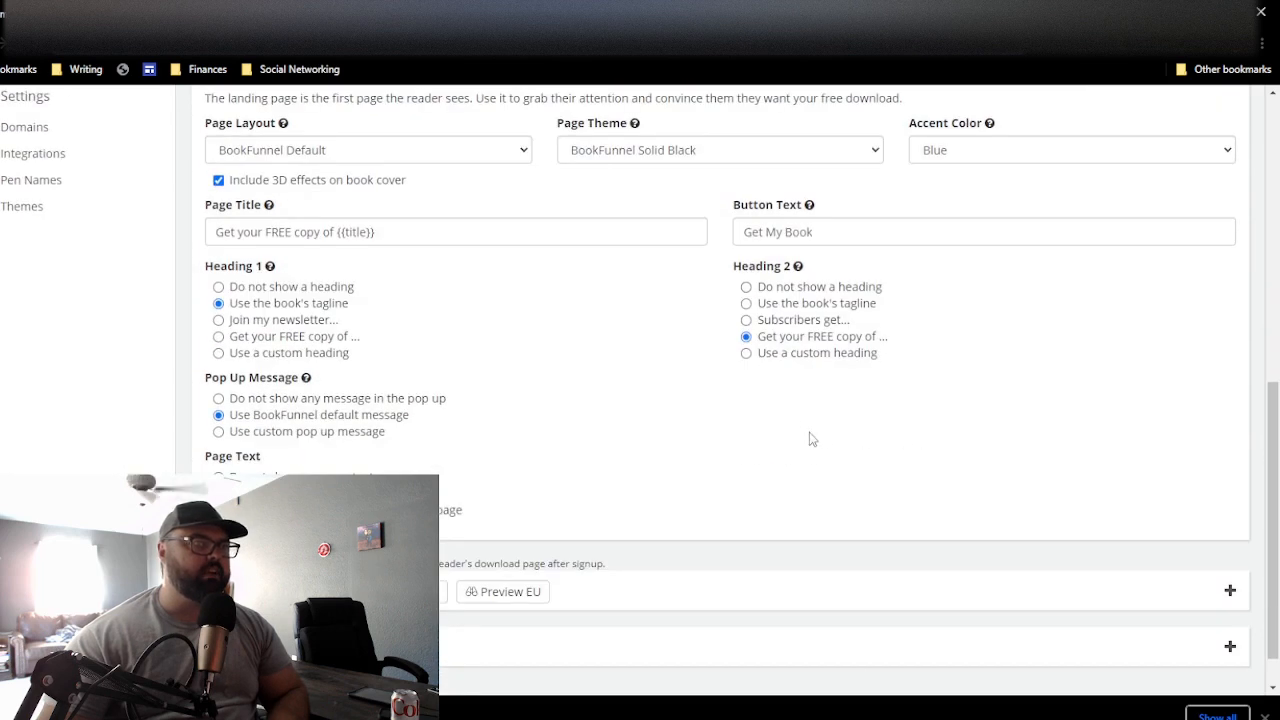
{"action": "scroll", "scroll_direction": "down", "scroll_amount": 3}
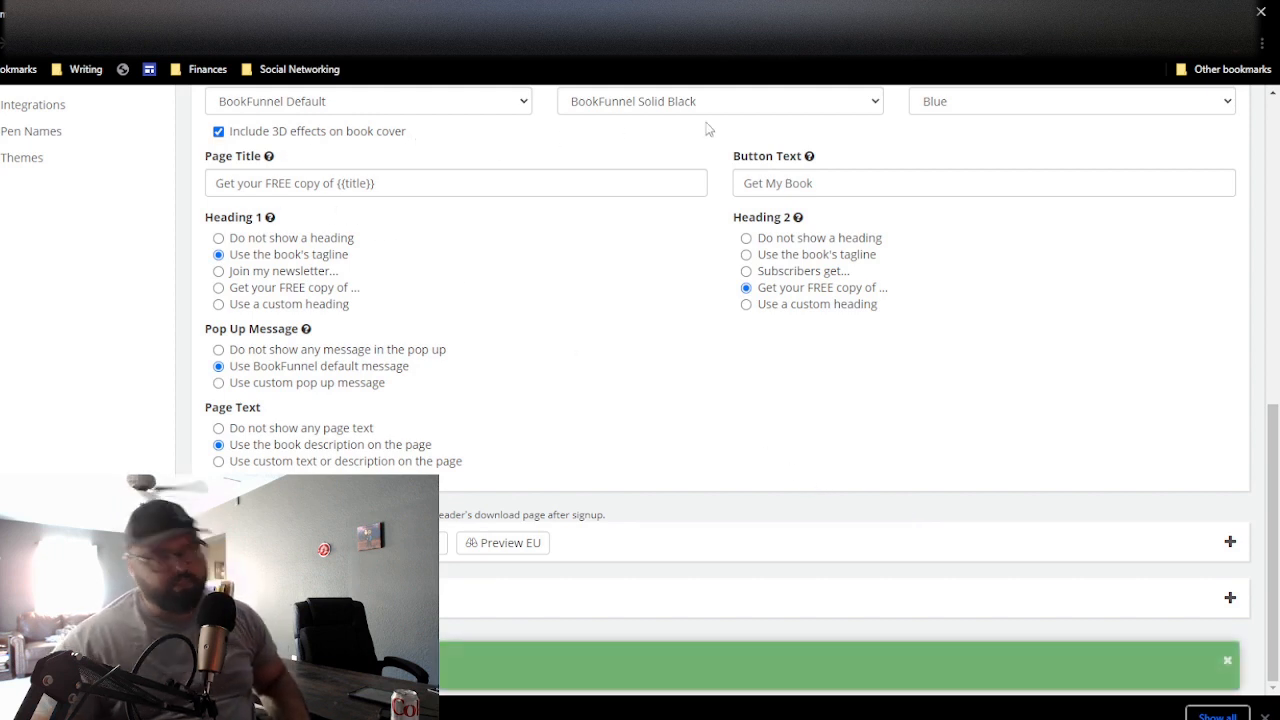
{"action": "mouse_move", "coordinate": [615, 438]}
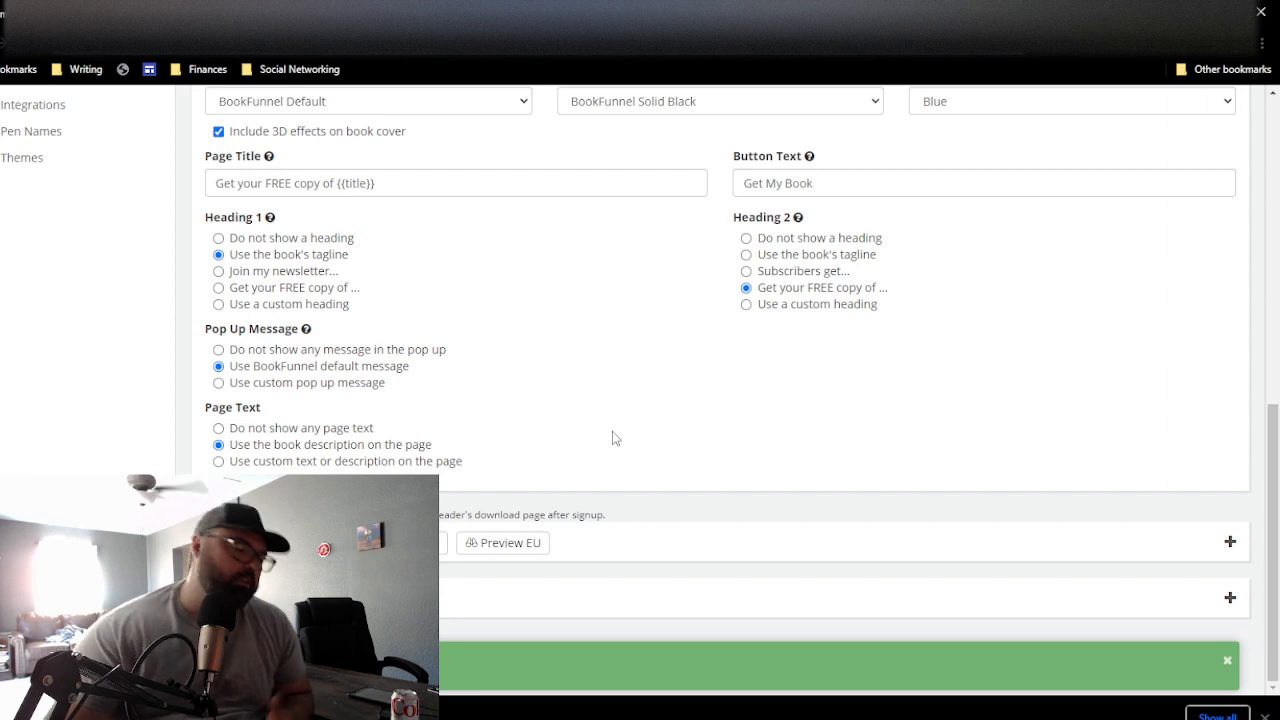
{"action": "left_click", "coordinate": [1227, 659]}
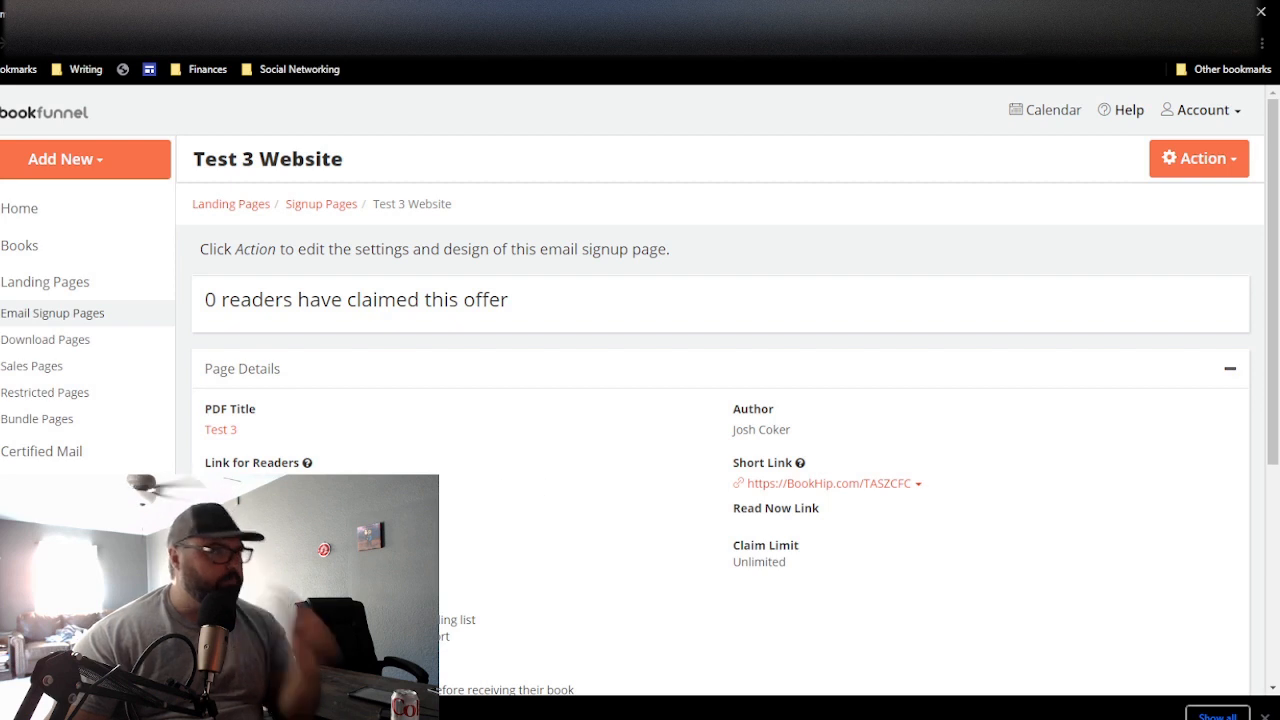
{"action": "mouse_move", "coordinate": [445, 496]}
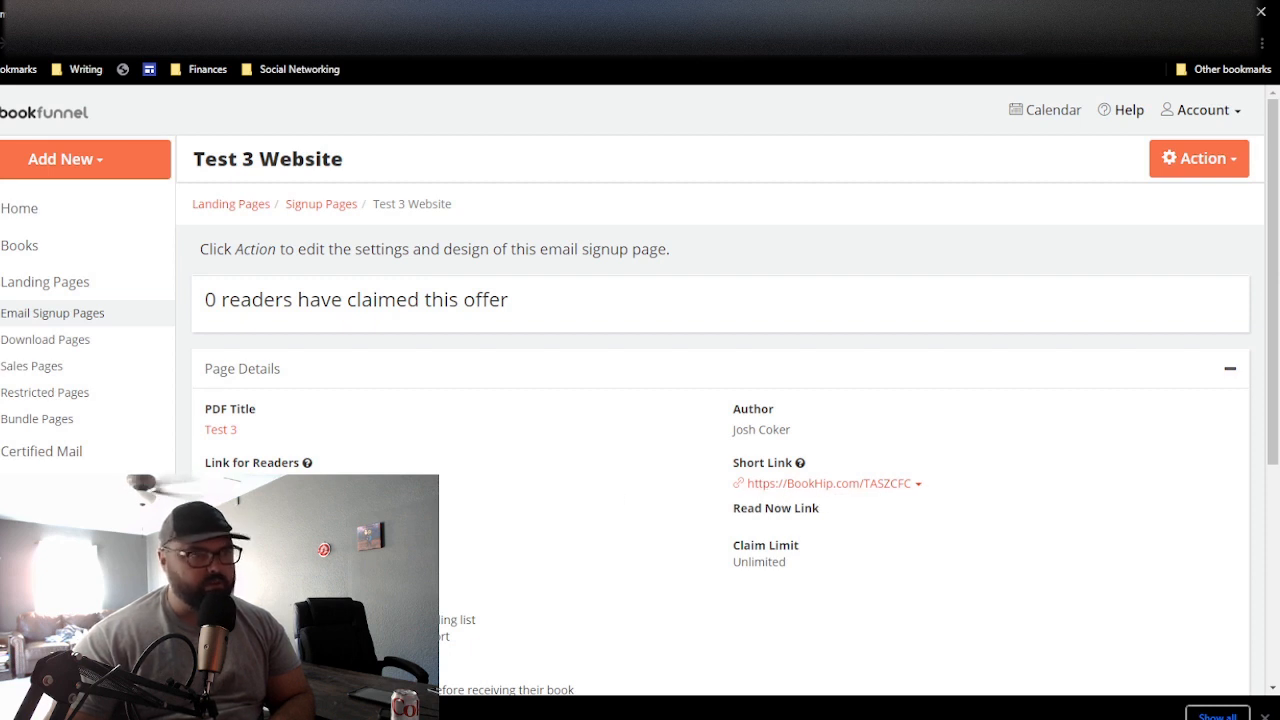
Step: Switch from BookFunnel to the Instagram home feed
{"action": "left_click", "coordinate": [888, 483]}
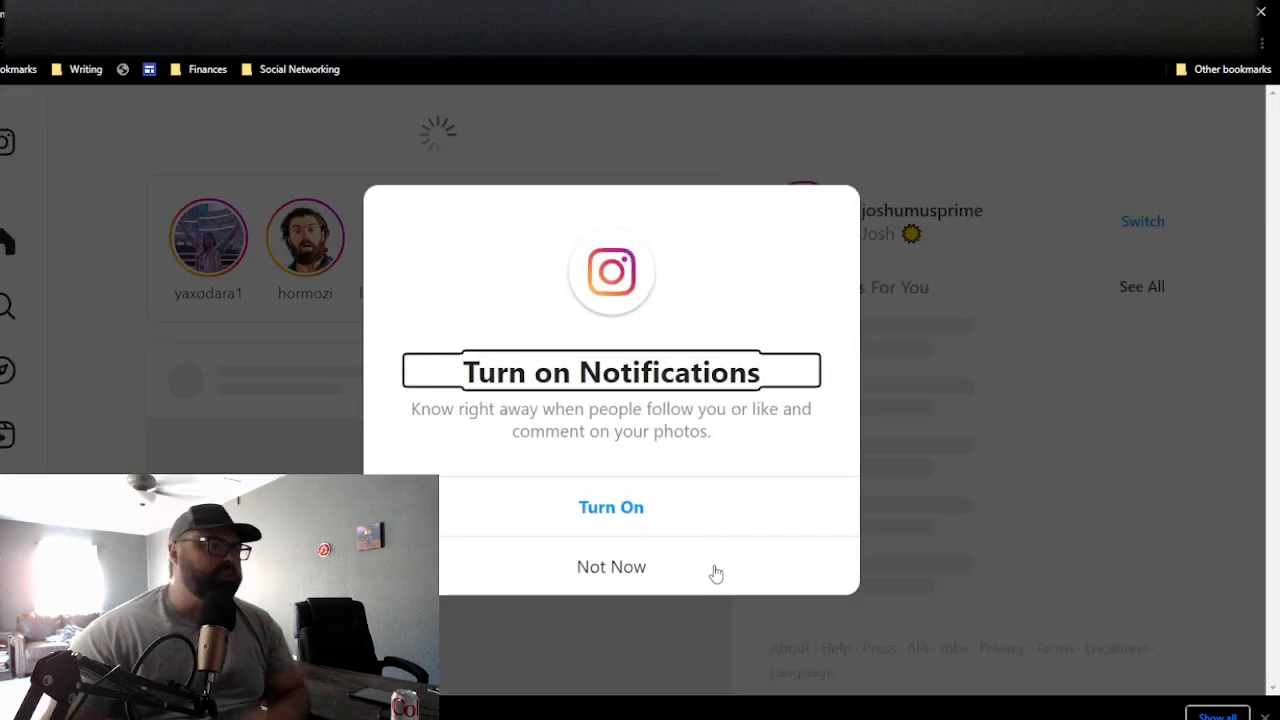
{"action": "left_click", "coordinate": [611, 567]}
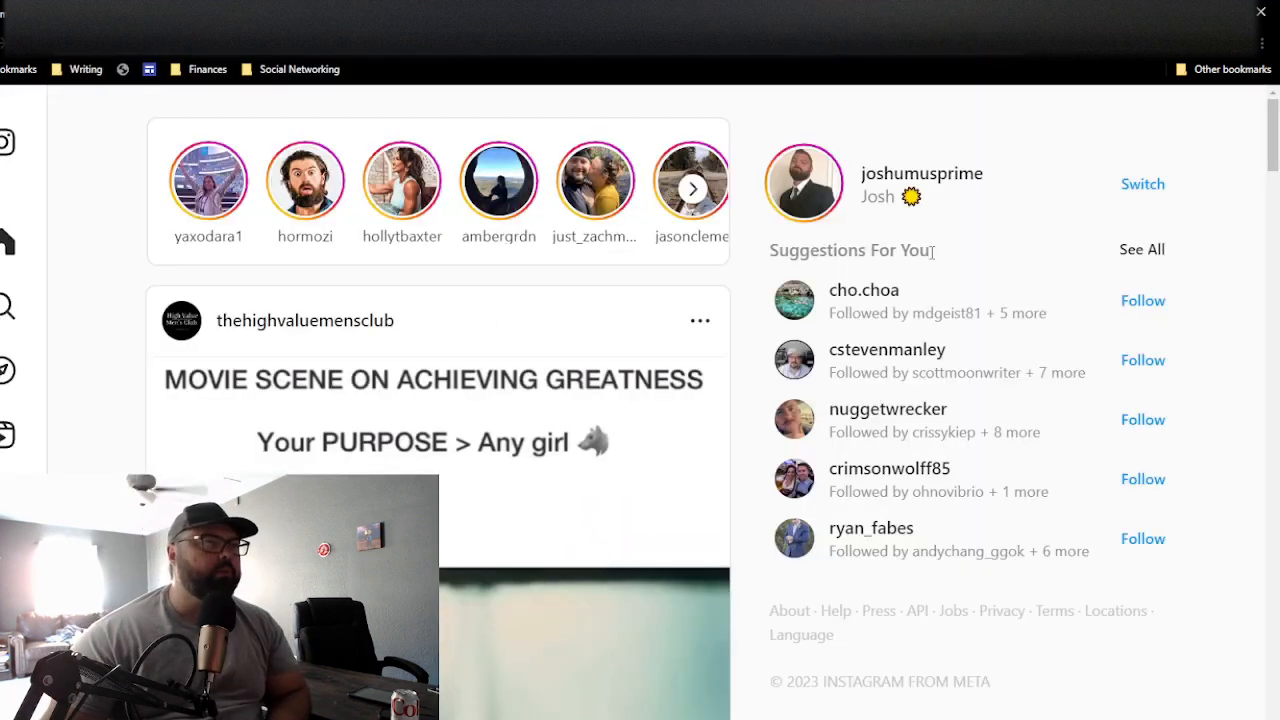
{"action": "left_click", "coordinate": [1142, 184]}
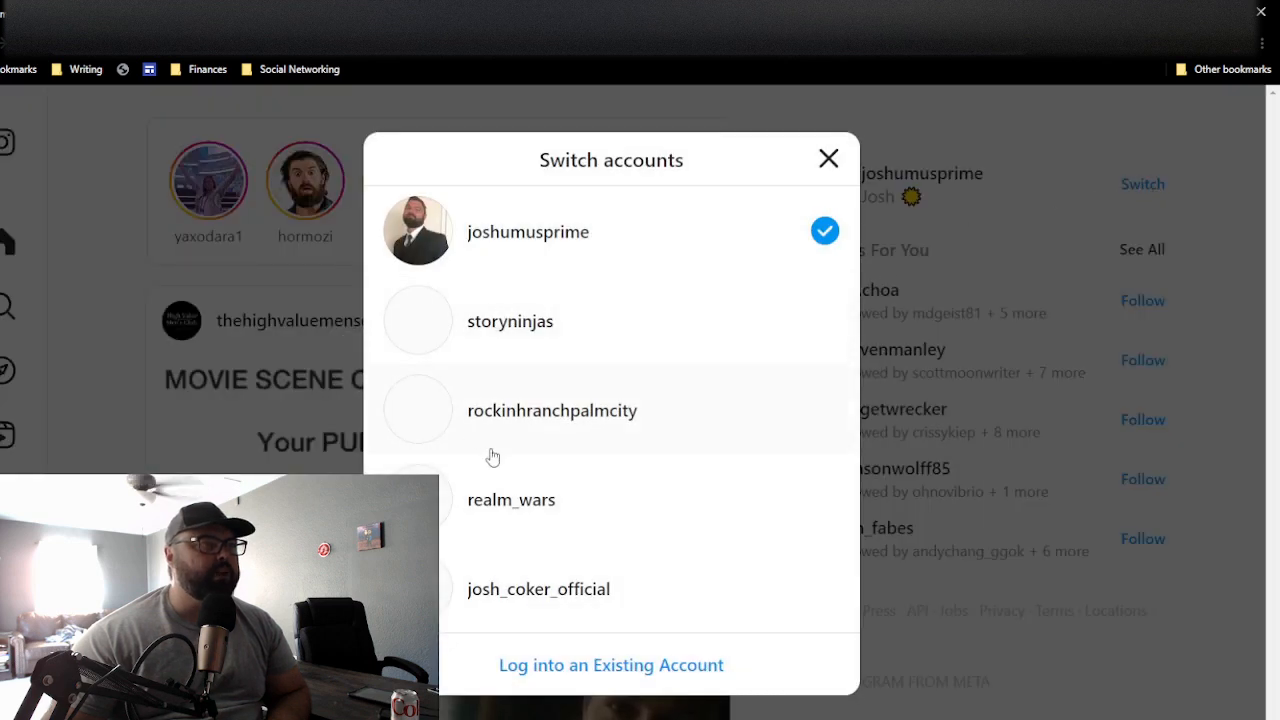
{"action": "left_click", "coordinate": [538, 588]}
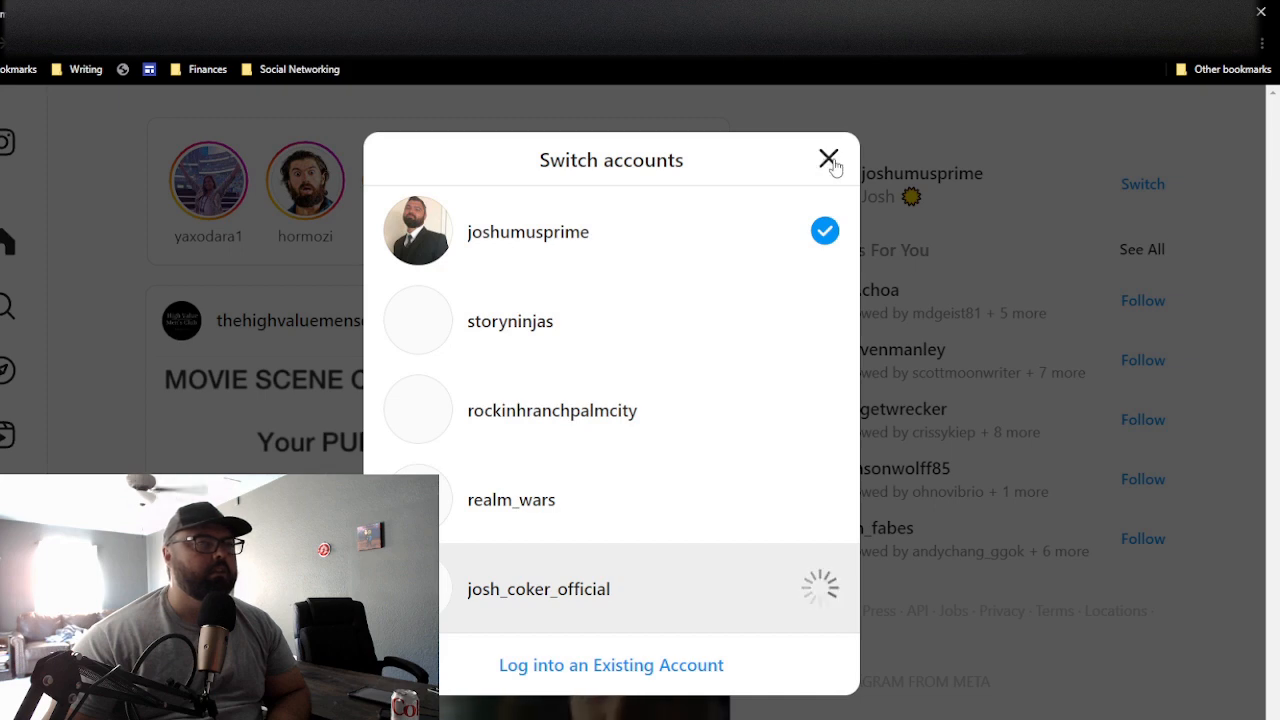
{"action": "left_click", "coordinate": [538, 588]}
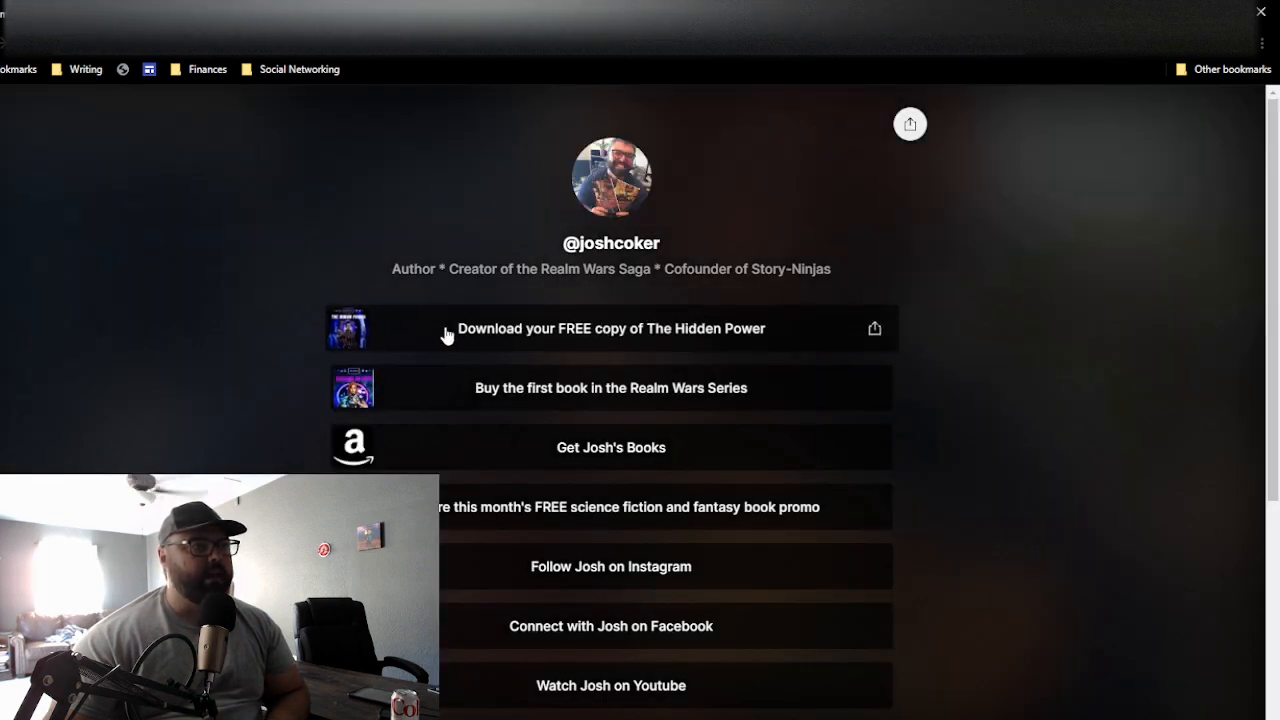
{"action": "left_click", "coordinate": [611, 328]}
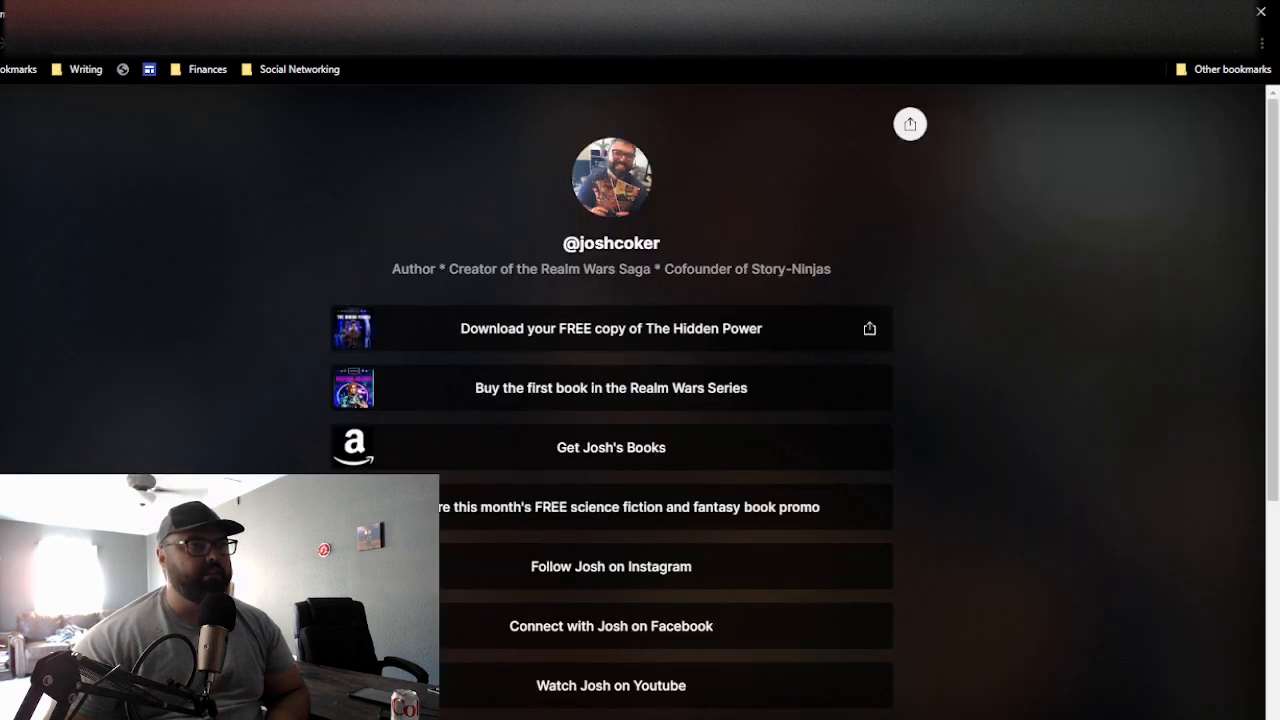
{"action": "left_click", "coordinate": [610, 328]}
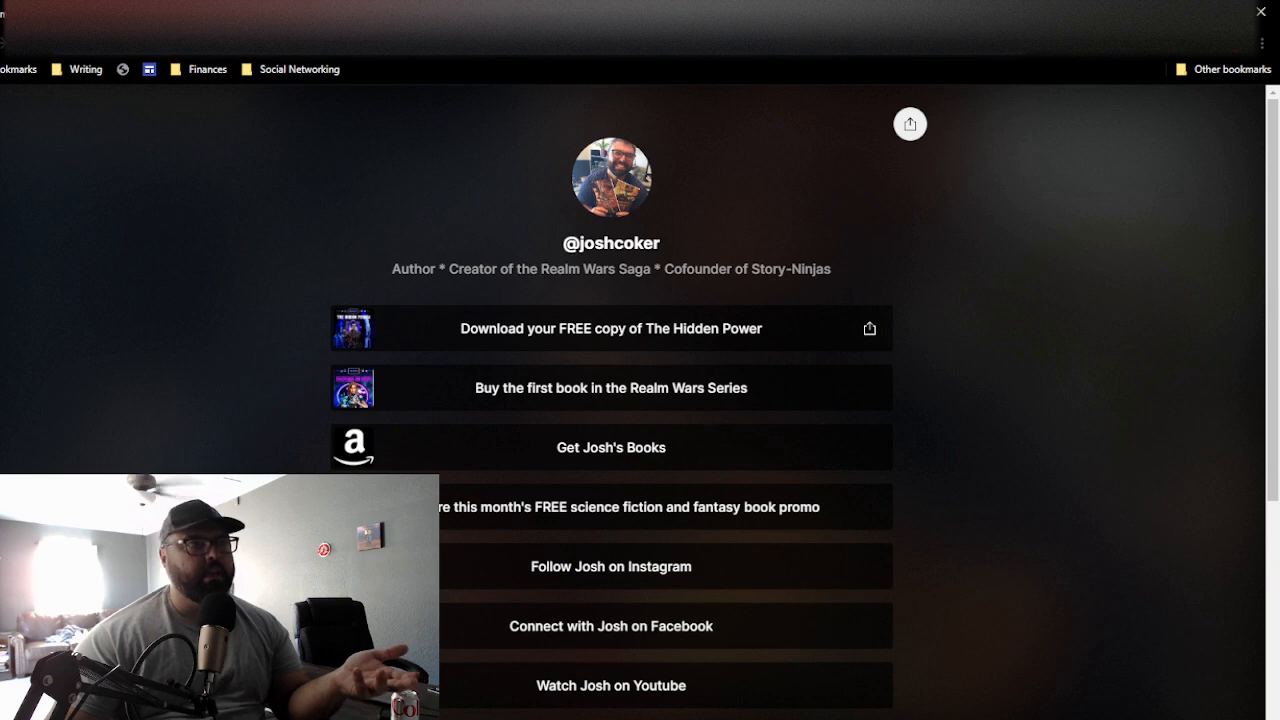
{"action": "left_click", "coordinate": [610, 328]}
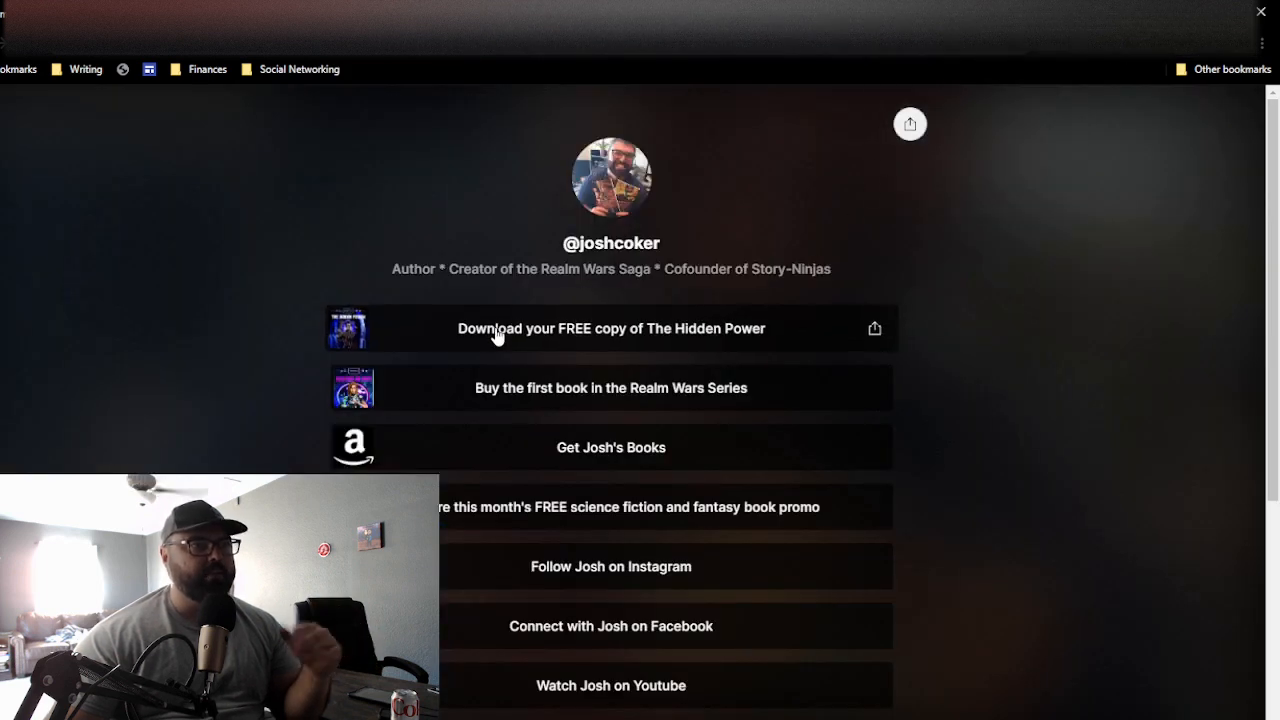
{"action": "mouse_move", "coordinate": [491, 304]}
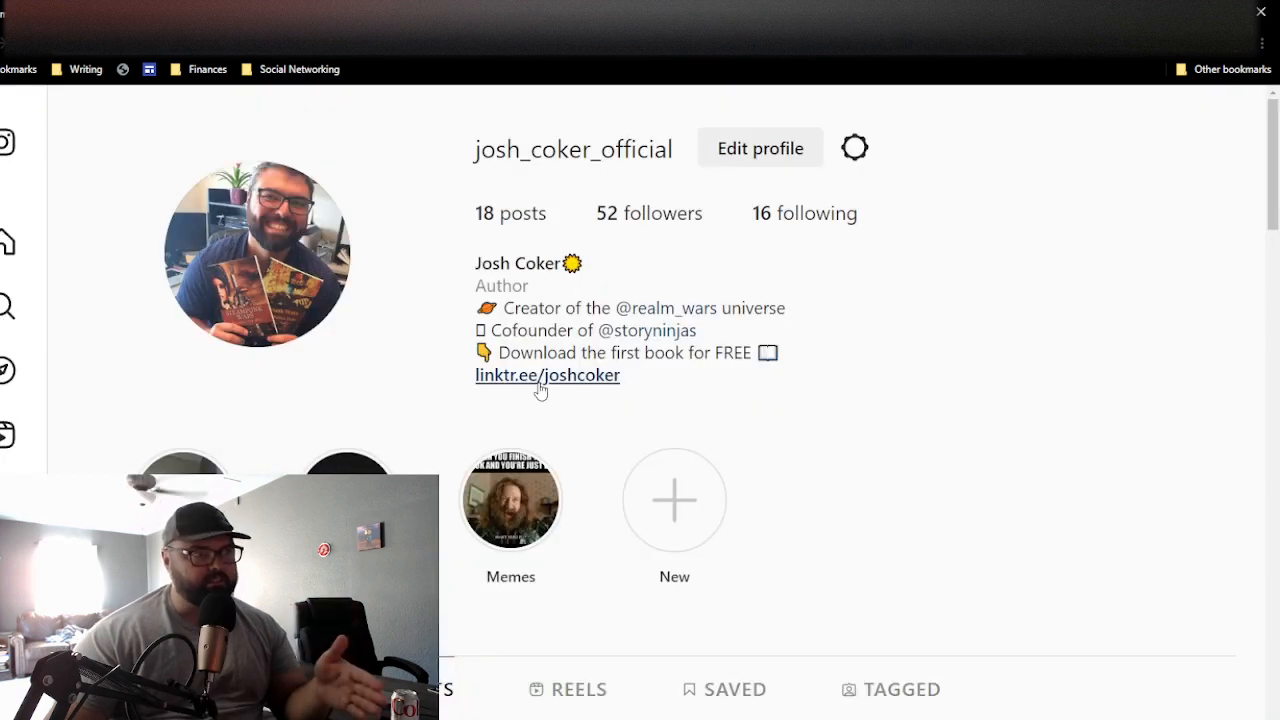
{"action": "mouse_move", "coordinate": [626, 387]}
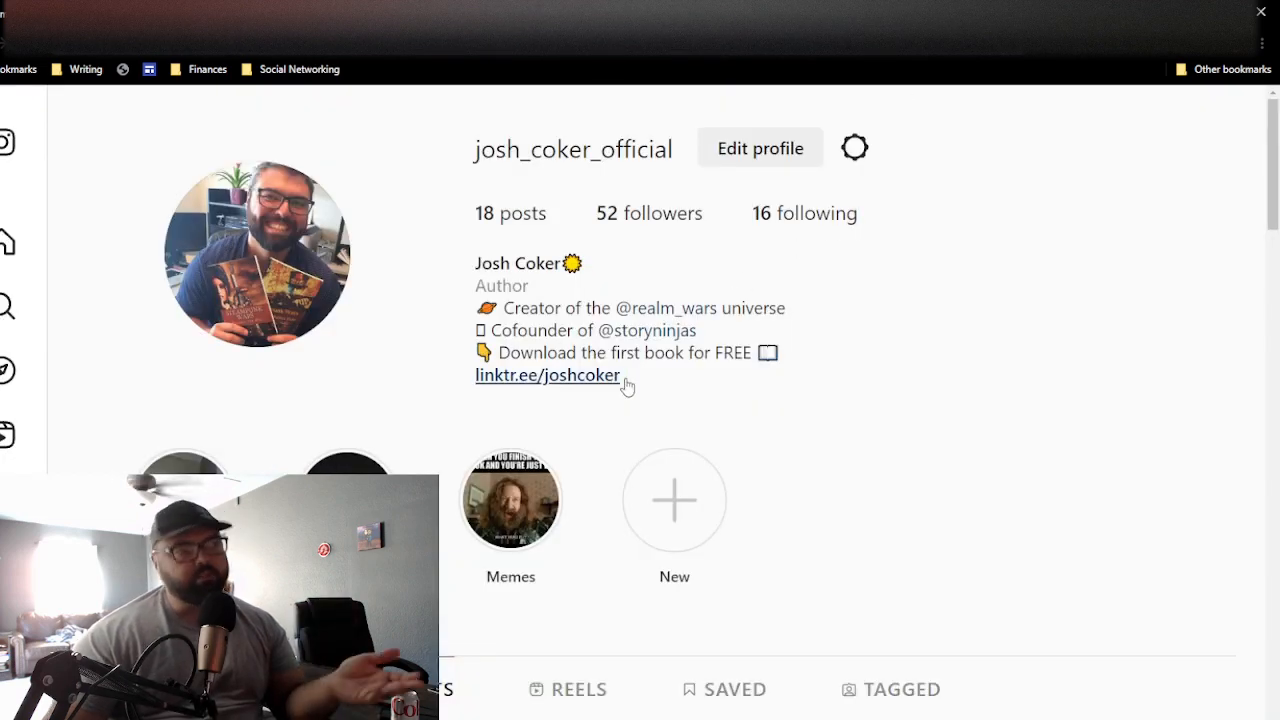
{"action": "left_click", "coordinate": [547, 375]}
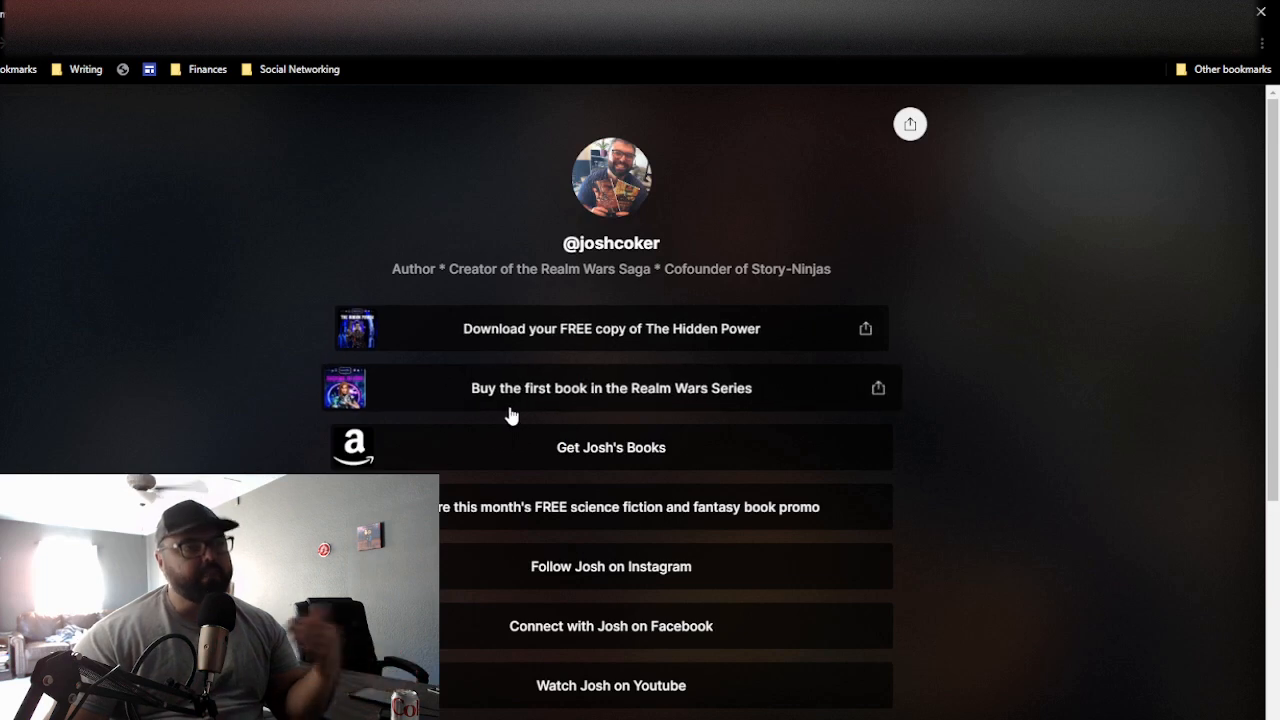
{"action": "scroll", "scroll_direction": "down", "scroll_amount": 3}
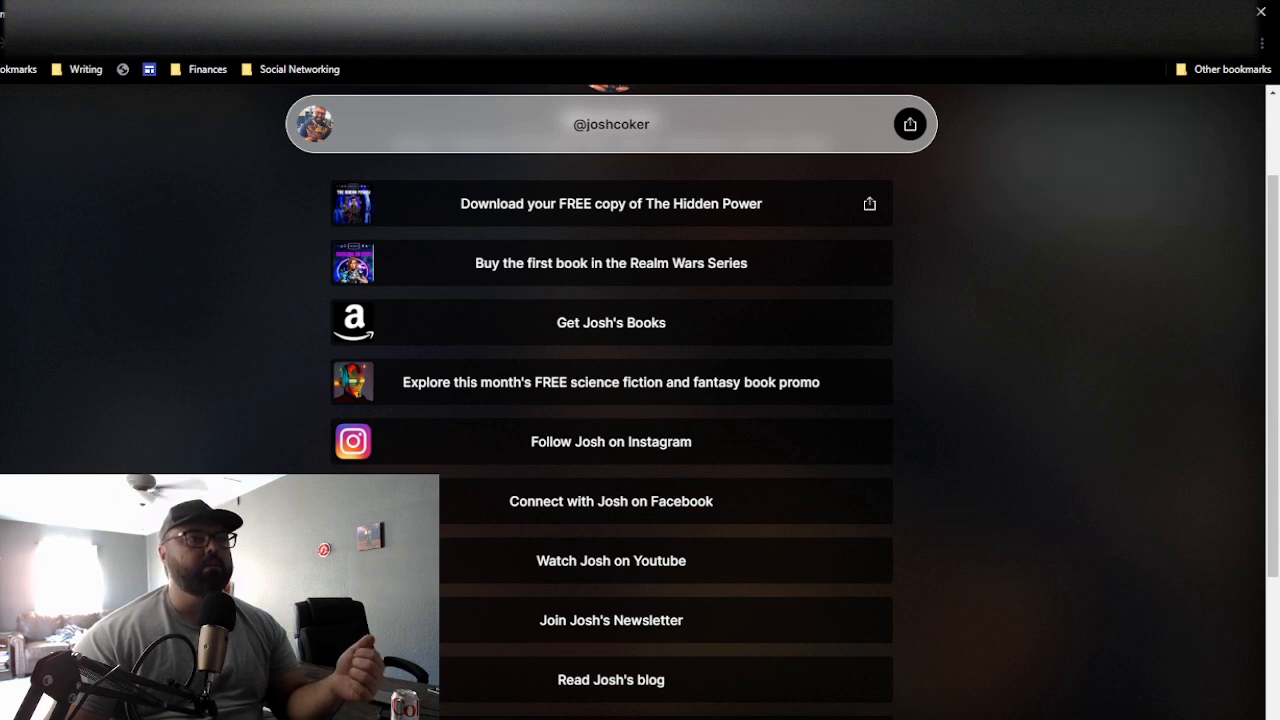
{"action": "left_click", "coordinate": [610, 262]}
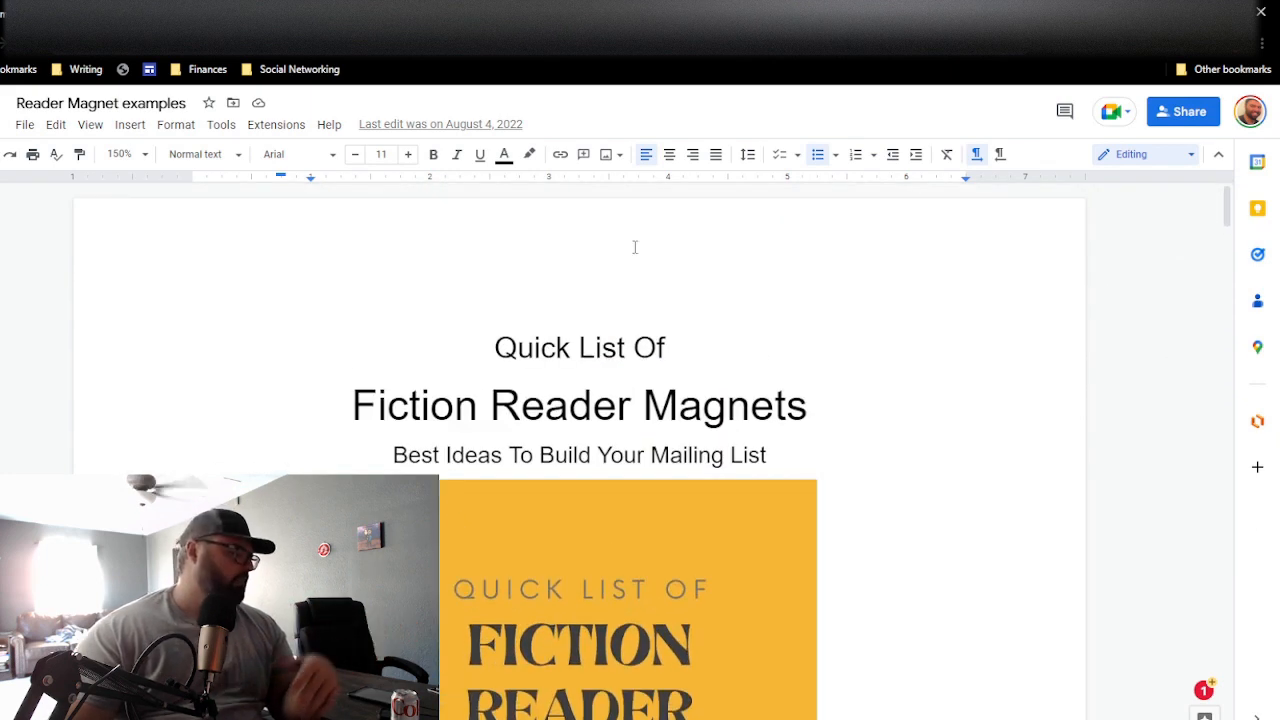
Step: Go from The Hidden Power to Josh Coker's Amazon page and open Dreams In Ruin
{"action": "scroll", "scroll_direction": "down", "scroll_amount": 3}
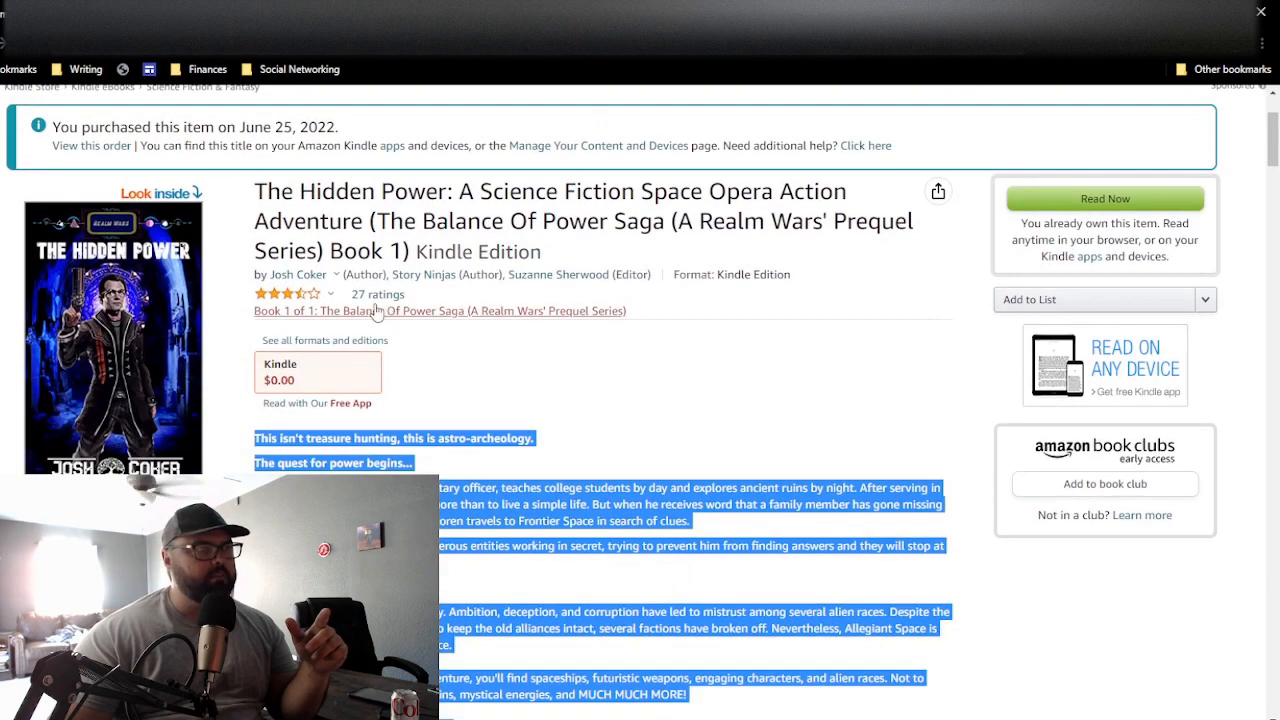
{"action": "left_click", "coordinate": [296, 274]}
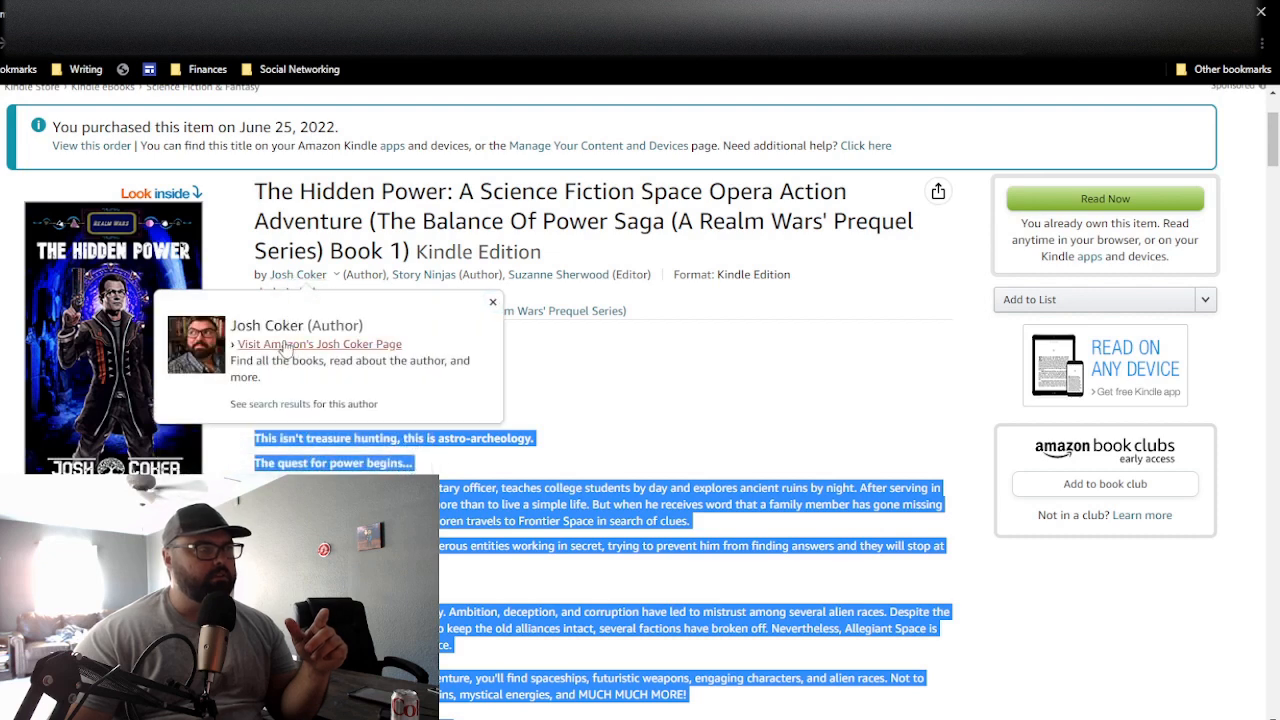
{"action": "left_click", "coordinate": [319, 343]}
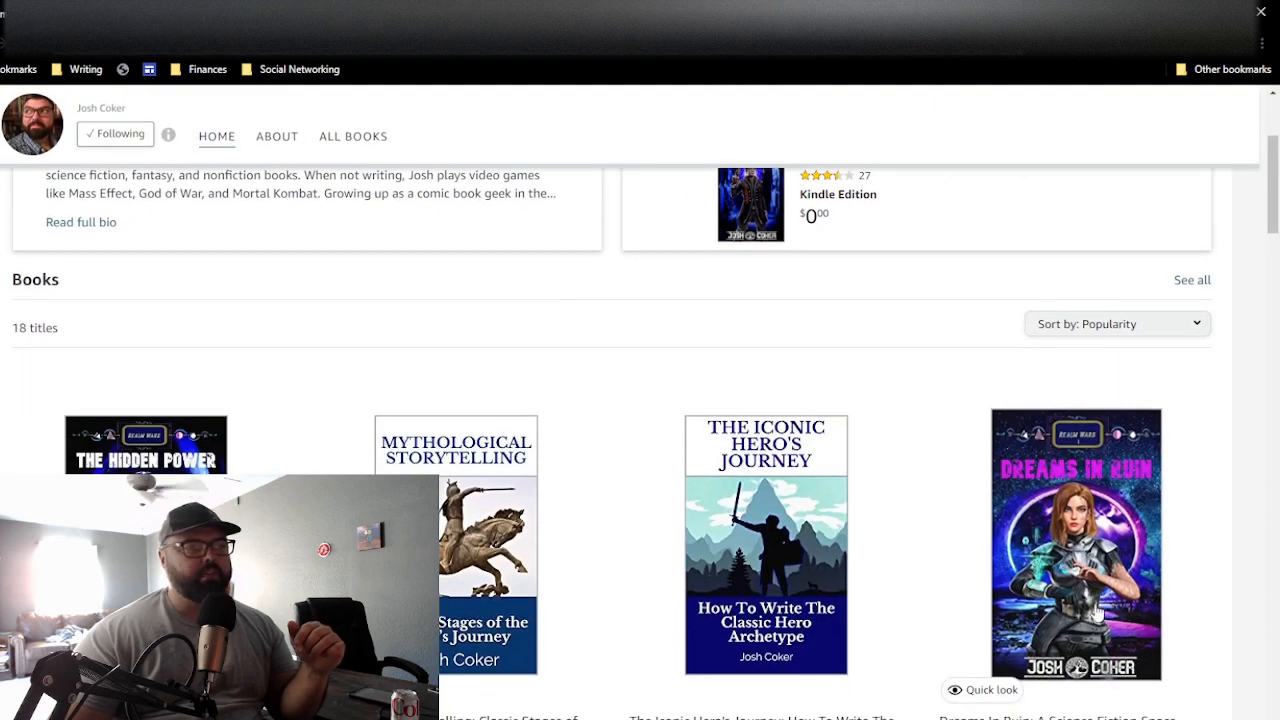
{"action": "left_click", "coordinate": [1075, 550]}
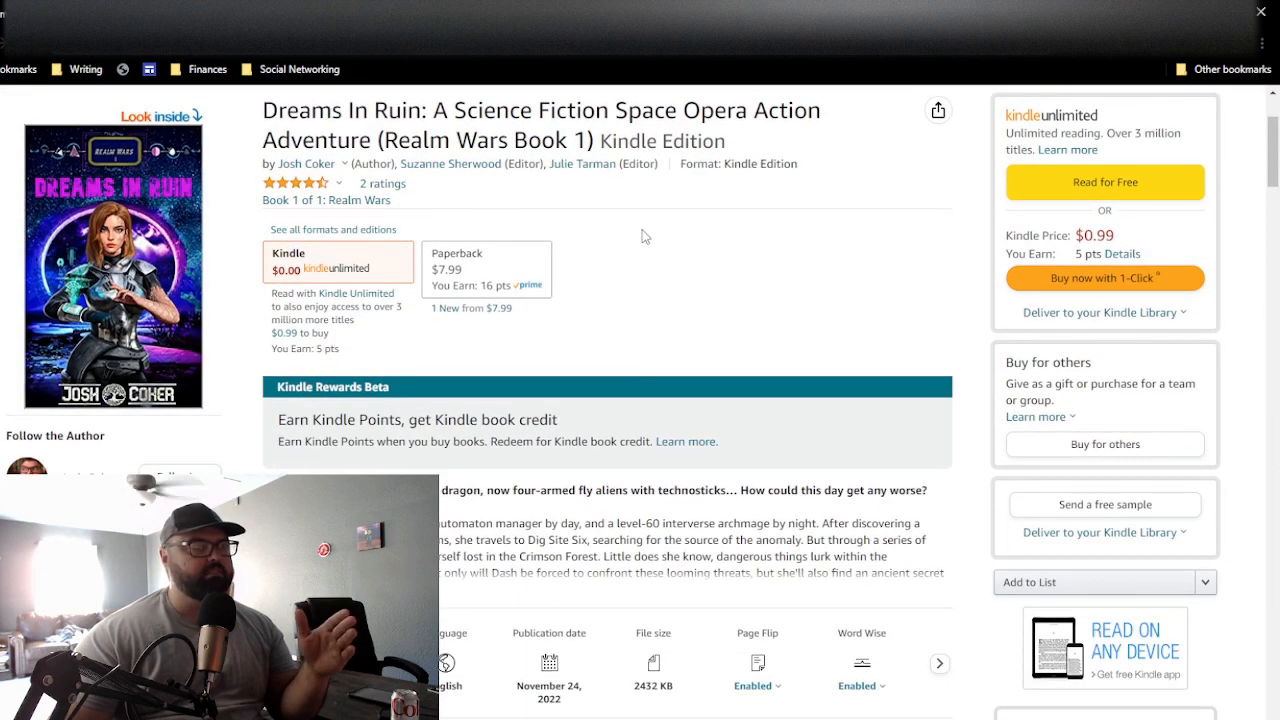
{"action": "mouse_move", "coordinate": [870, 248]}
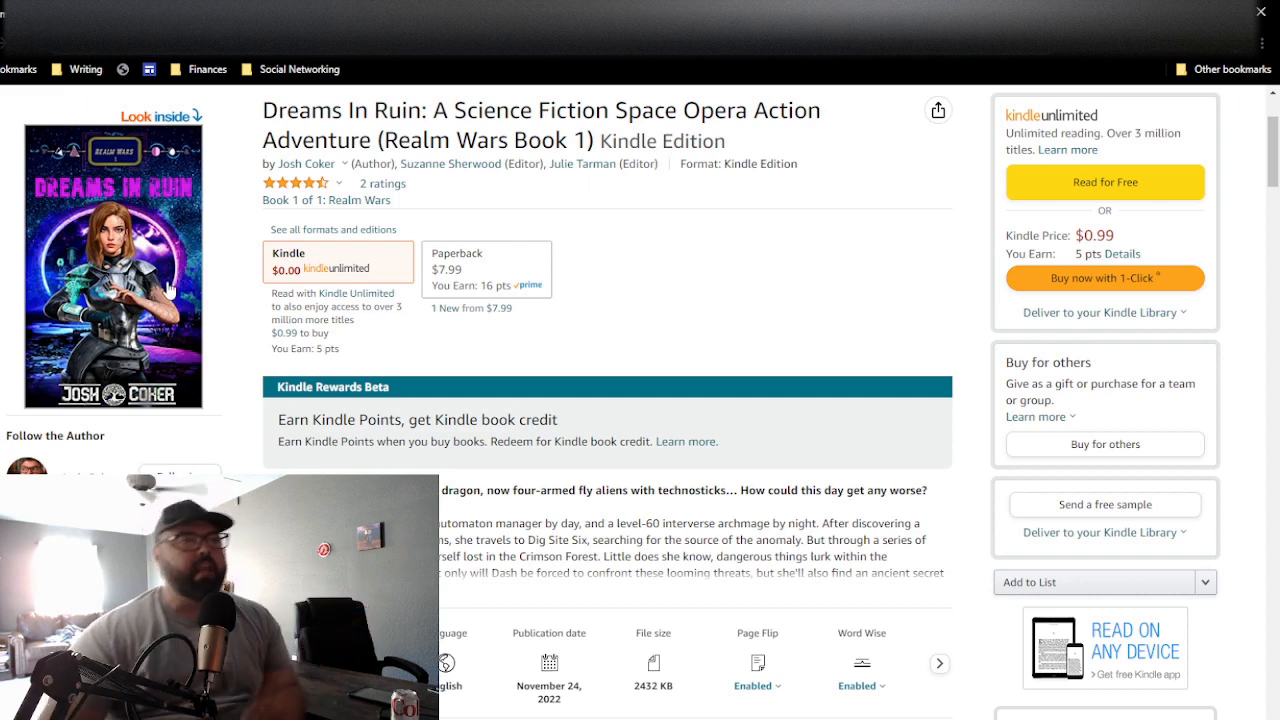
{"action": "mouse_move", "coordinate": [430, 223]}
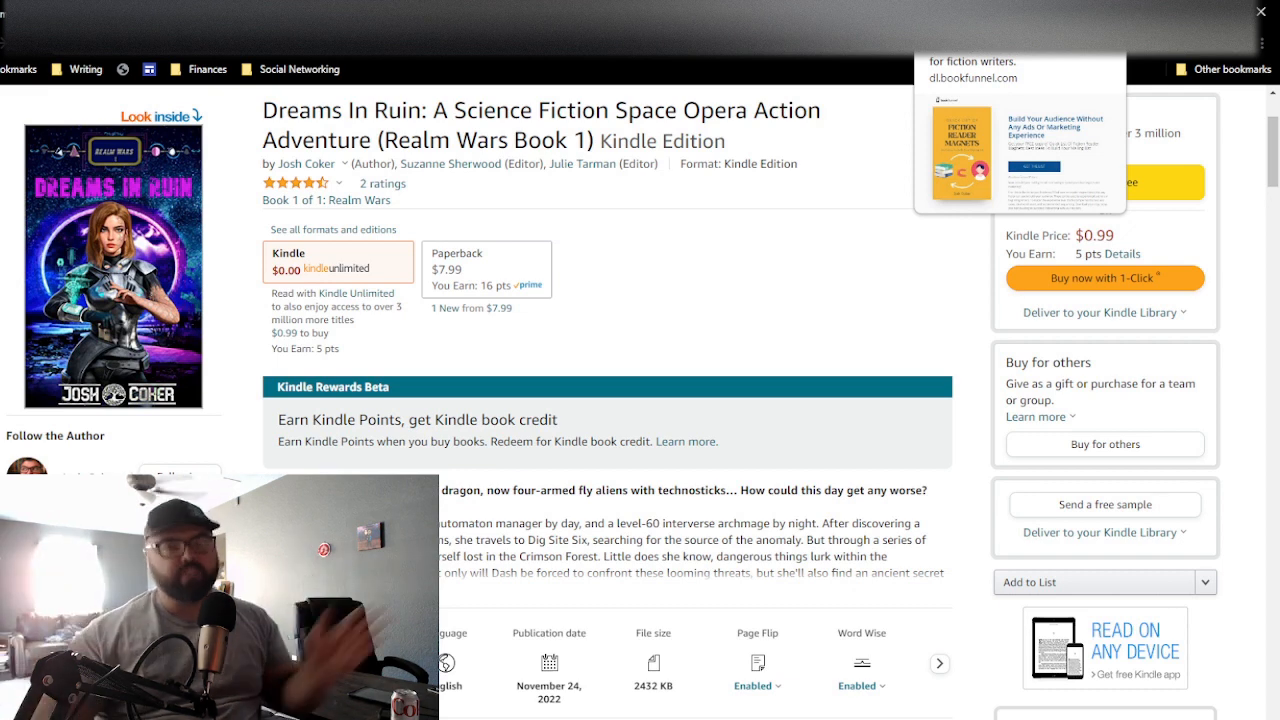
{"action": "mouse_move", "coordinate": [880, 112]}
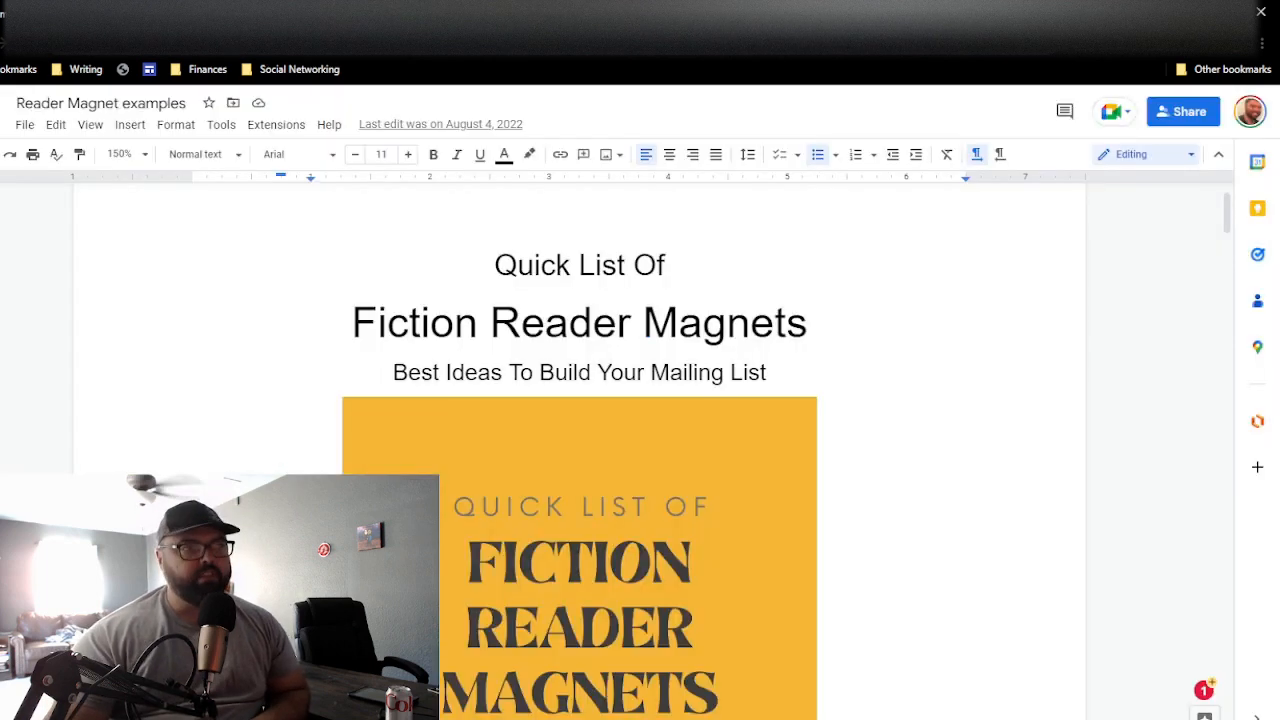
{"action": "scroll", "scroll_direction": "down", "scroll_amount": 3}
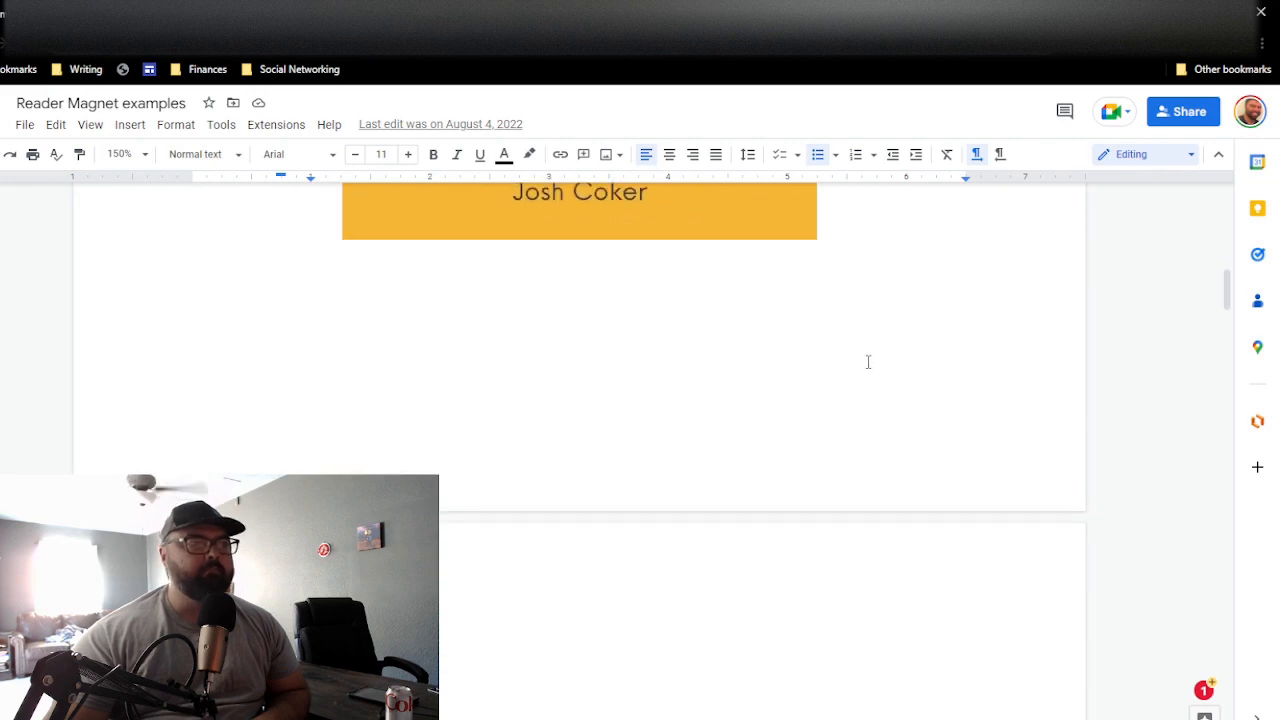
{"action": "scroll", "scroll_direction": "down", "scroll_amount": 3}
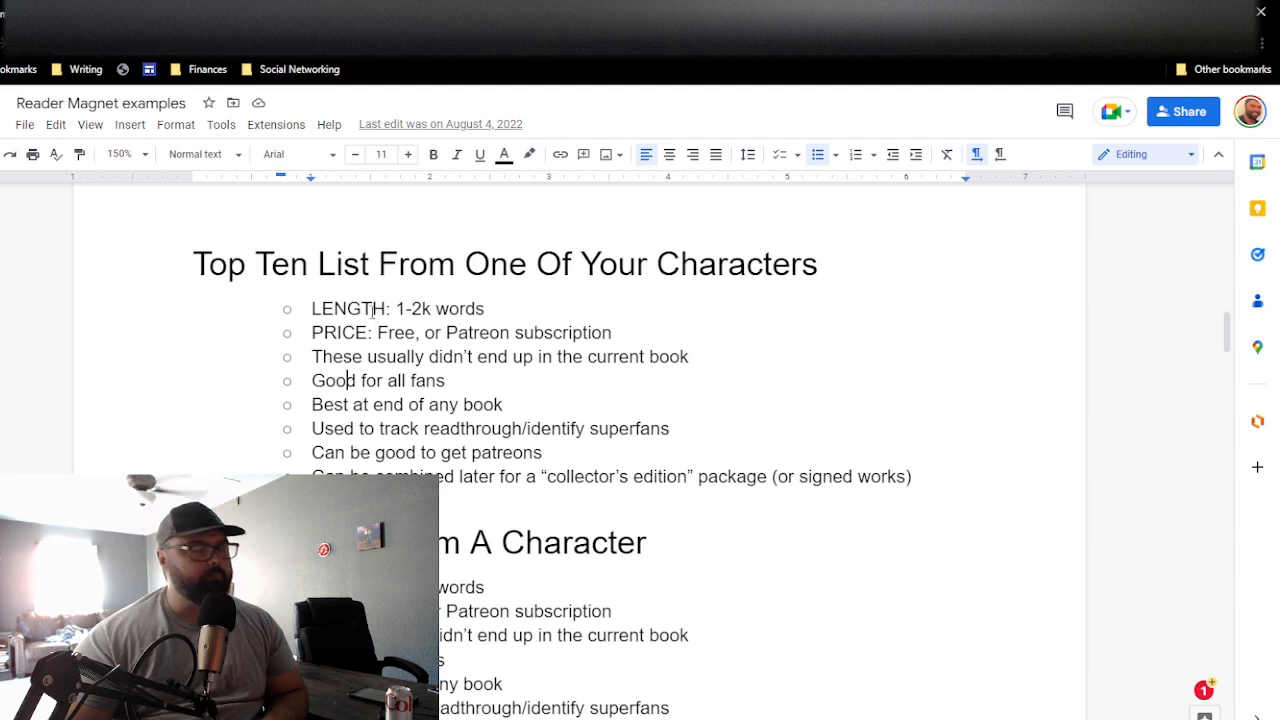
{"action": "mouse_move", "coordinate": [862, 365]}
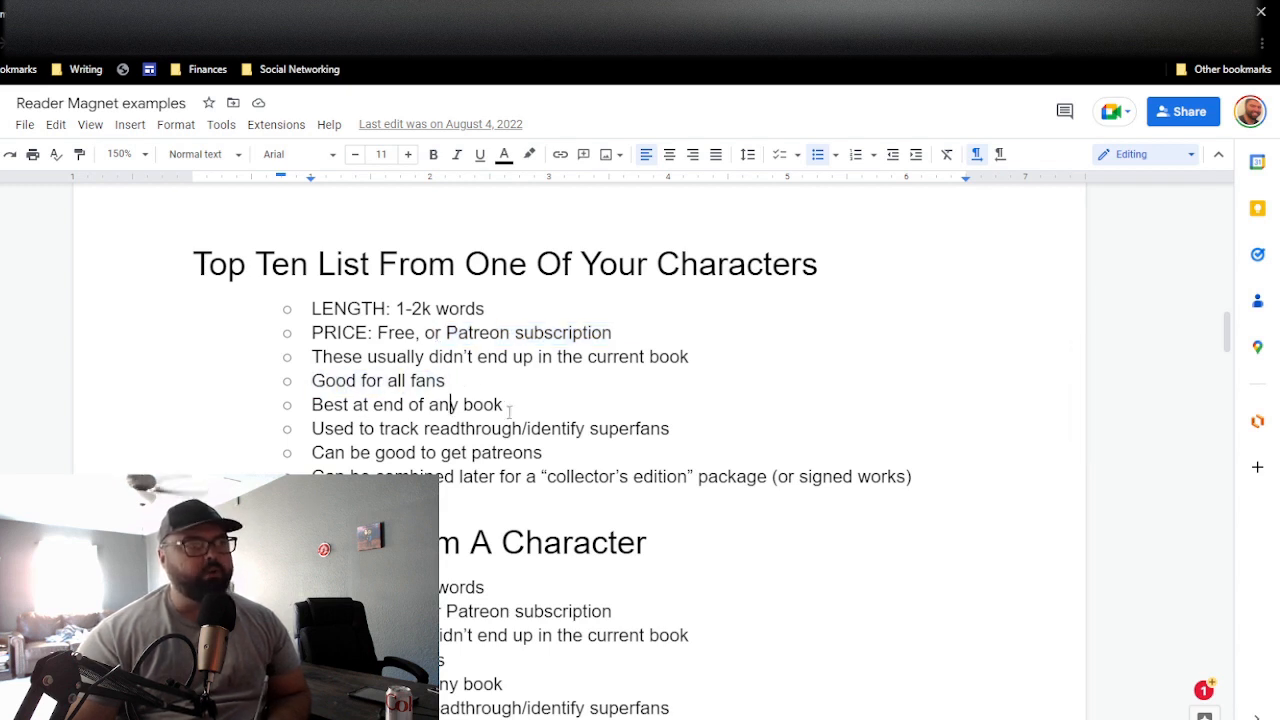
{"action": "triple_click", "coordinate": [407, 404]}
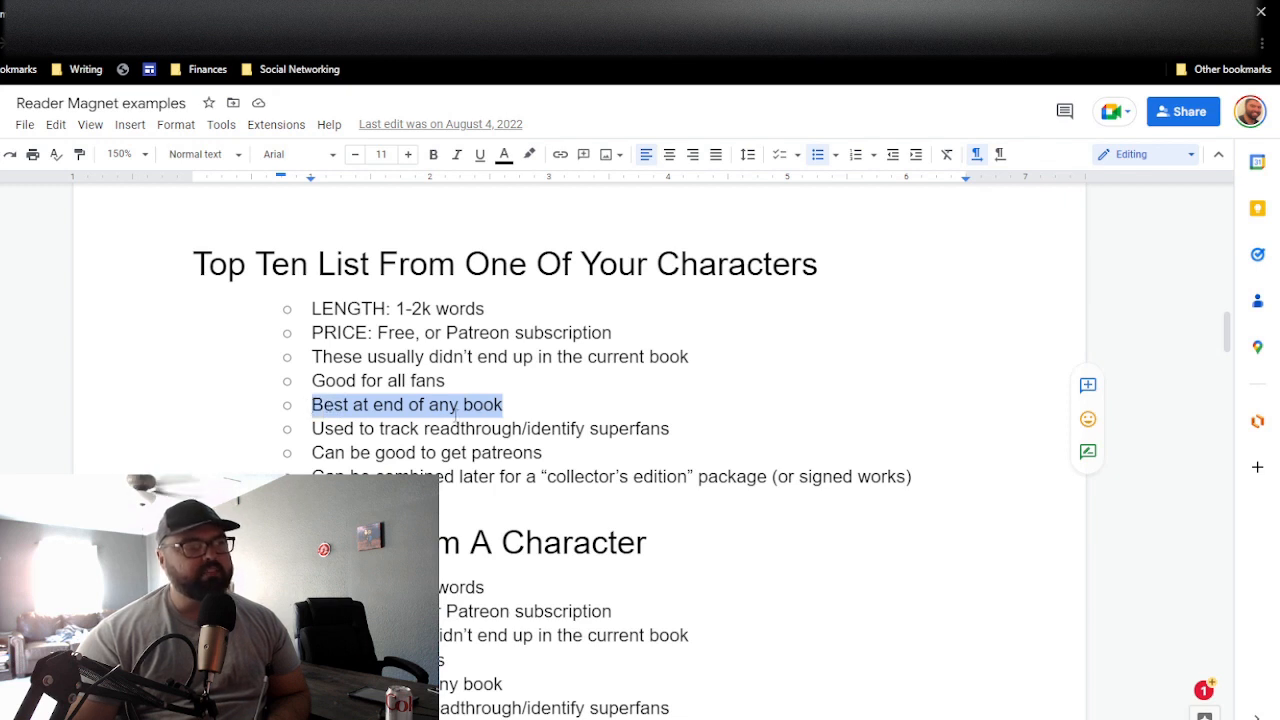
{"action": "left_click", "coordinate": [357, 428]}
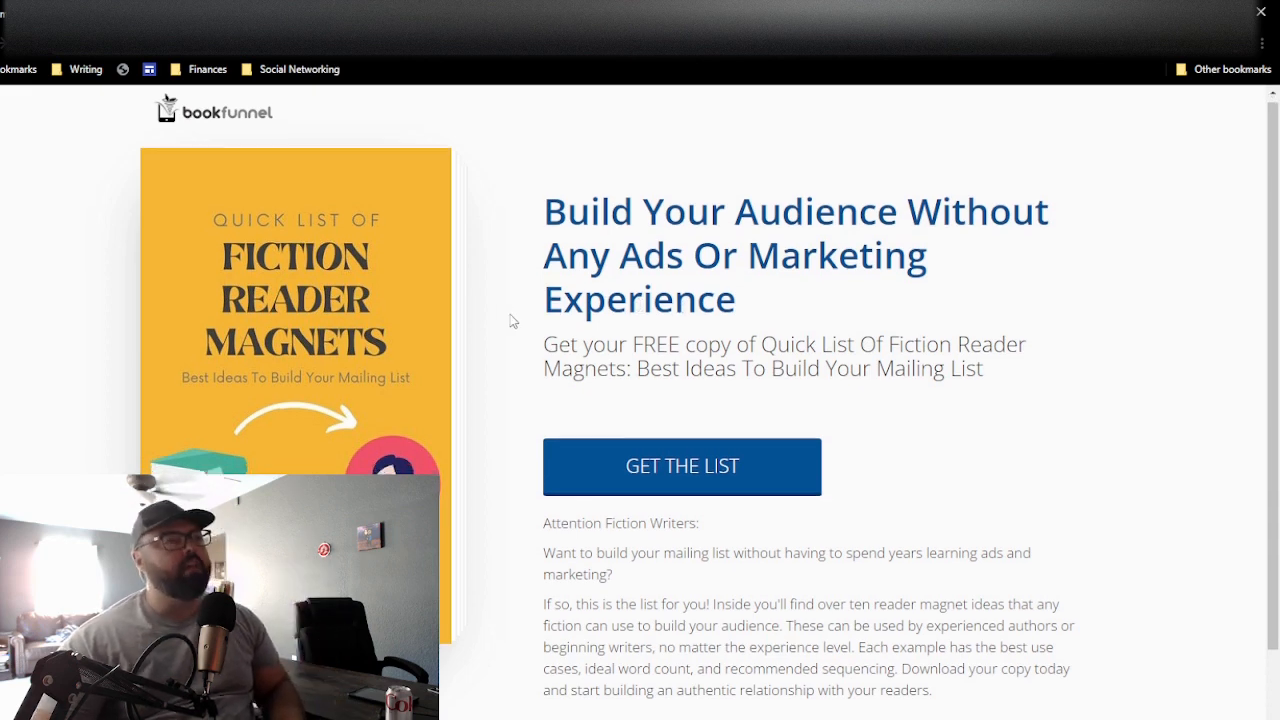
Step: Scroll the Reader Magnet examples doc to the Top Ten List From One Of Your Characters section
{"action": "scroll", "scroll_direction": "down", "scroll_amount": 3}
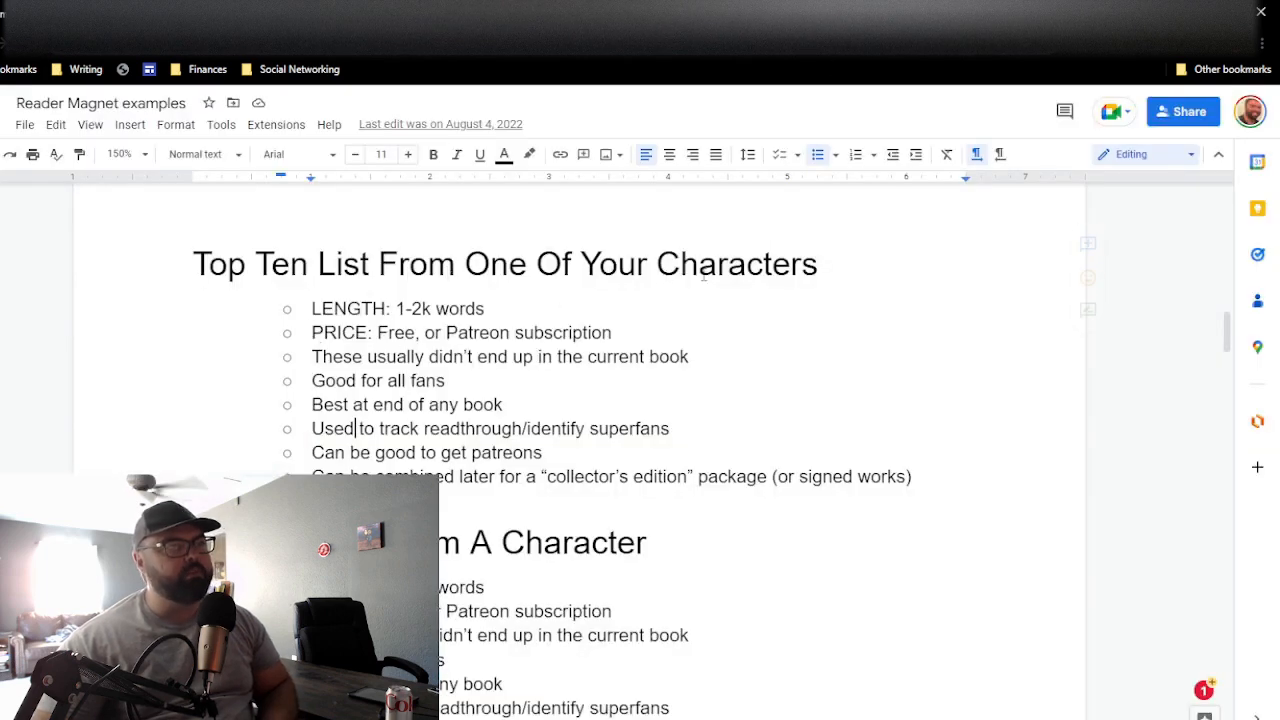
{"action": "scroll", "scroll_direction": "down", "scroll_amount": 3}
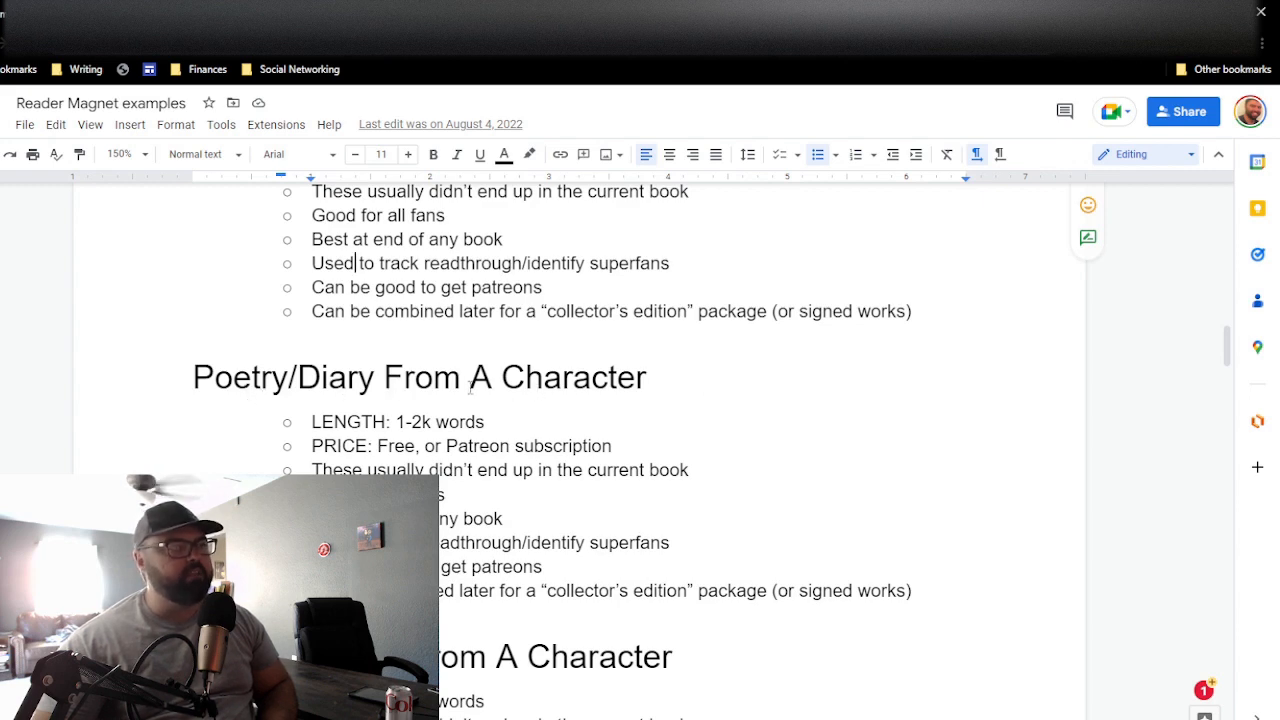
{"action": "scroll", "scroll_direction": "down", "scroll_amount": 3}
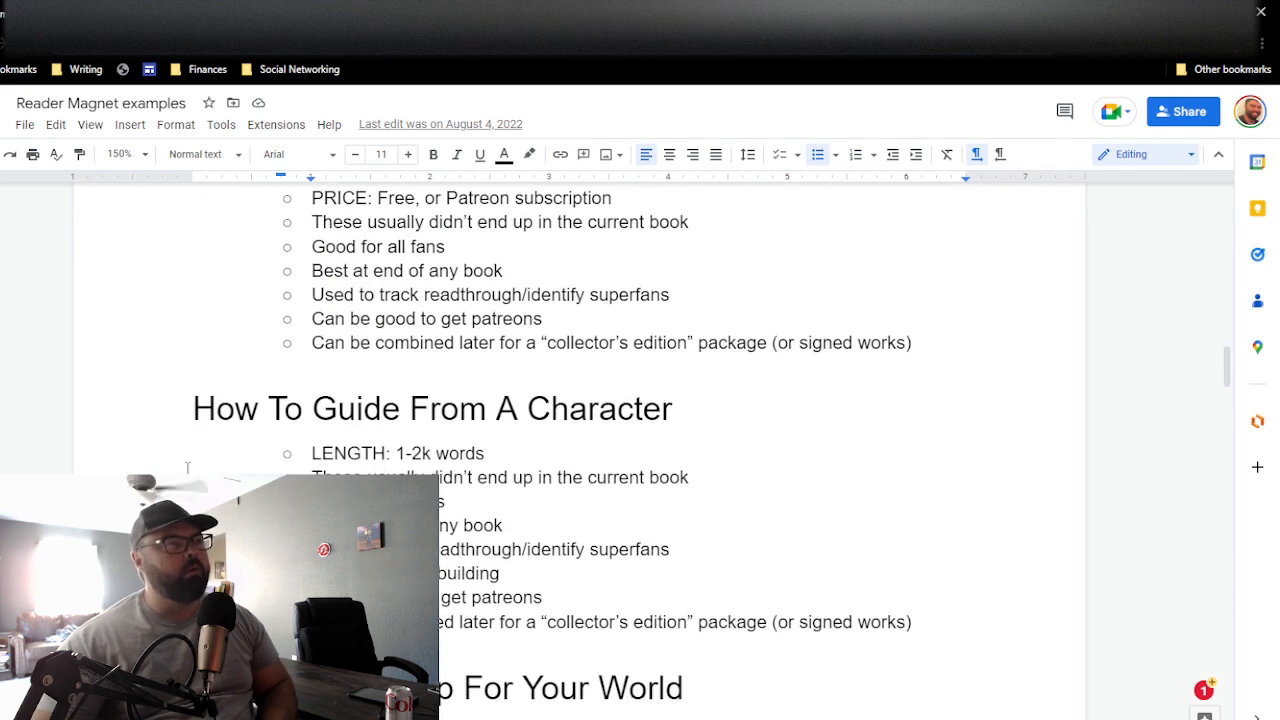